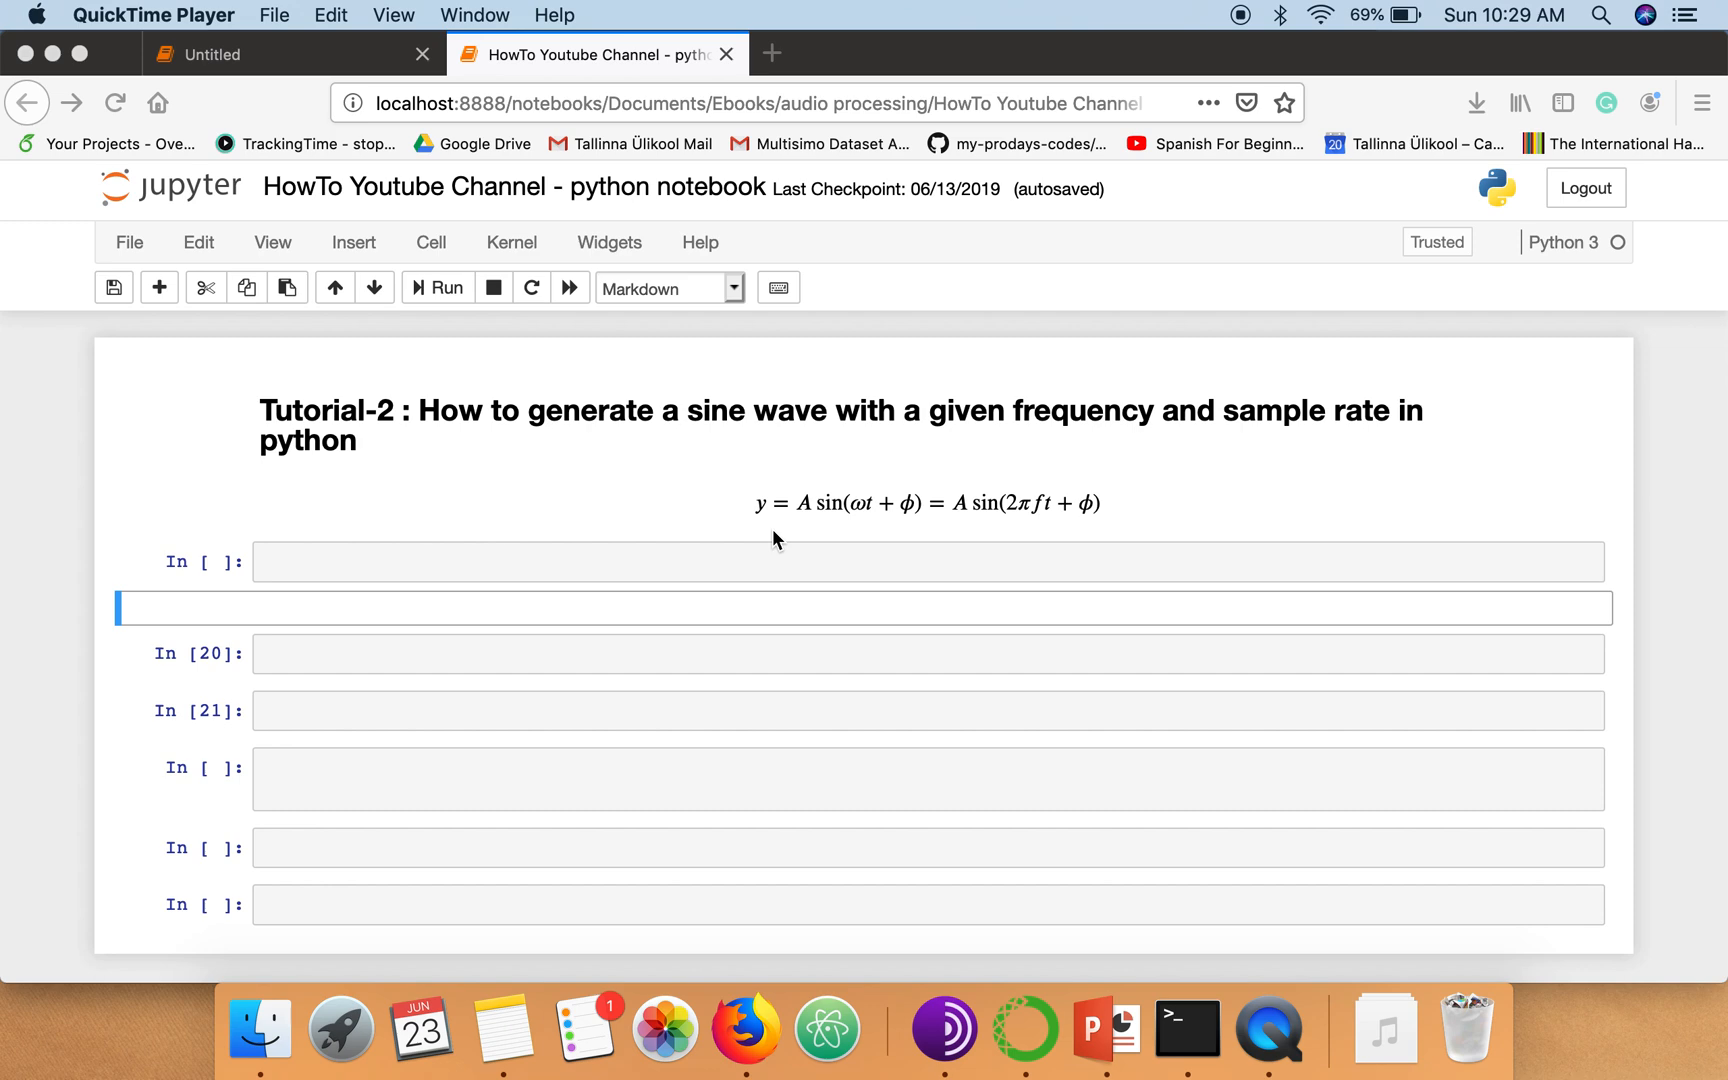
mouse_move(640, 520)
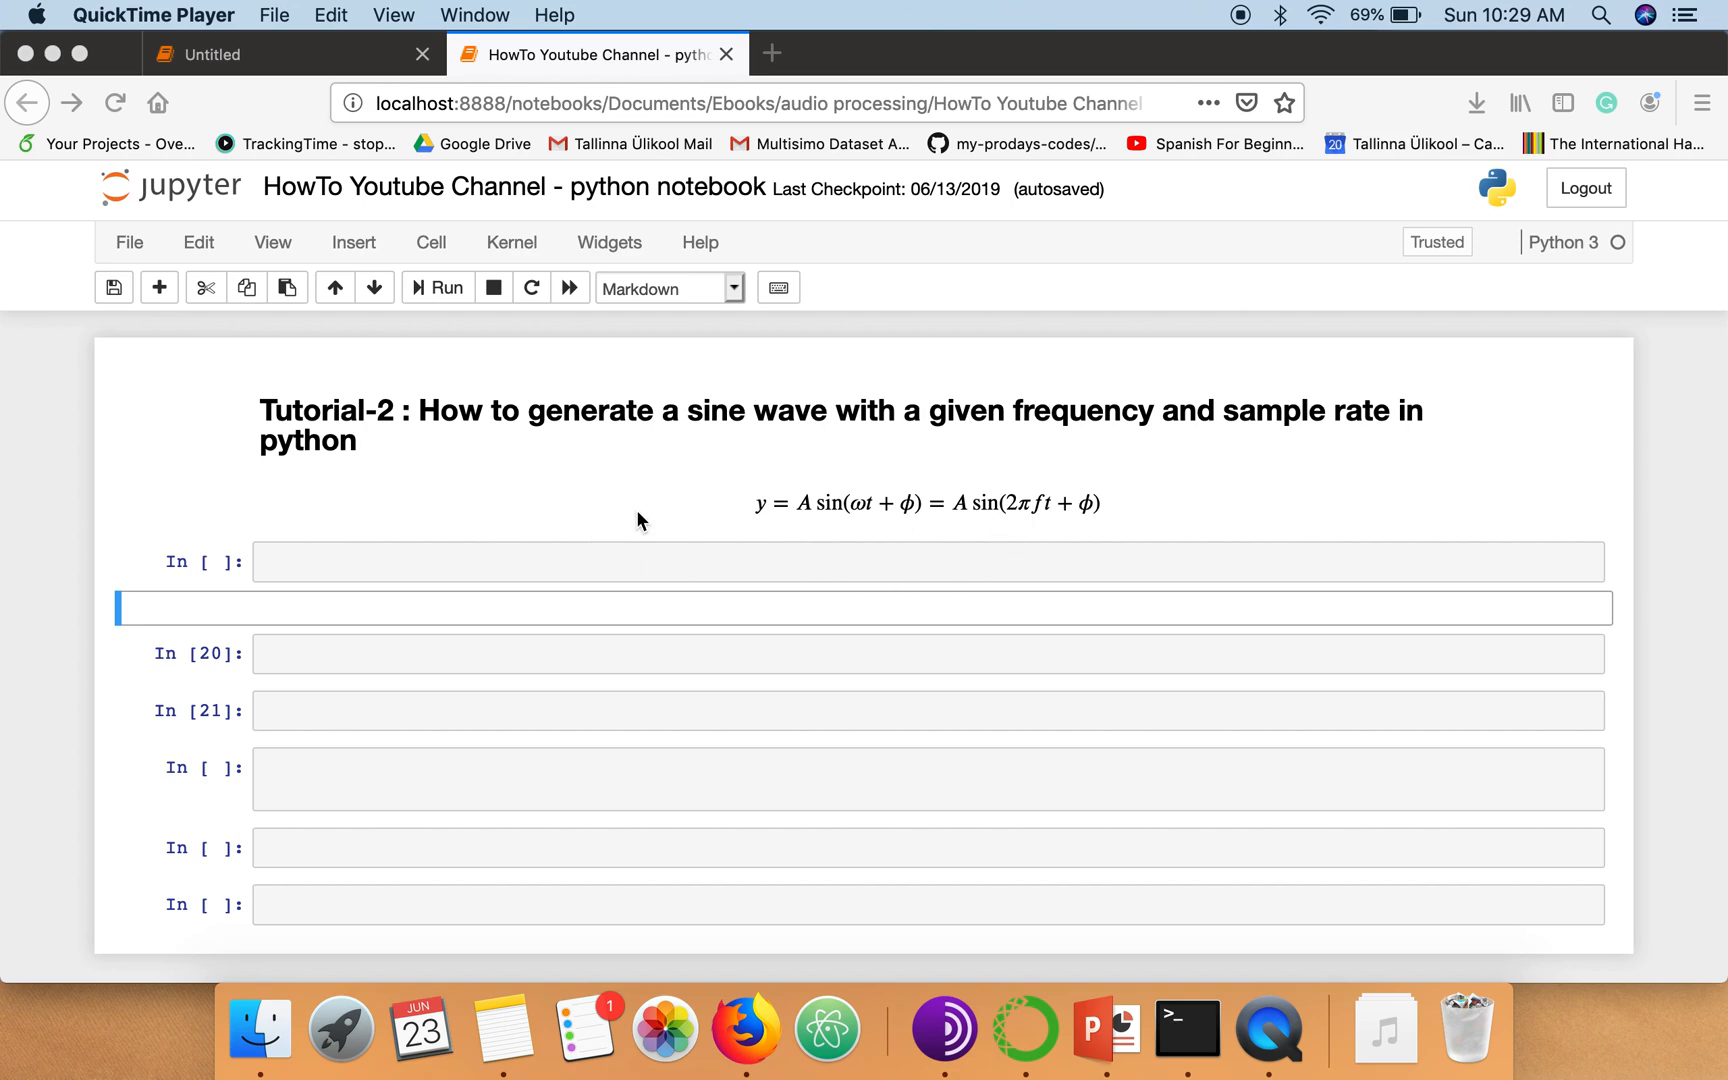
mouse_move(818, 526)
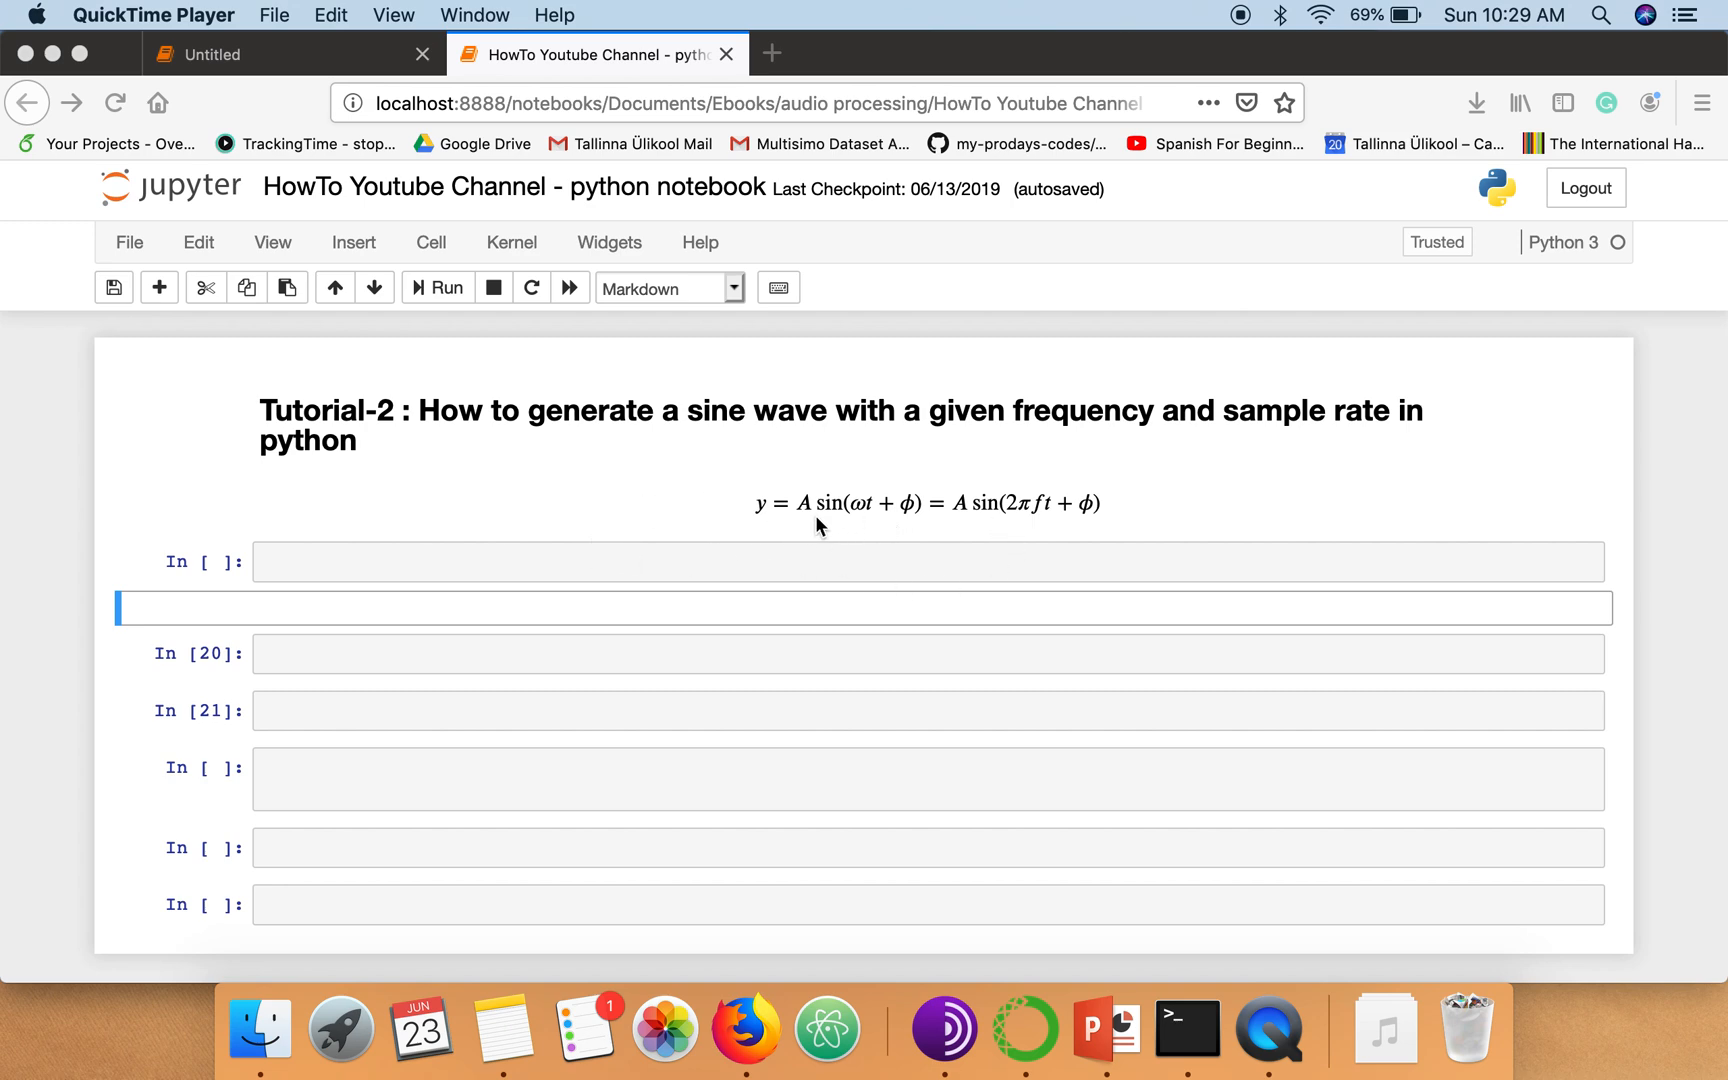
mouse_move(836, 522)
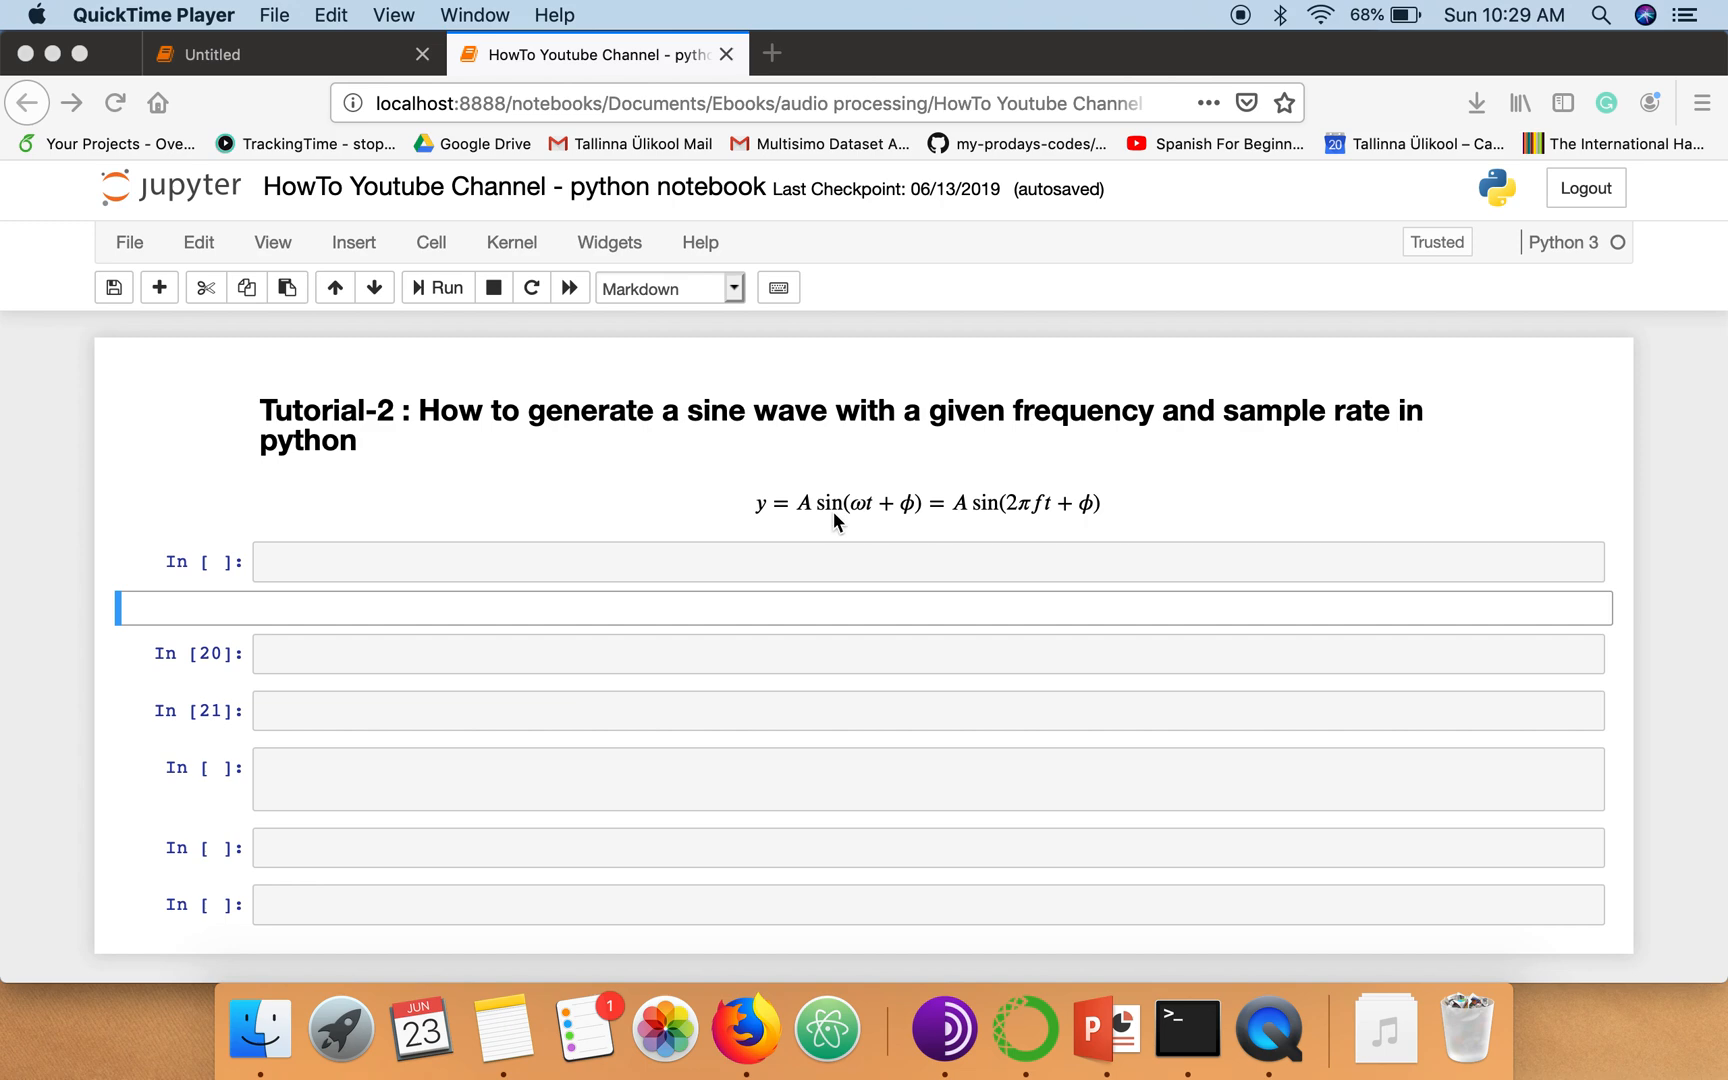
mouse_move(812, 518)
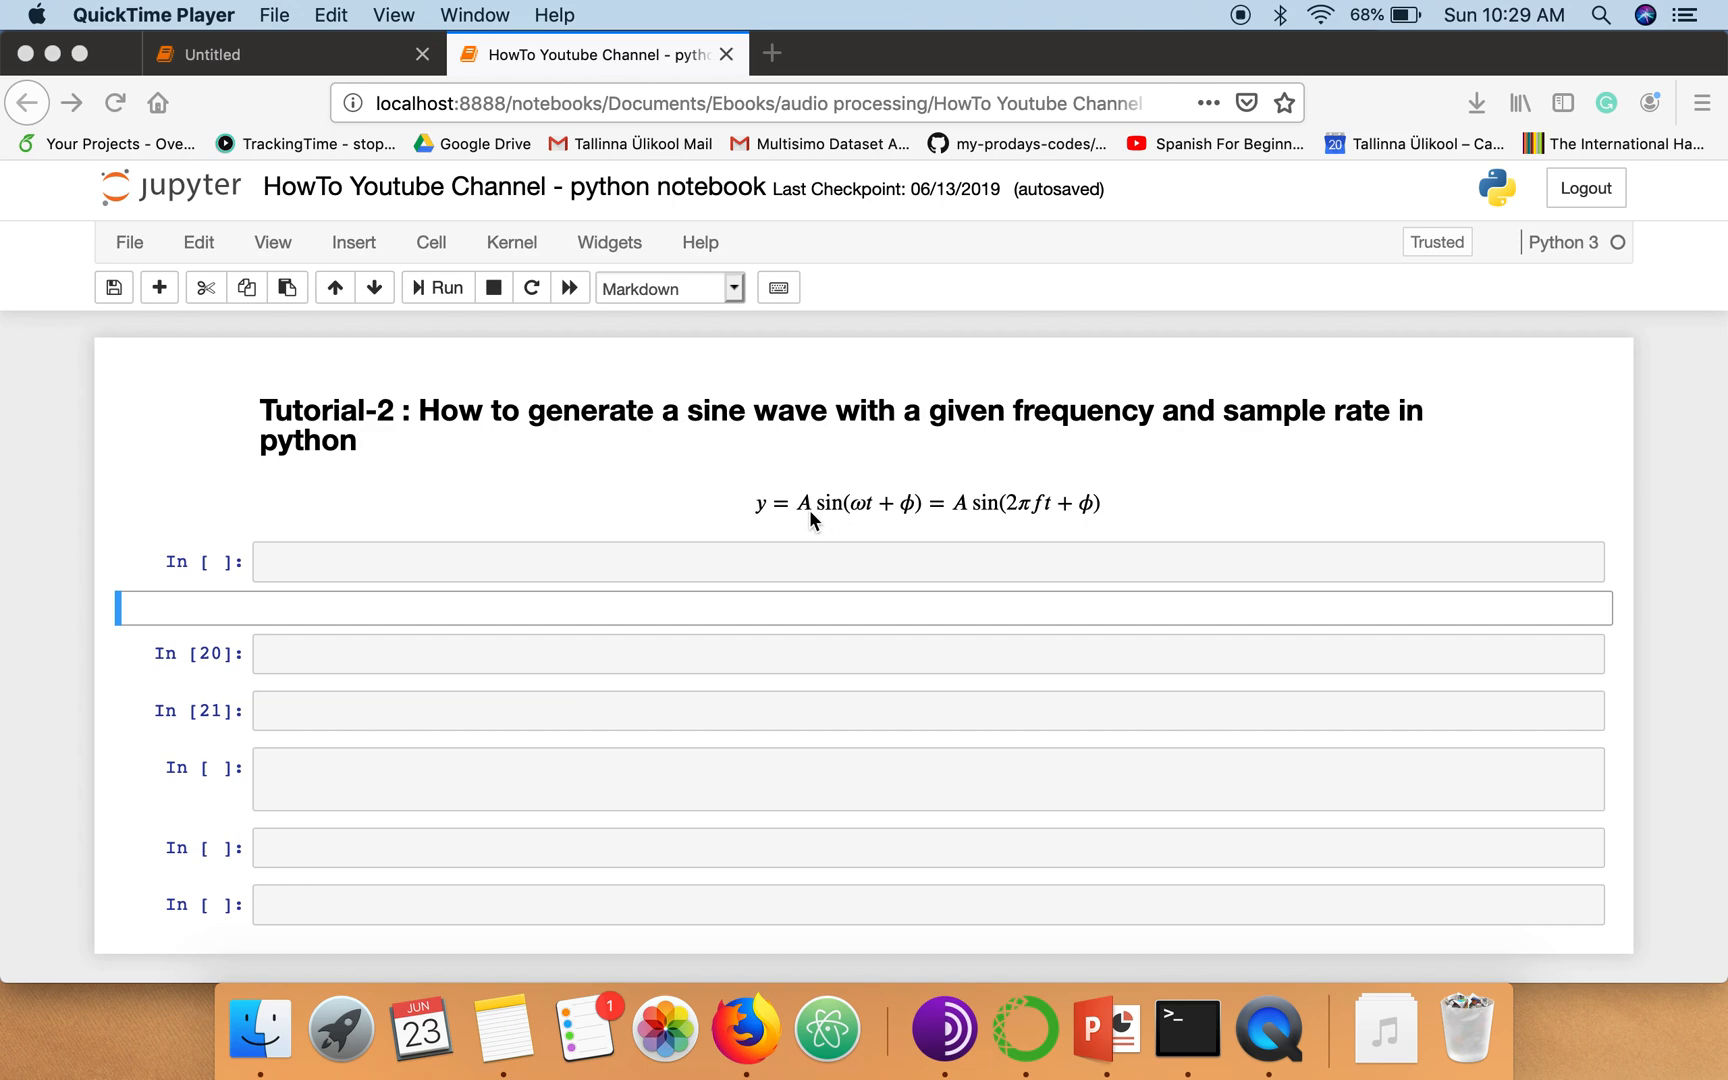
mouse_move(862, 522)
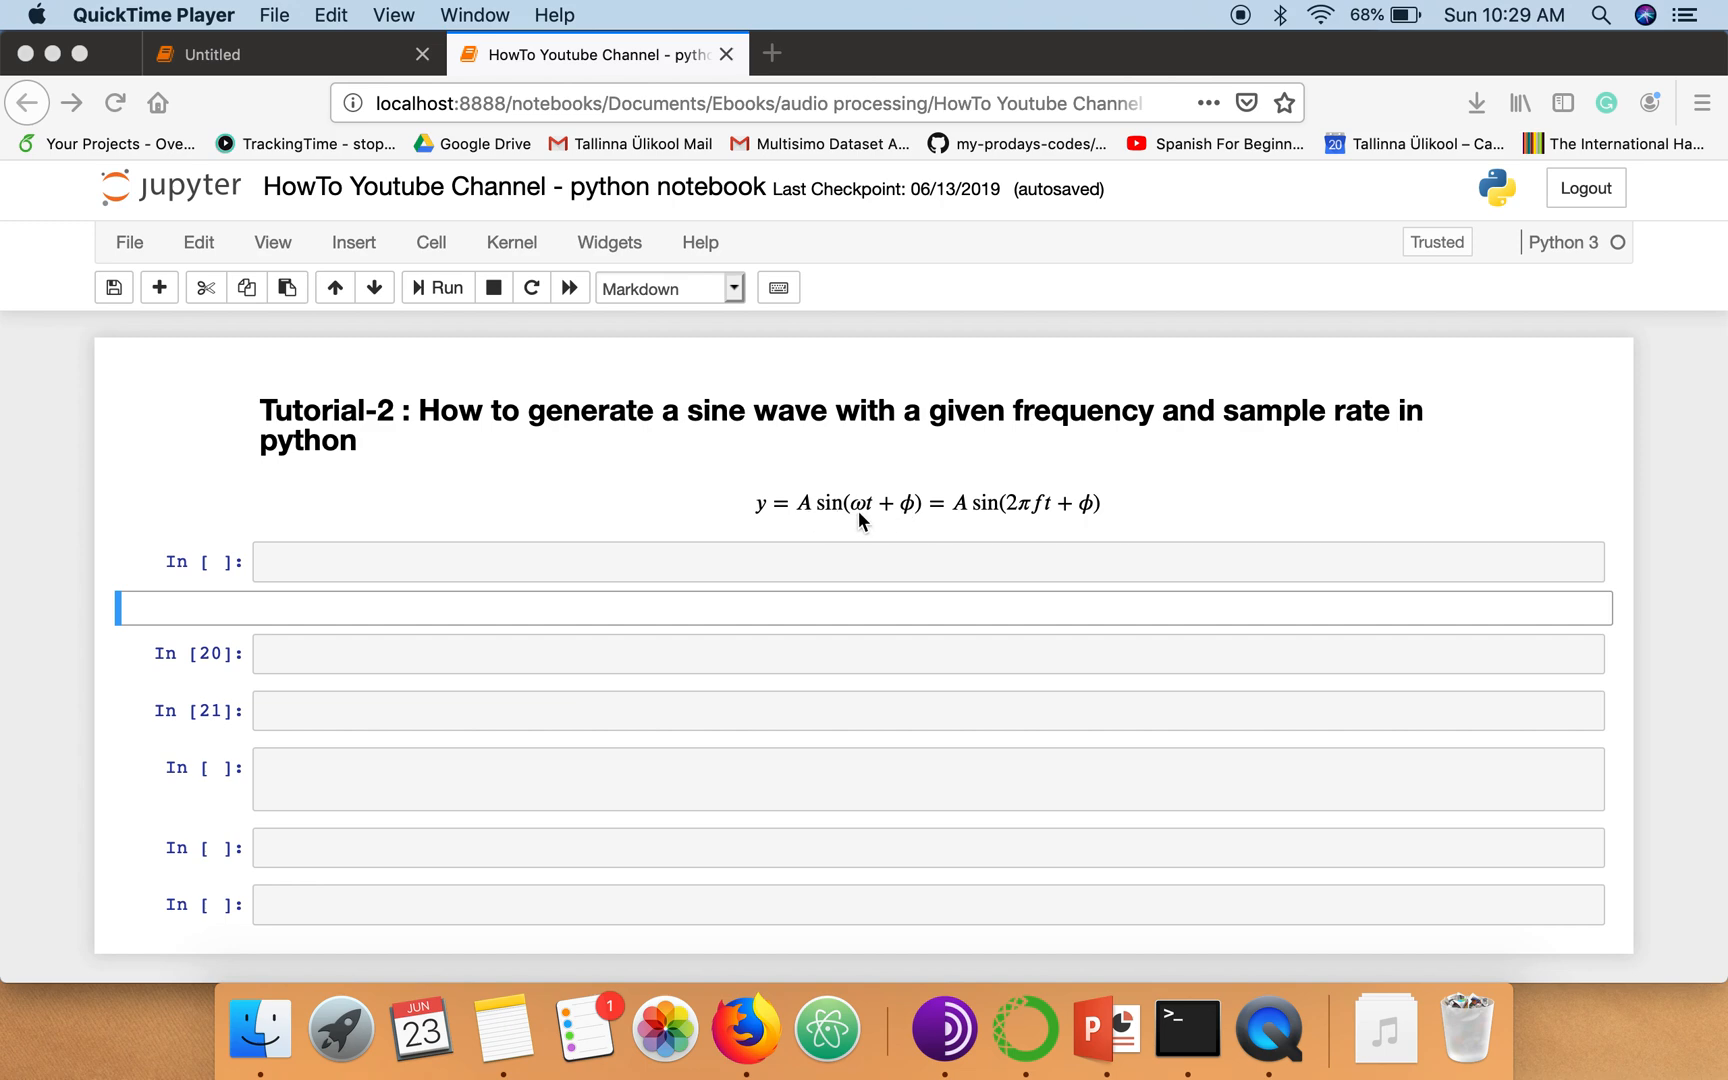
mouse_move(862, 486)
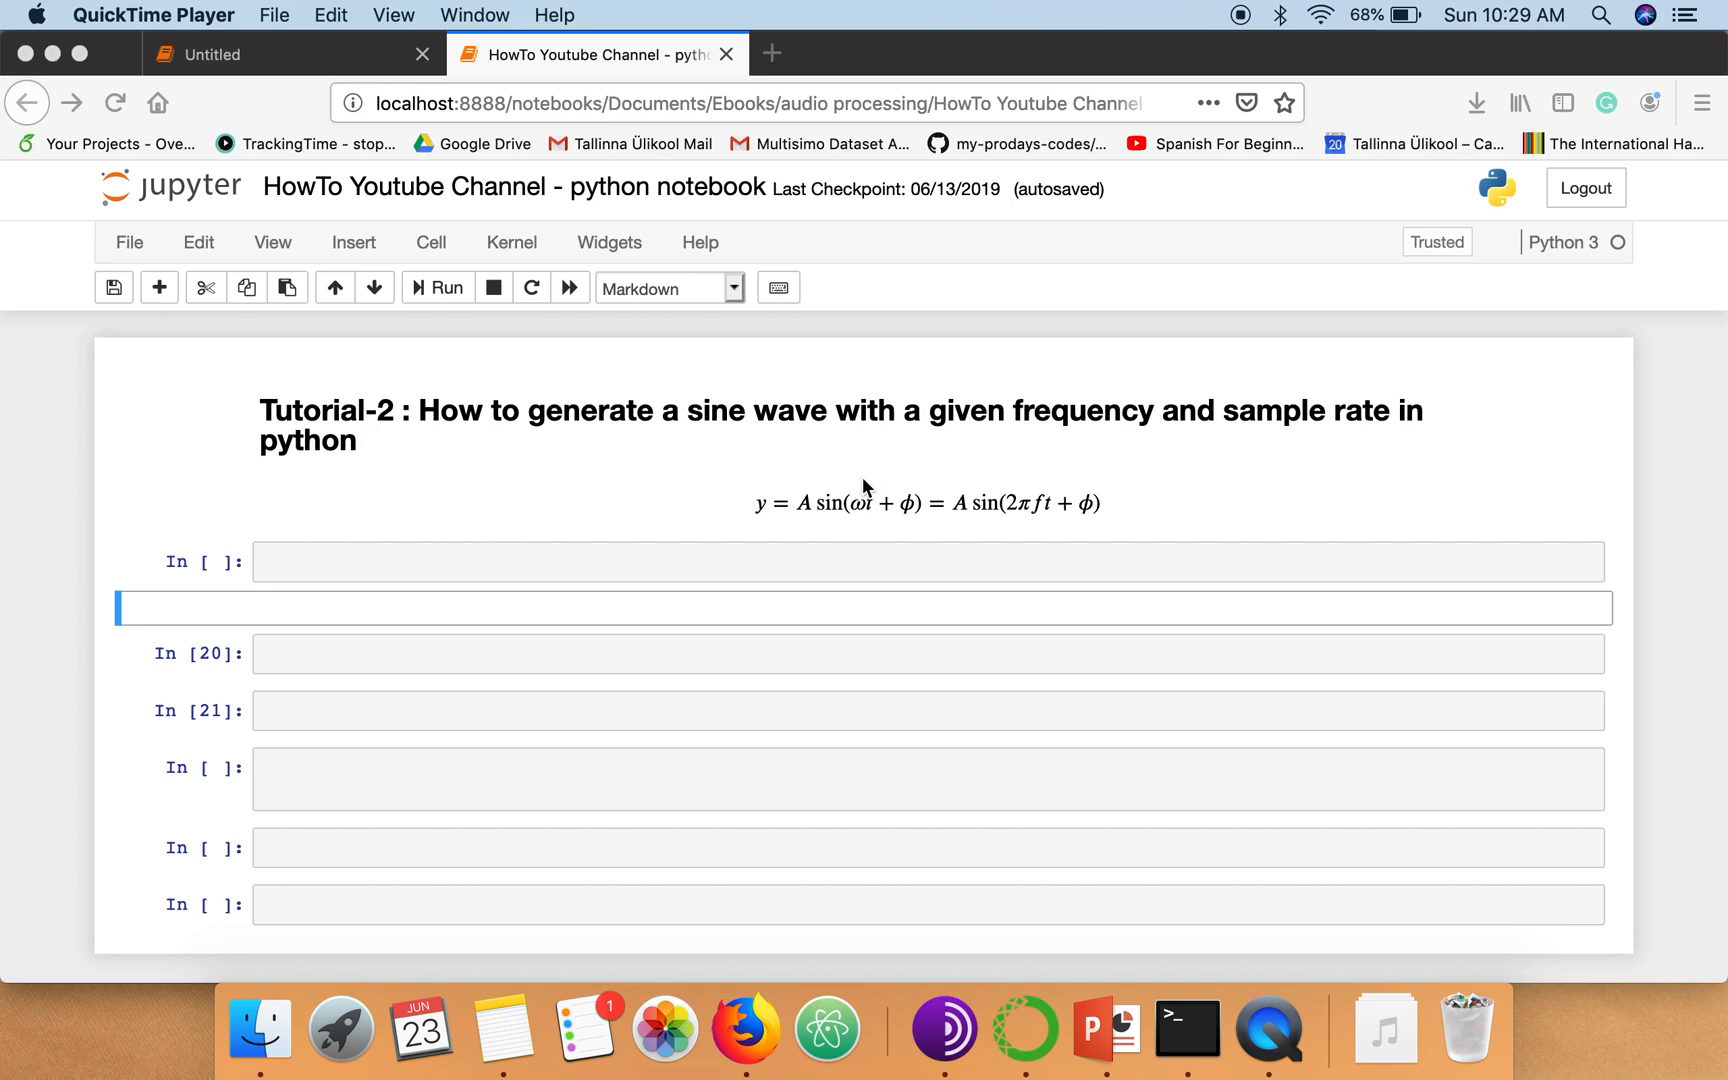
mouse_move(1034, 520)
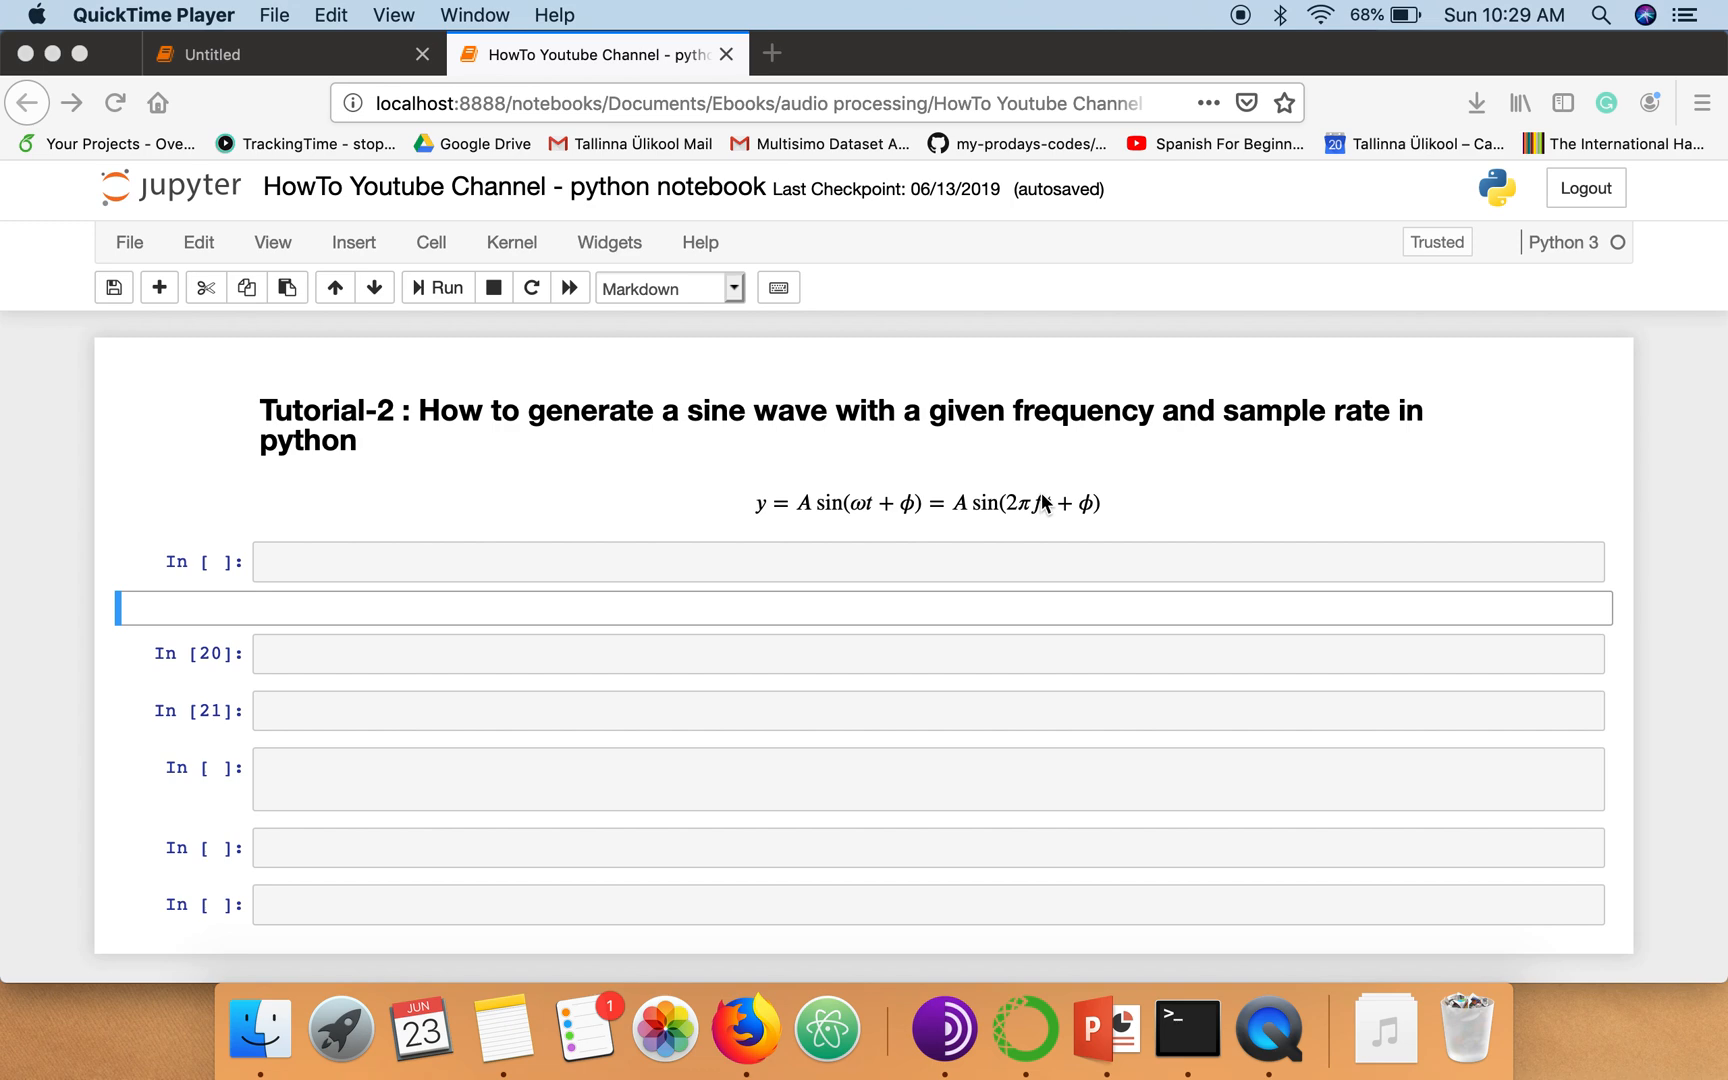
mouse_move(662, 574)
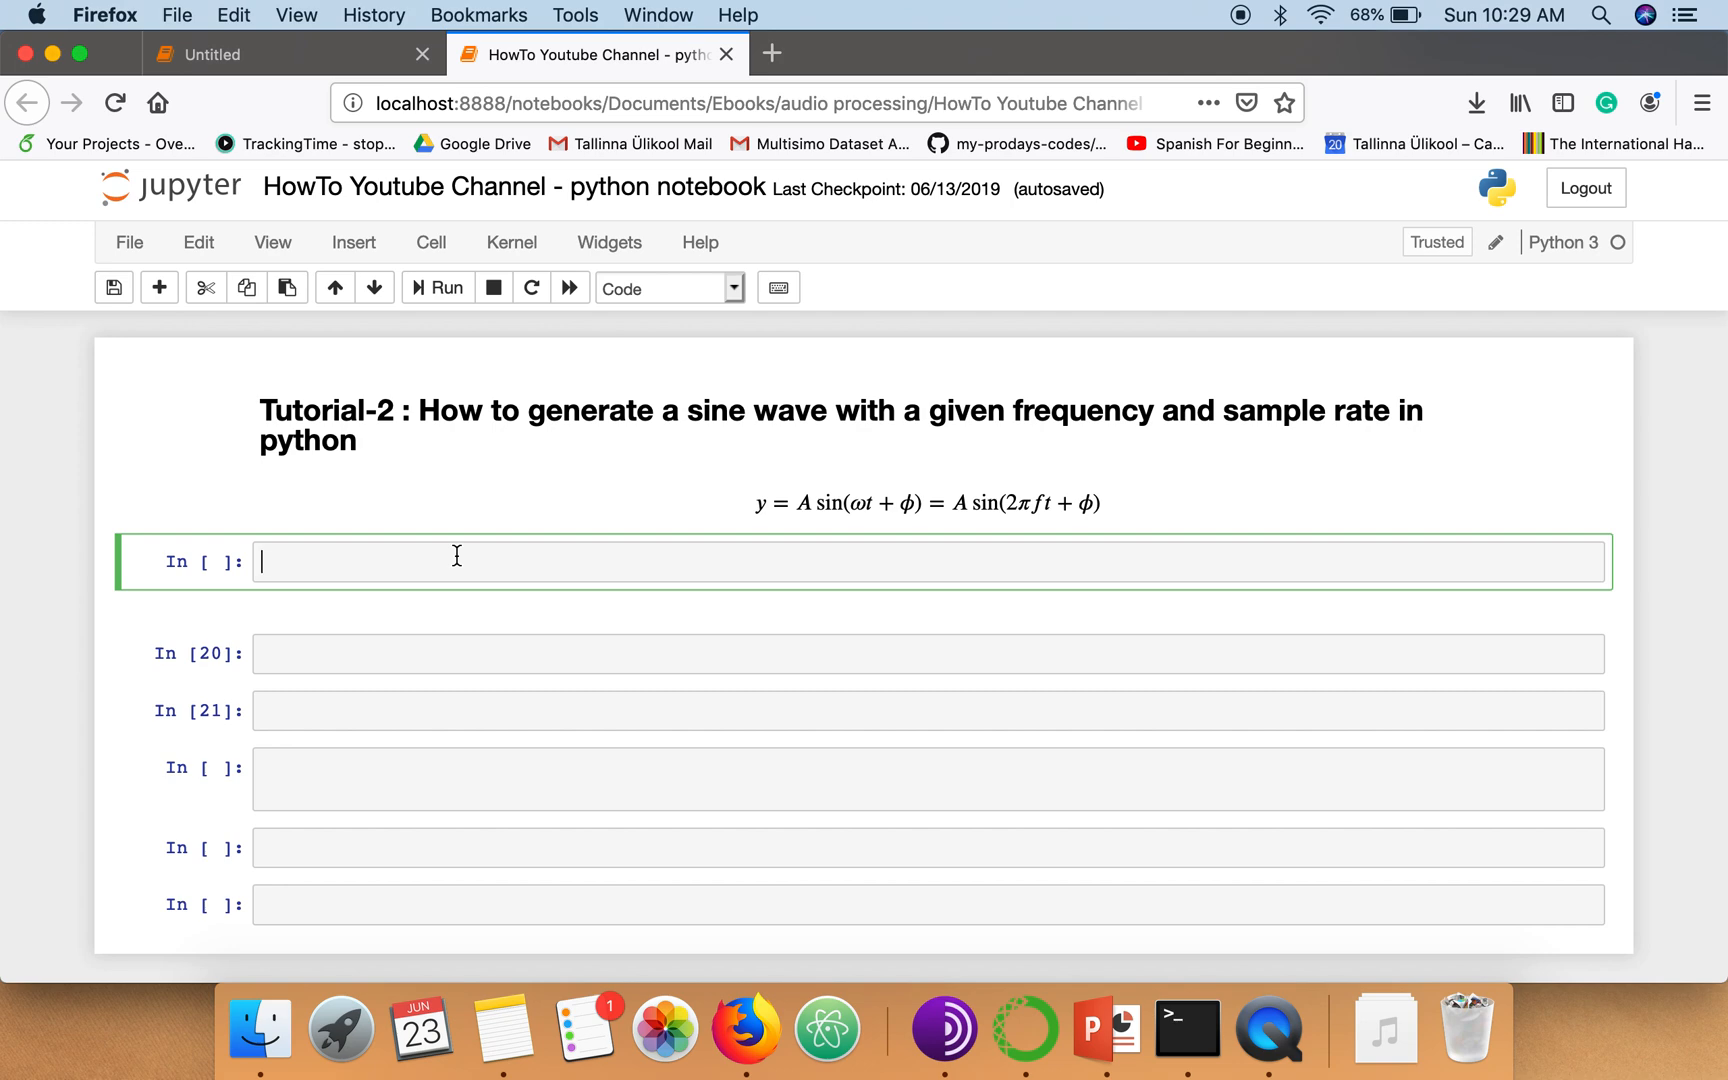
Write the import lines for numpy as np and matplotlib.pyplot as plt
text(import n)
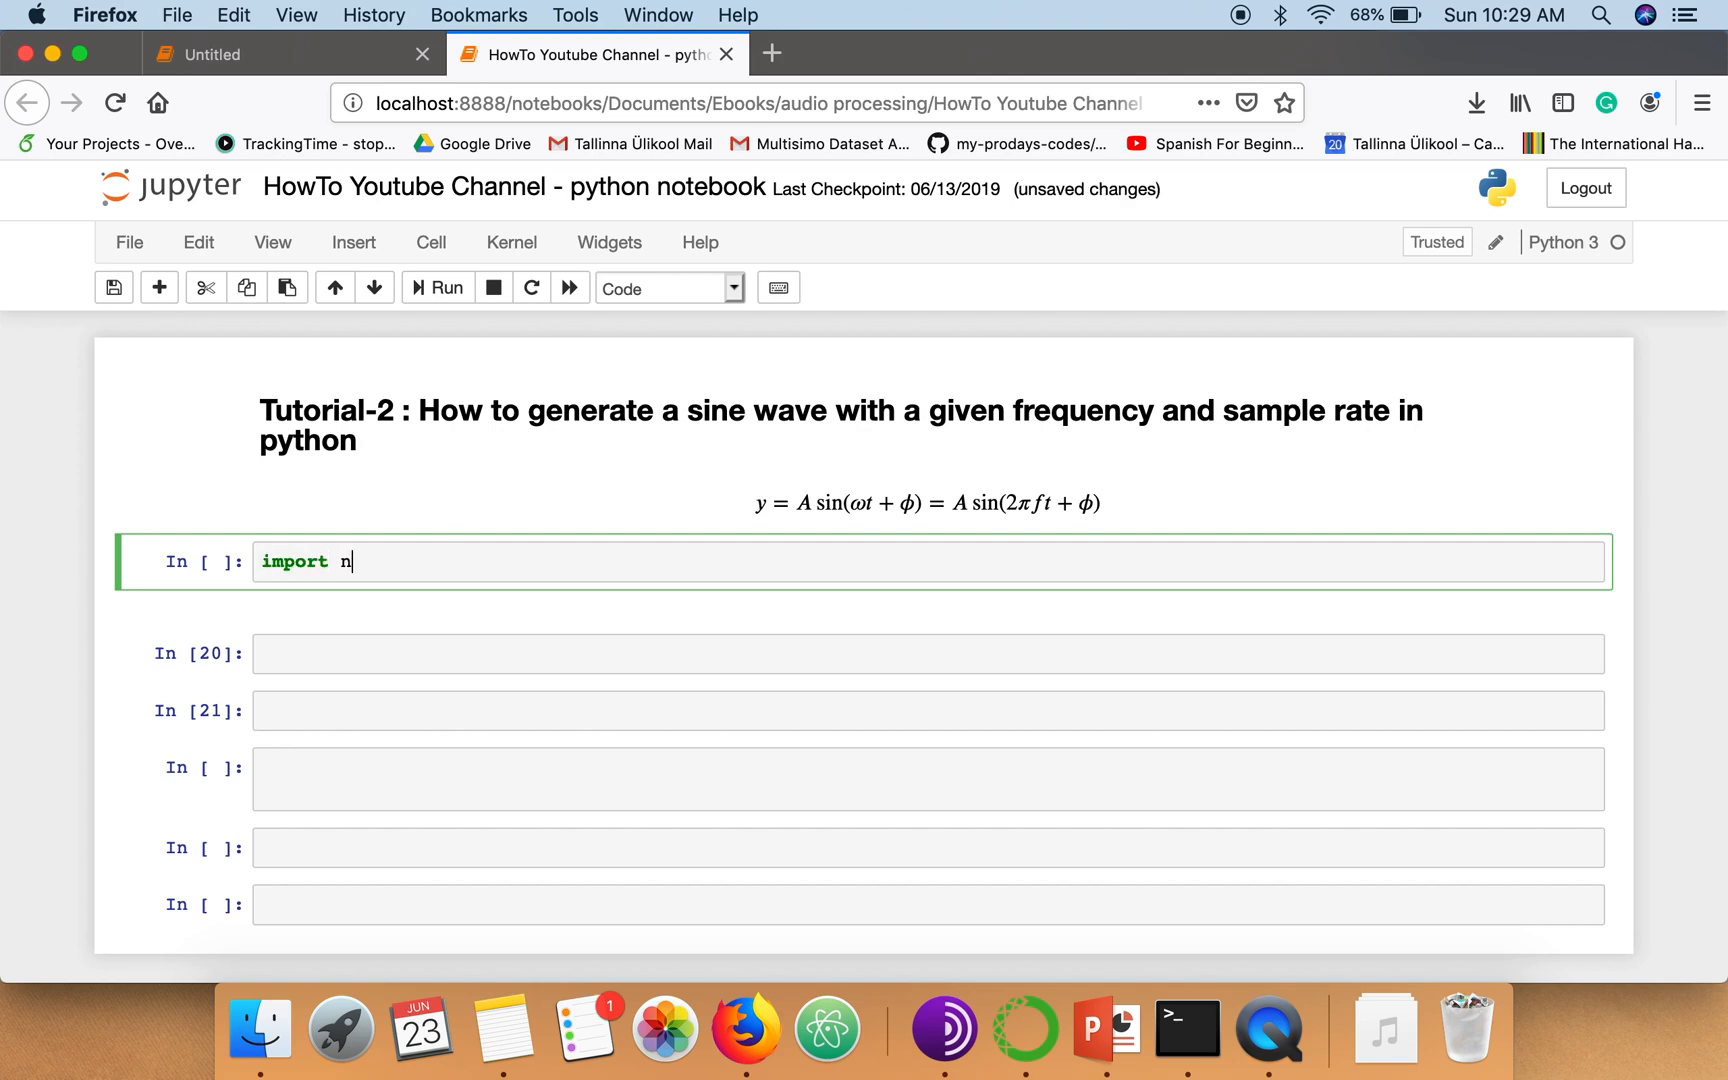
text(umpy as np)
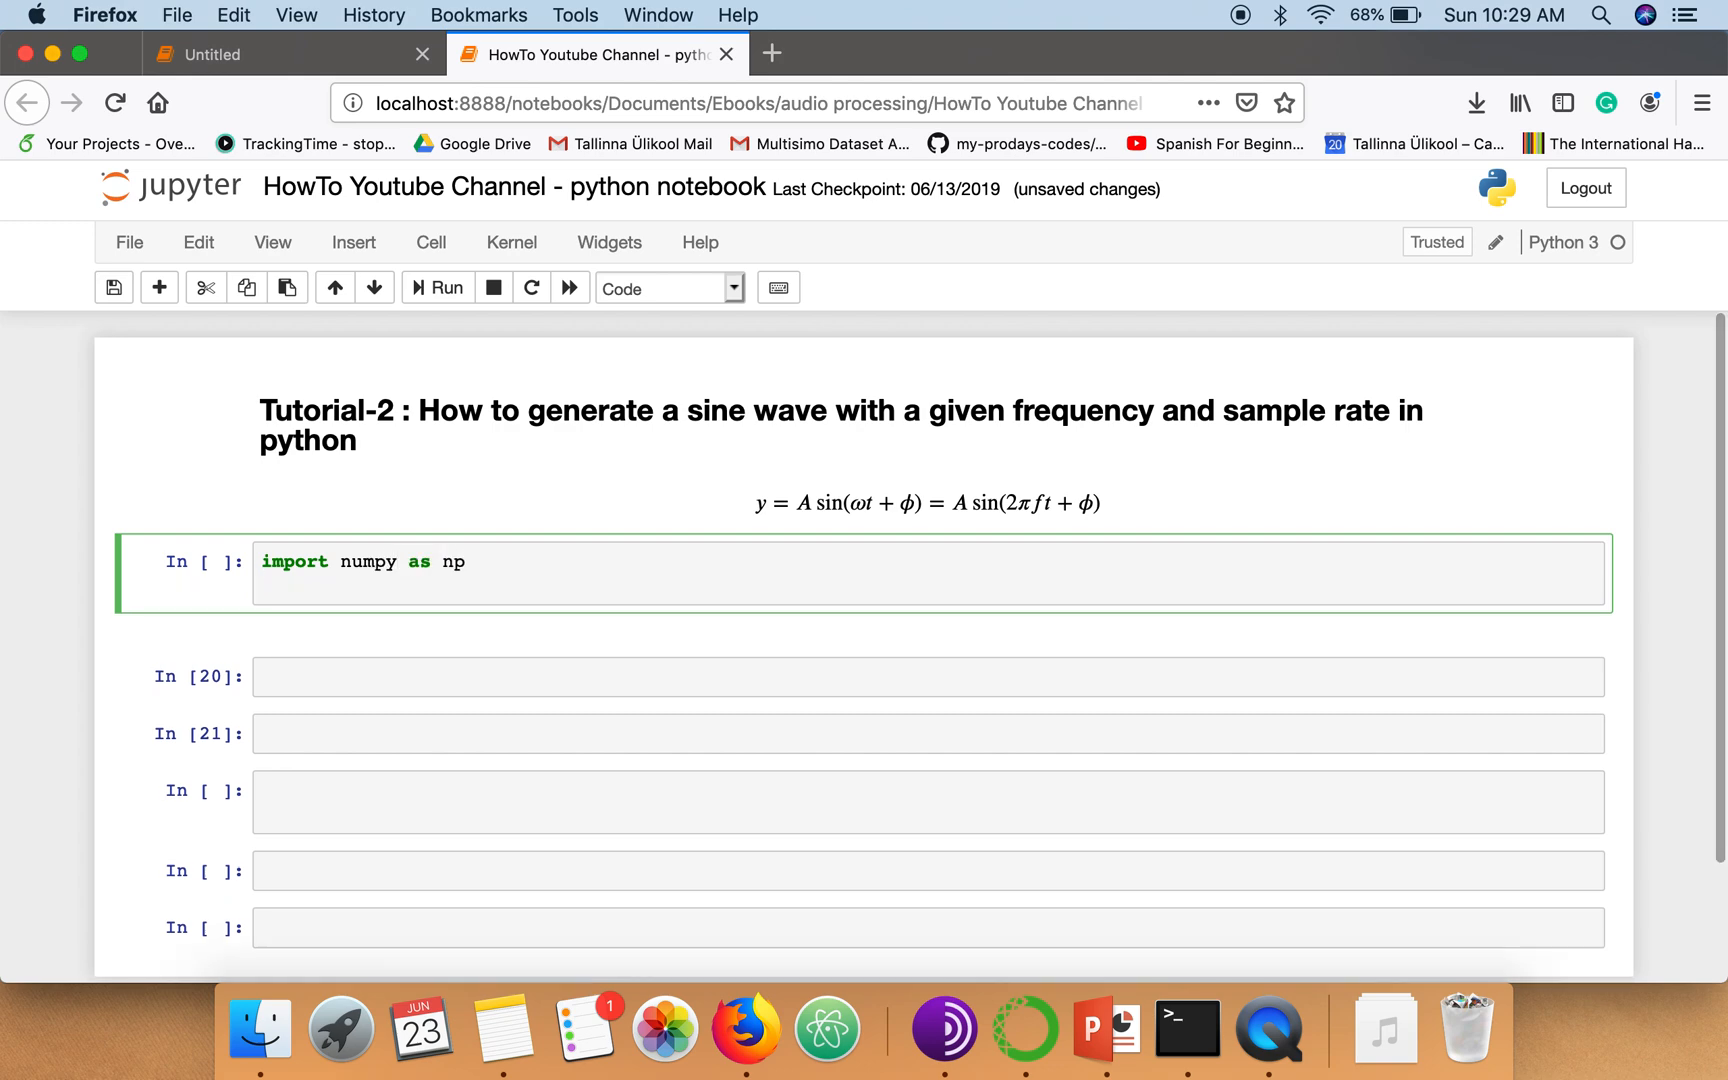
text(import matplotlib.py)
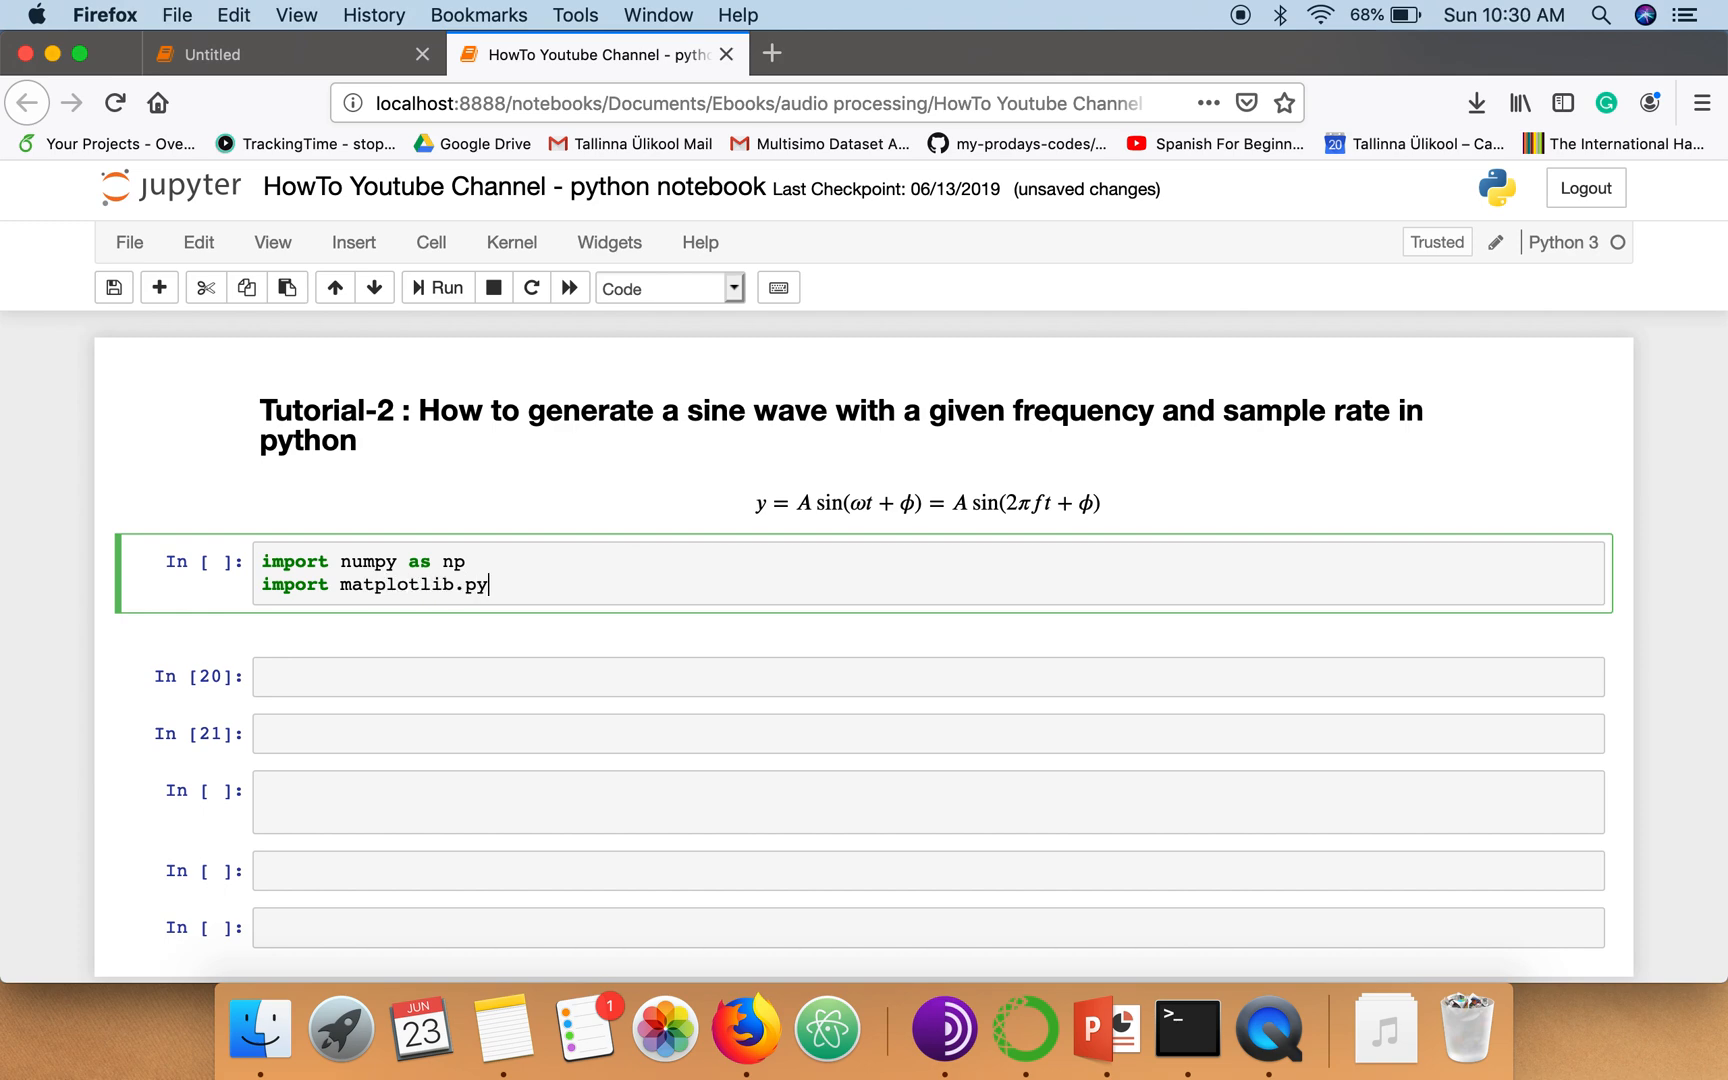
text(plot as plt)
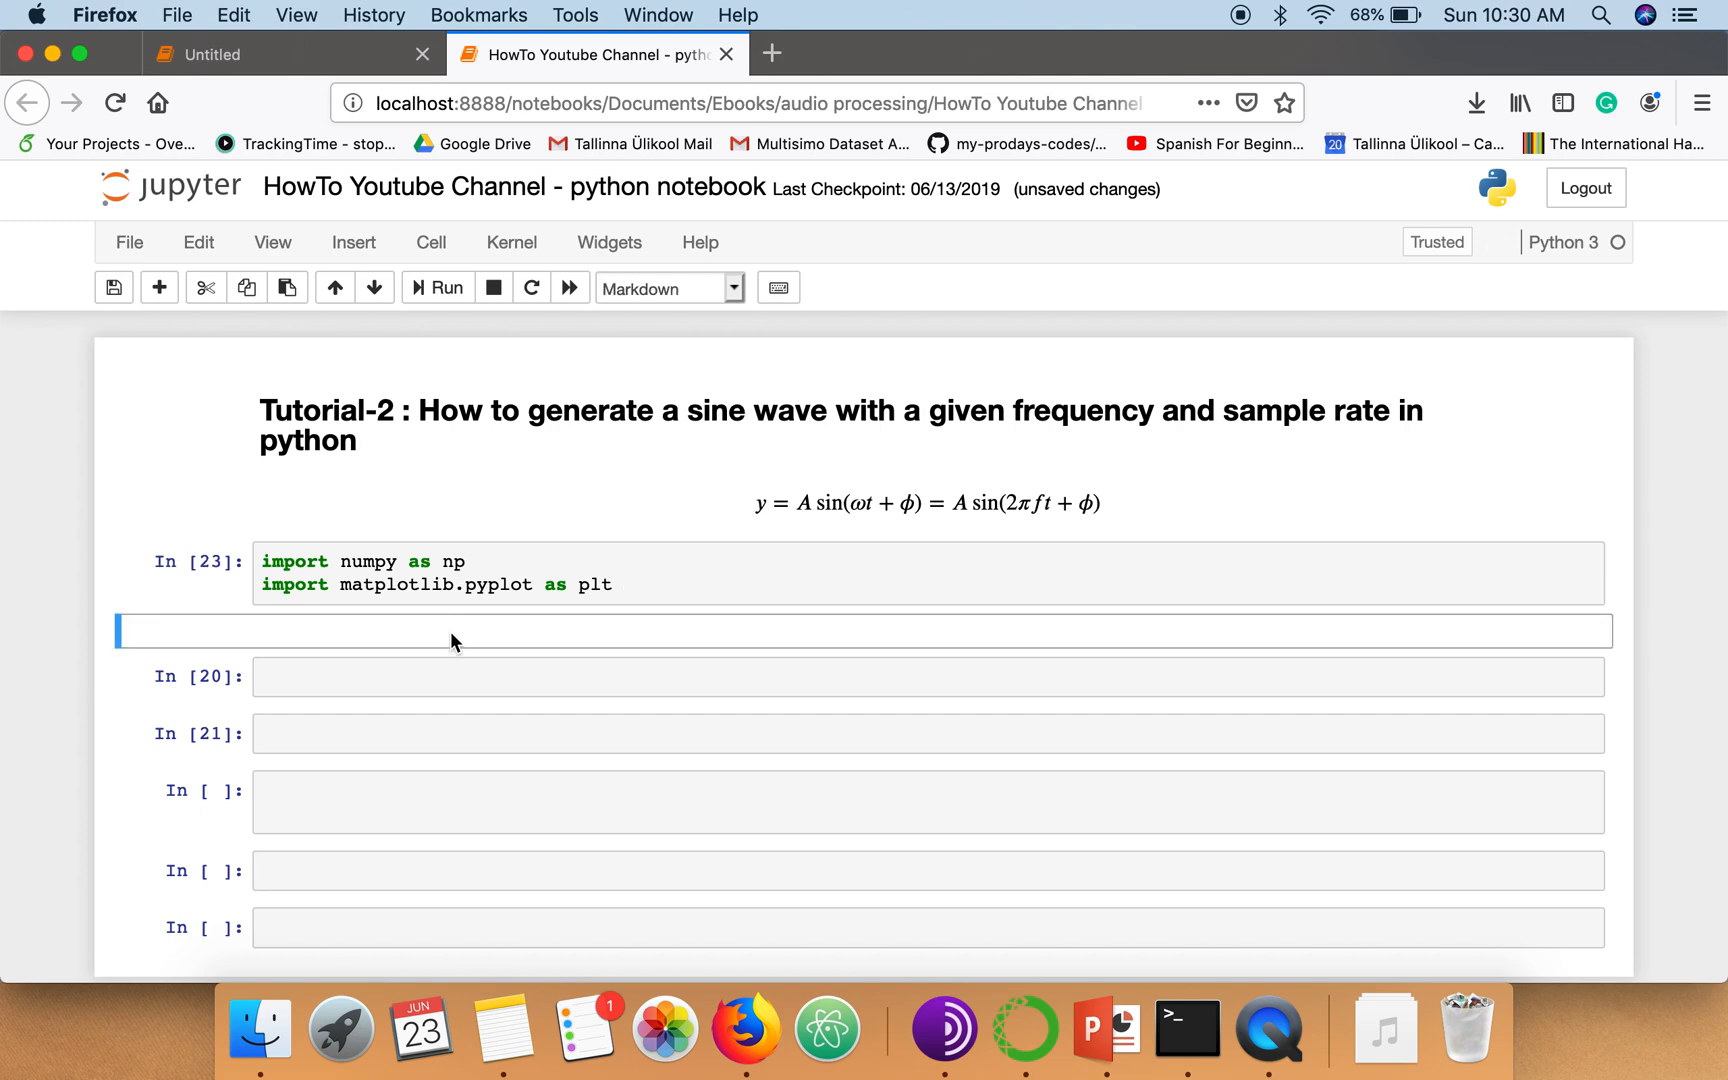
Define S_rate = 44100 and the sample period T = 1/S_rate in the second cell
click(446, 676)
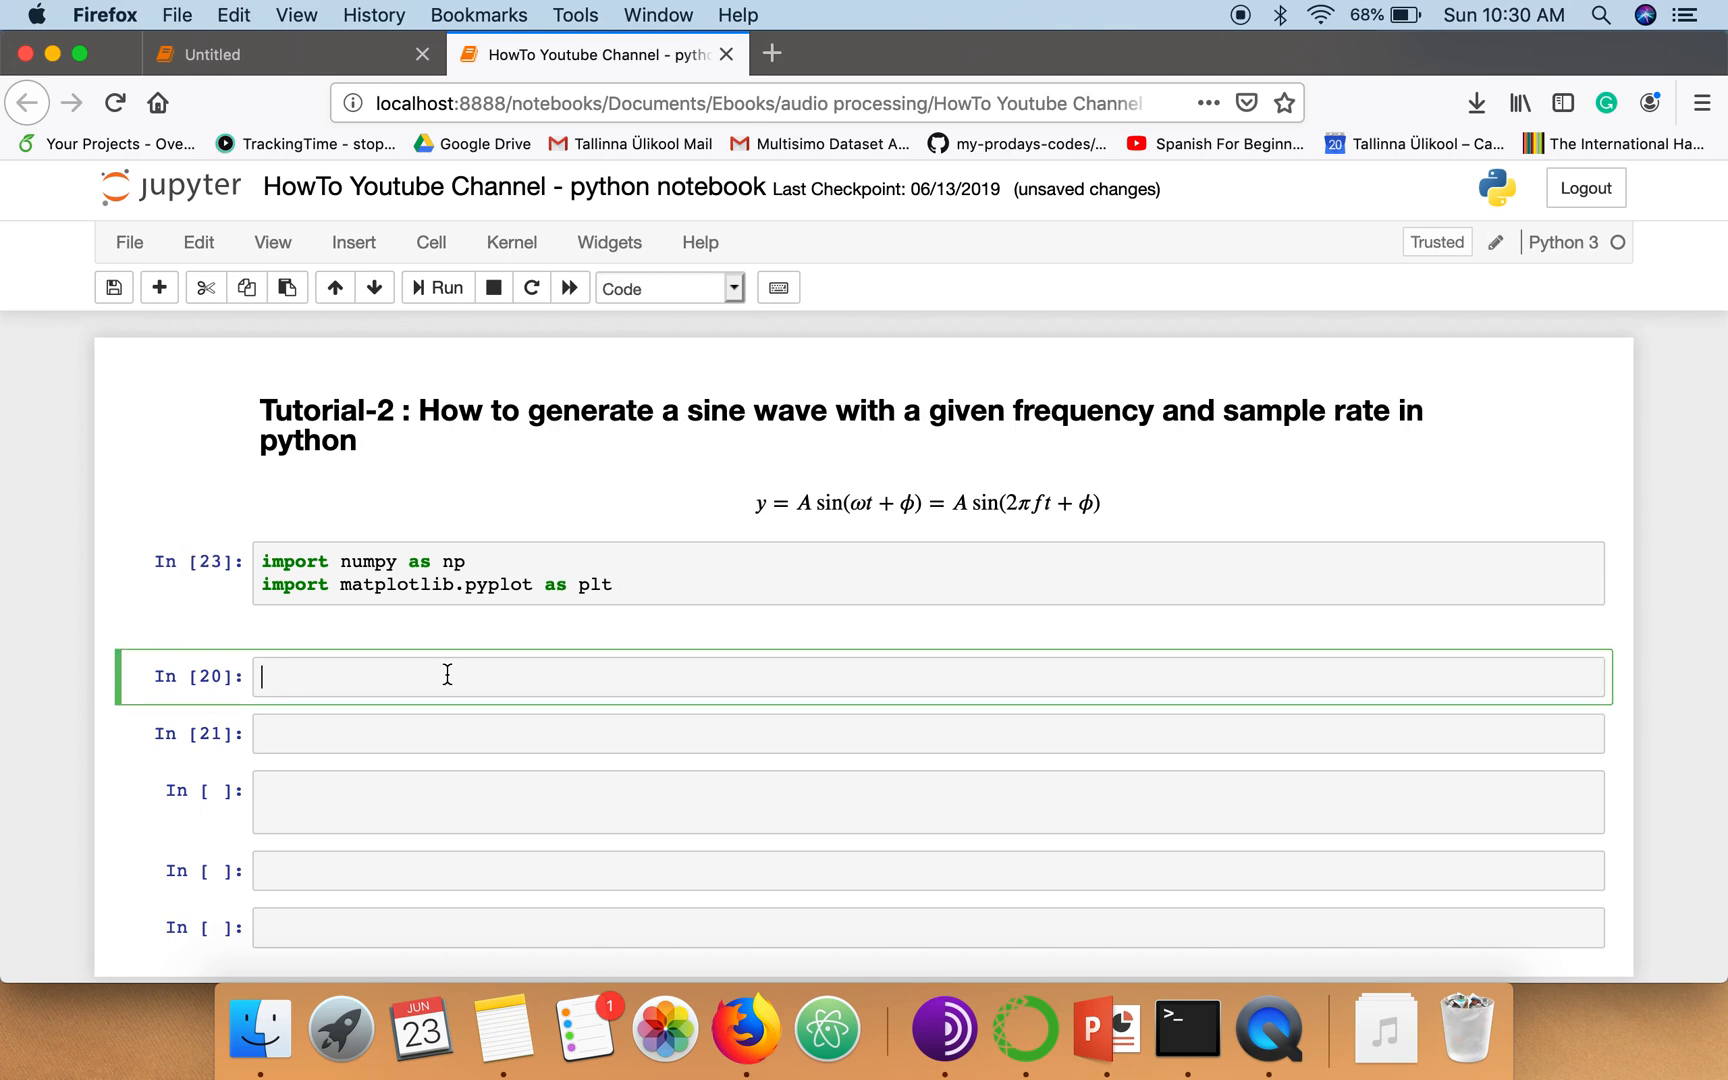
text(sa)
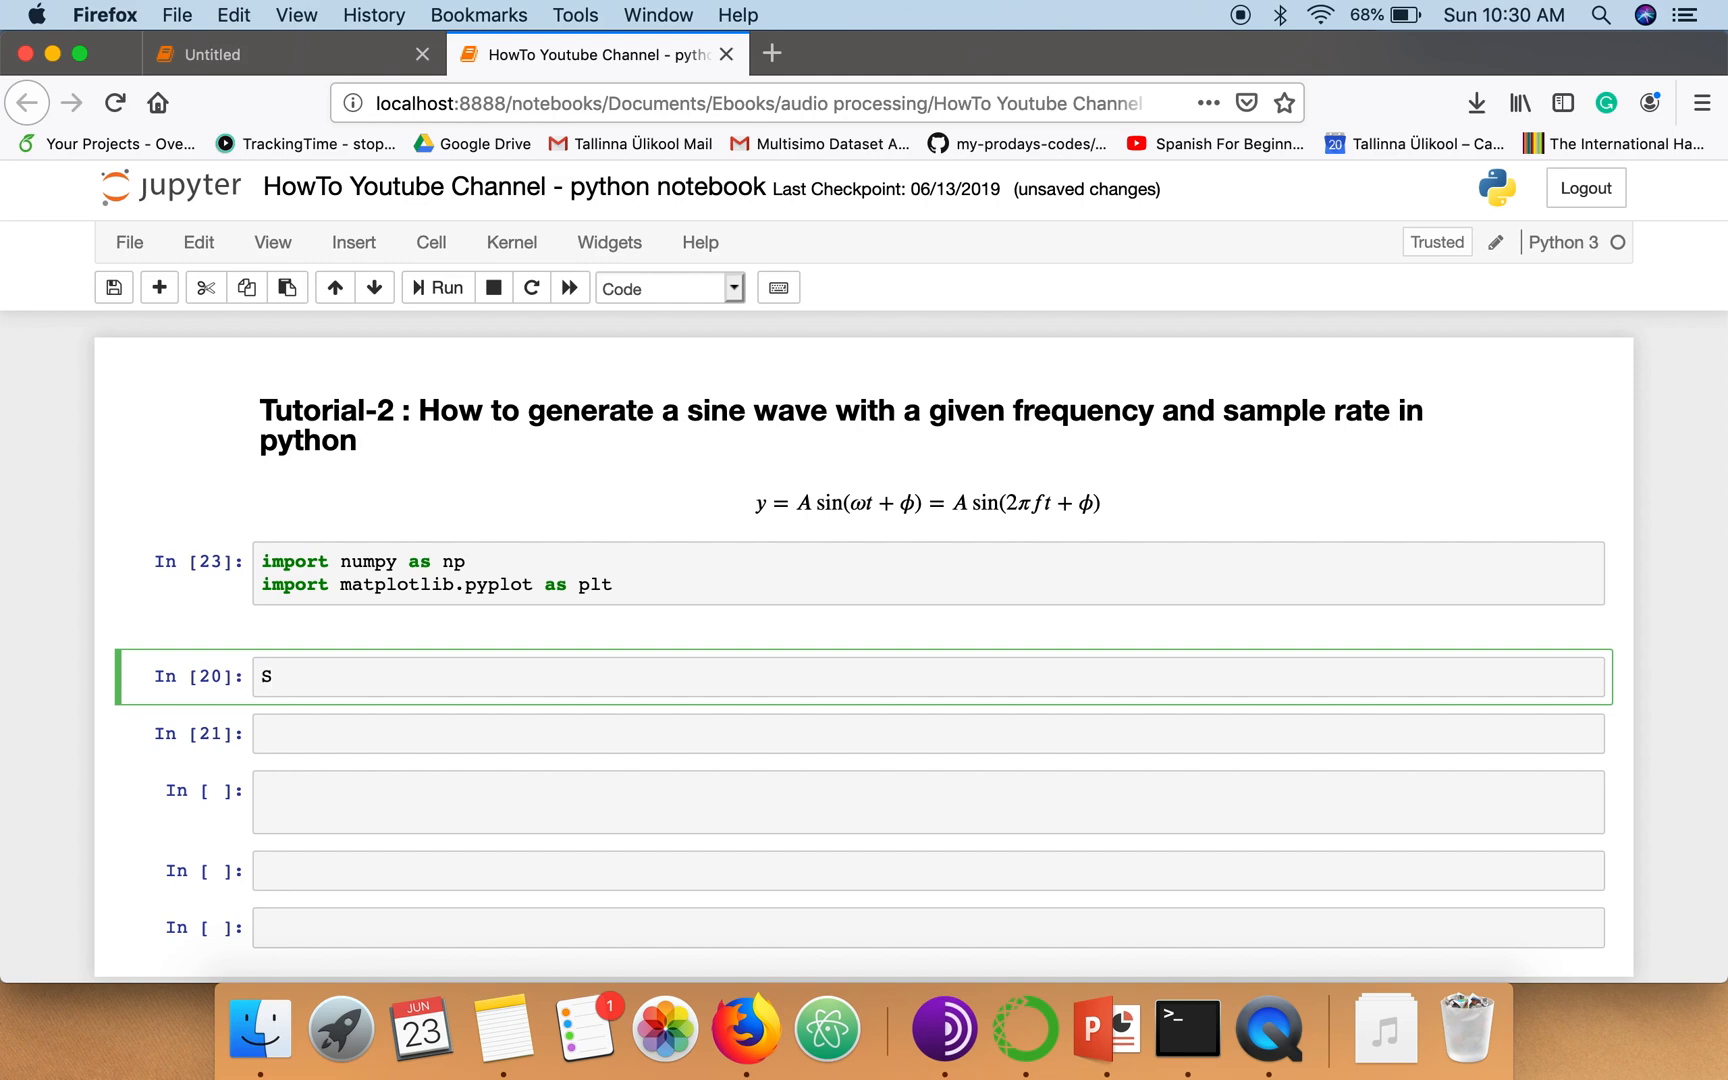
text(_rate =)
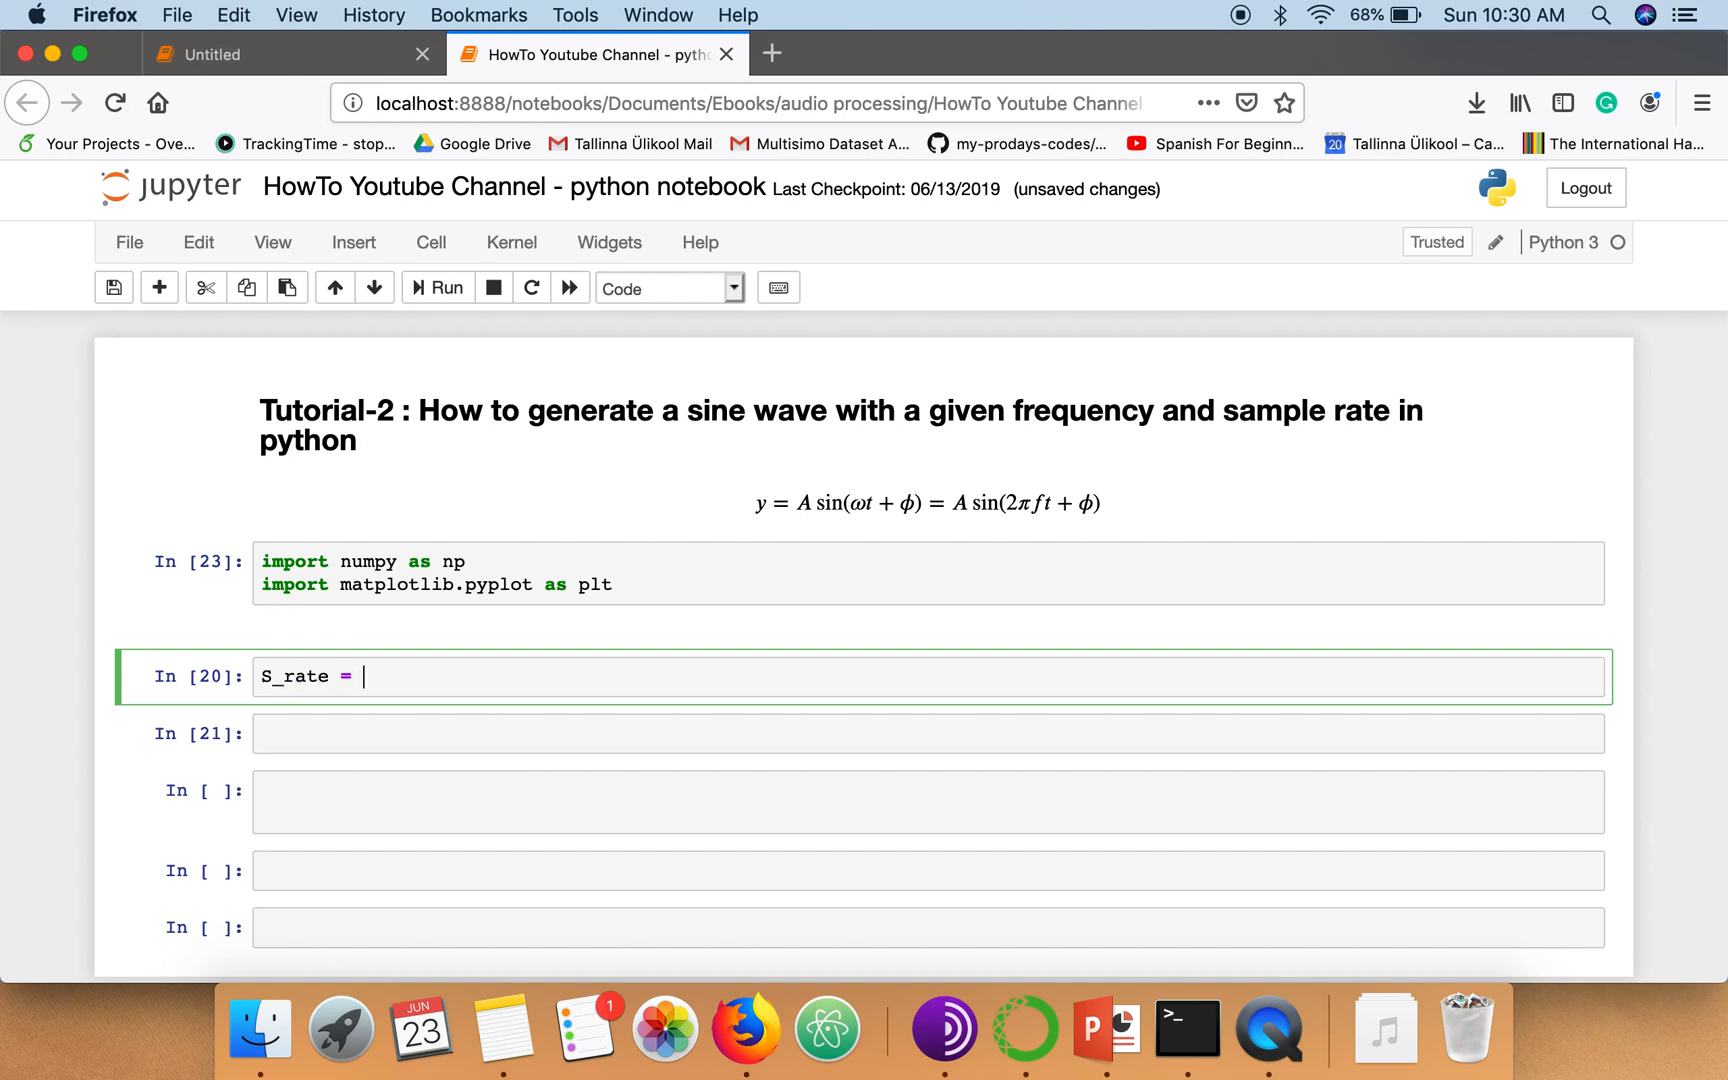
text(44100)
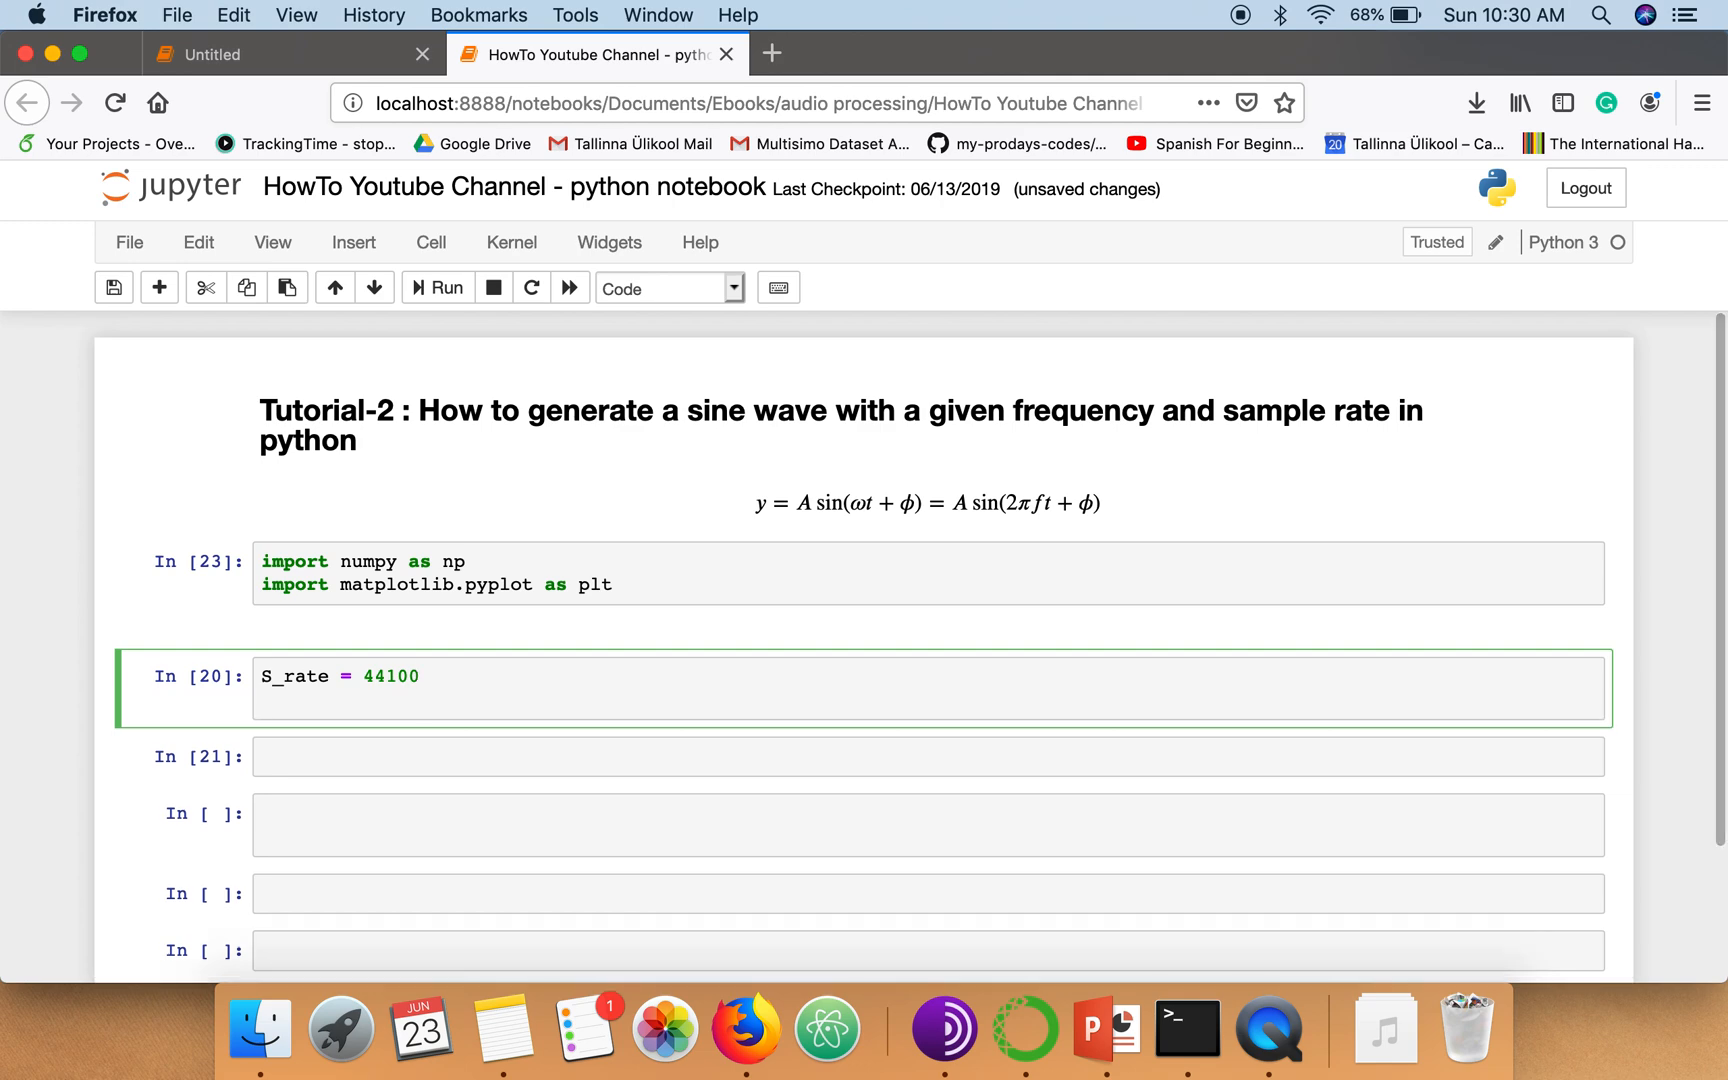
click(304, 702)
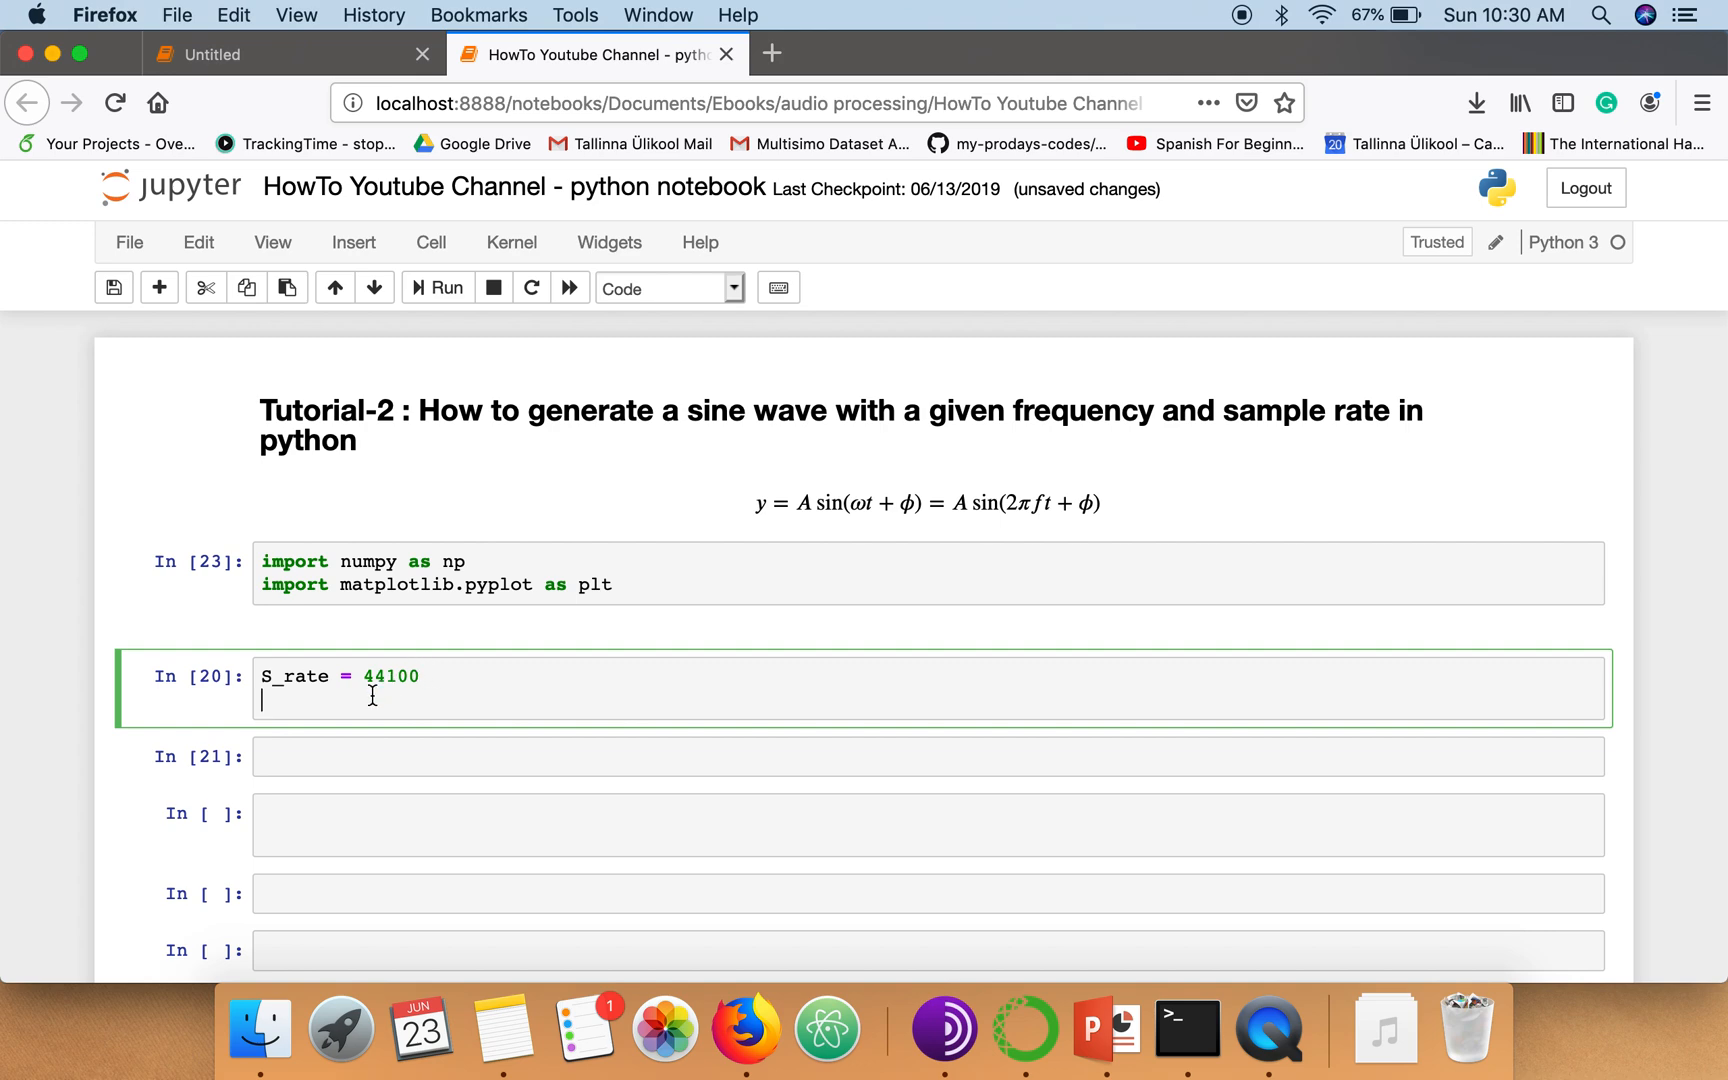
text(T = /)
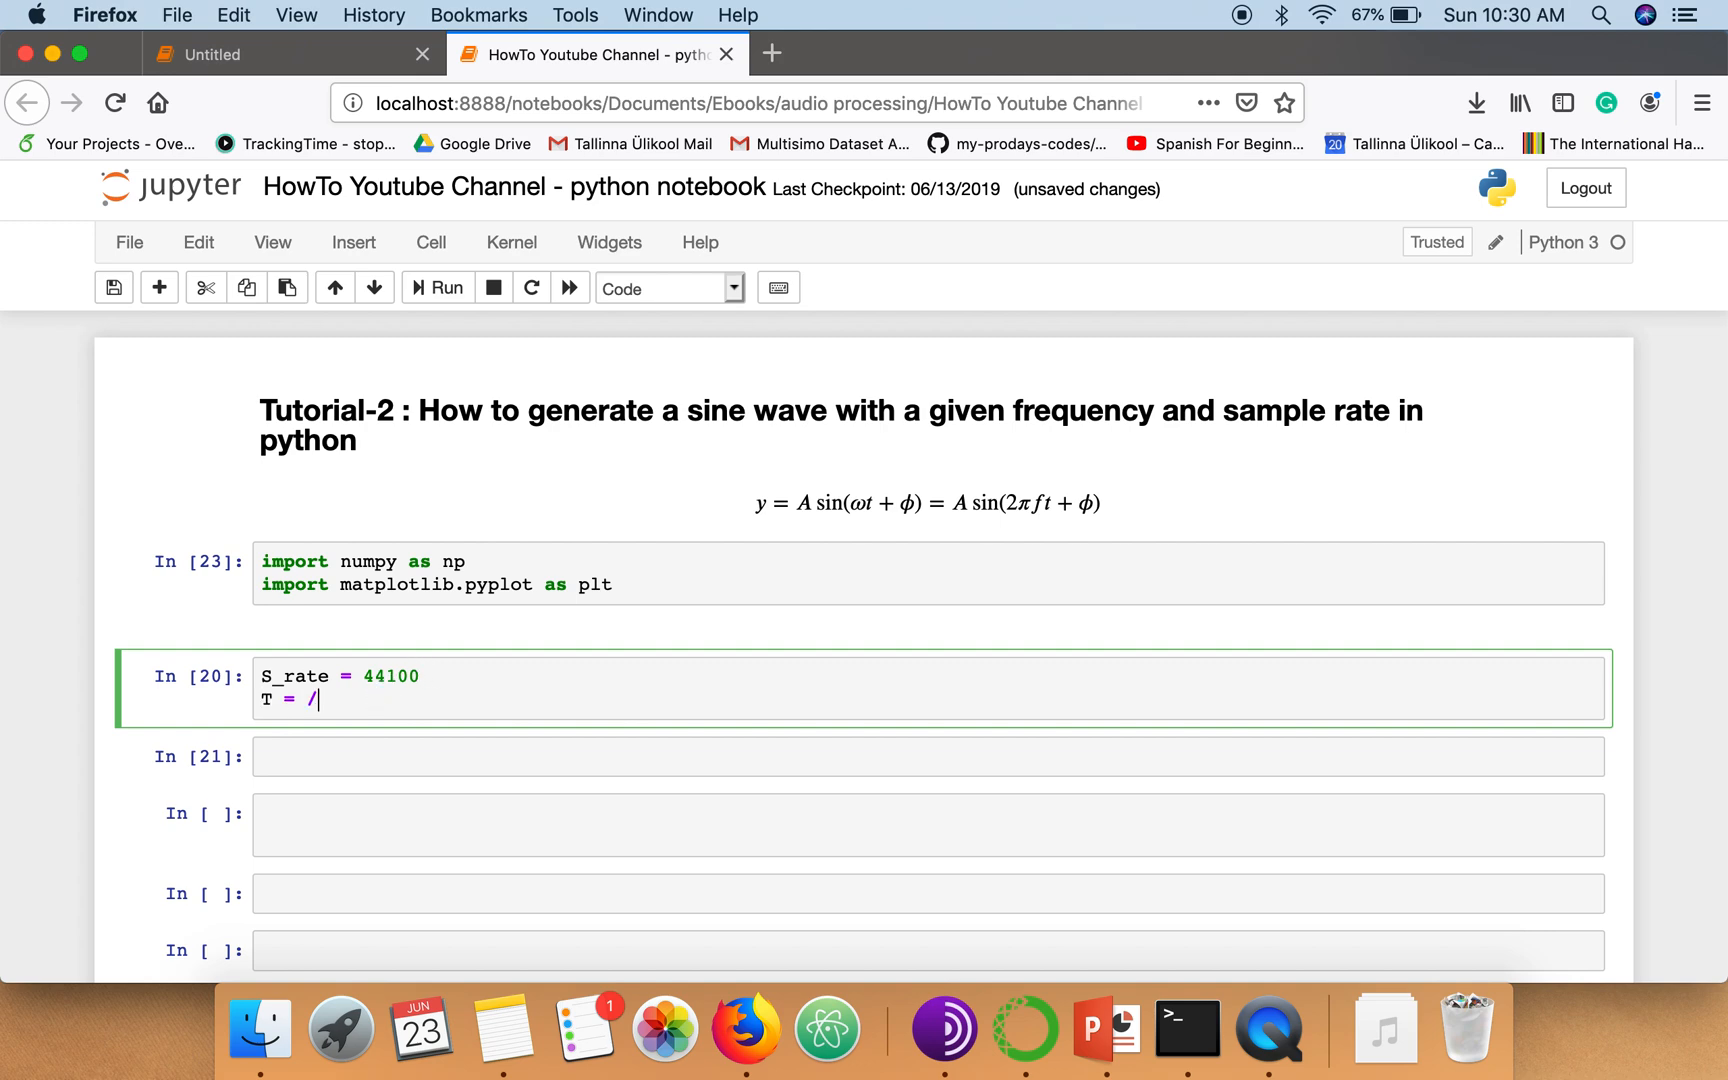
key(backspace)
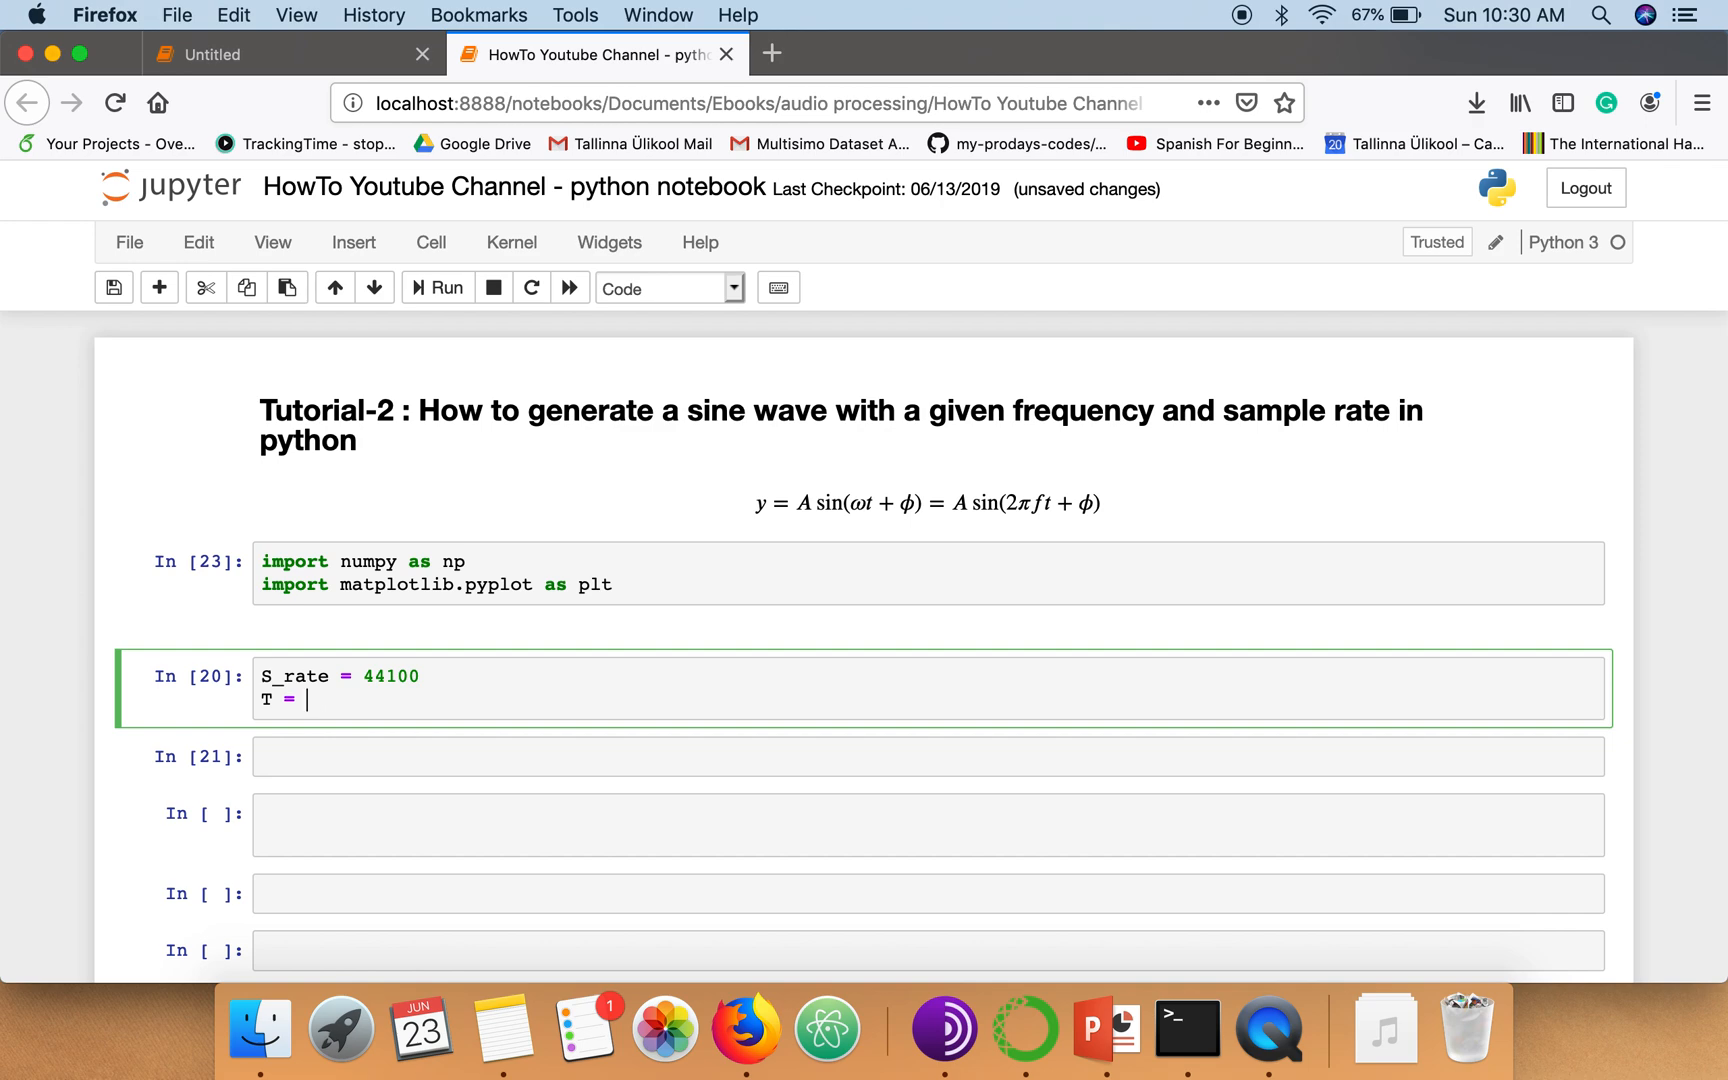
text(1/S_)
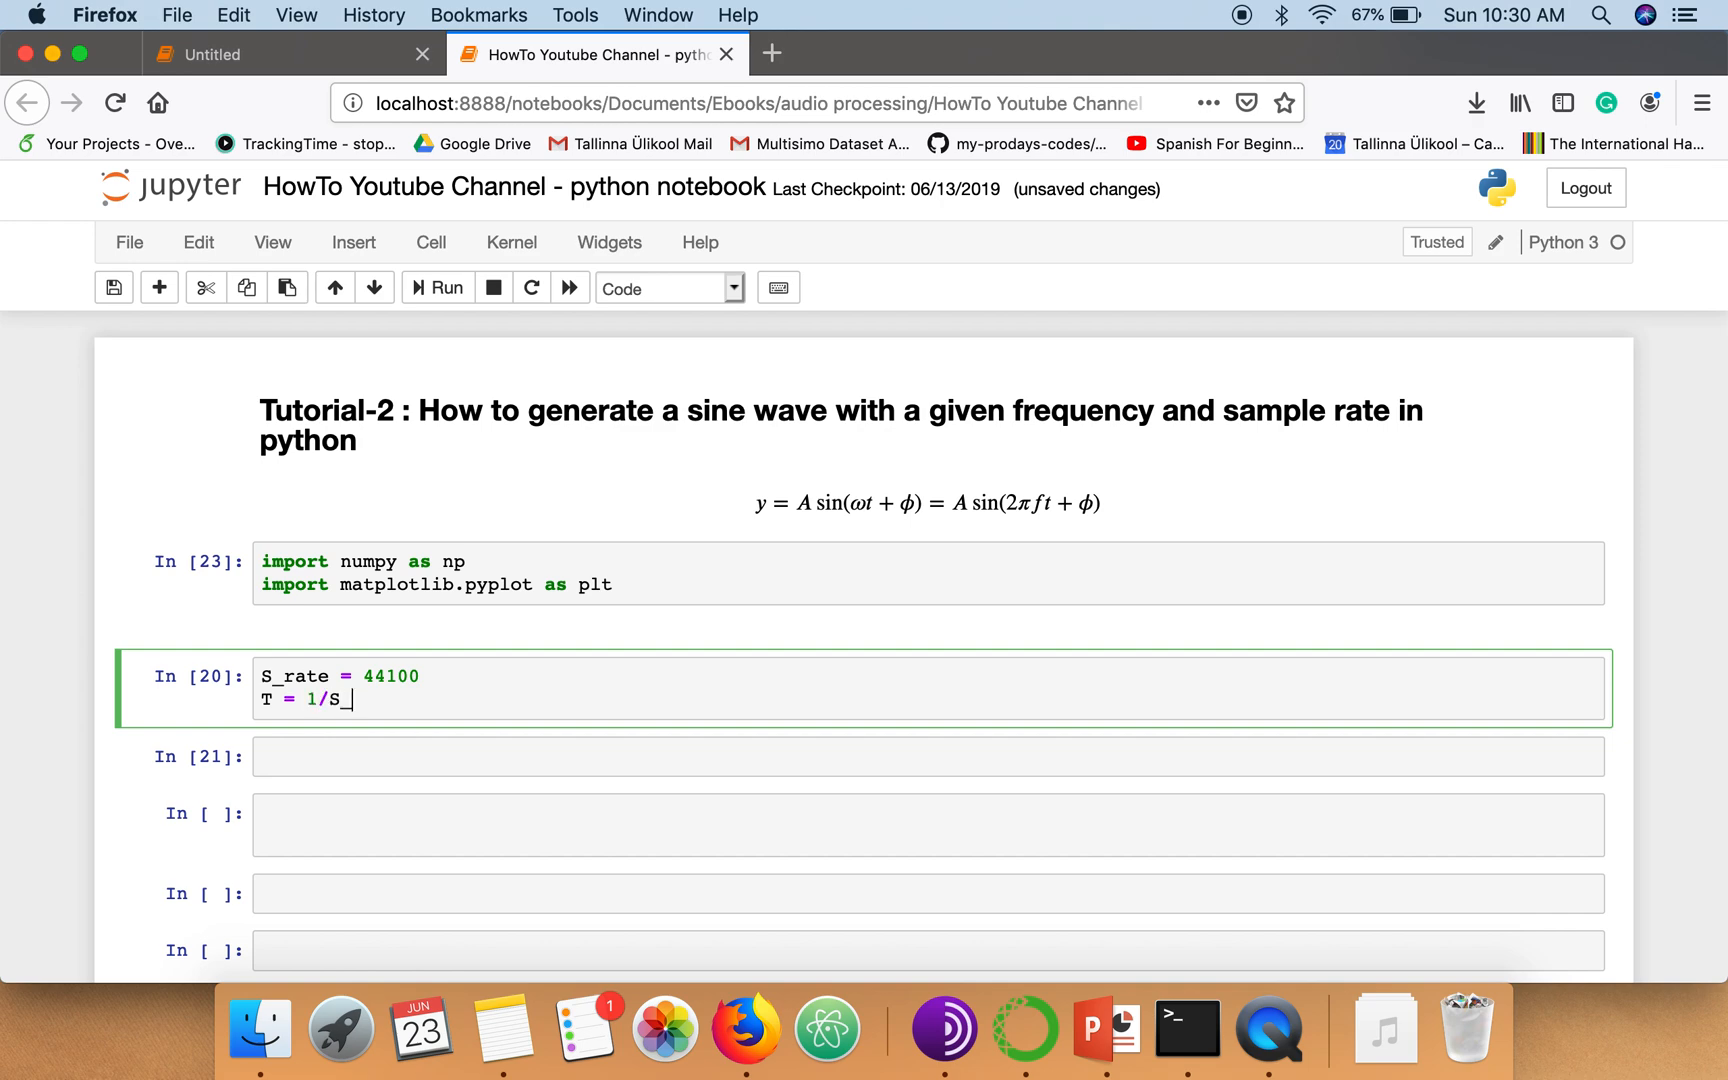
text(rate)
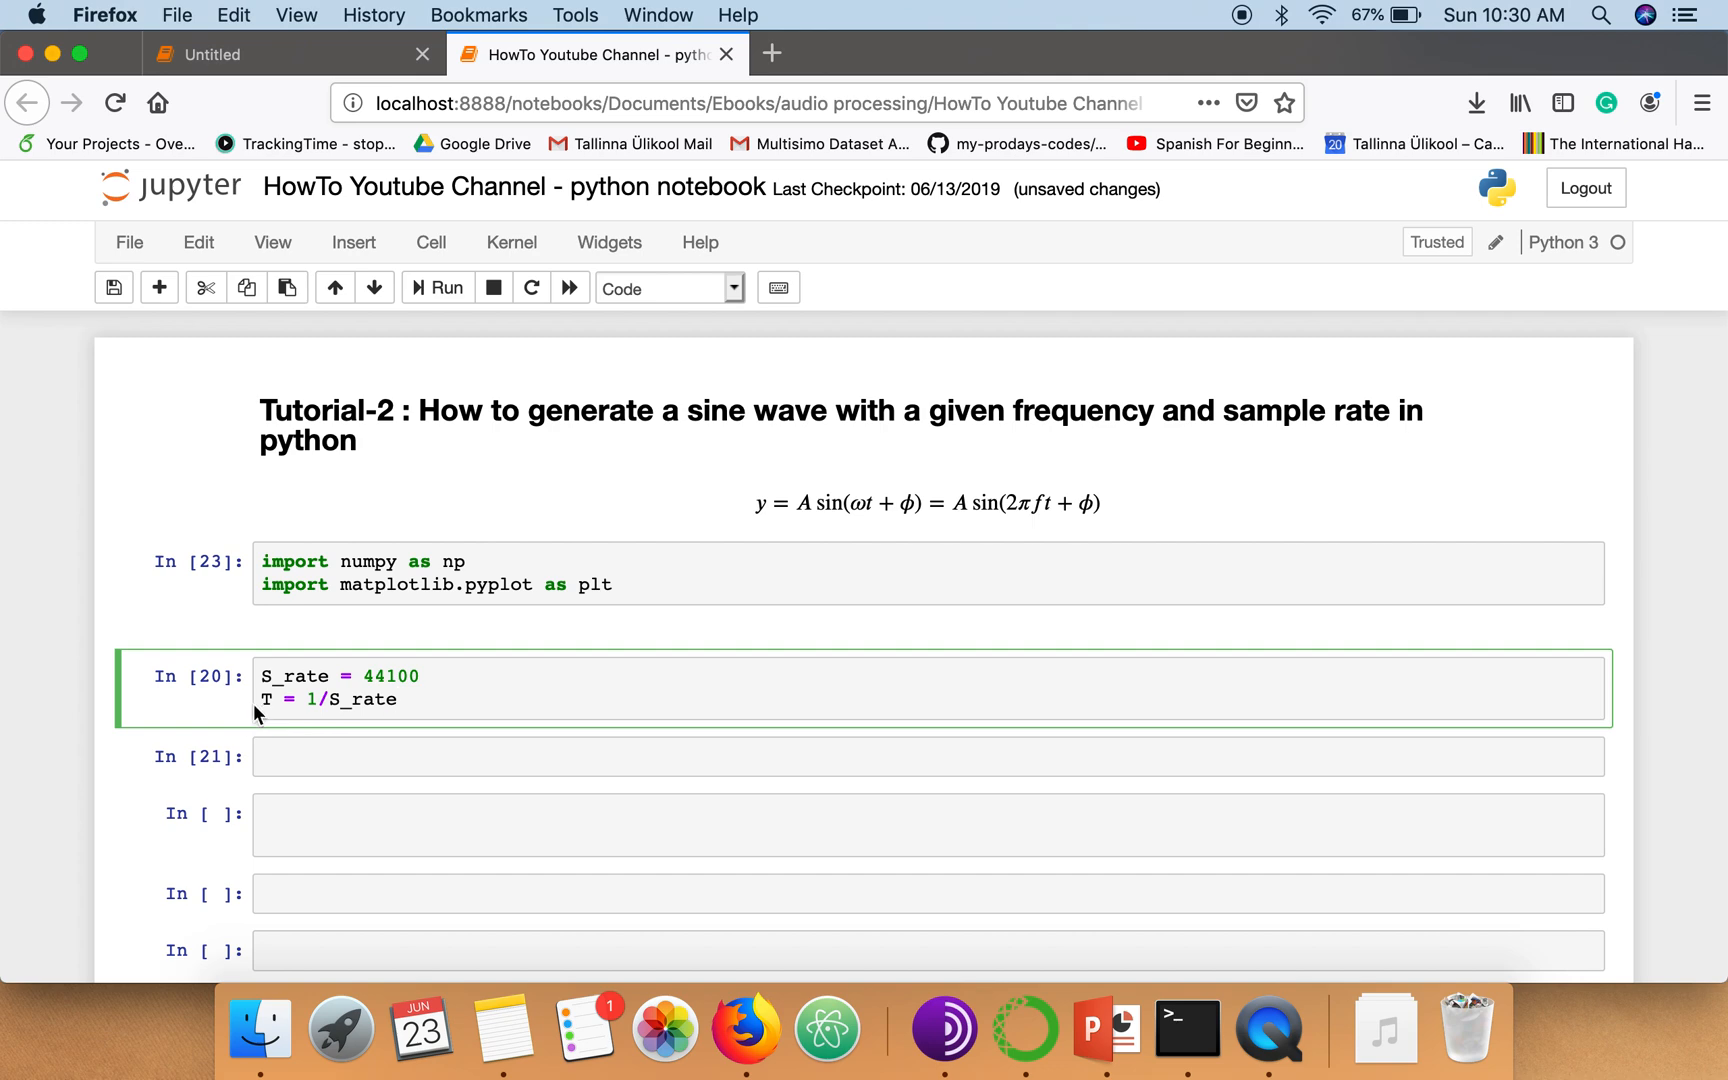
Add the duration t = .1 and the sample count N = S_rate * t
click(398, 698)
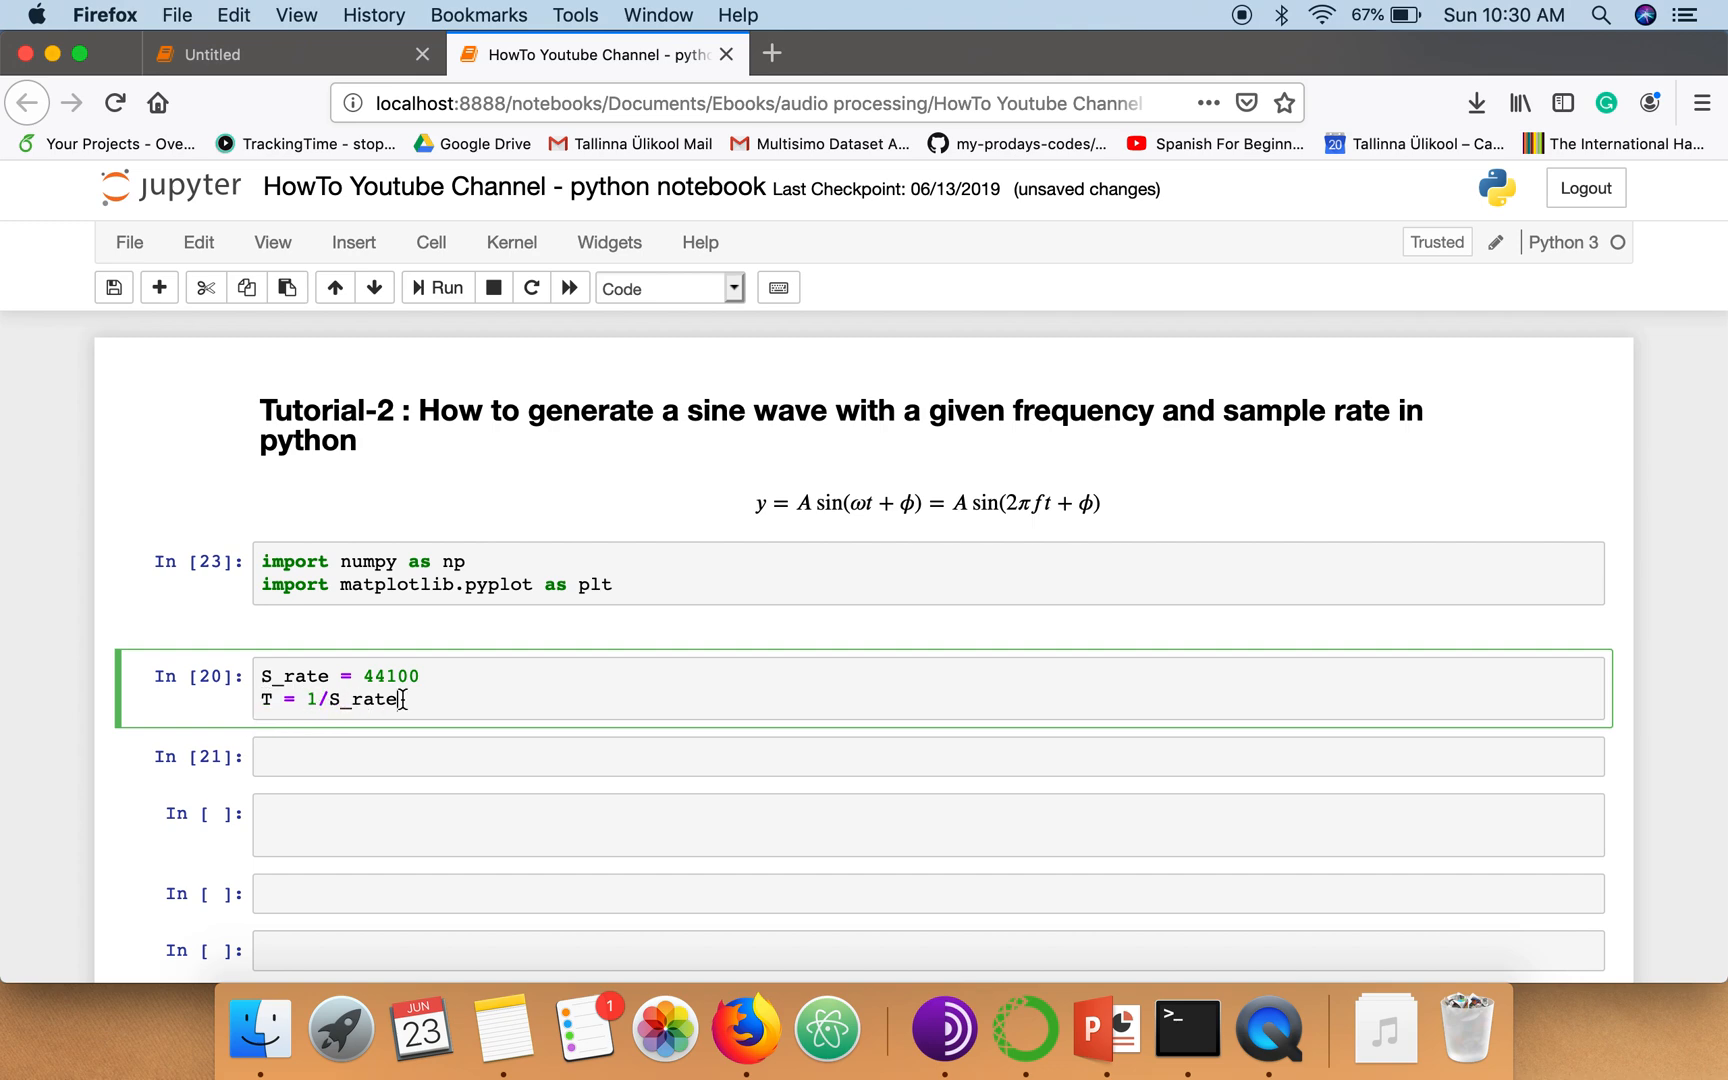
key(enter)
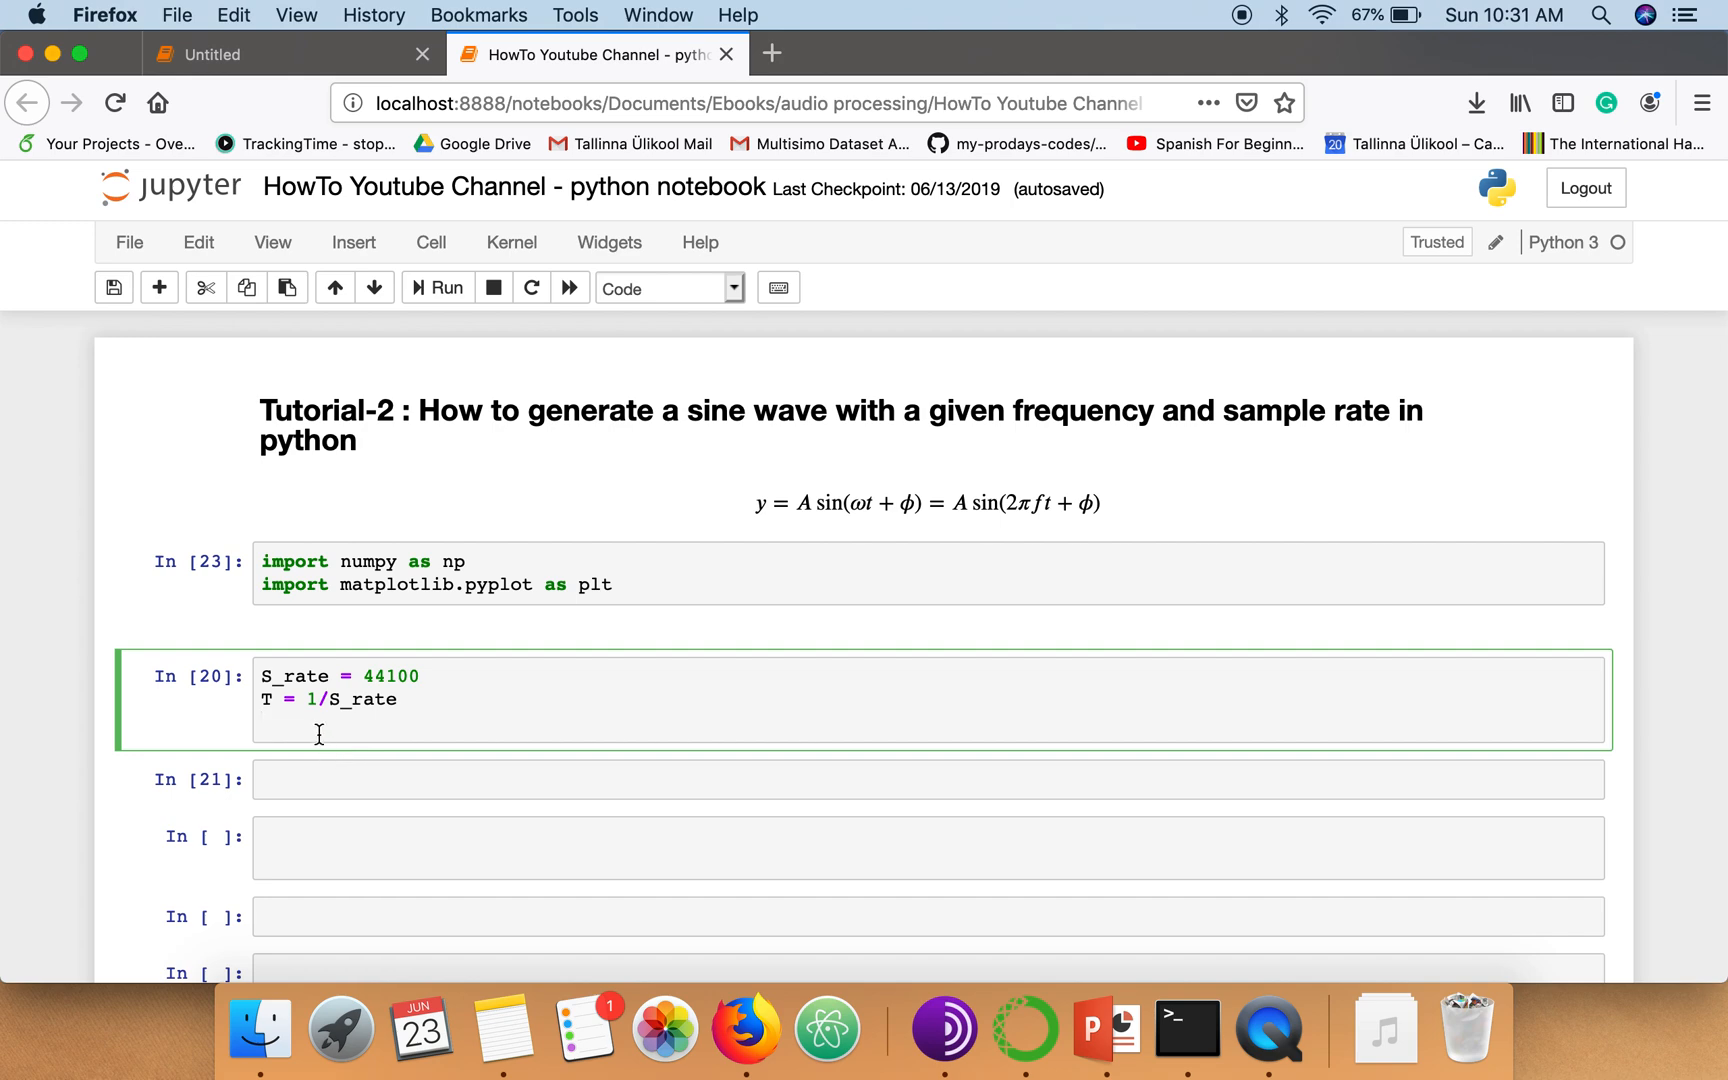
text(t)
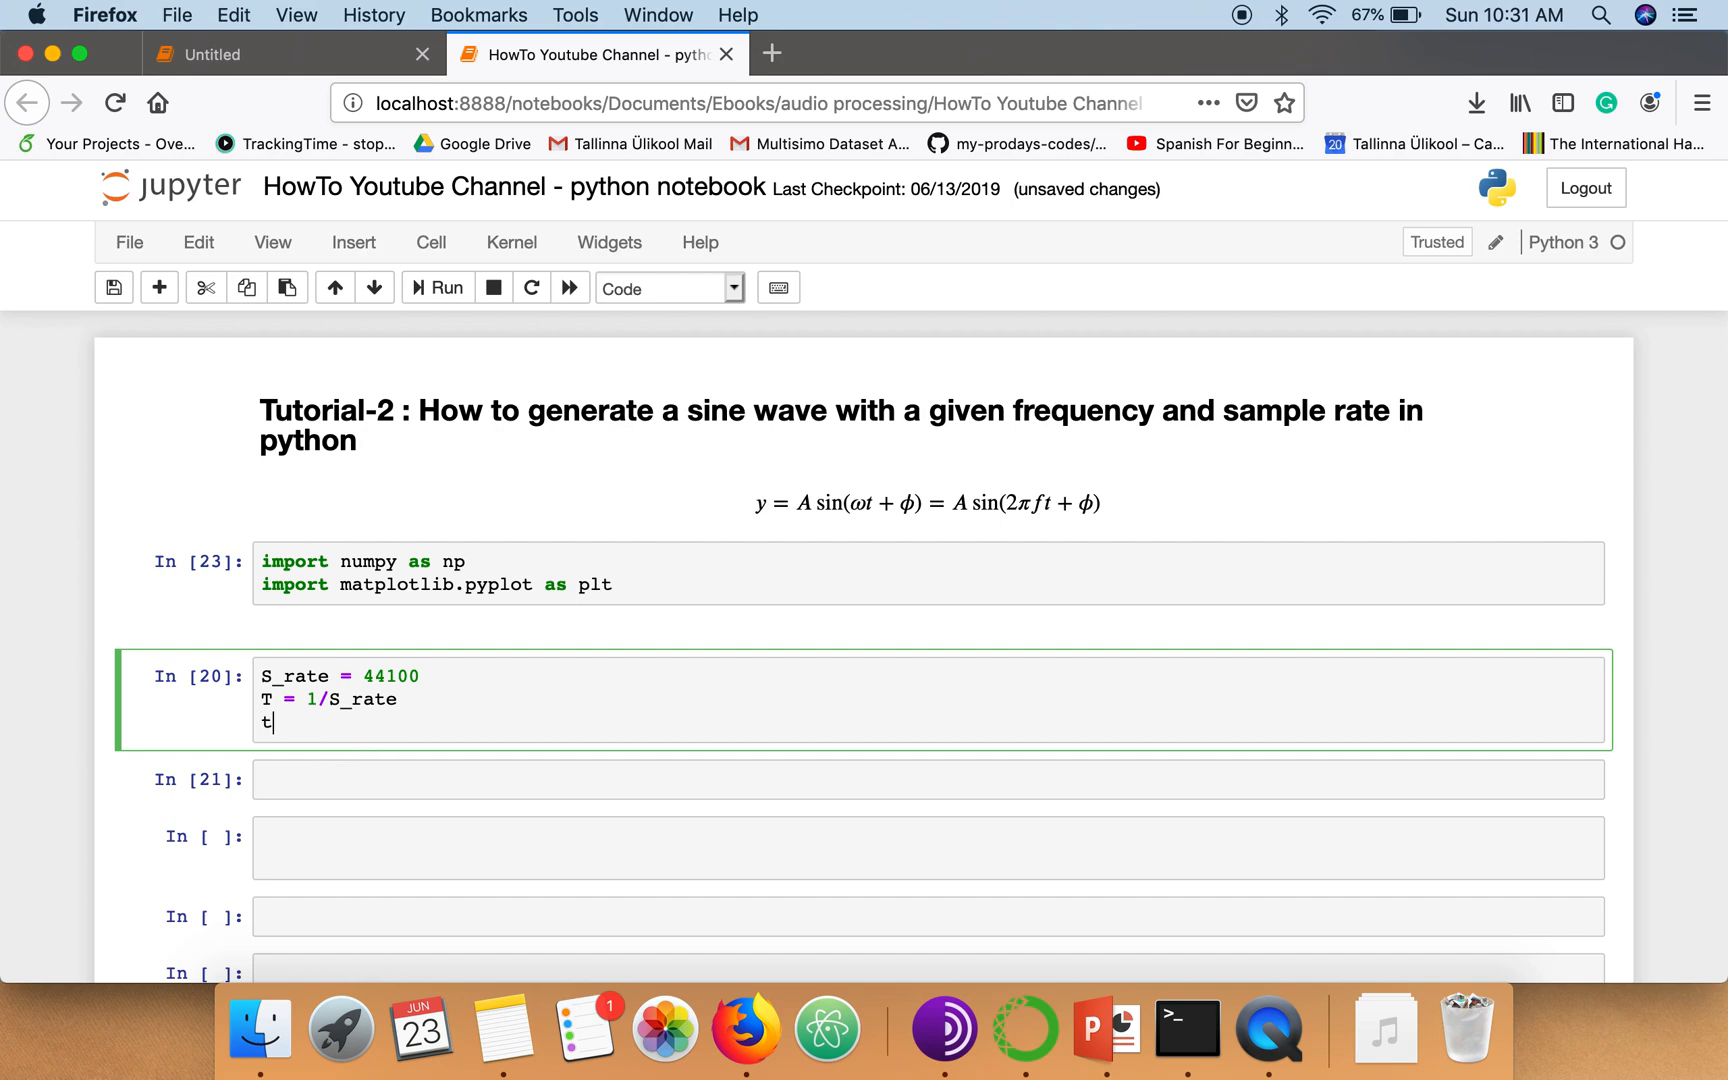
text(=)
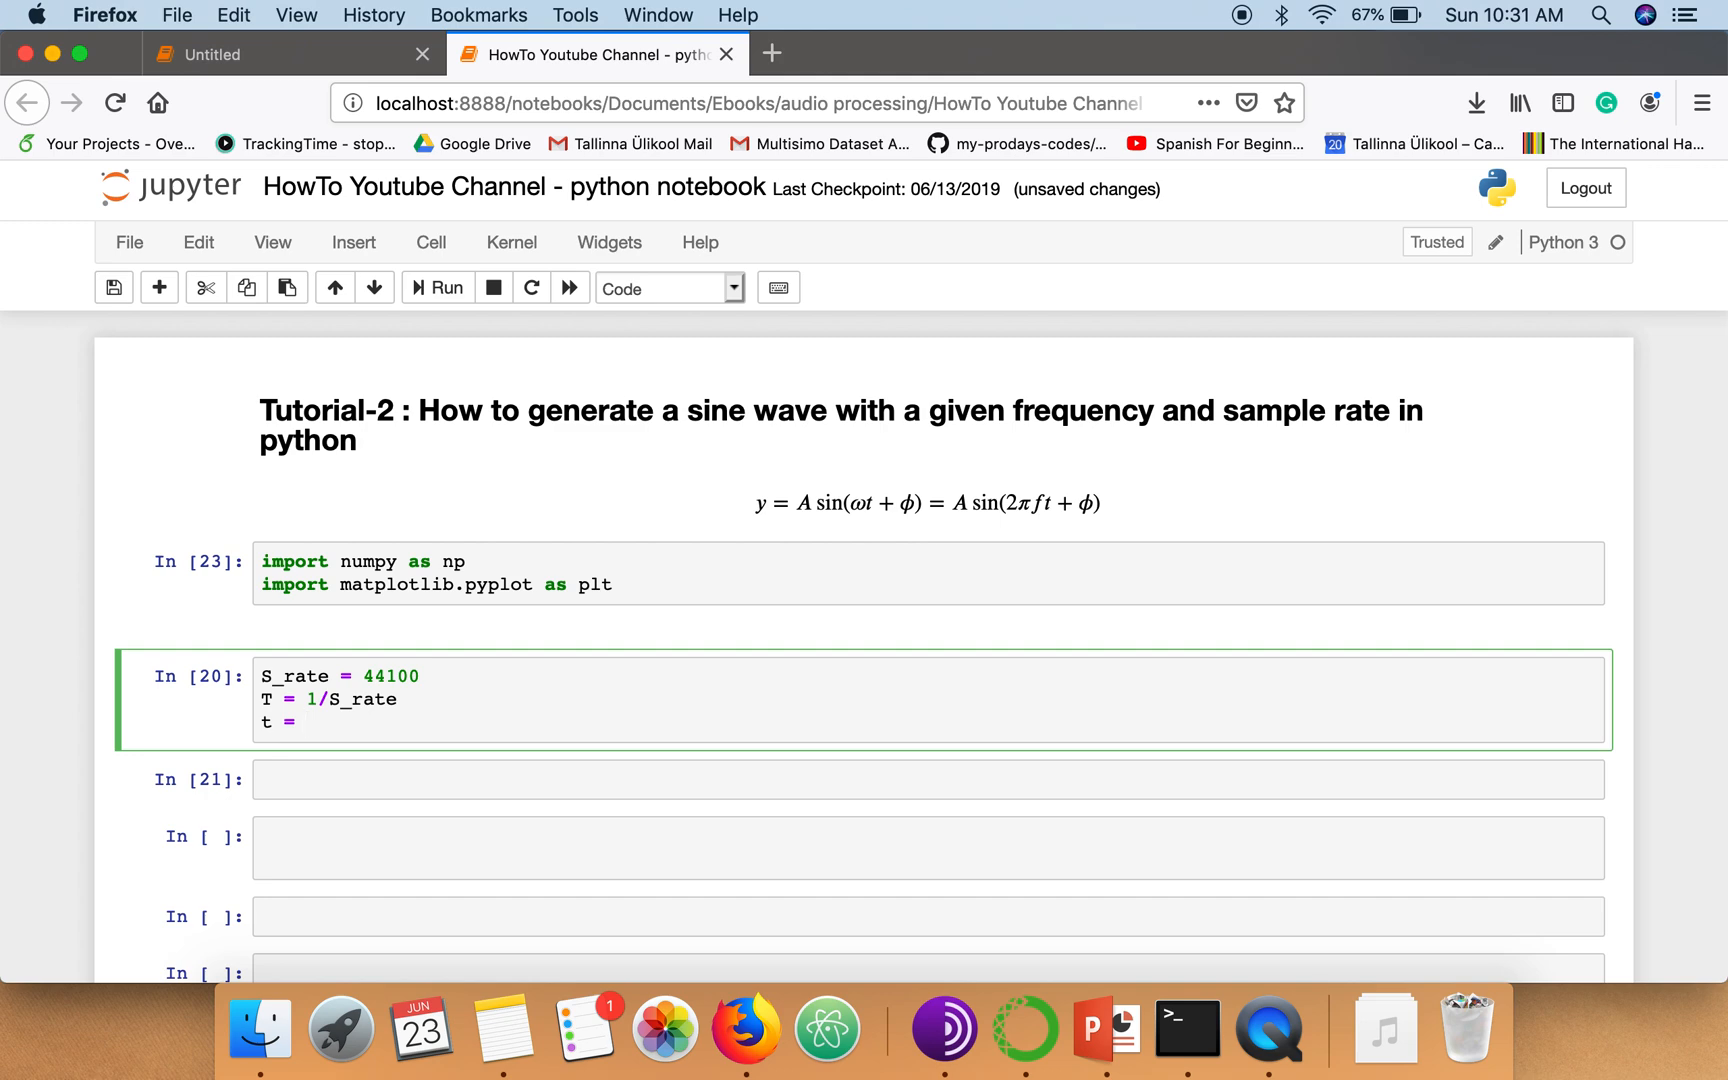
text(.1)
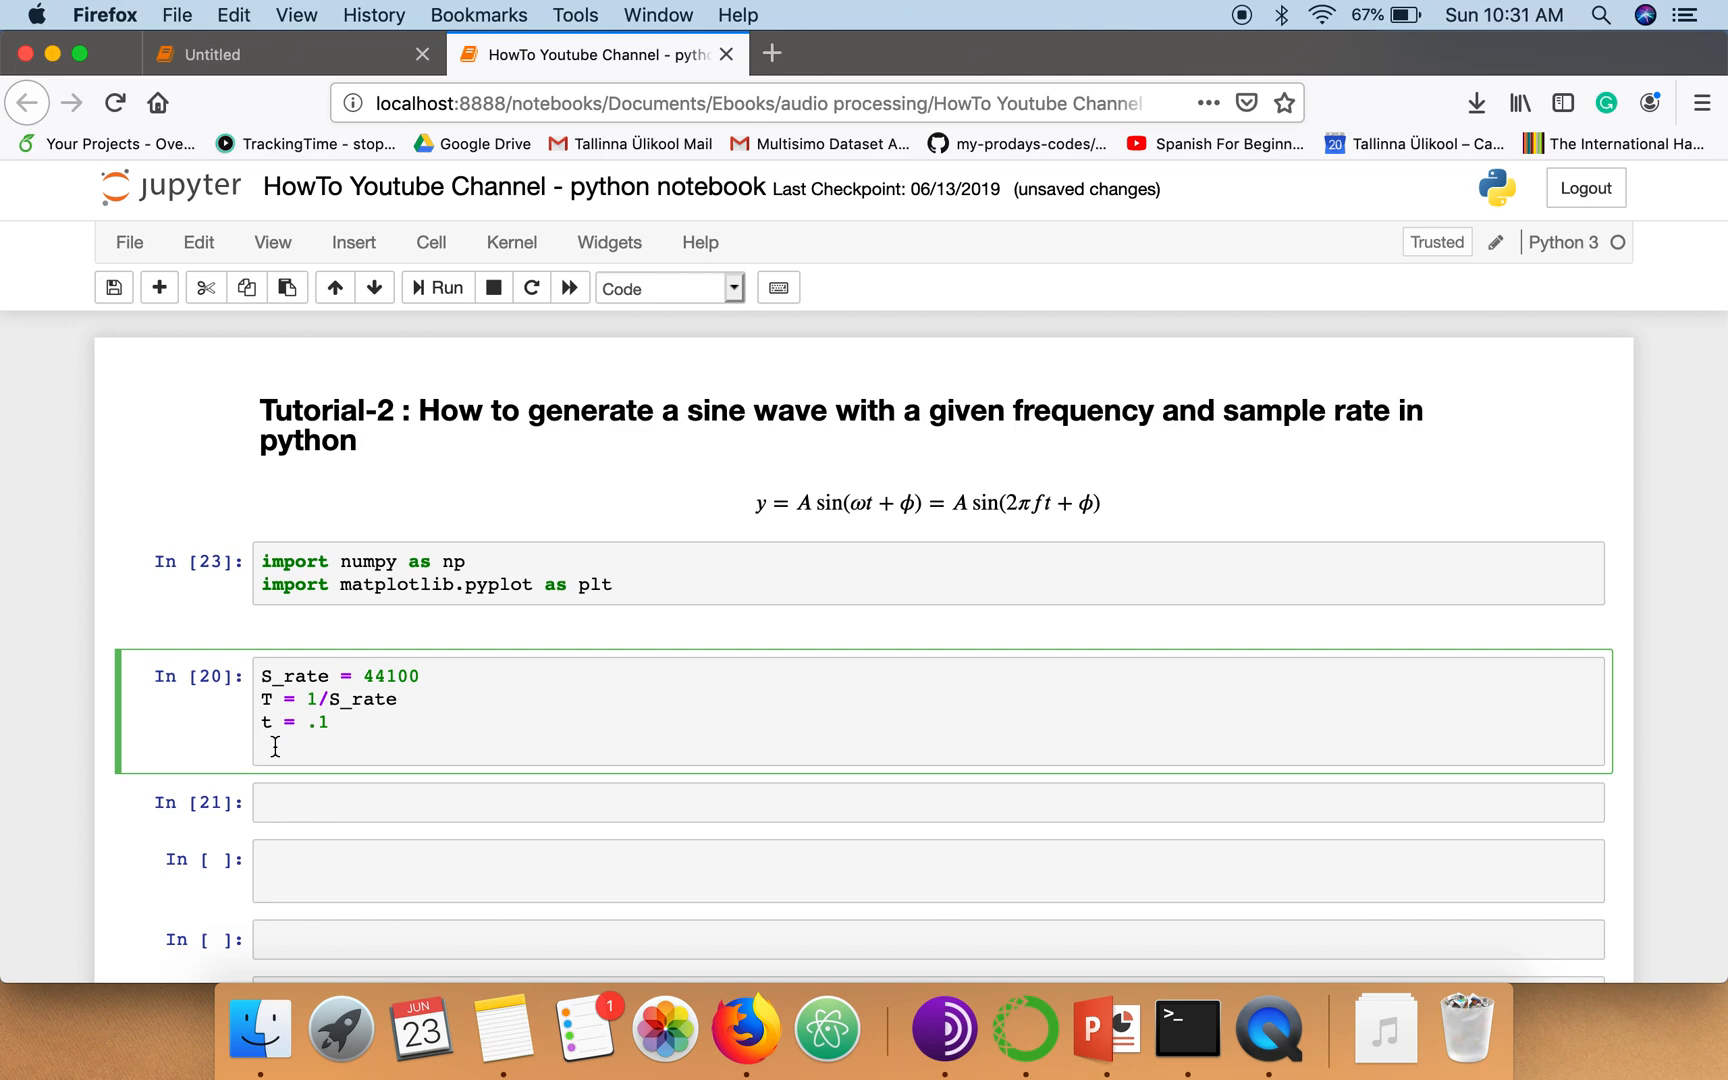
mouse_move(350, 780)
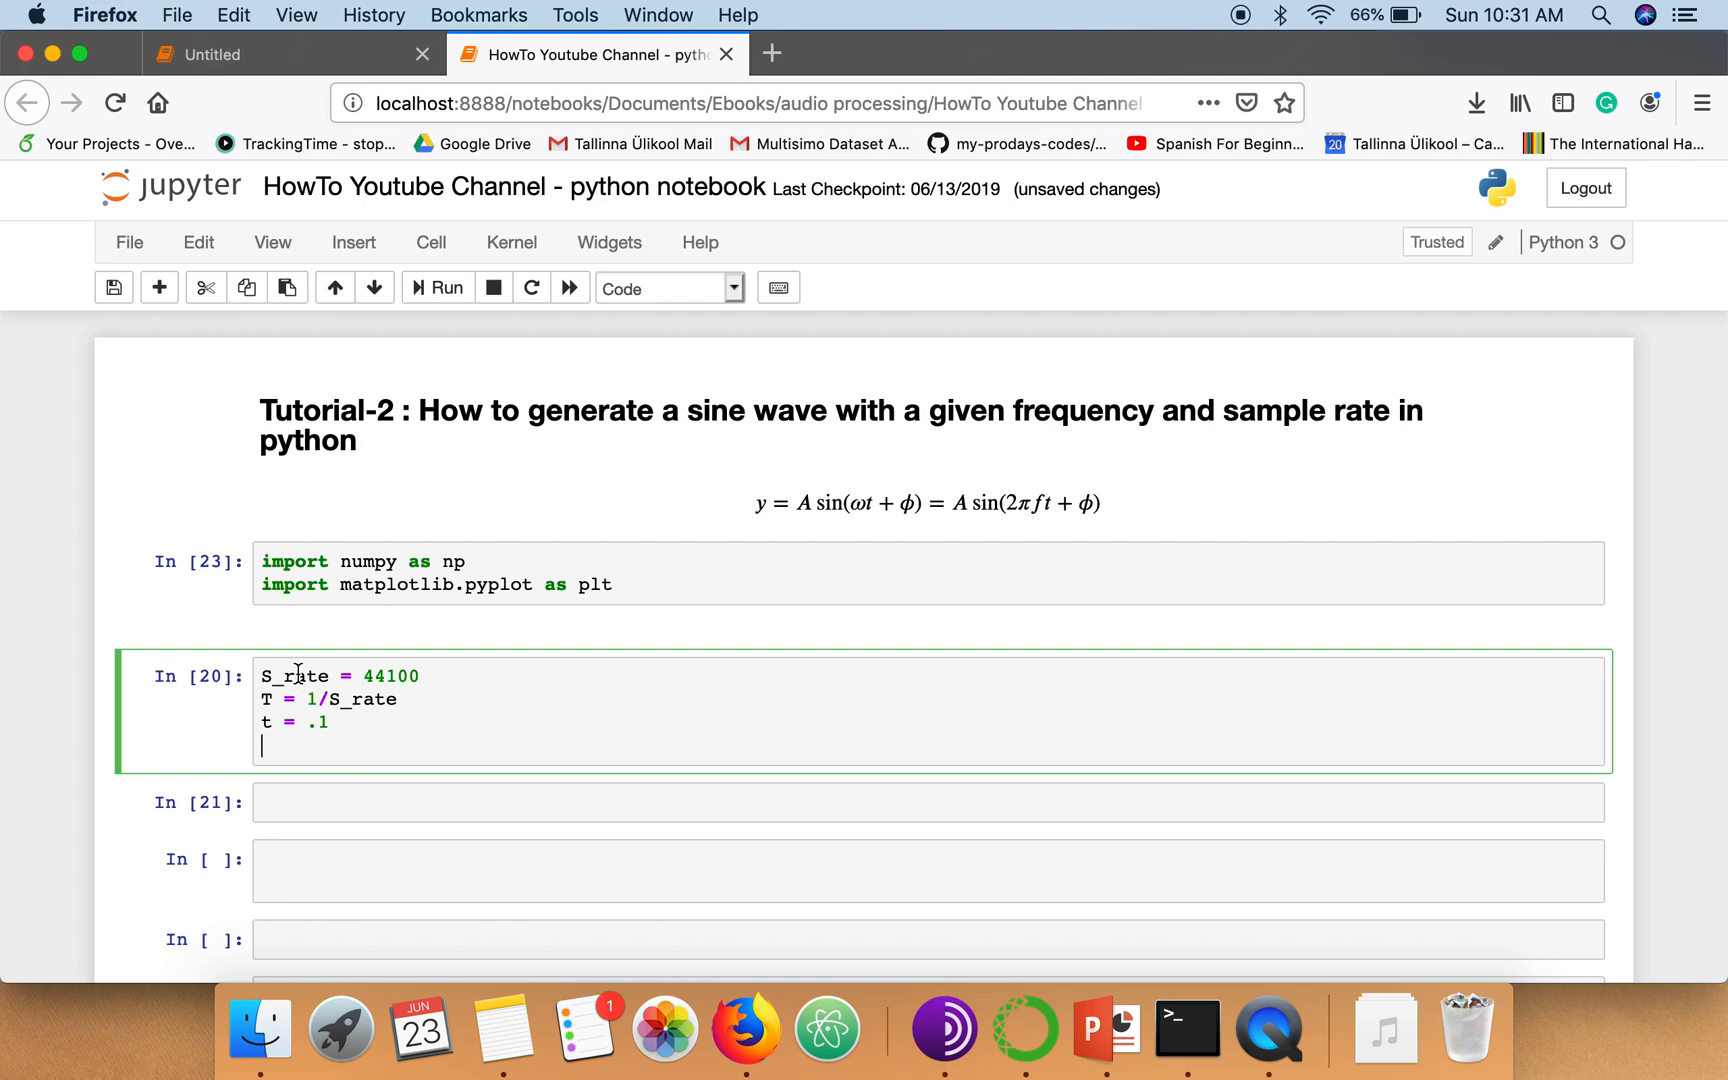
mouse_move(416, 676)
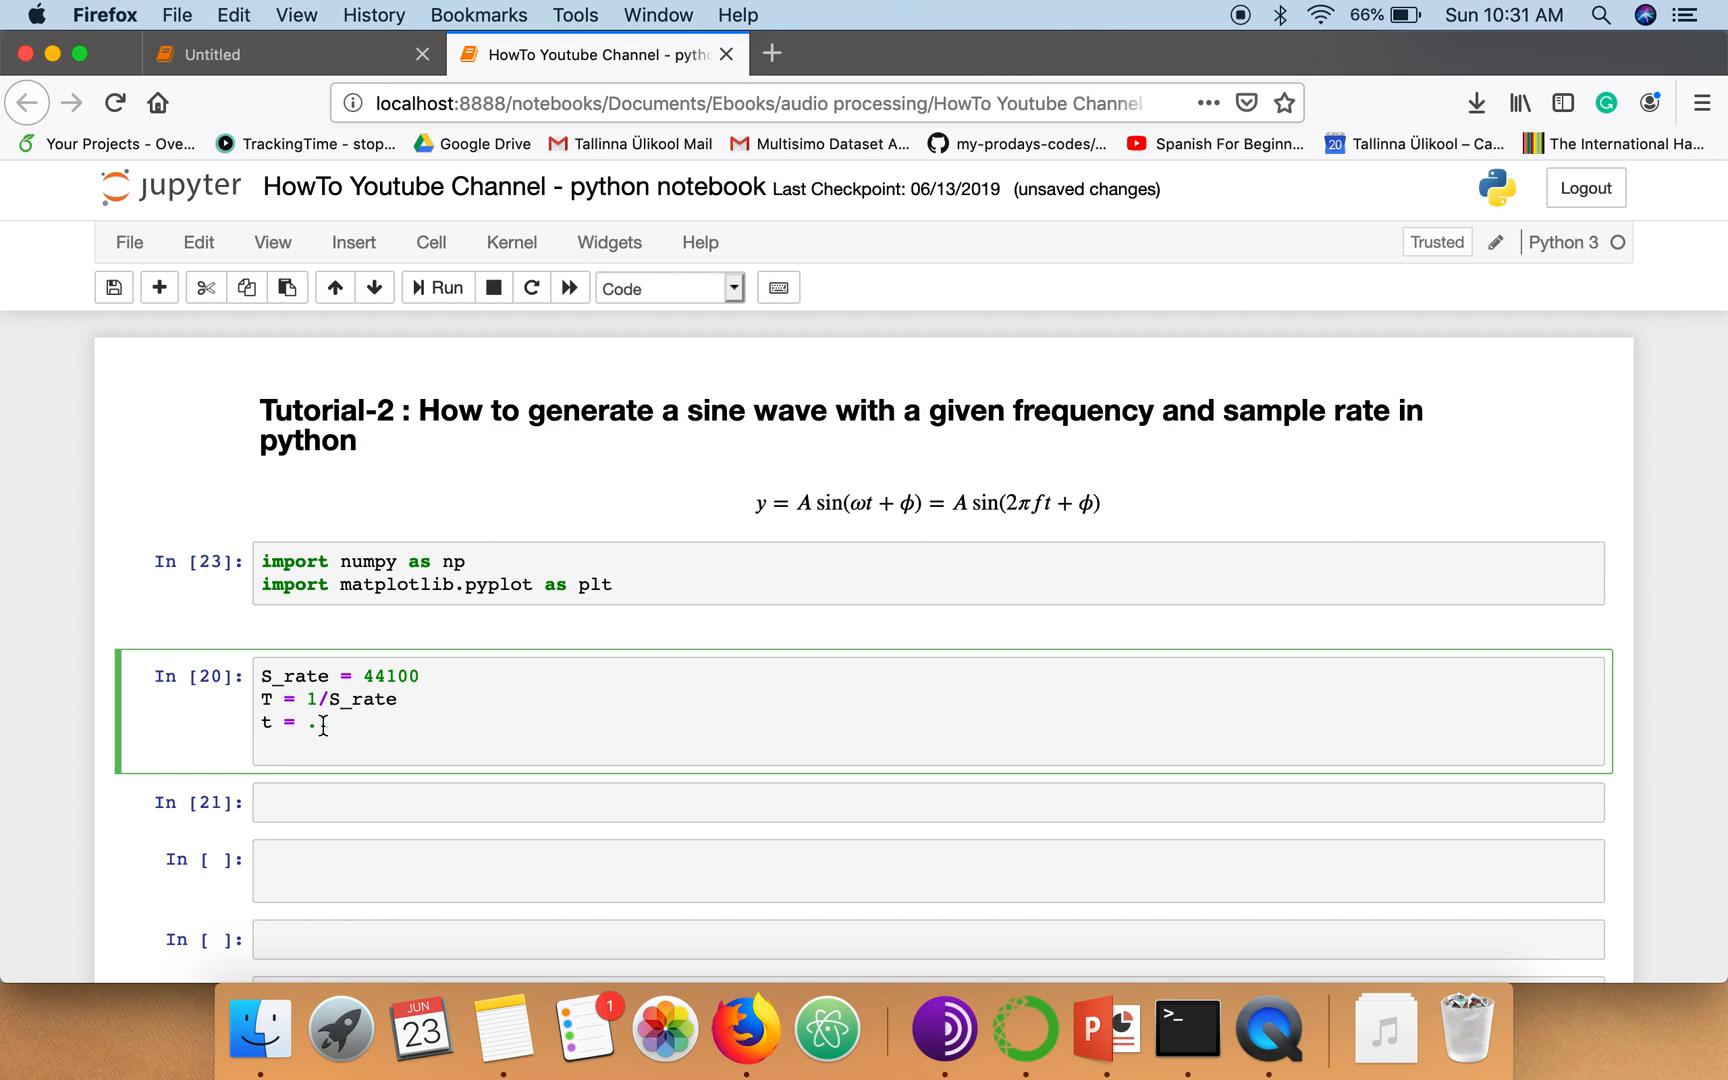
text(1)
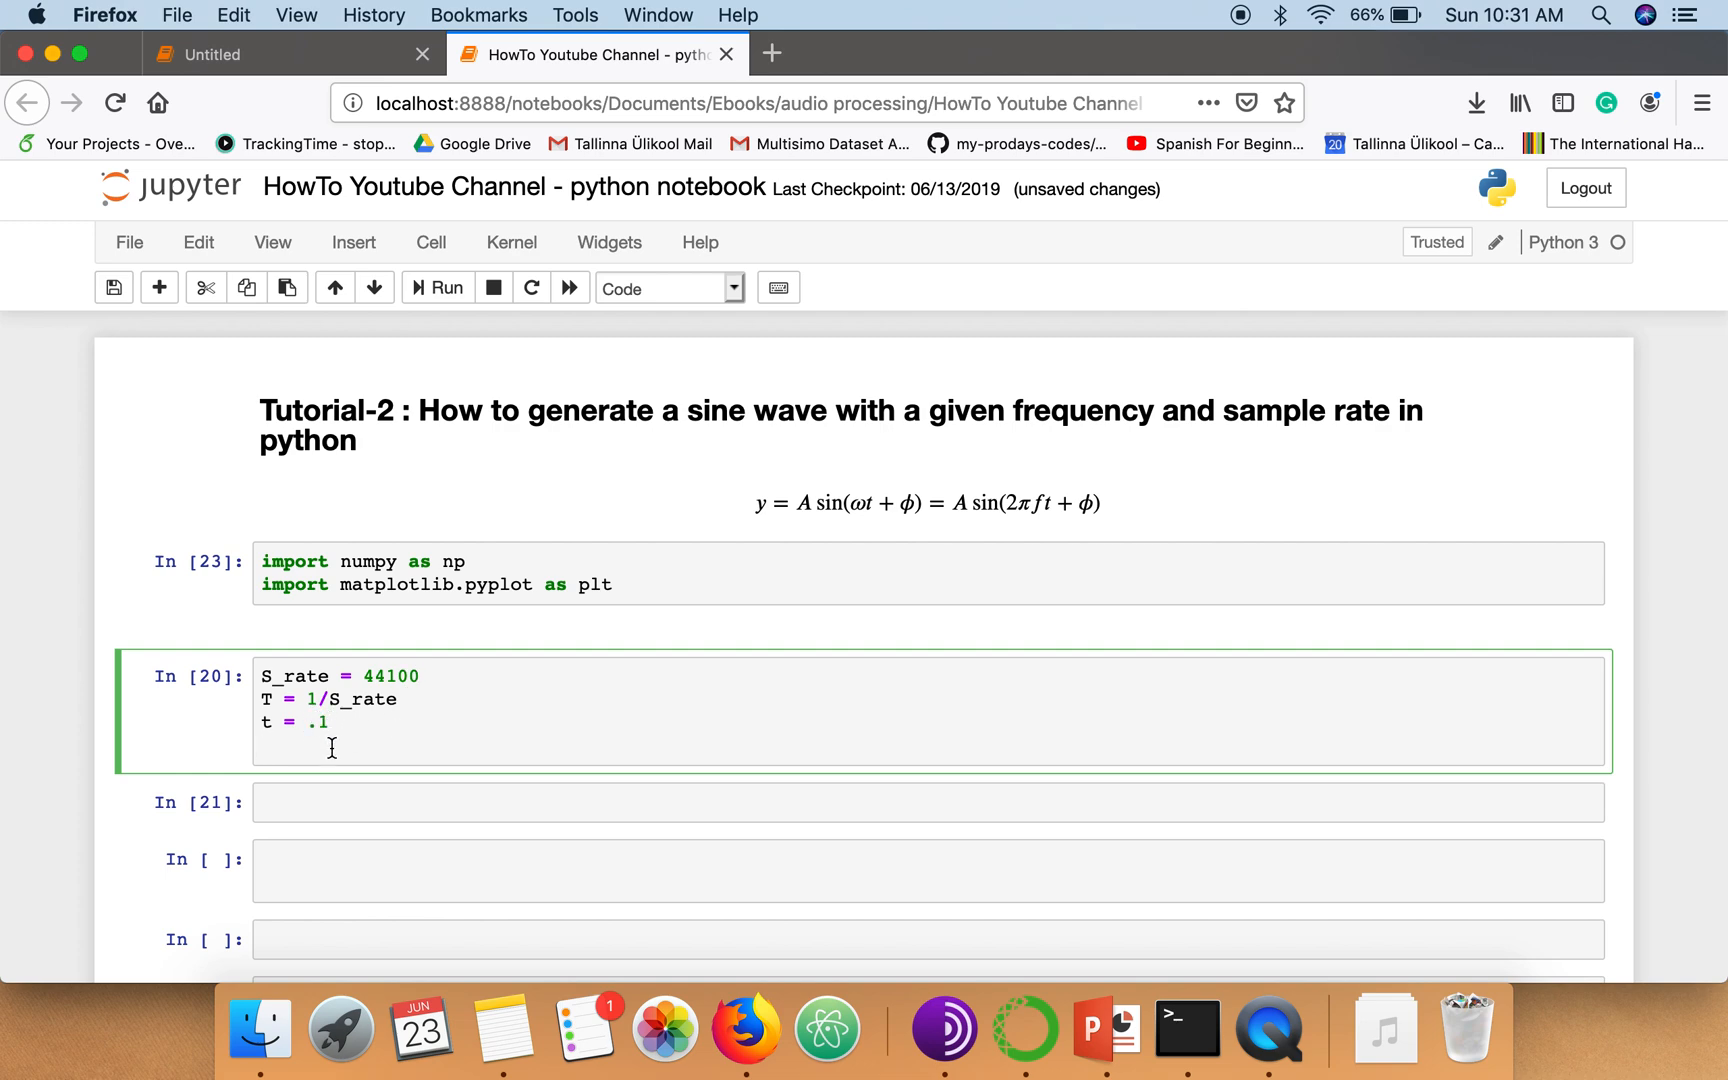
text(N =)
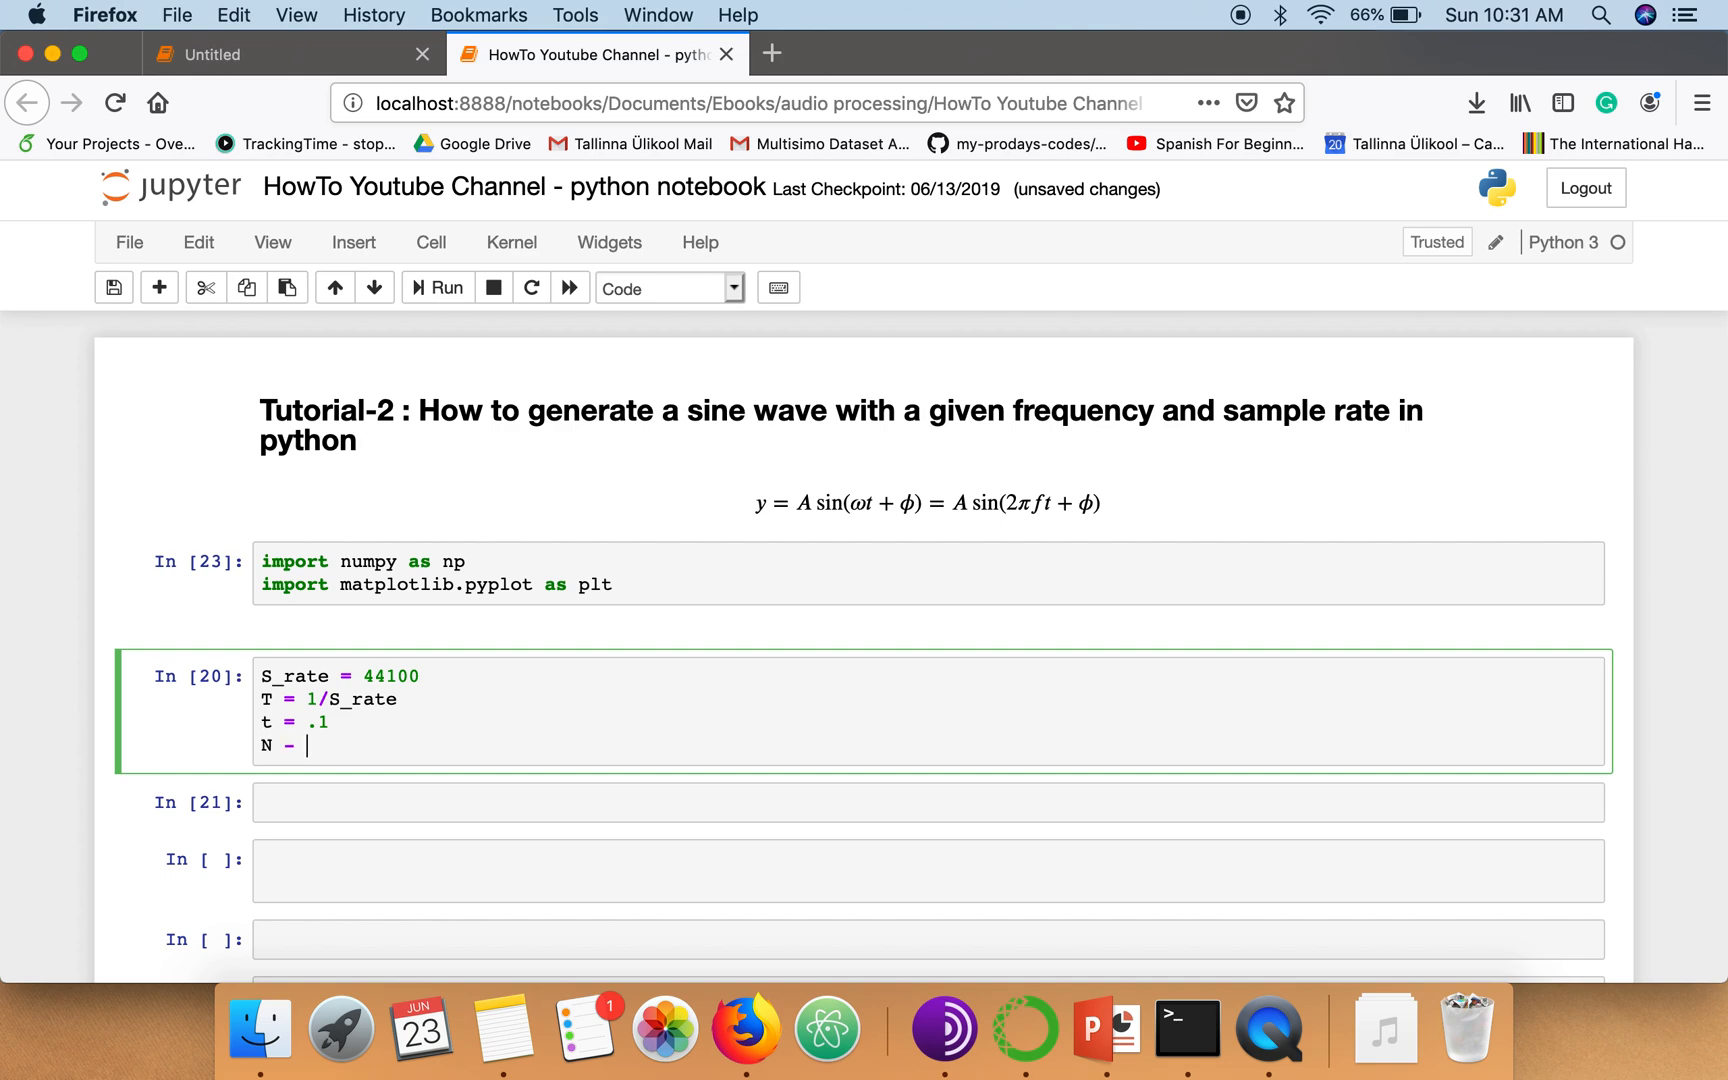
text(=)
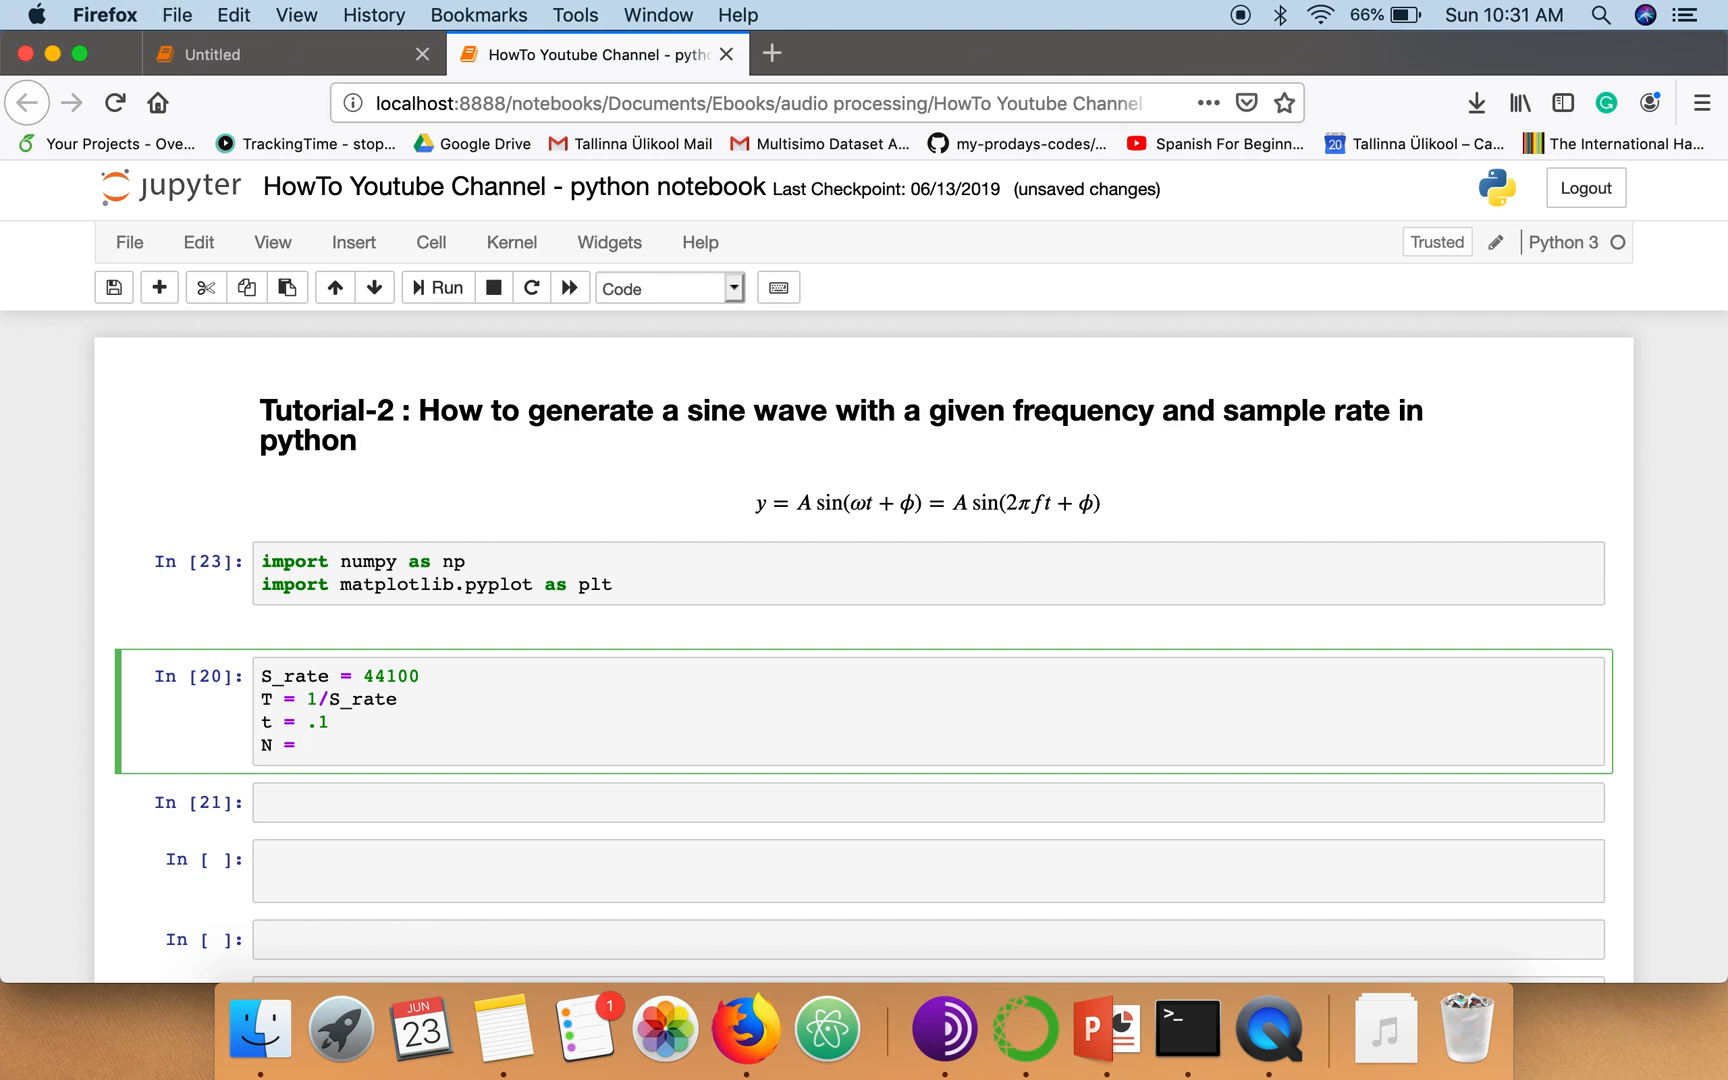
text(S_rate)
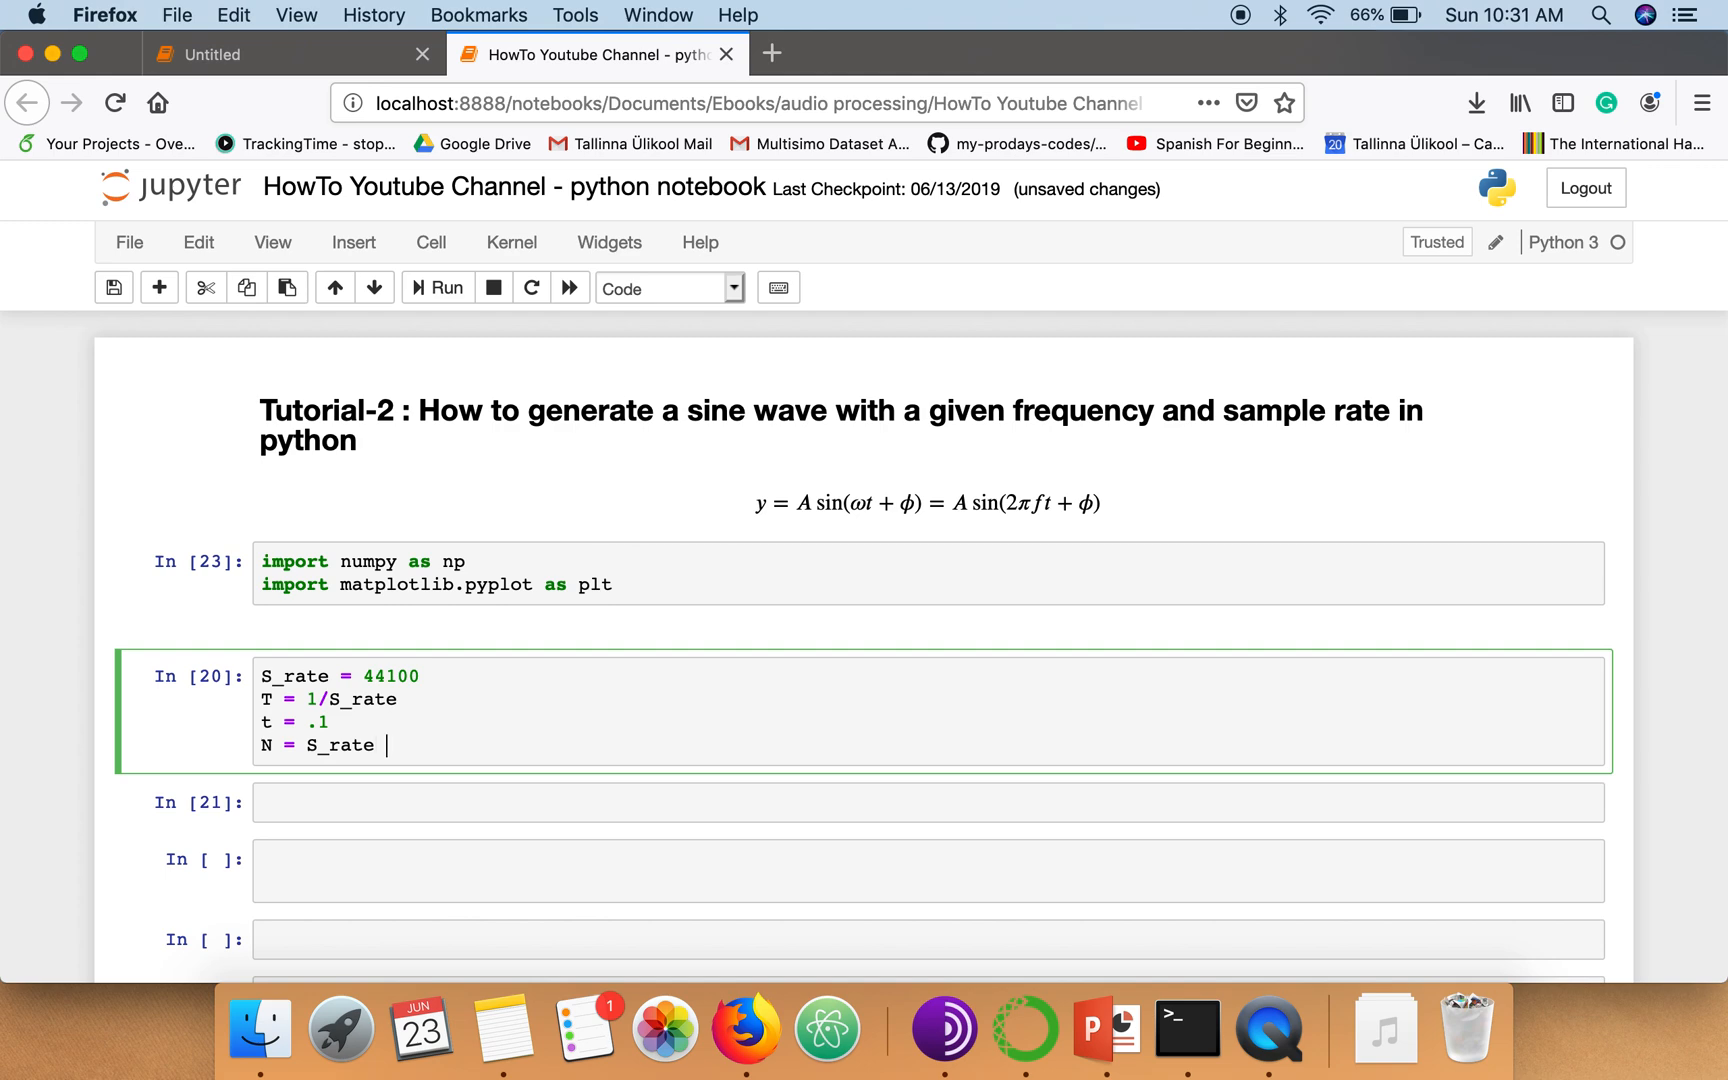
text(* t)
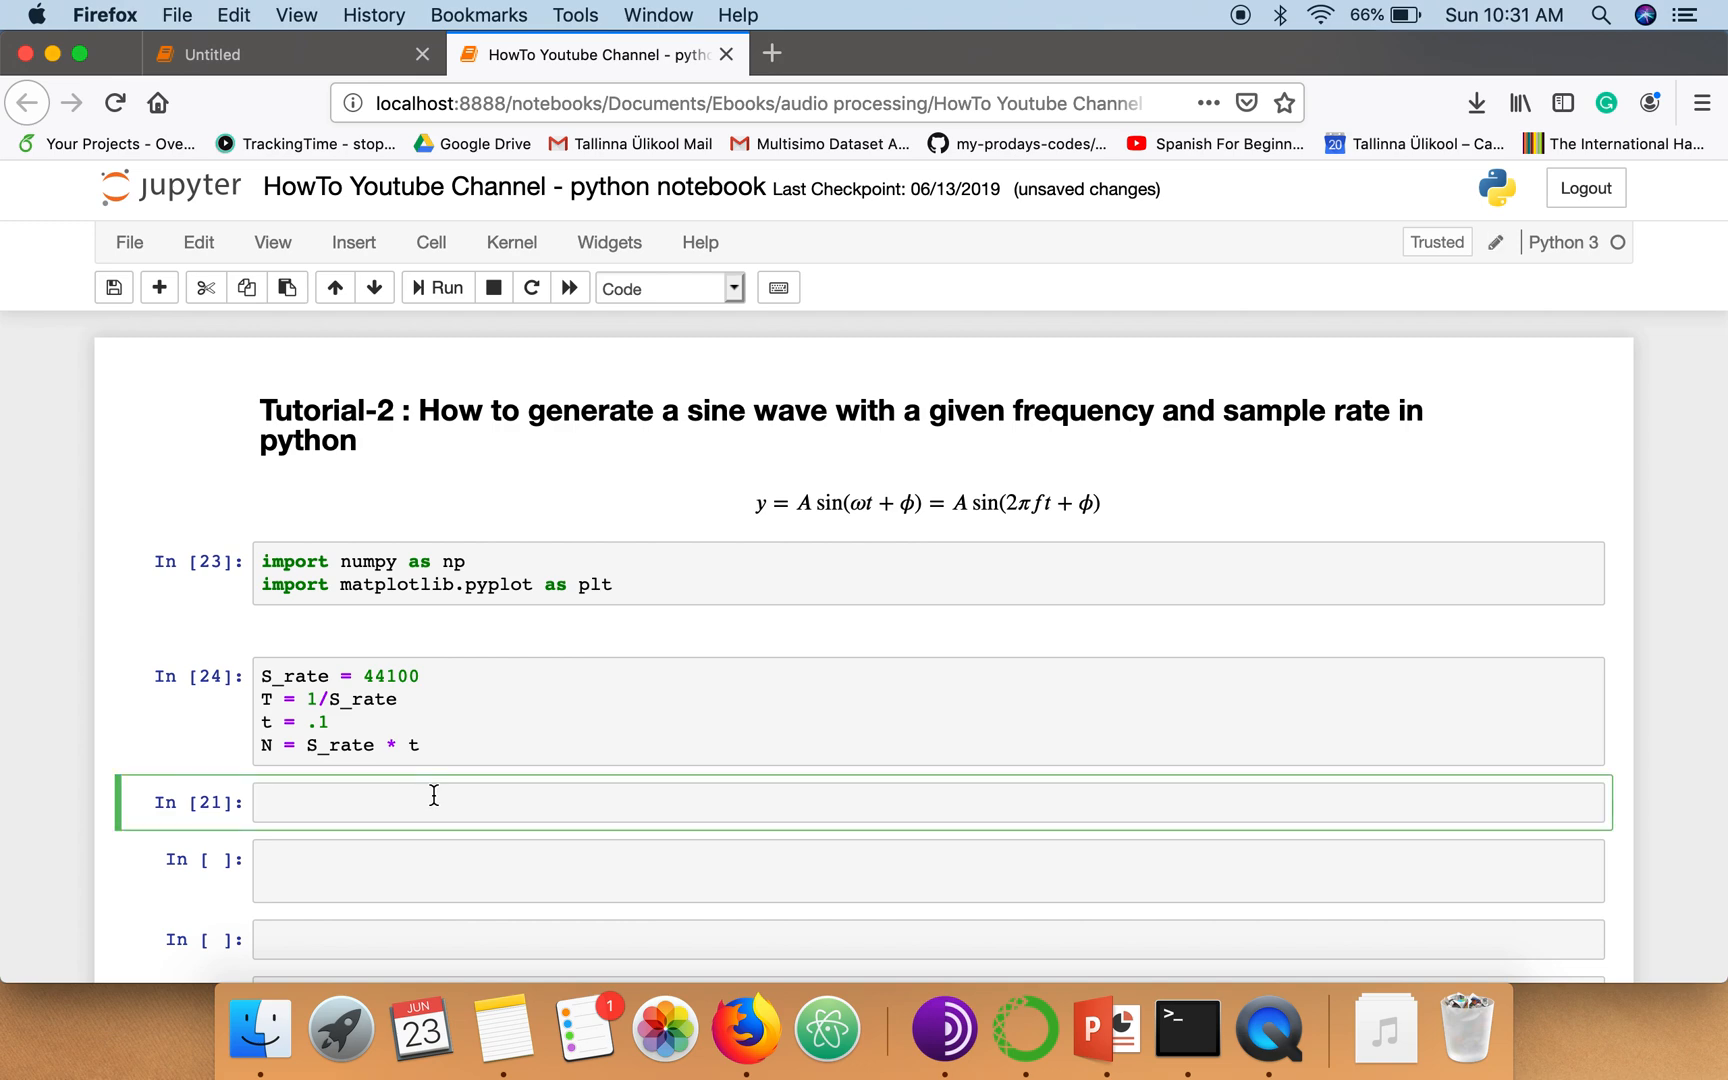
Write freq = 100 and omega = 2*np.pi*freq in the third cell
click(440, 802)
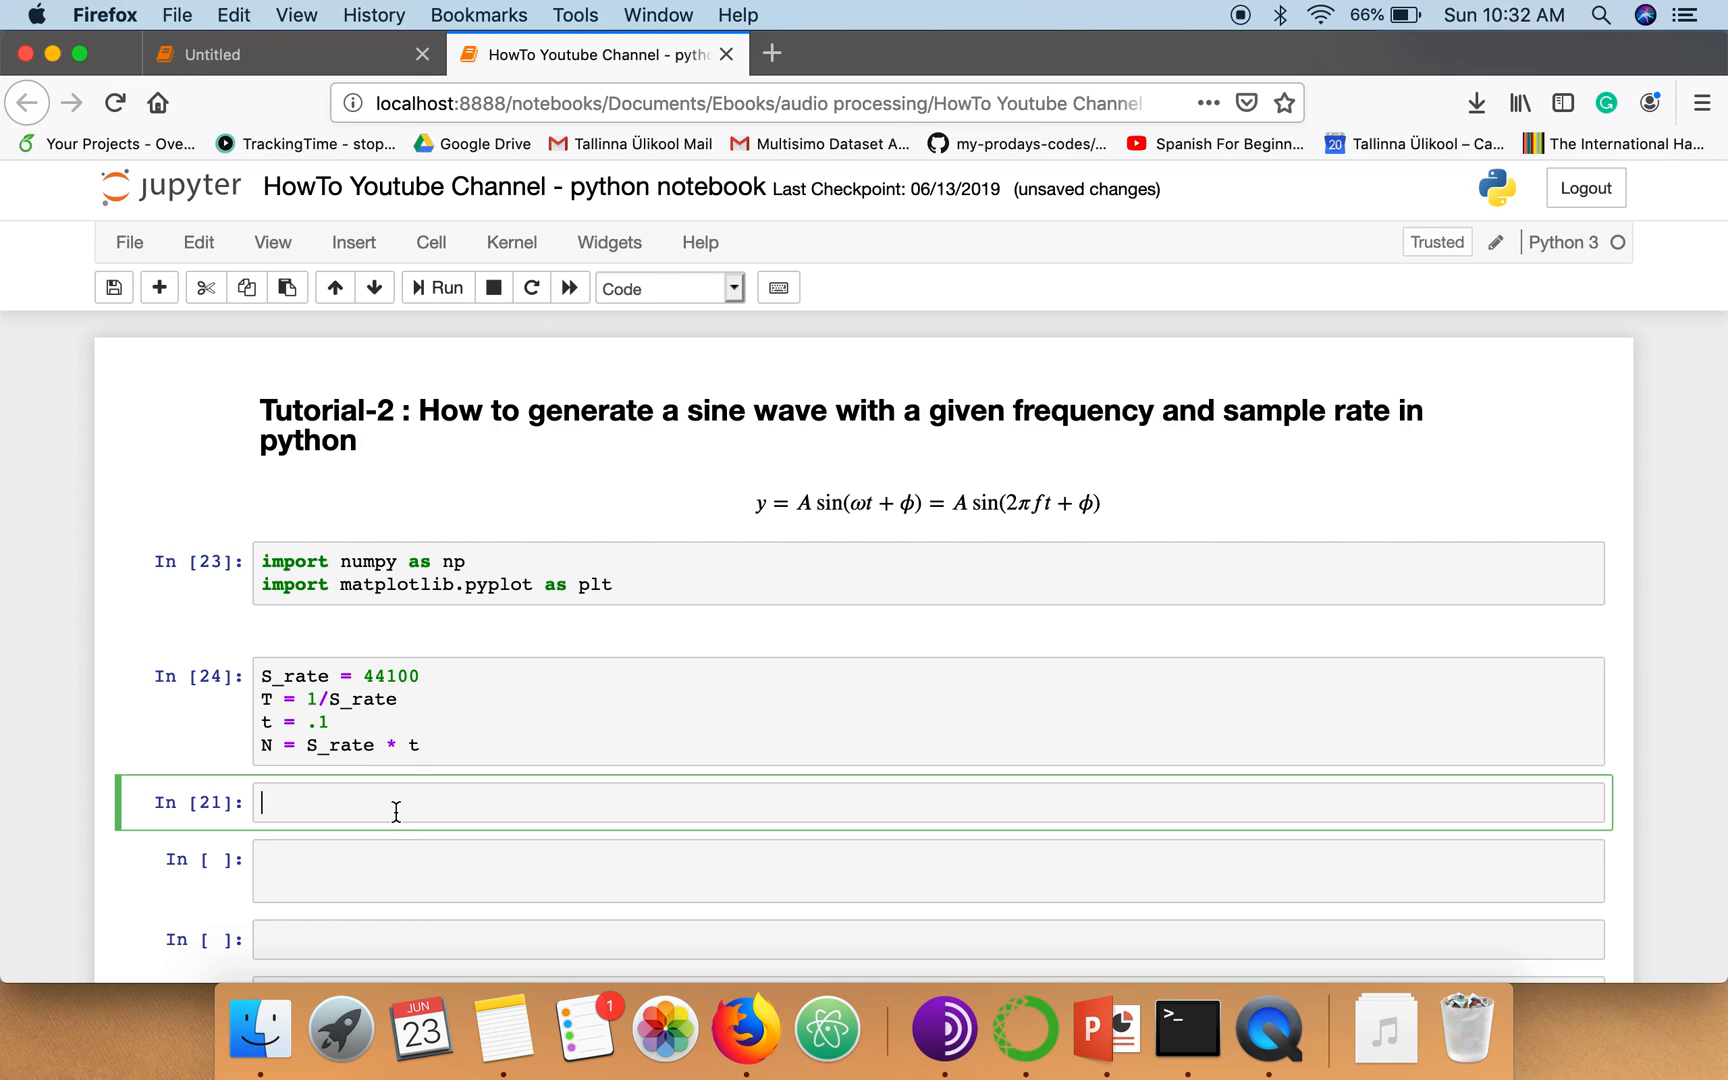
text(freq)
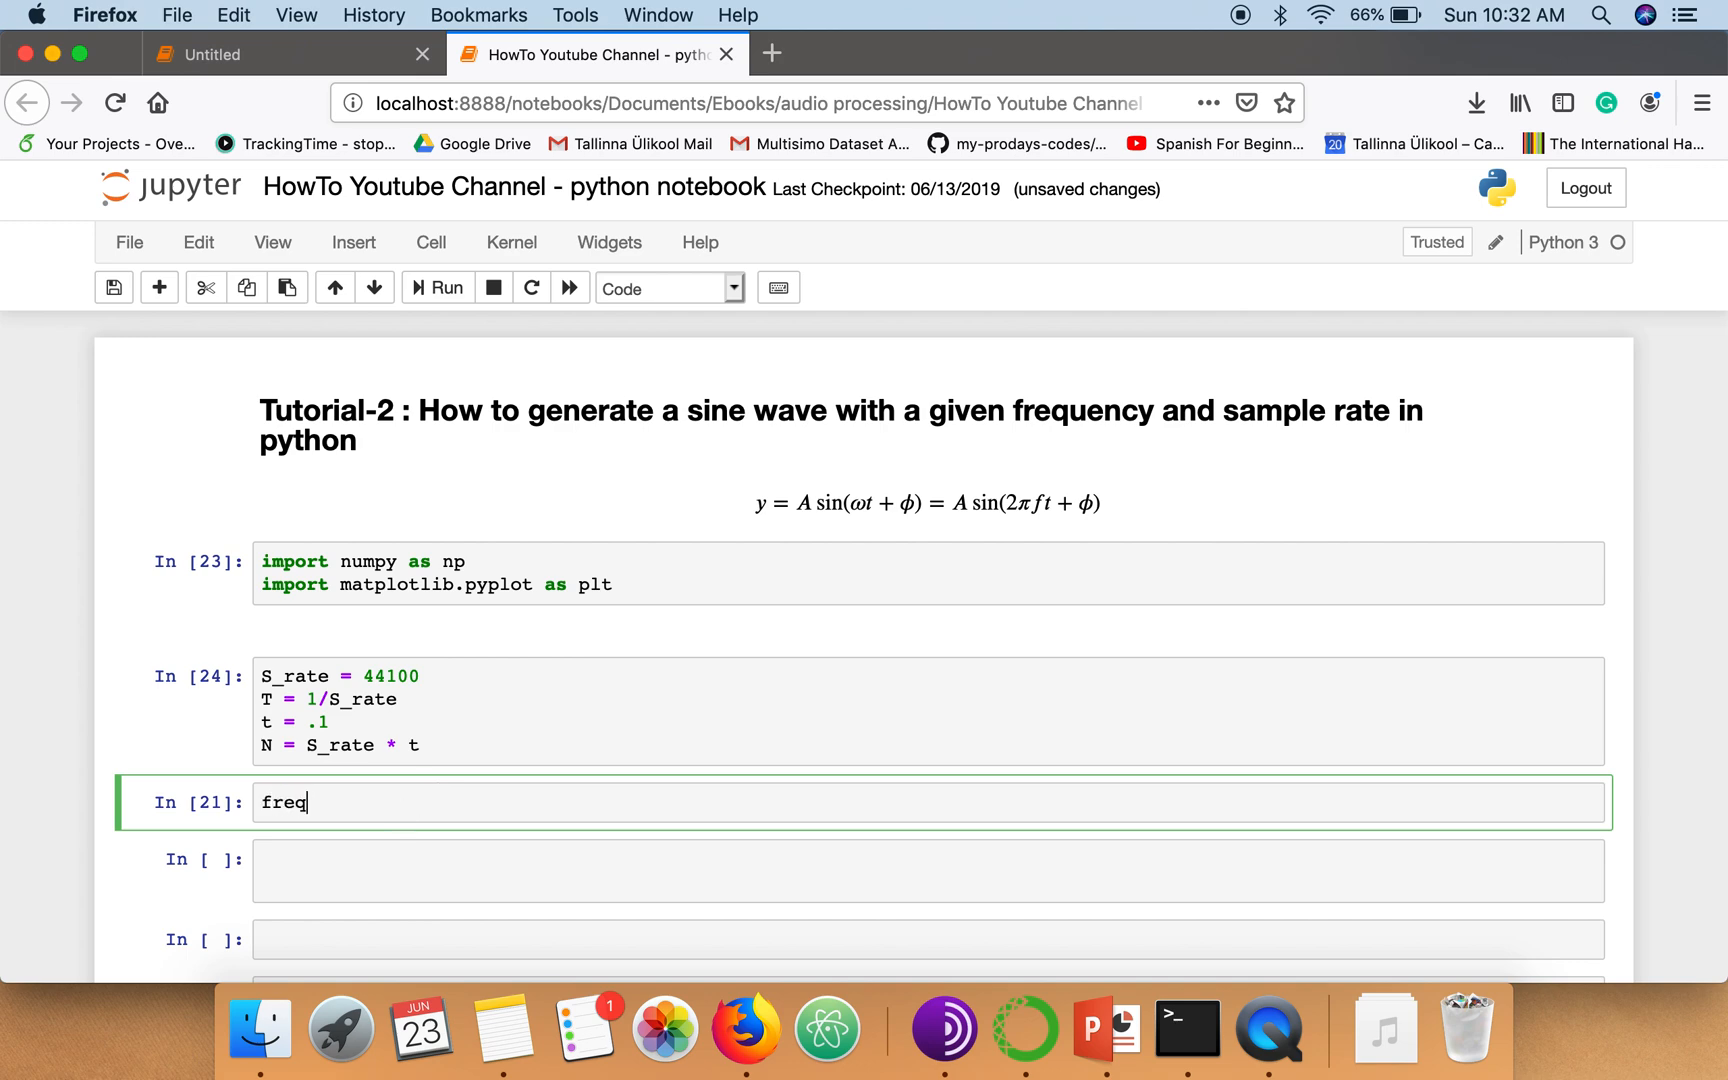
text(=)
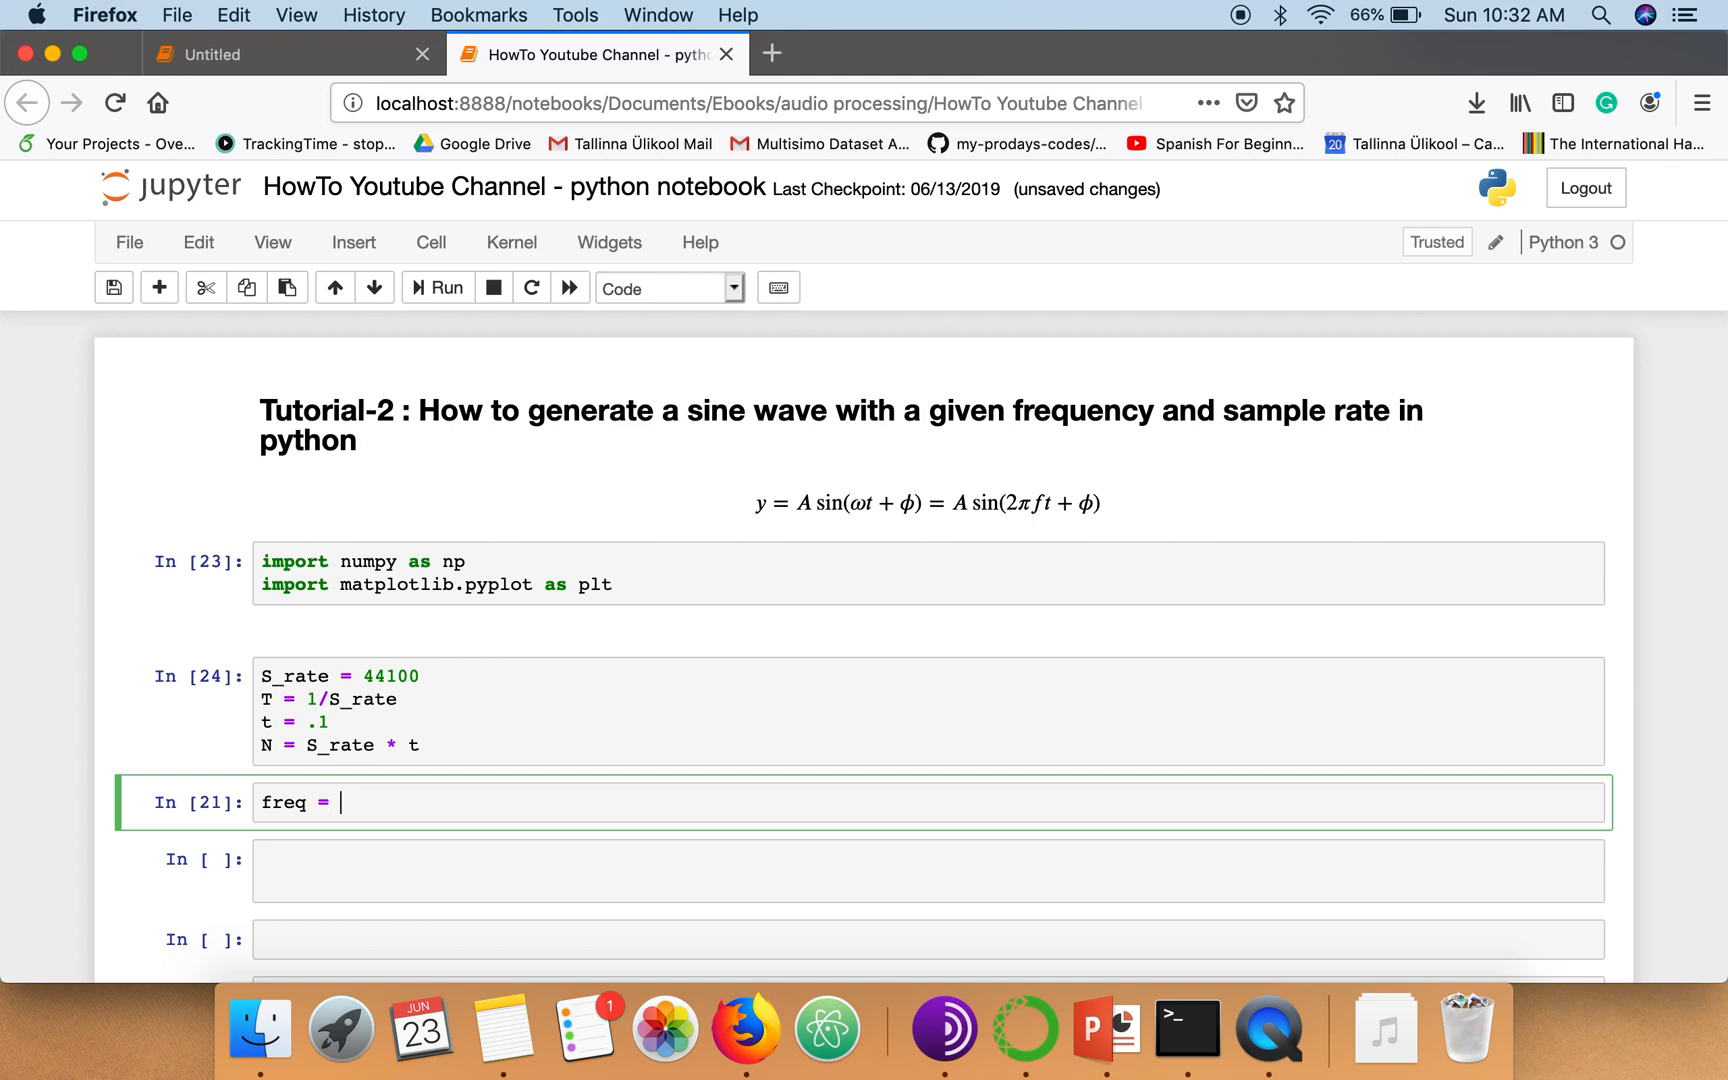
text(100)
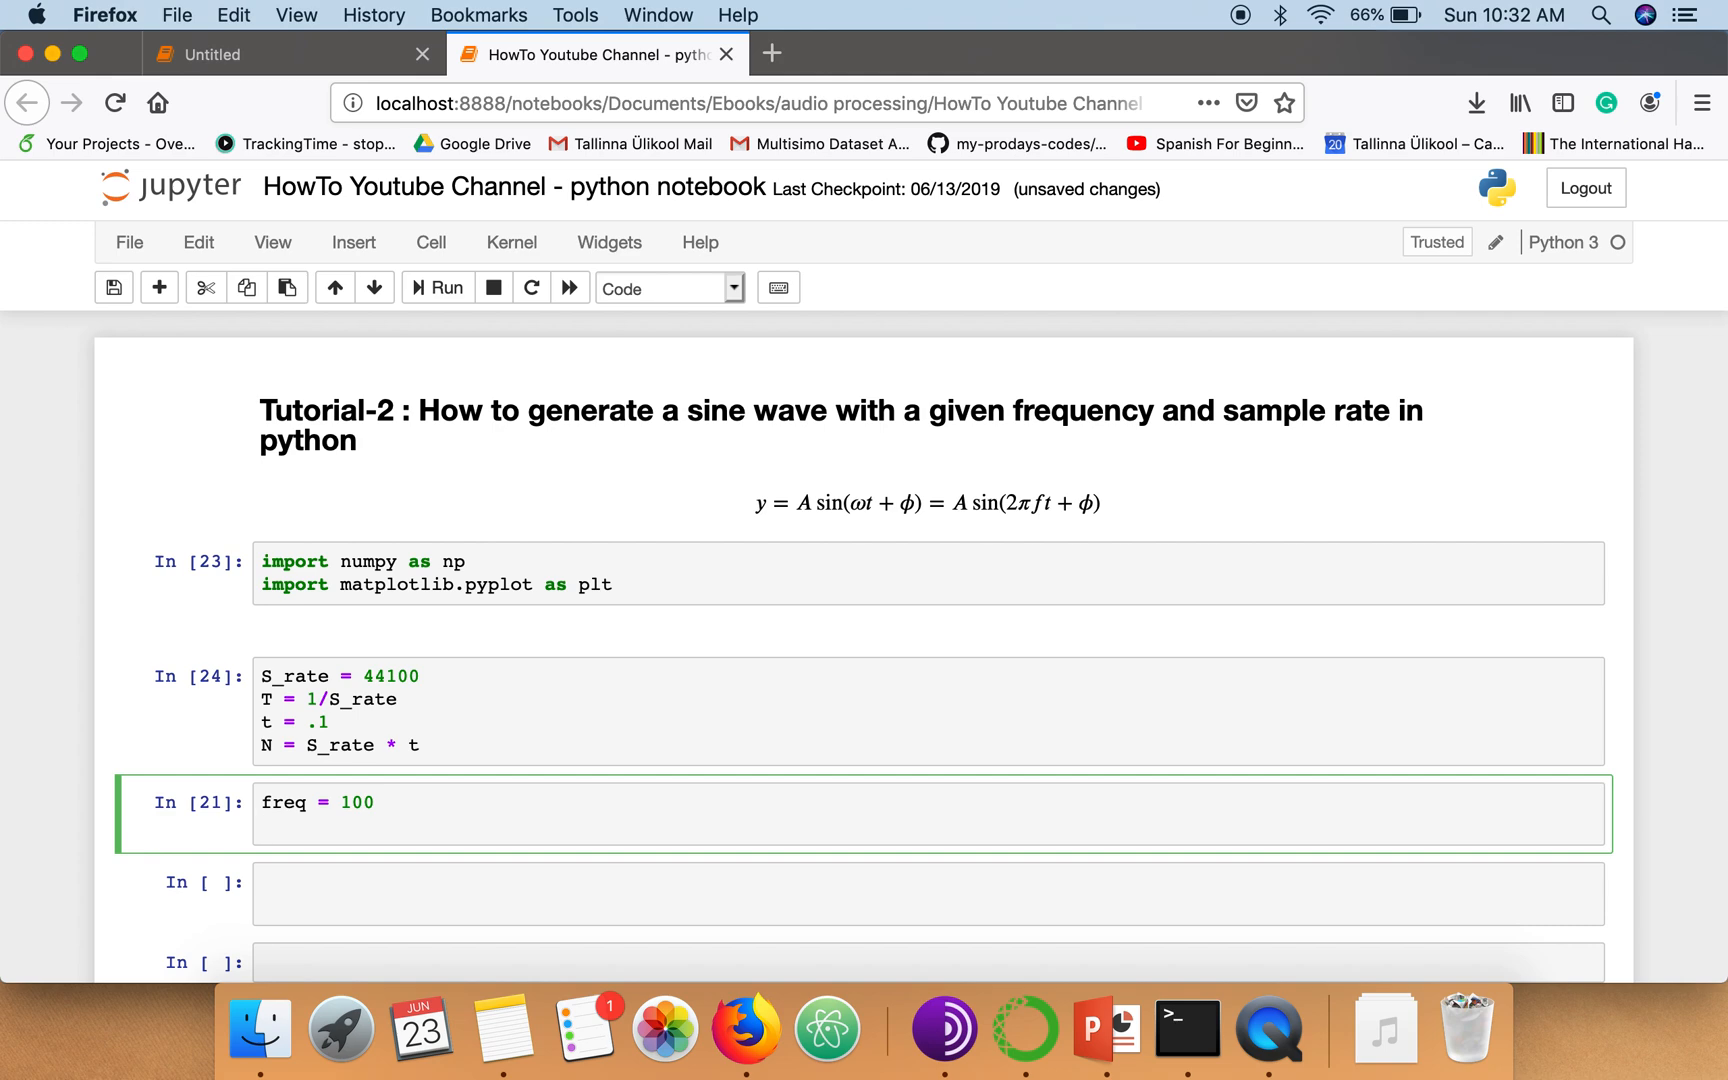
mouse_move(726, 548)
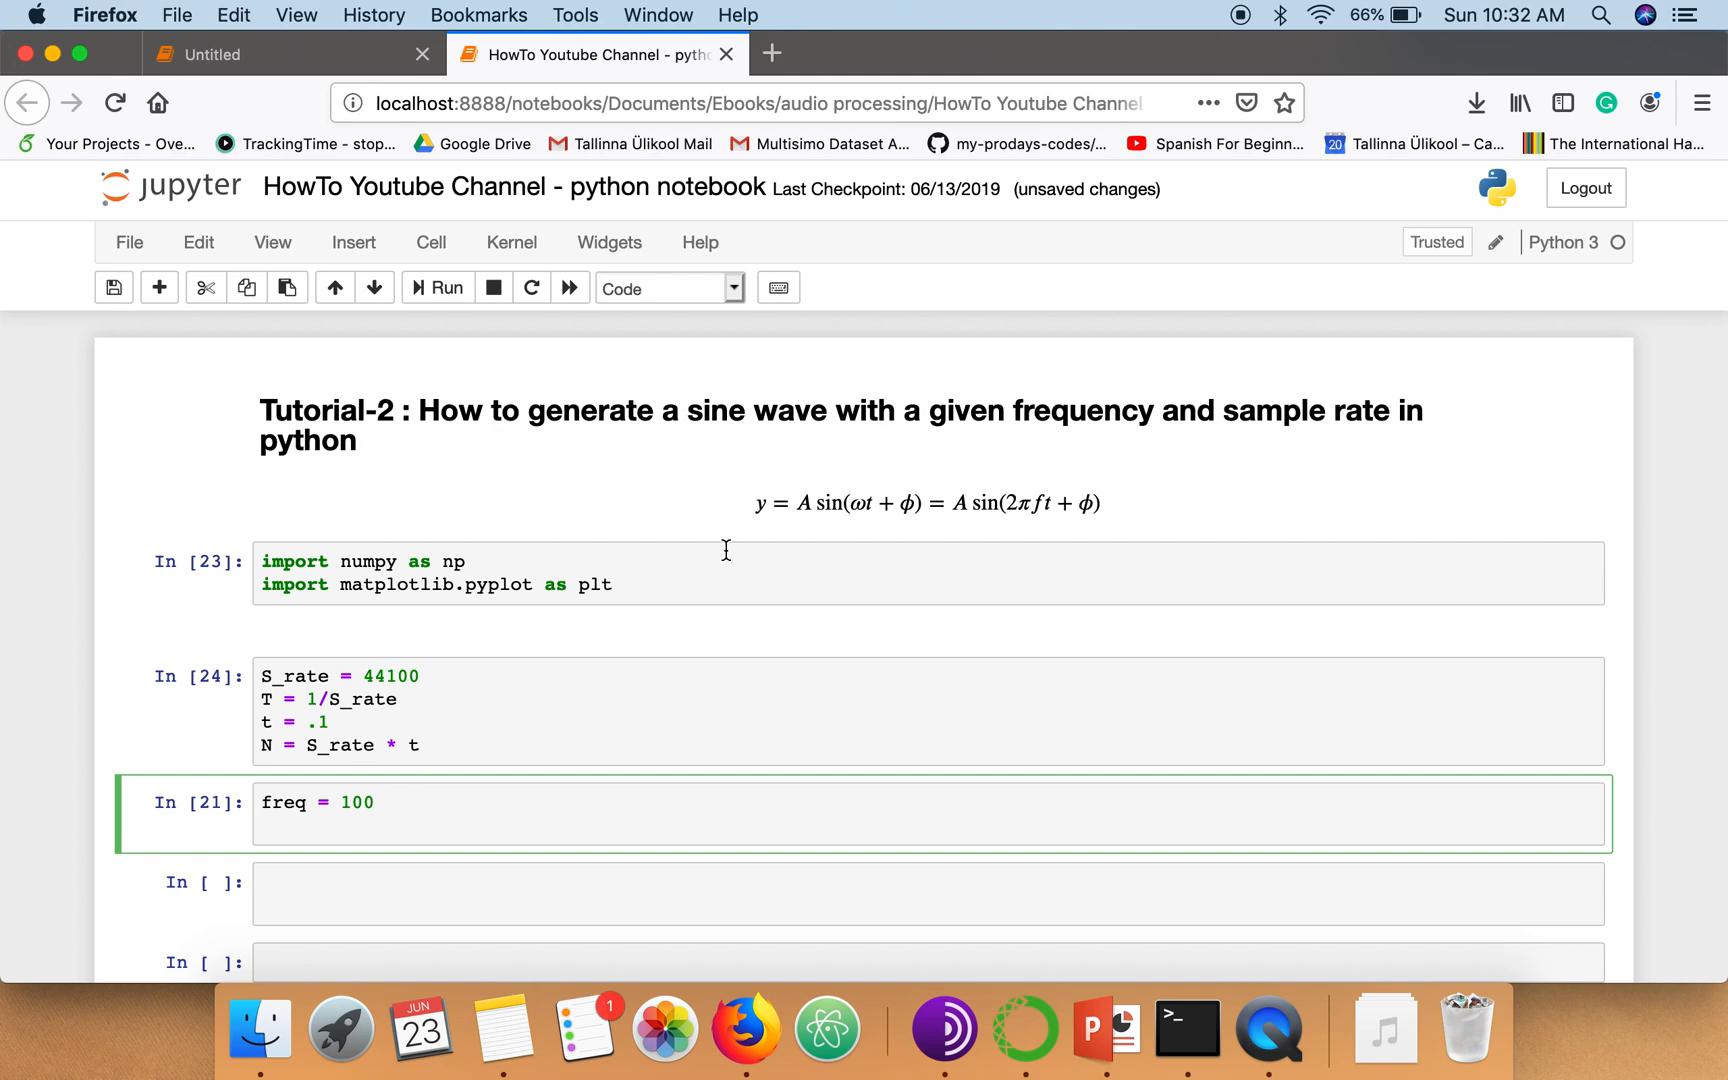
mouse_move(1038, 498)
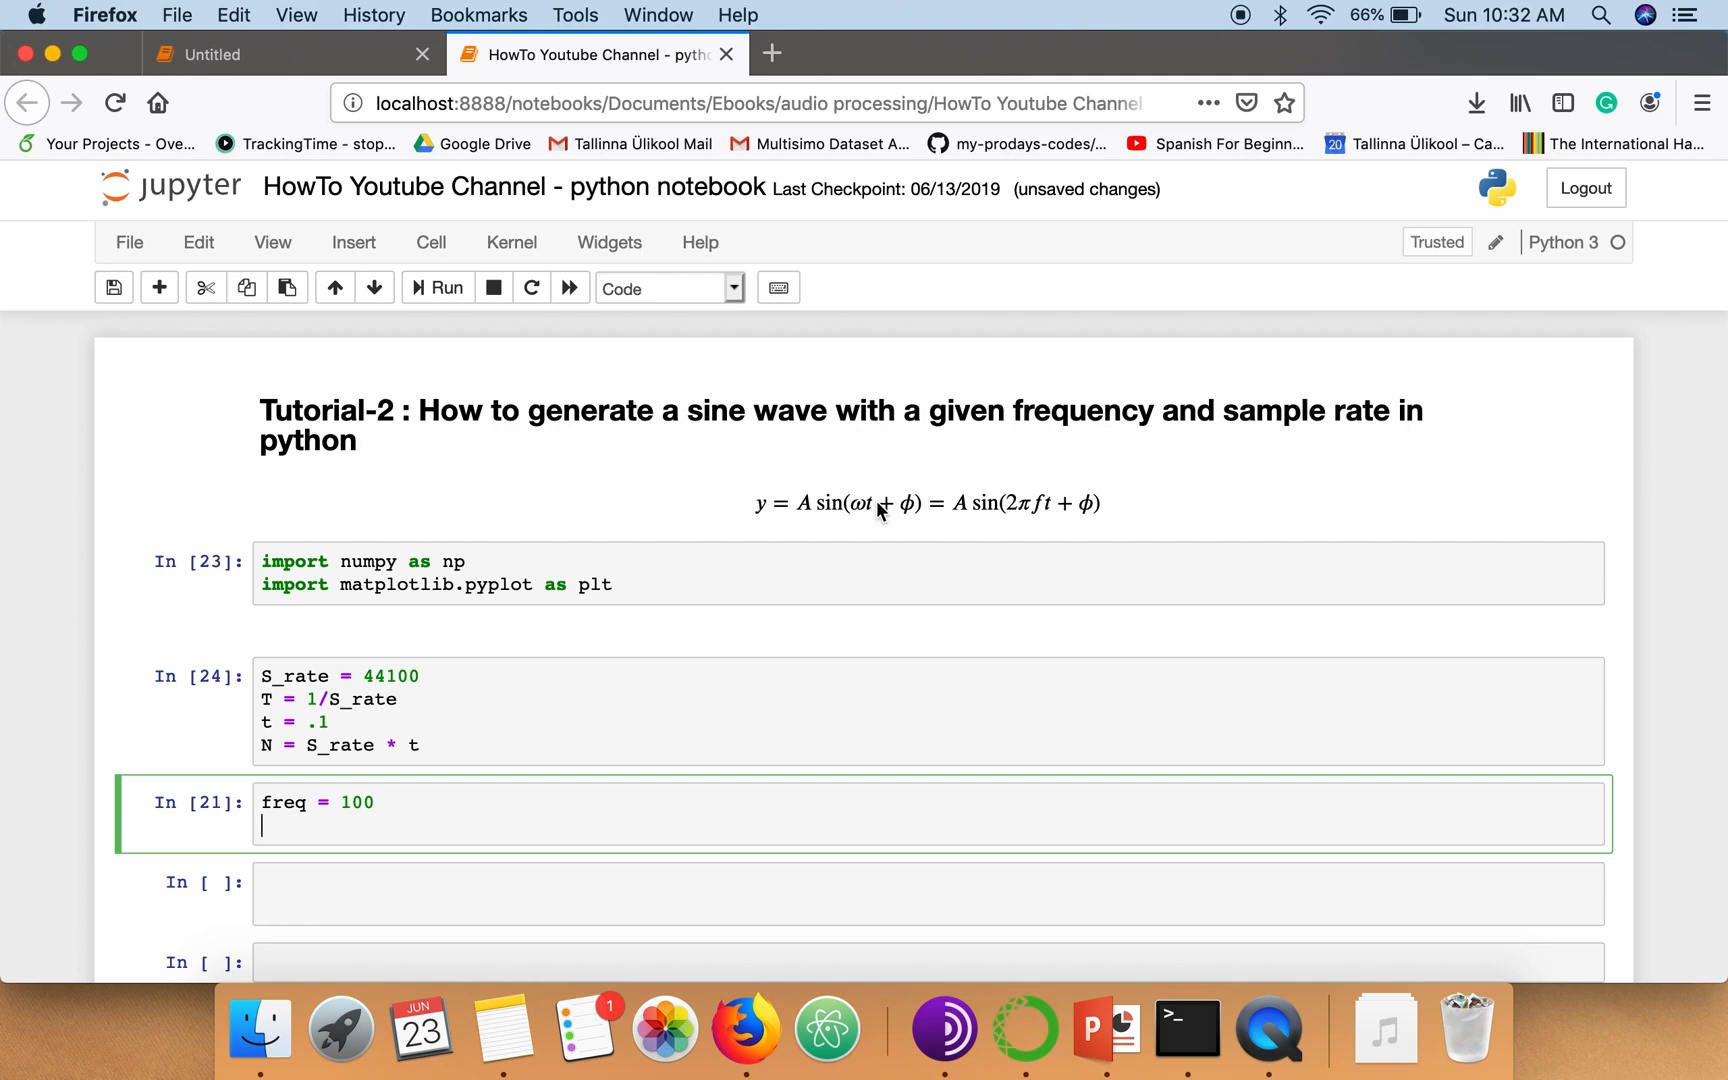
mouse_move(572, 874)
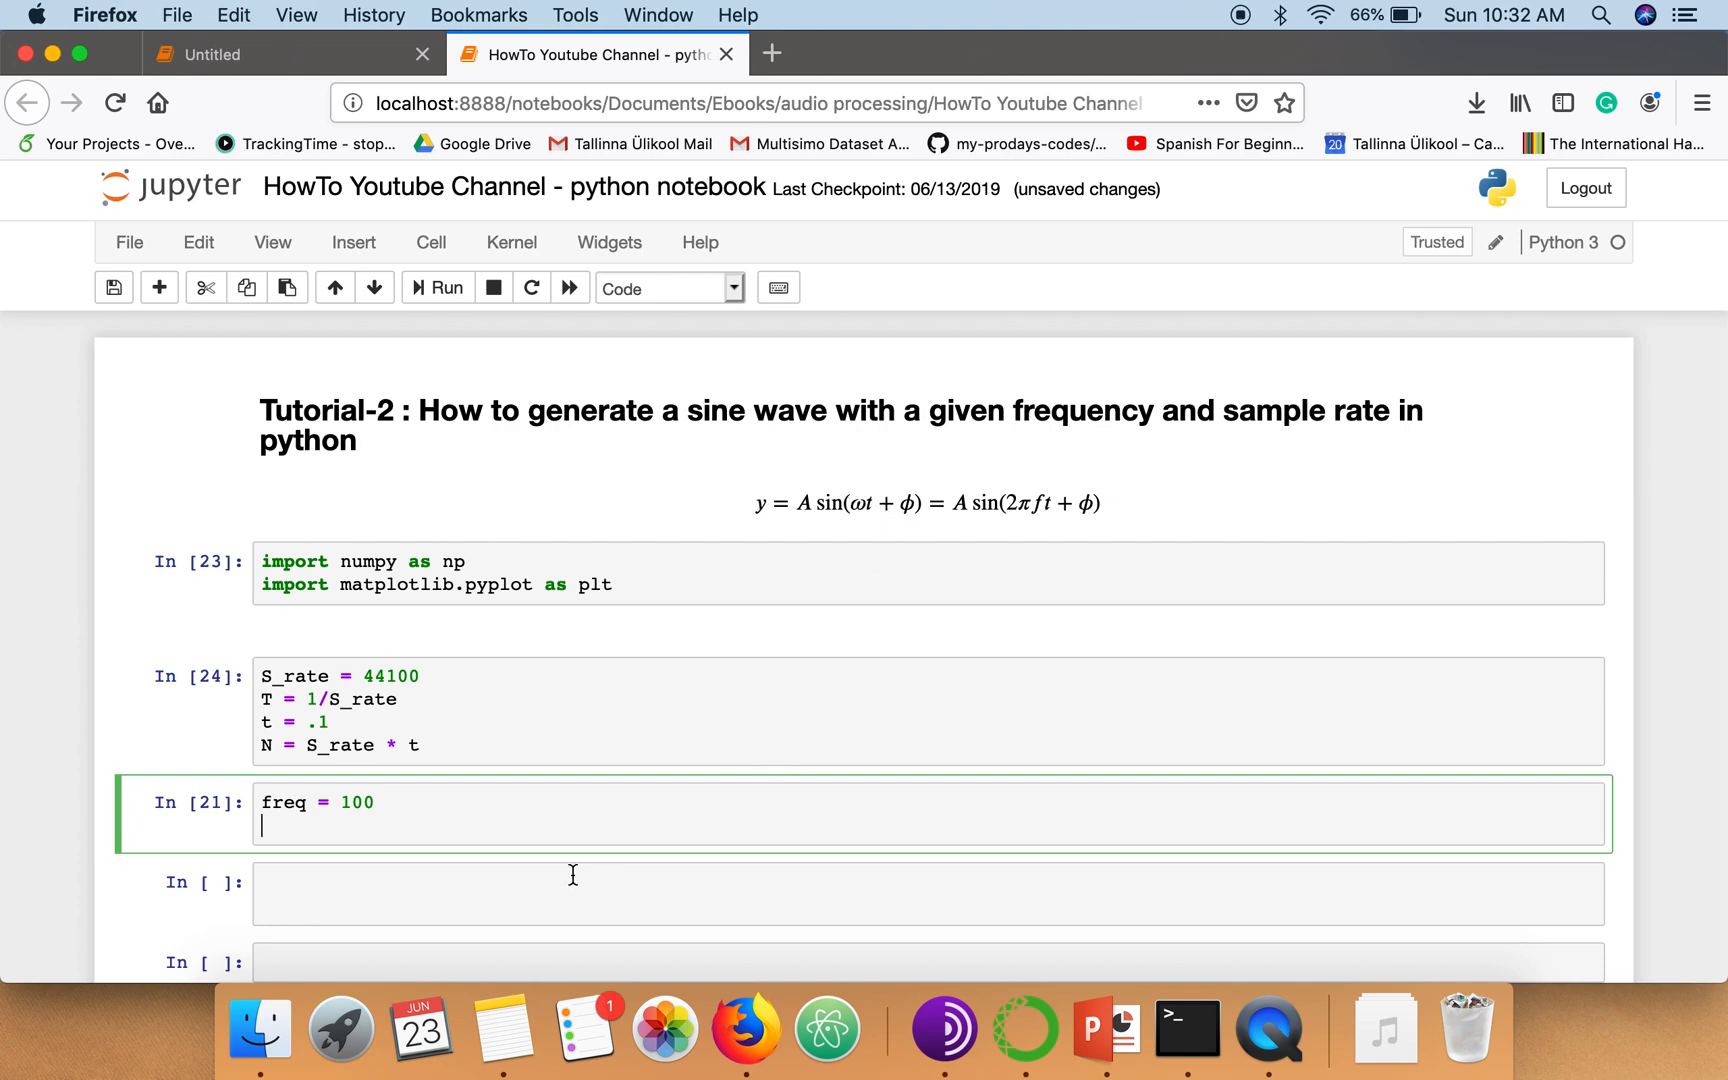
text(omega)
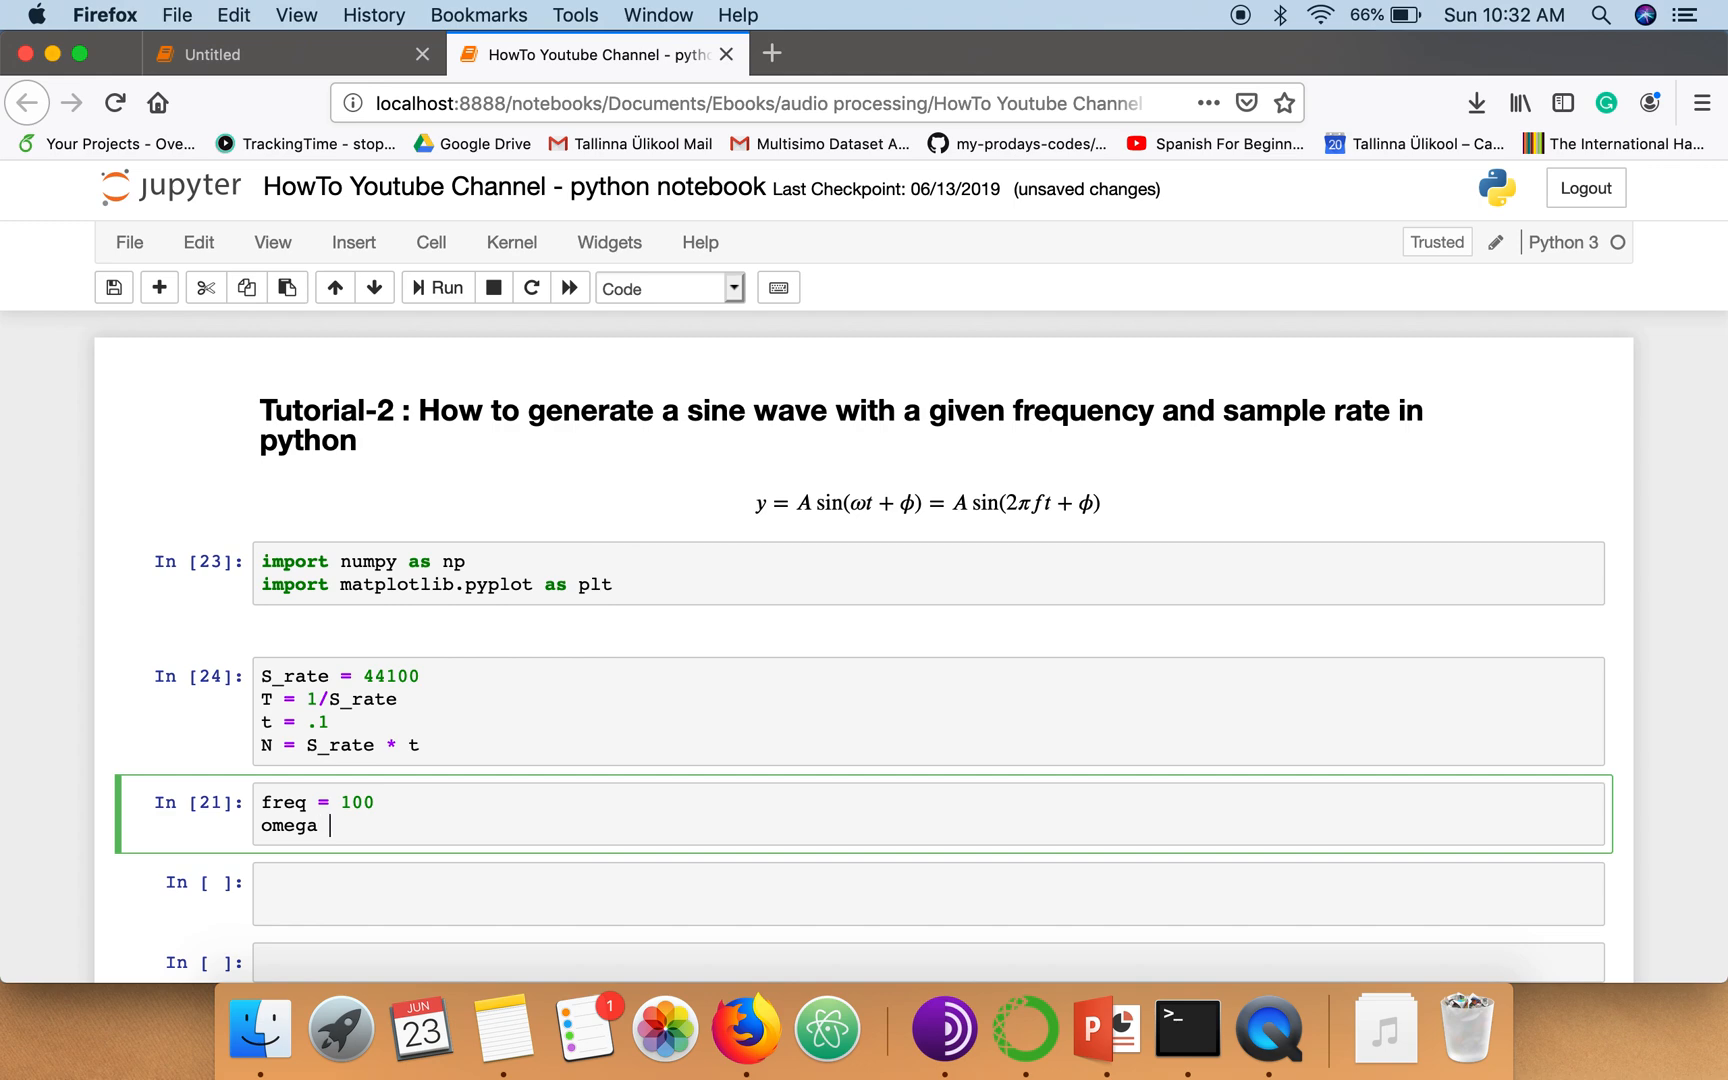
text(= 2)
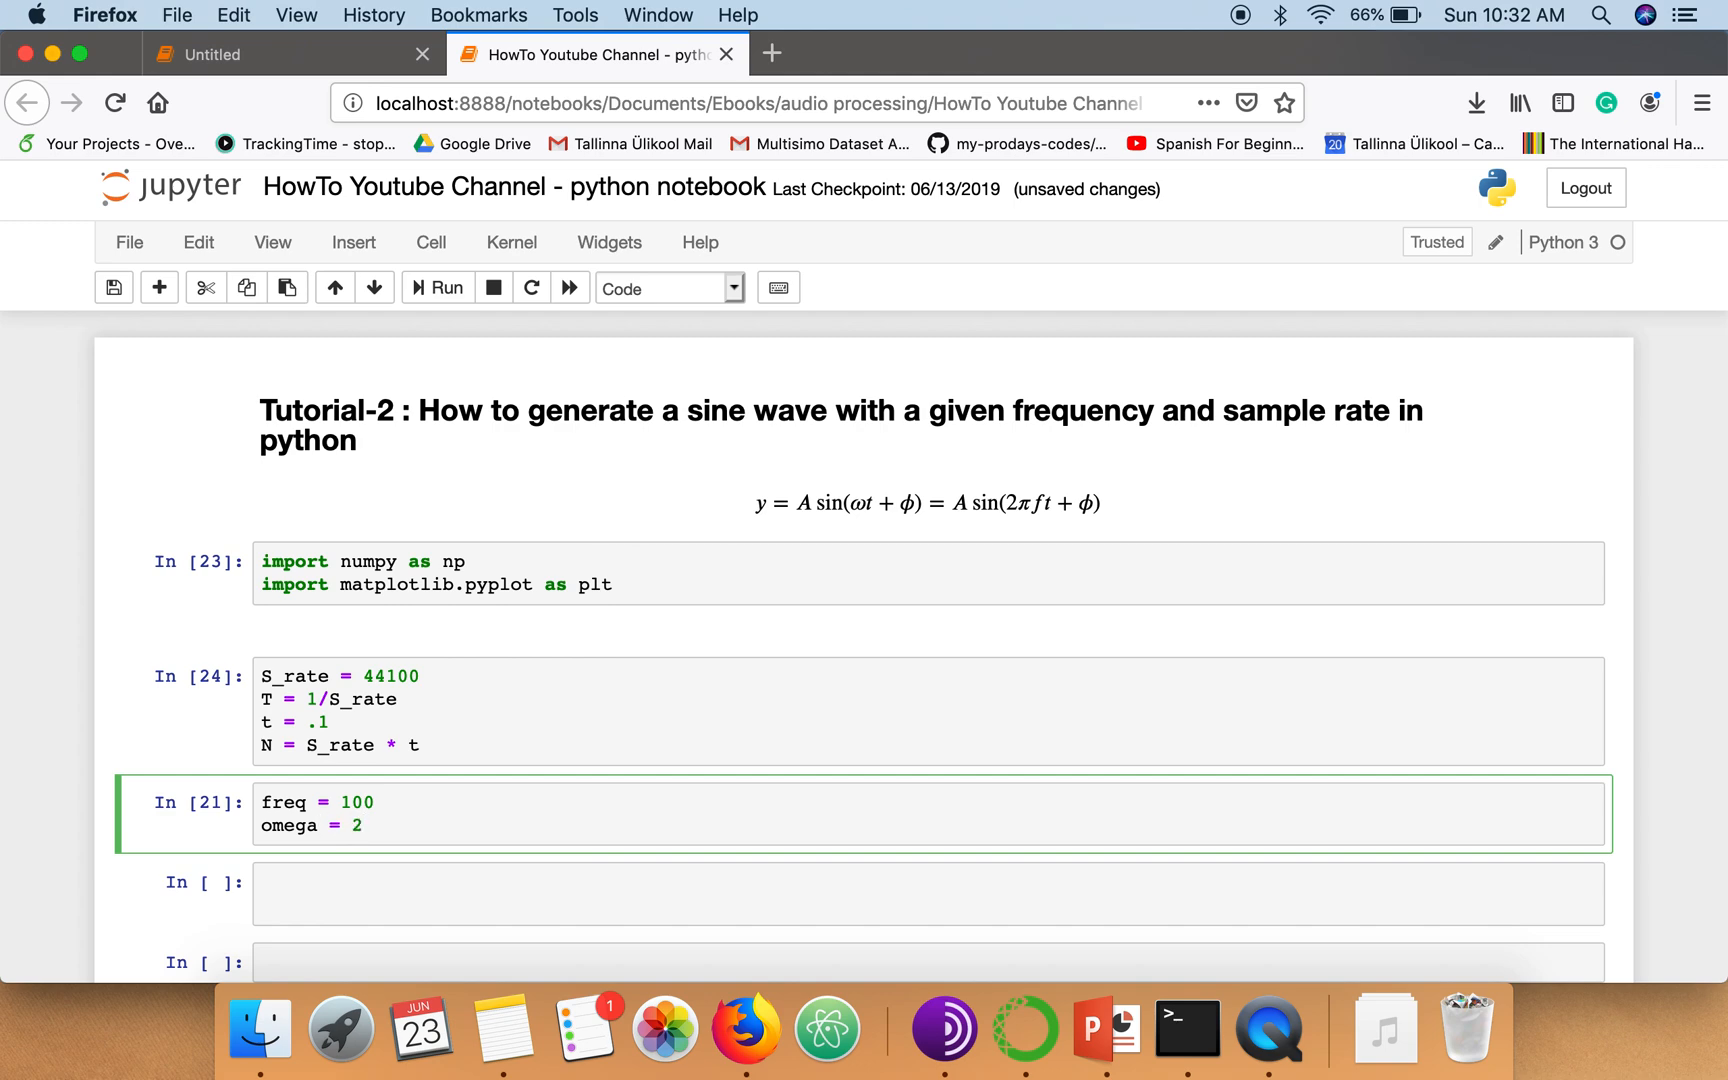
text(*np.pi)
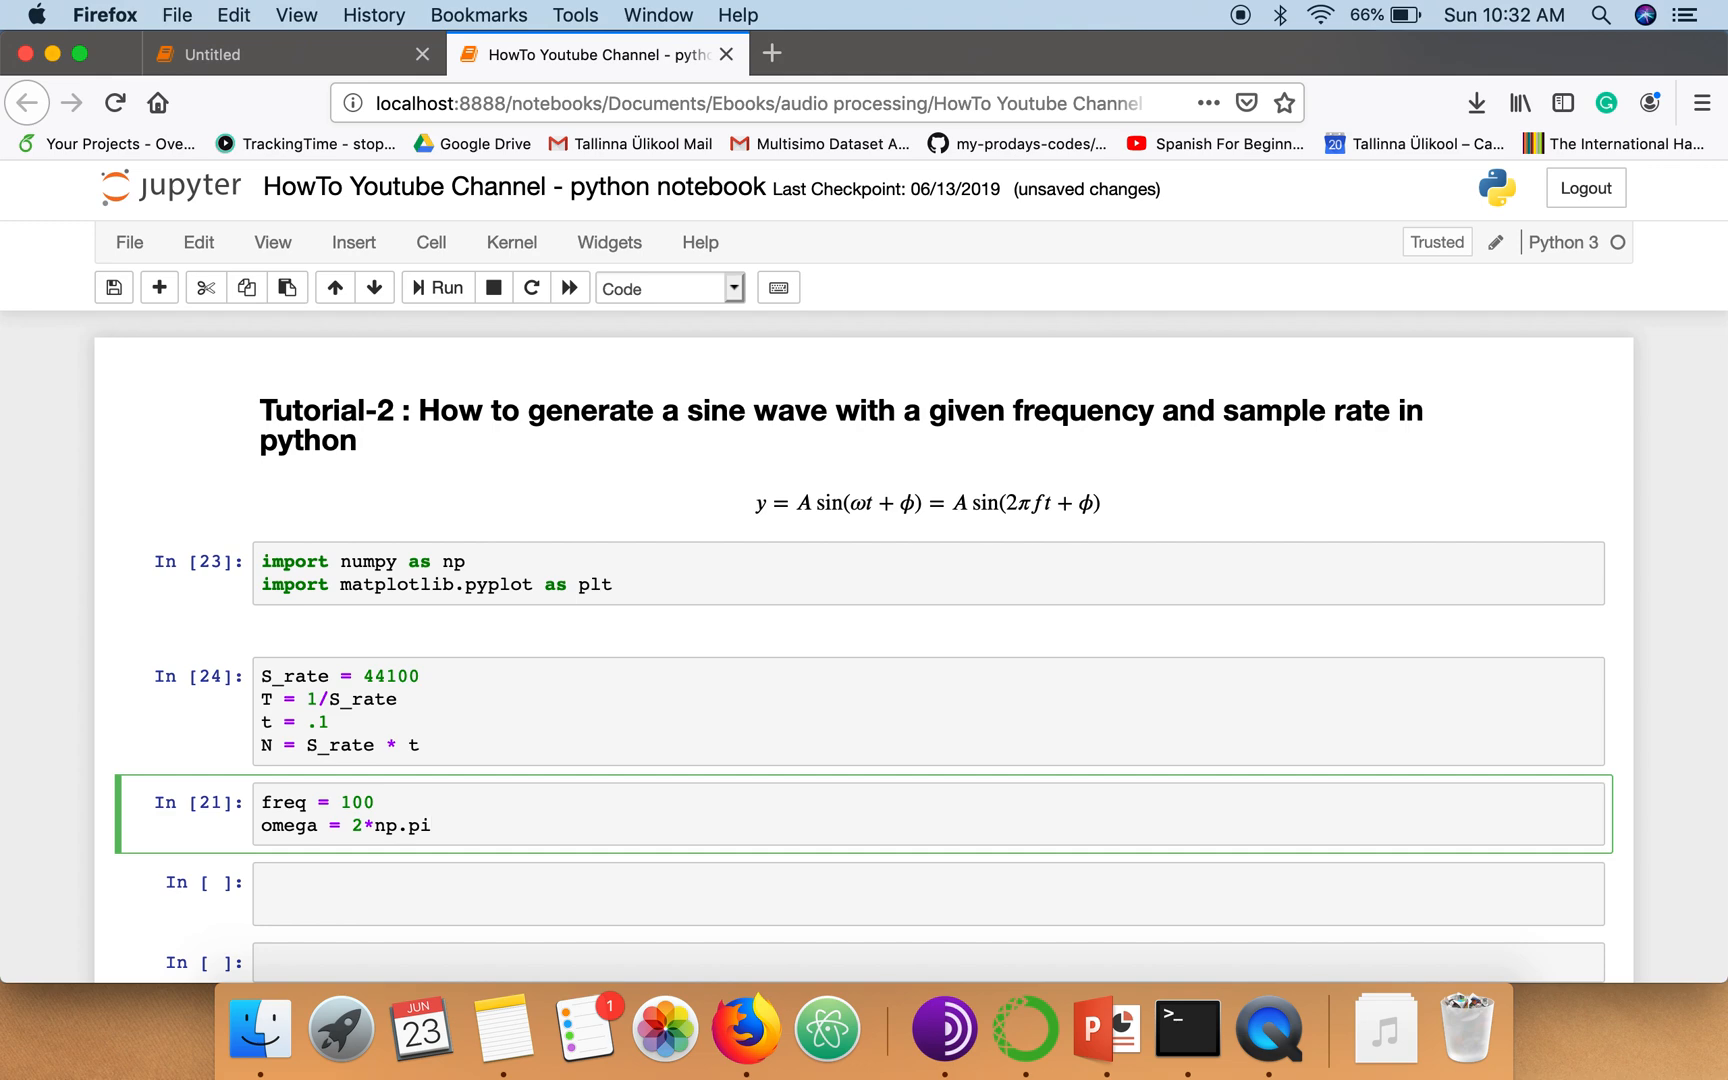
text(*)
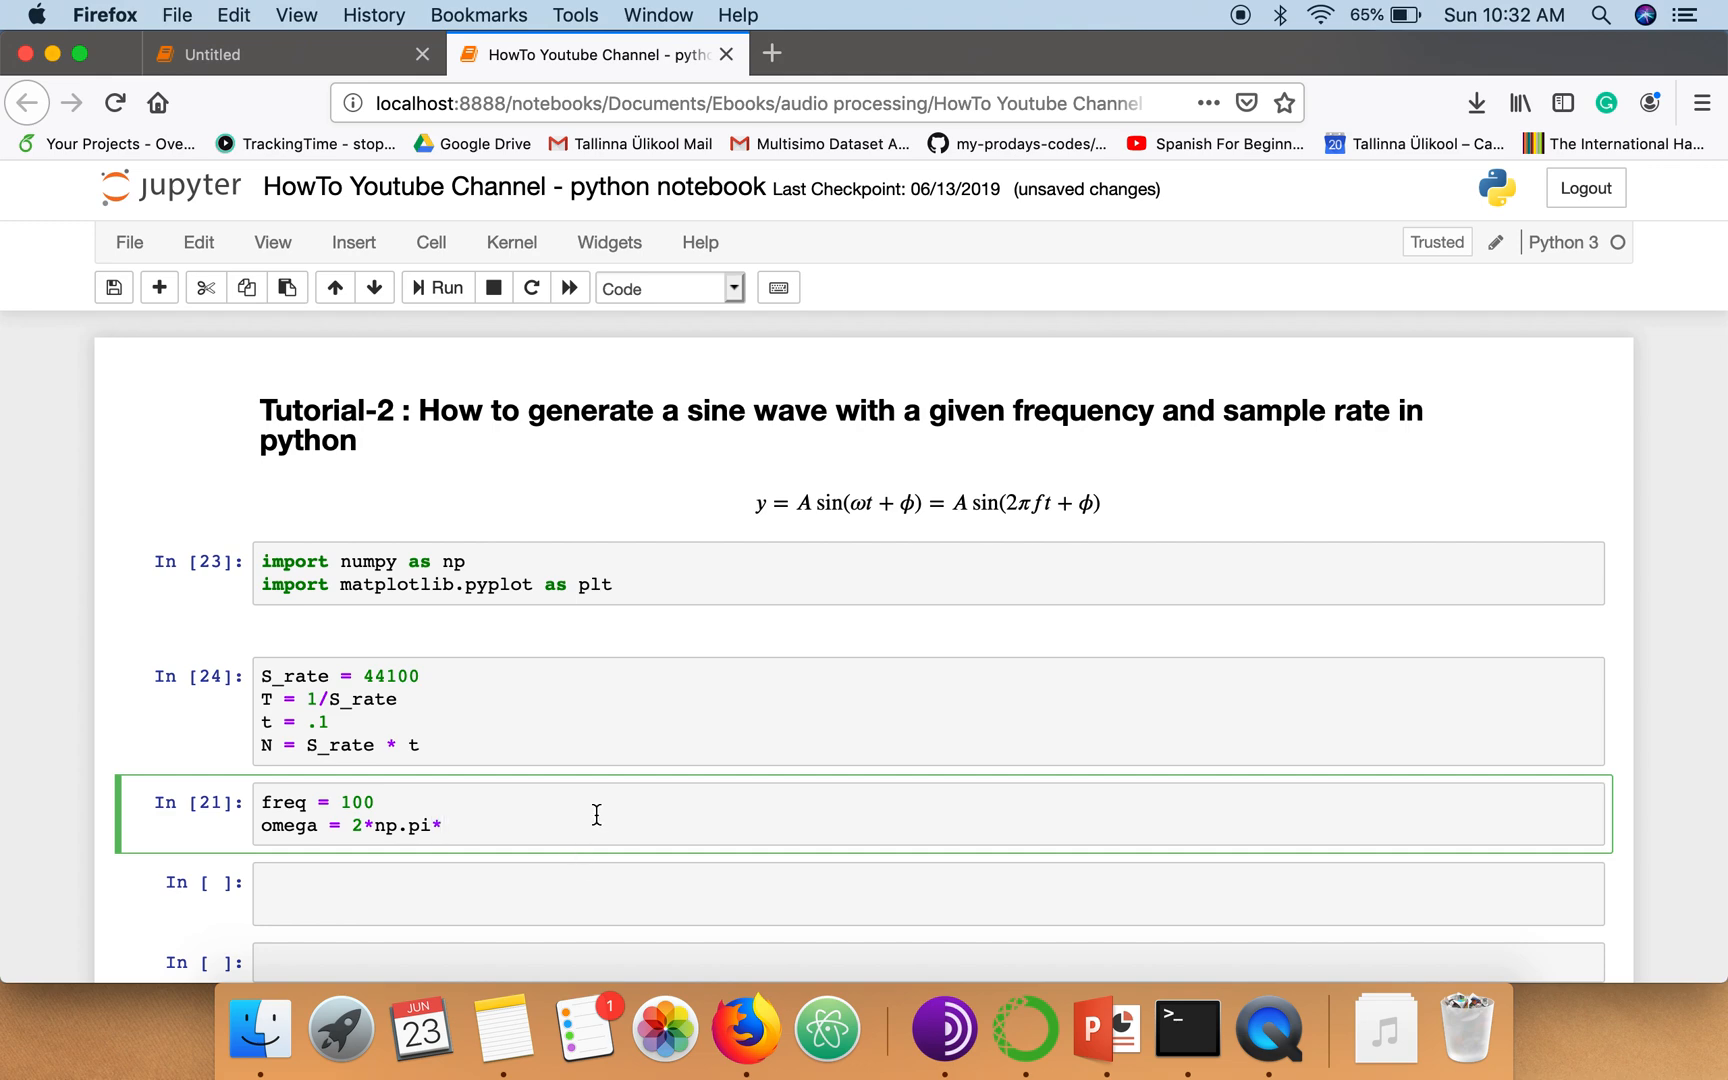
text(freq)
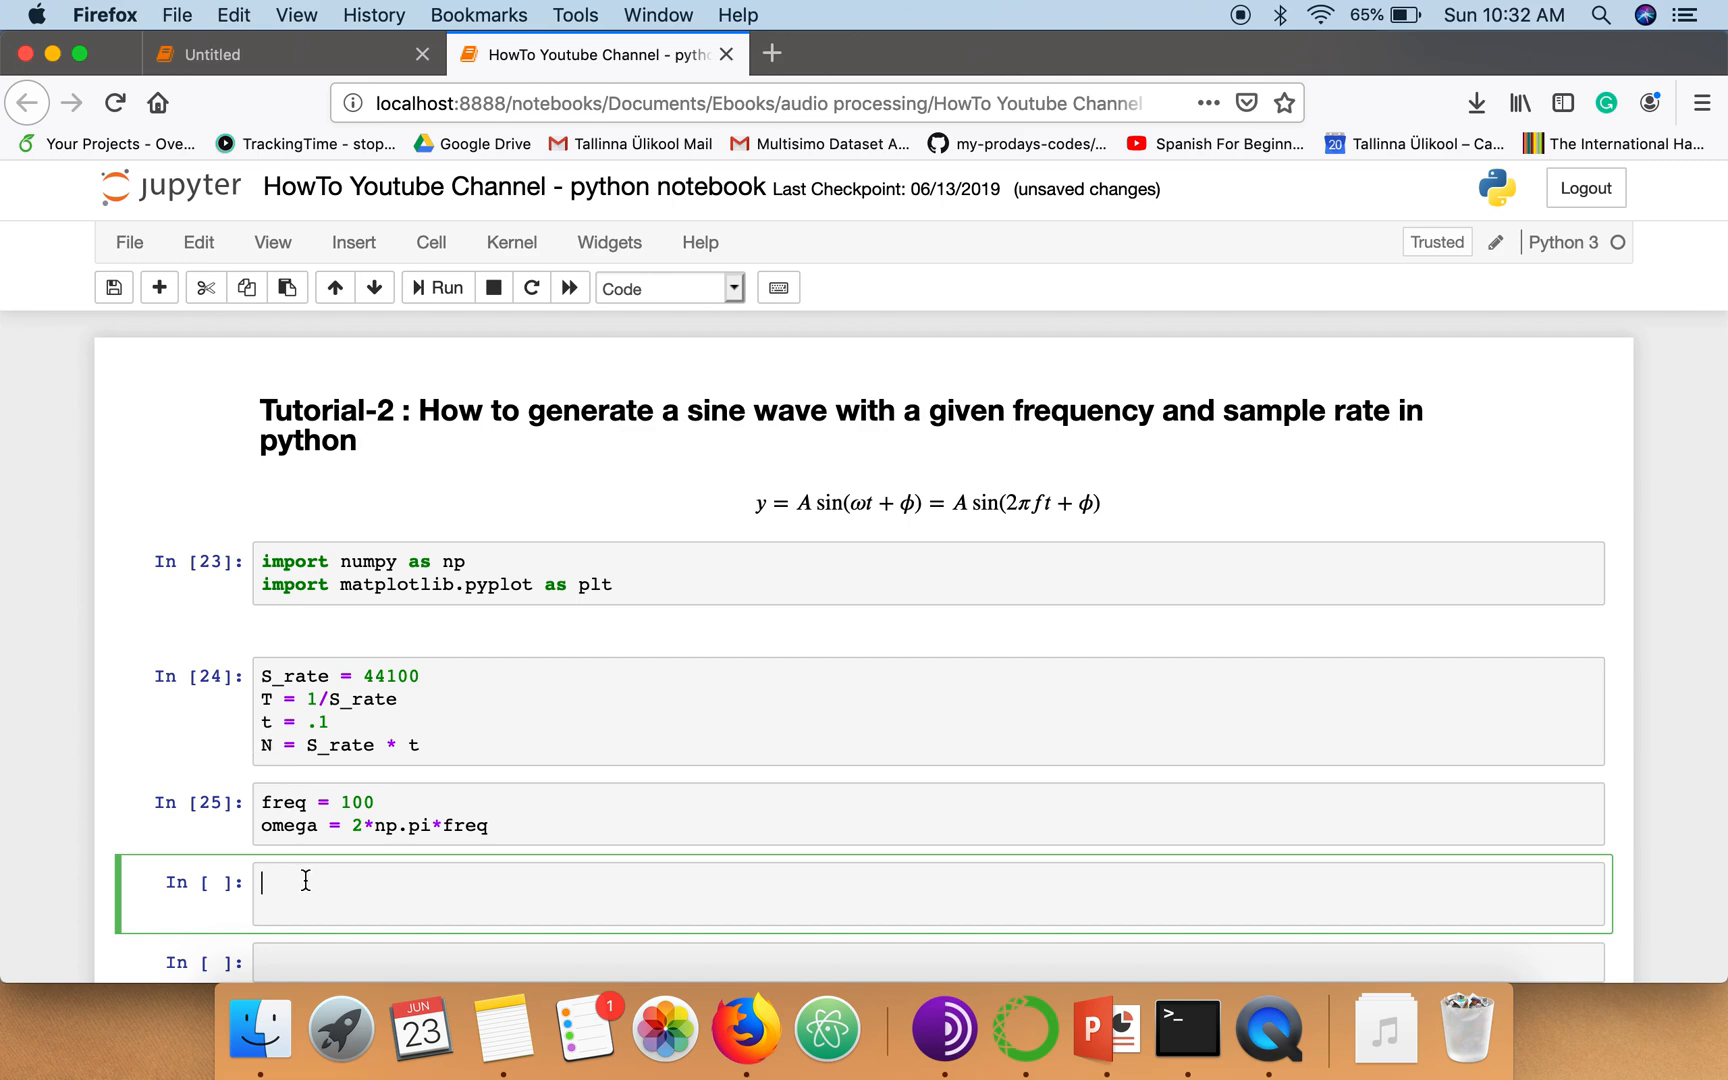
Write t_seq = np.arange(N)*T and run the cell
text(t)
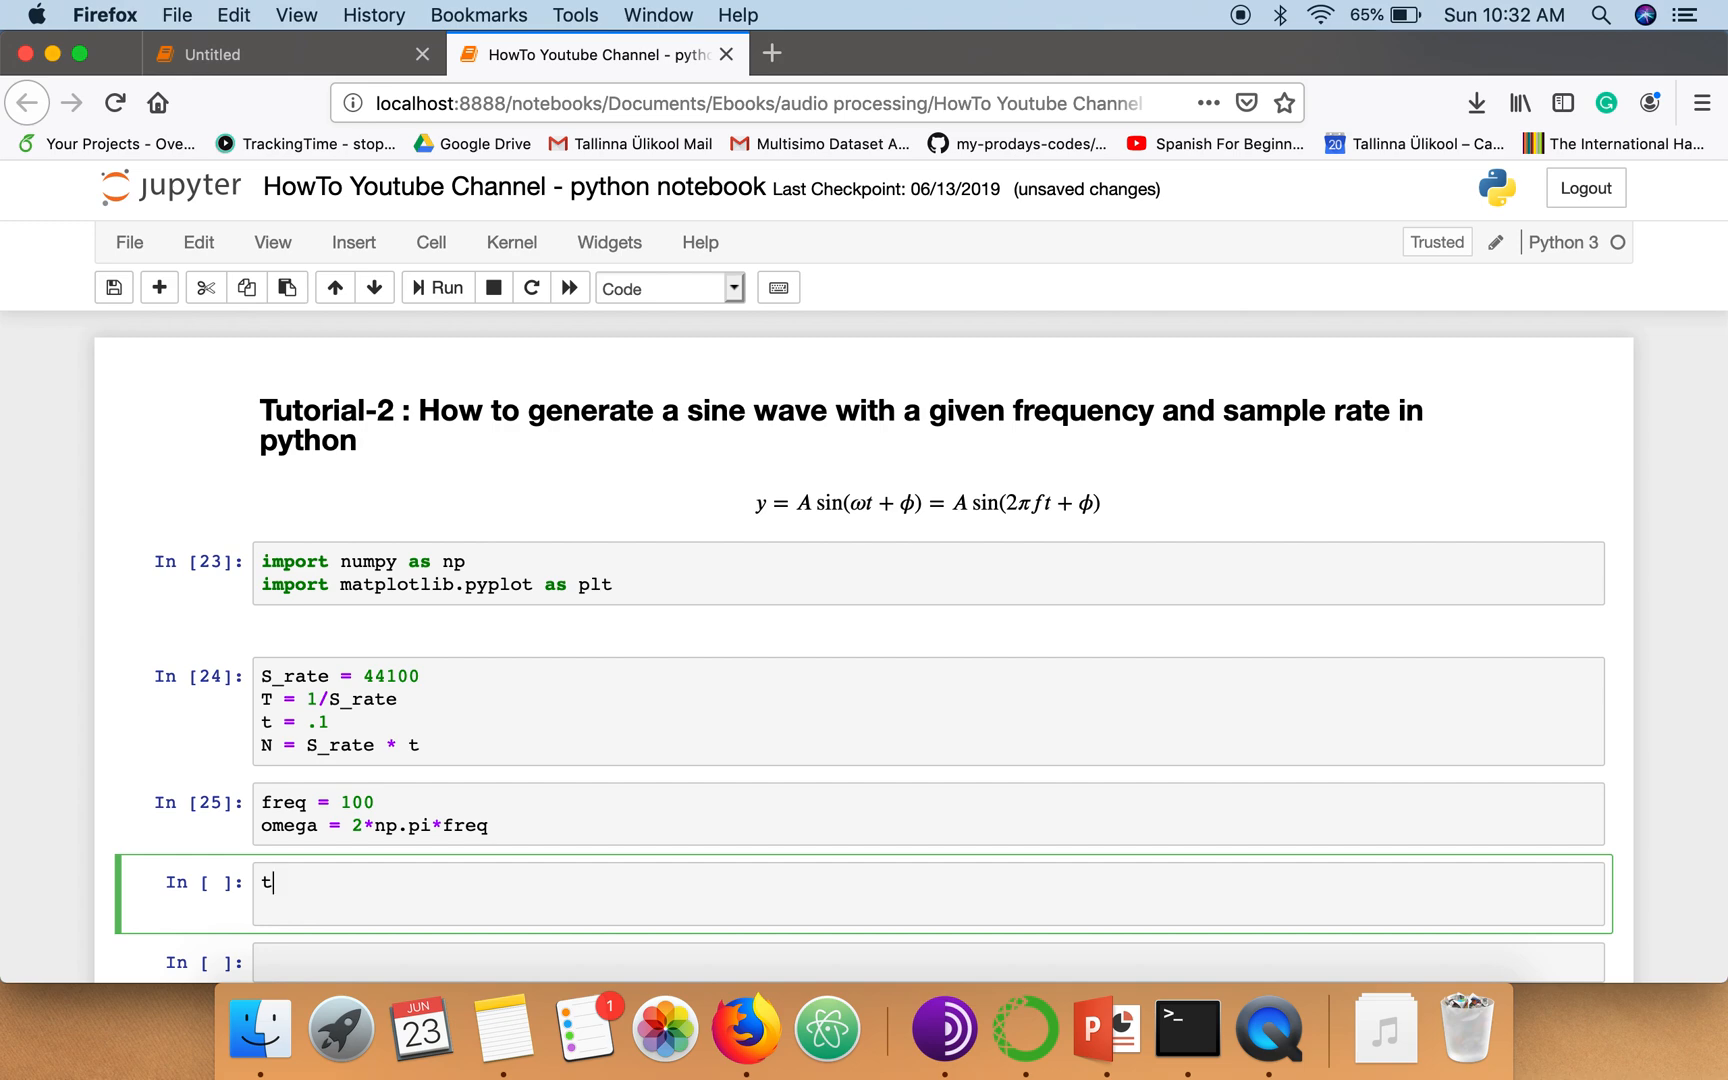
text(_seq =)
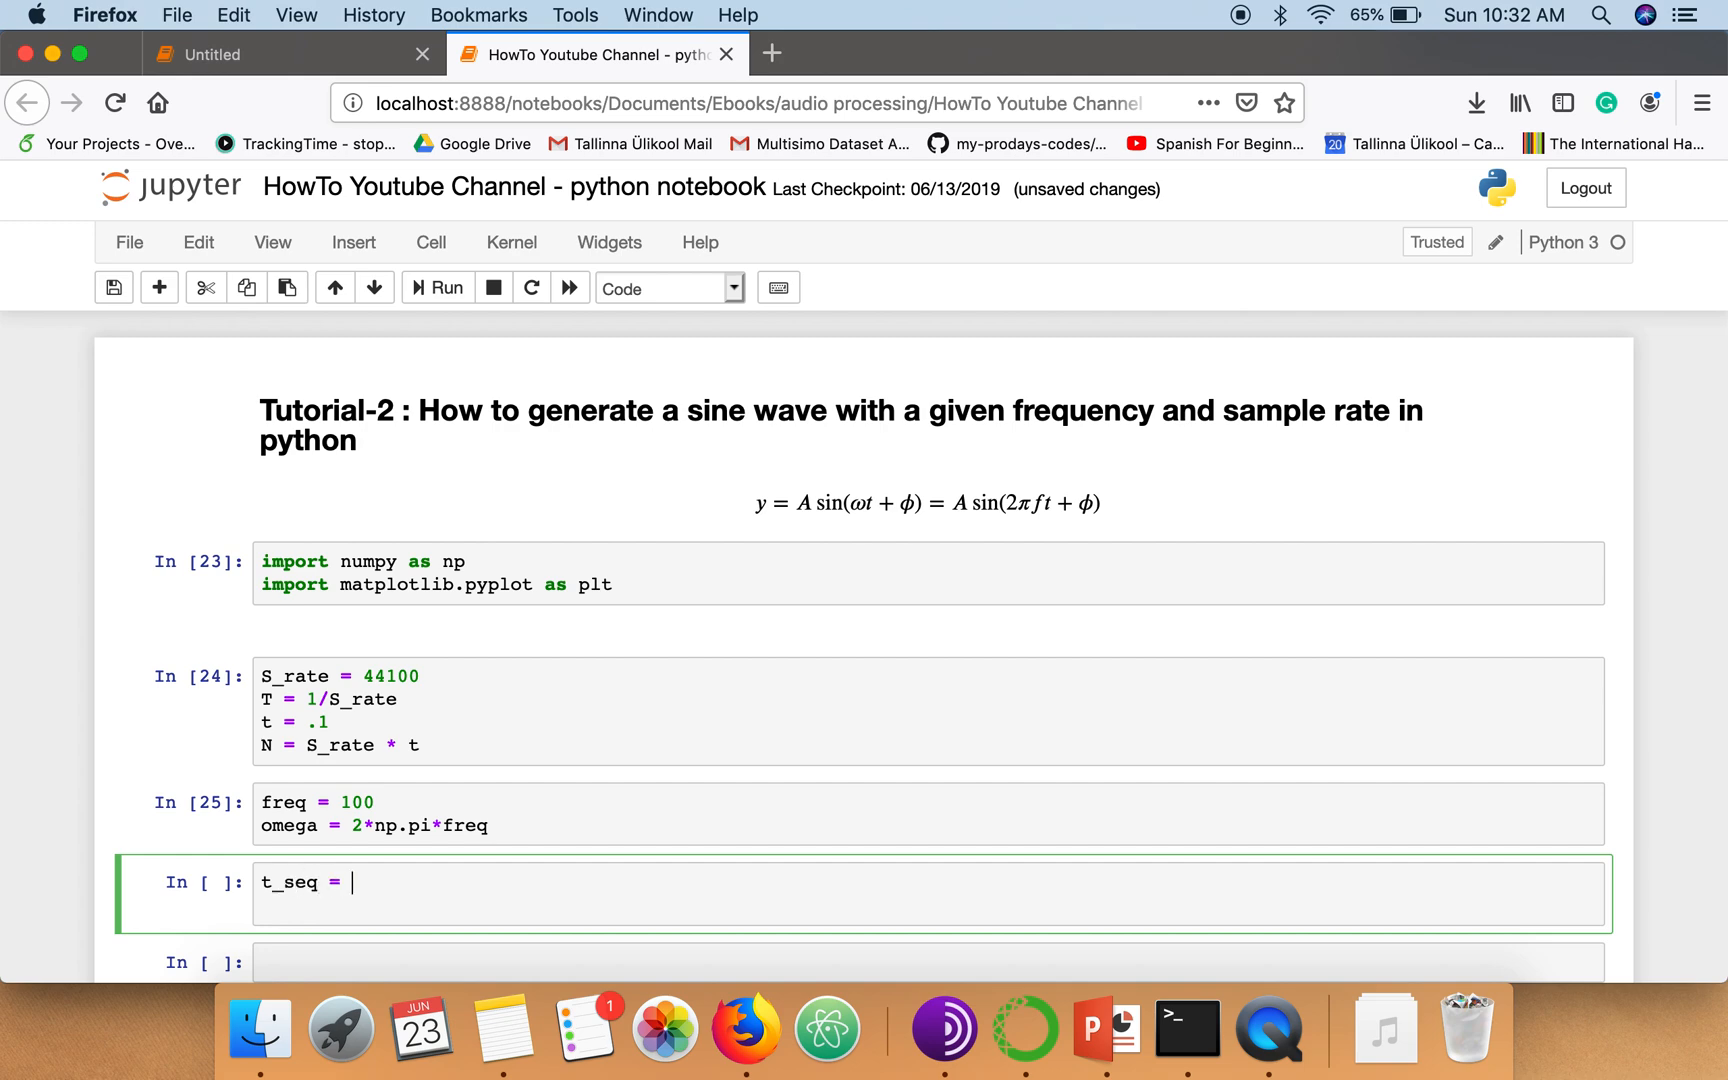
text(np.arang)
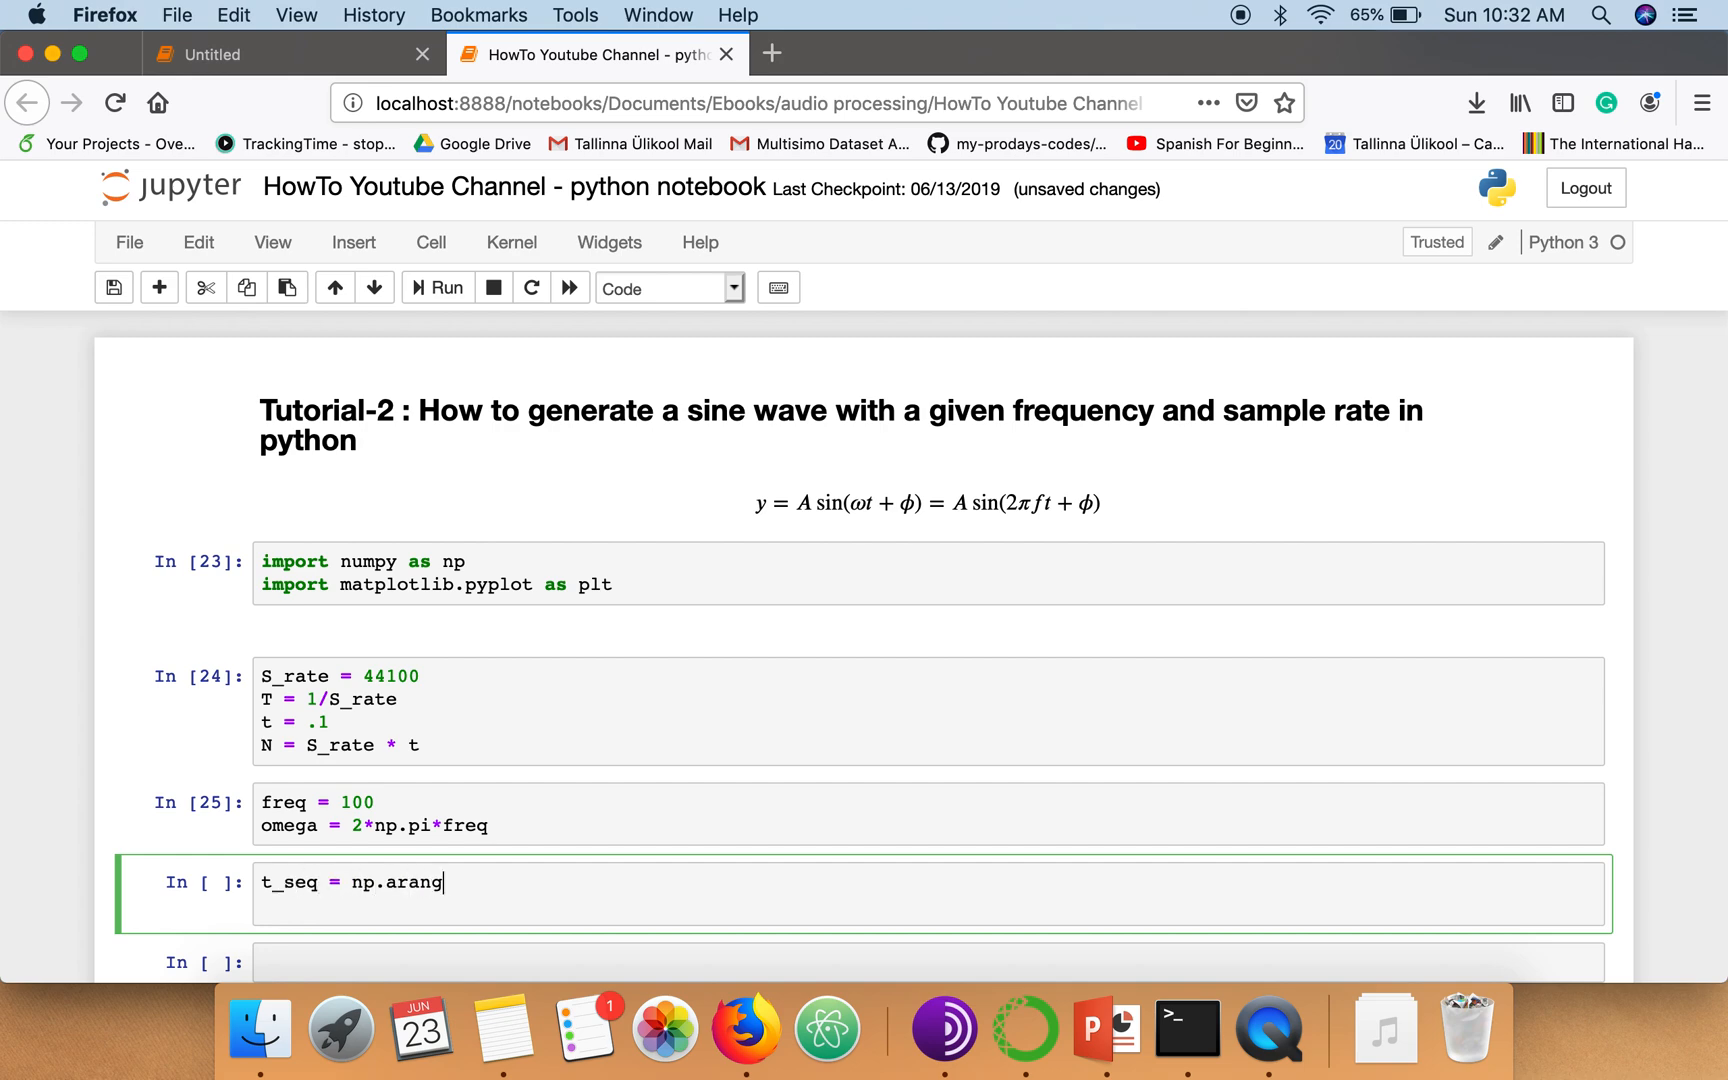
text(e(N))
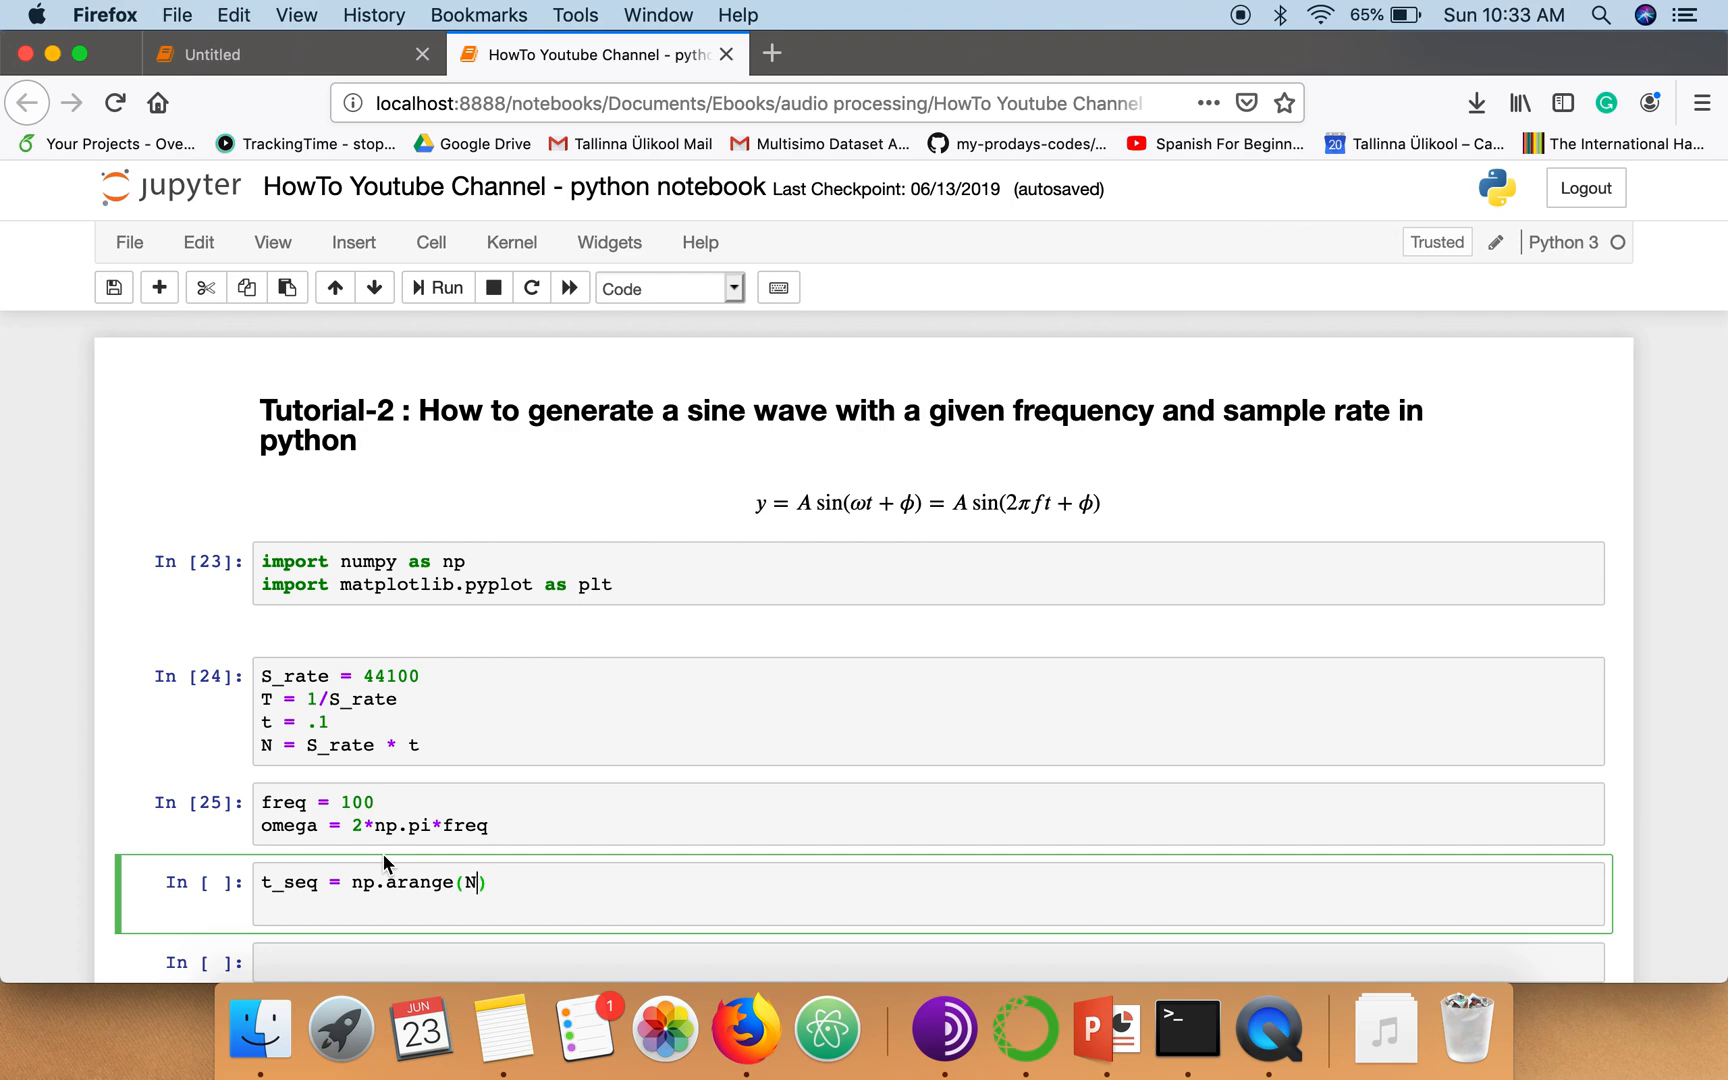
mouse_move(476, 882)
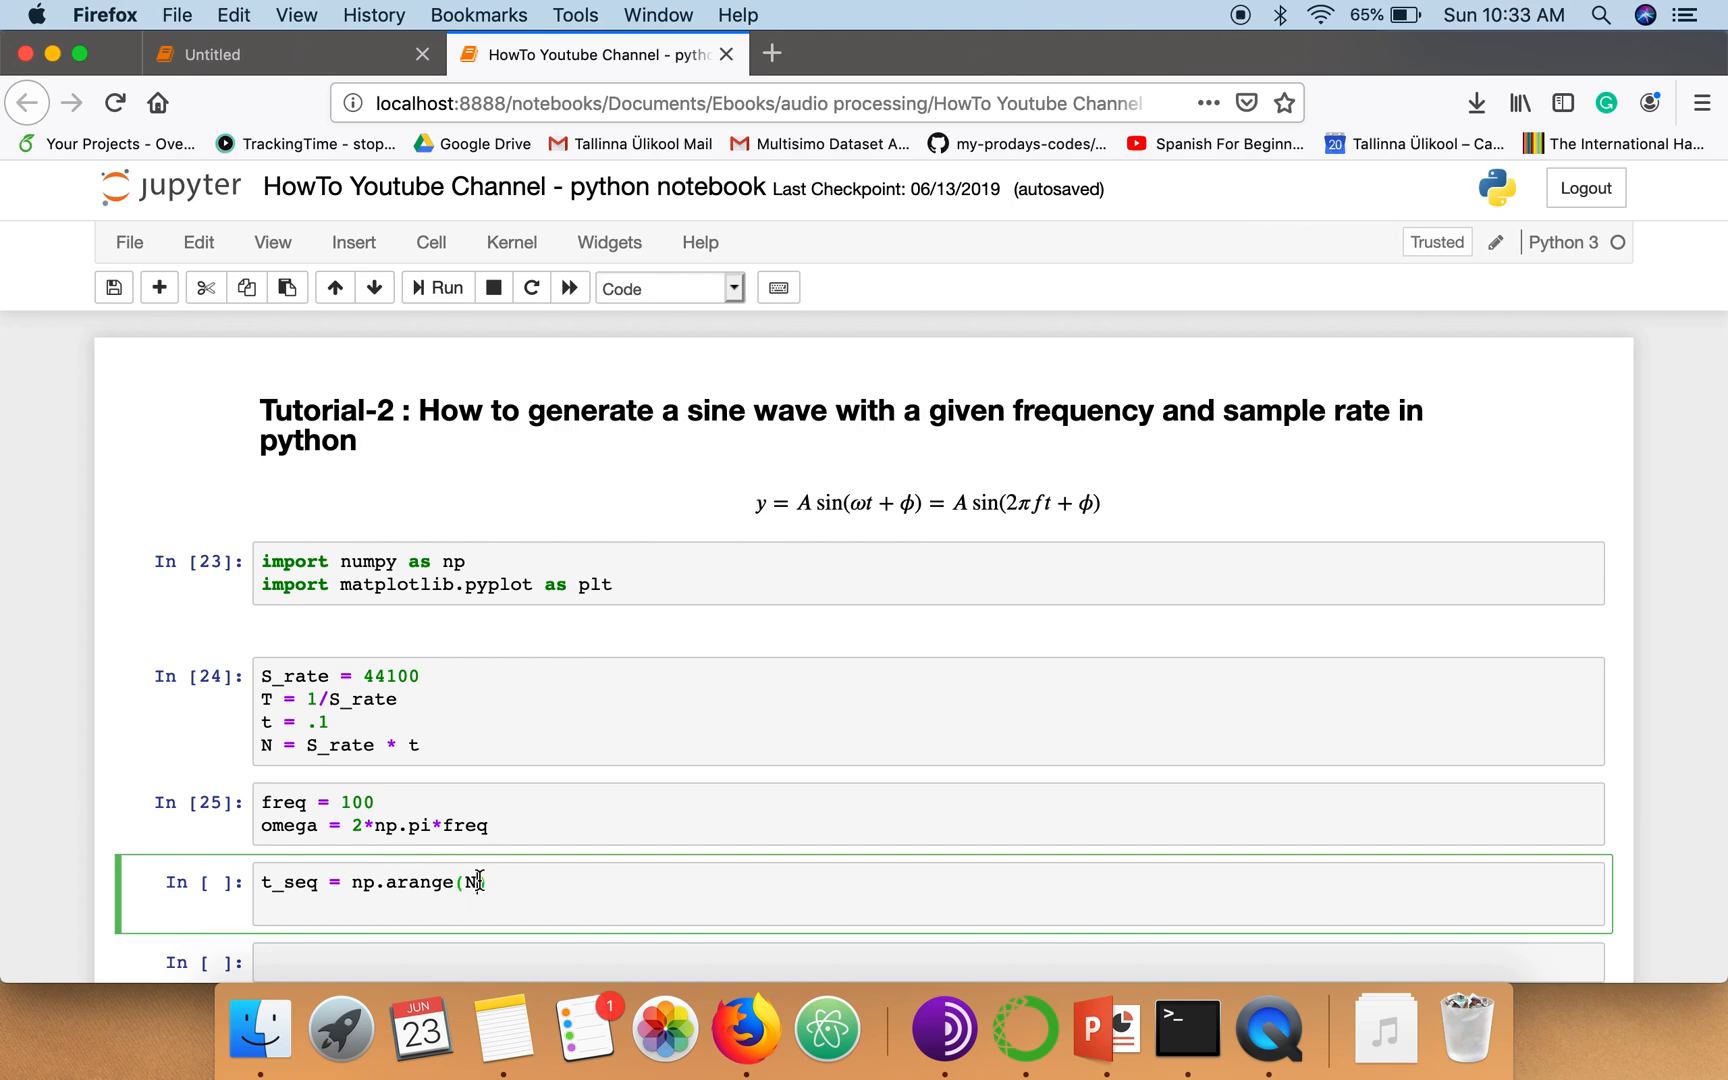
text())
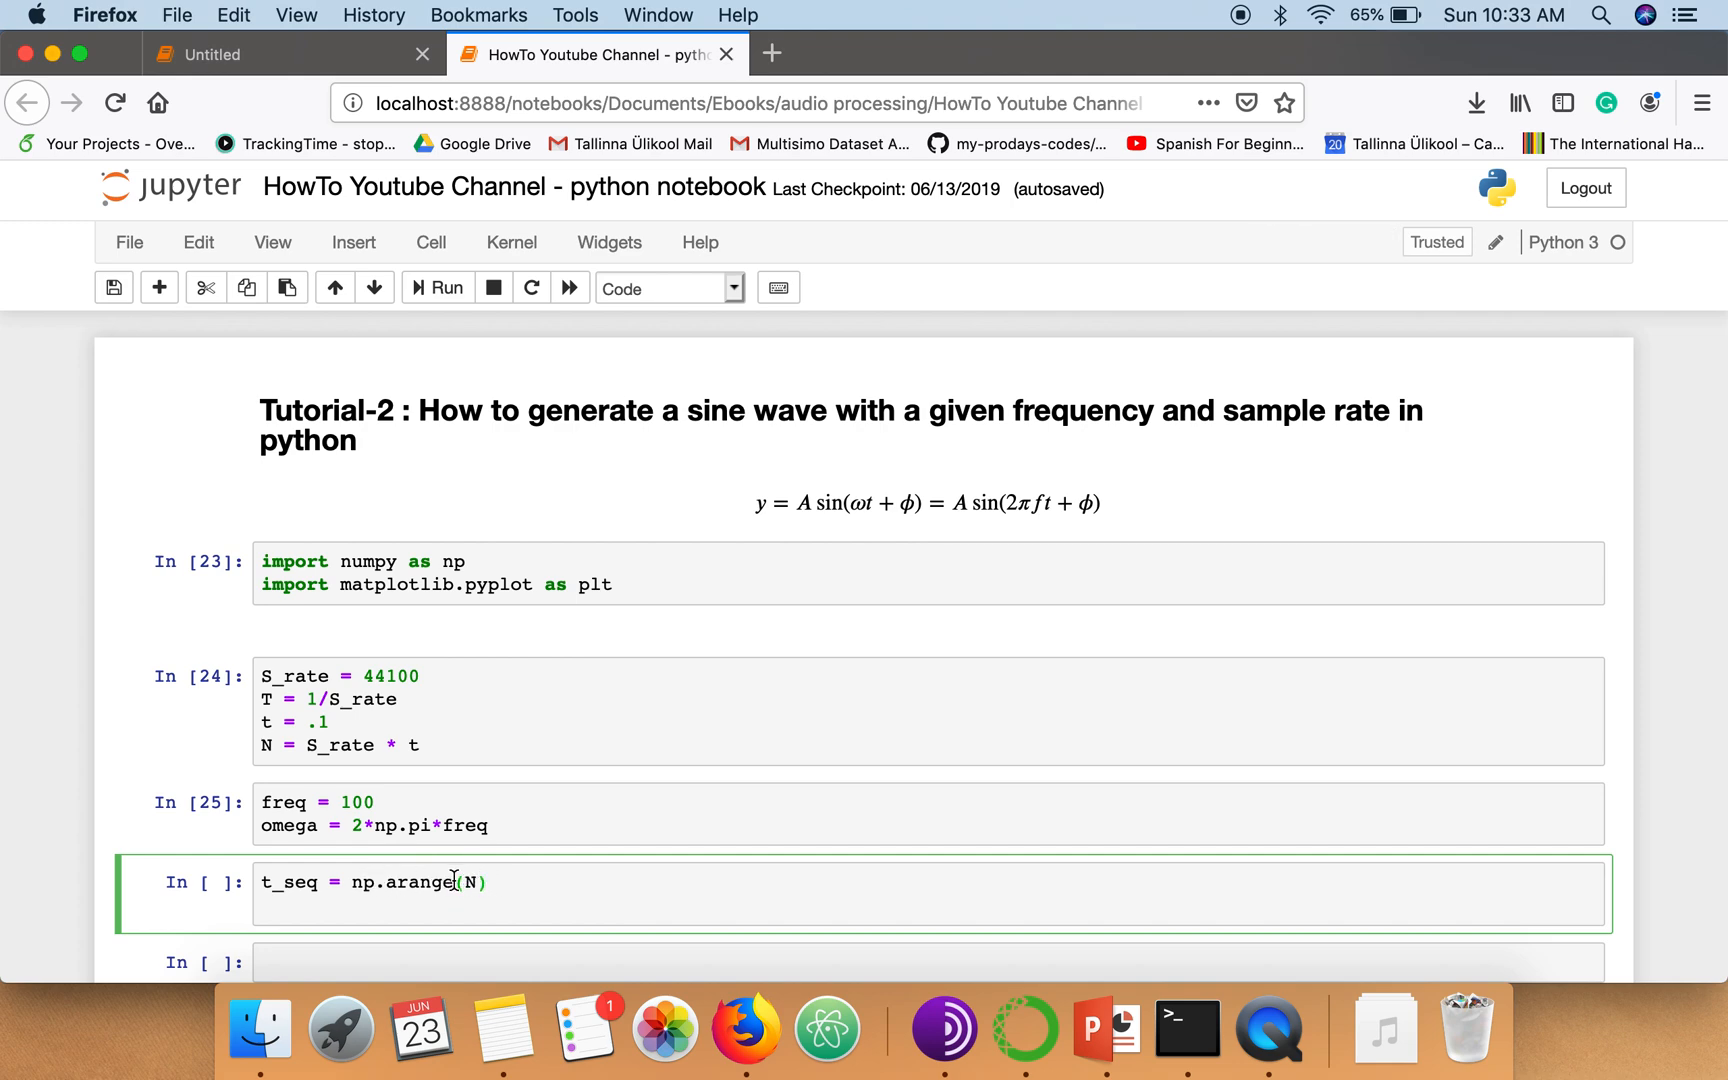
mouse_move(410, 882)
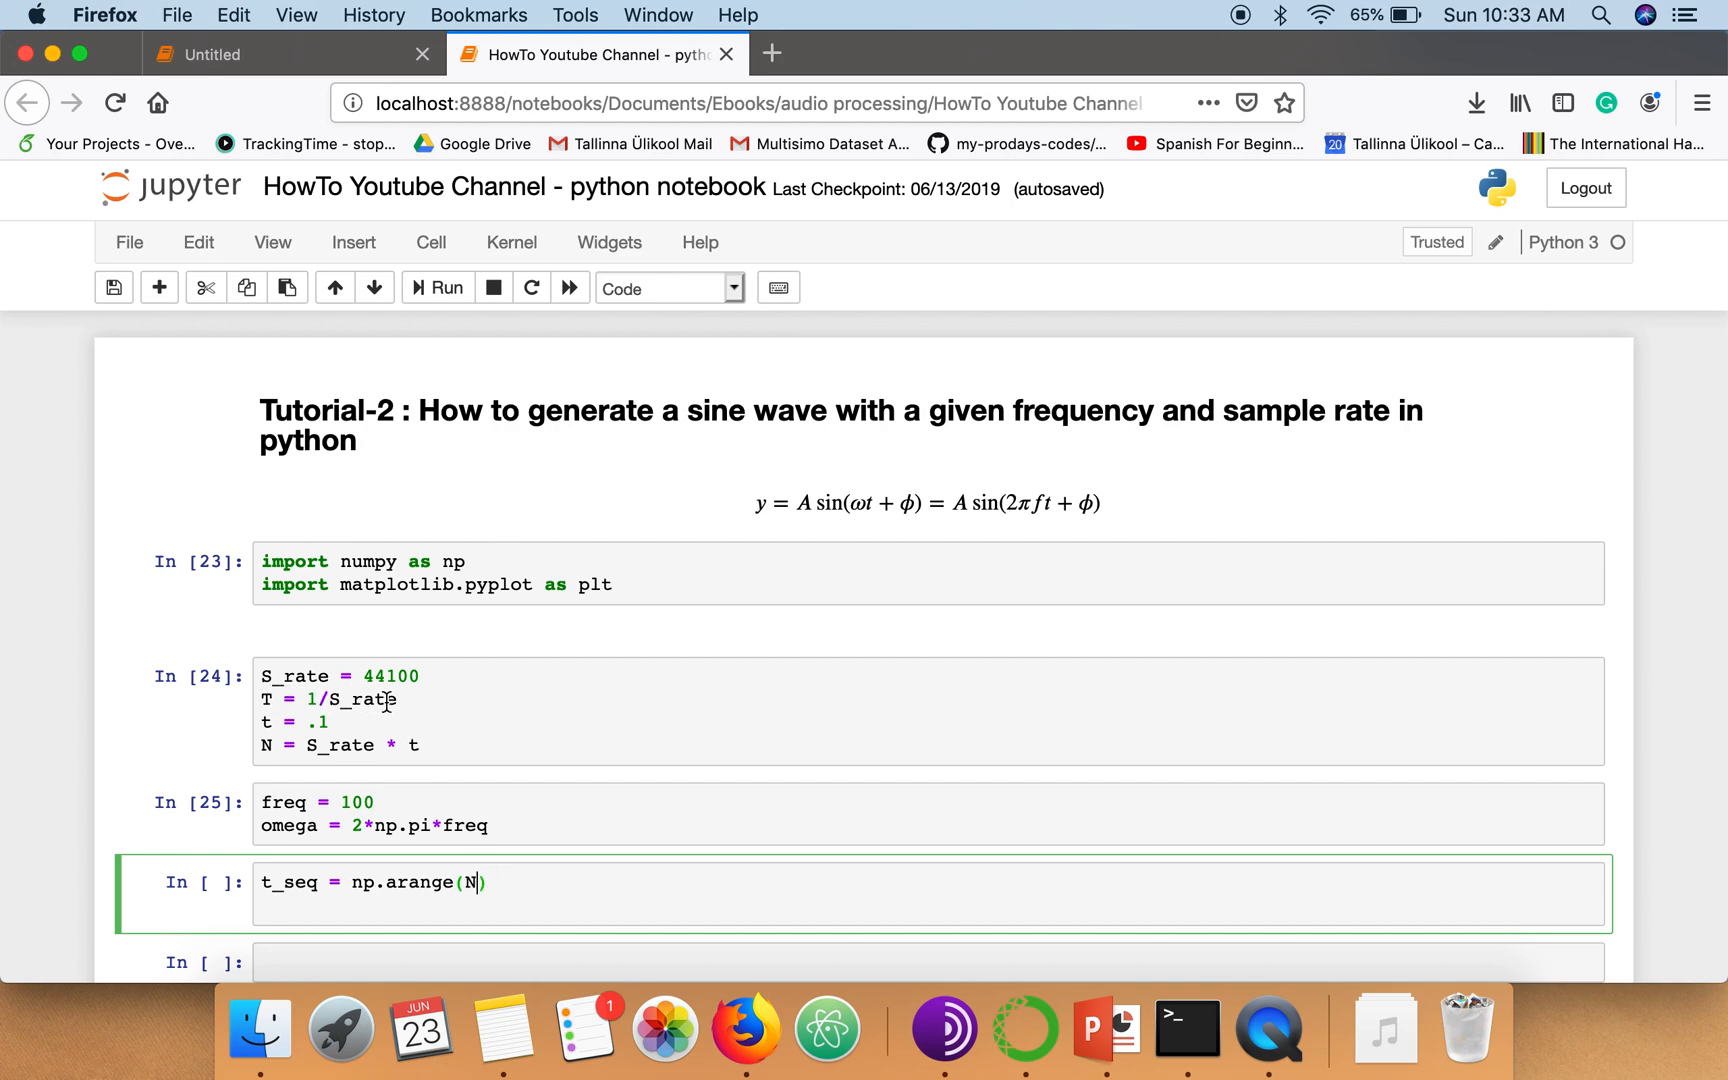
mouse_move(532, 884)
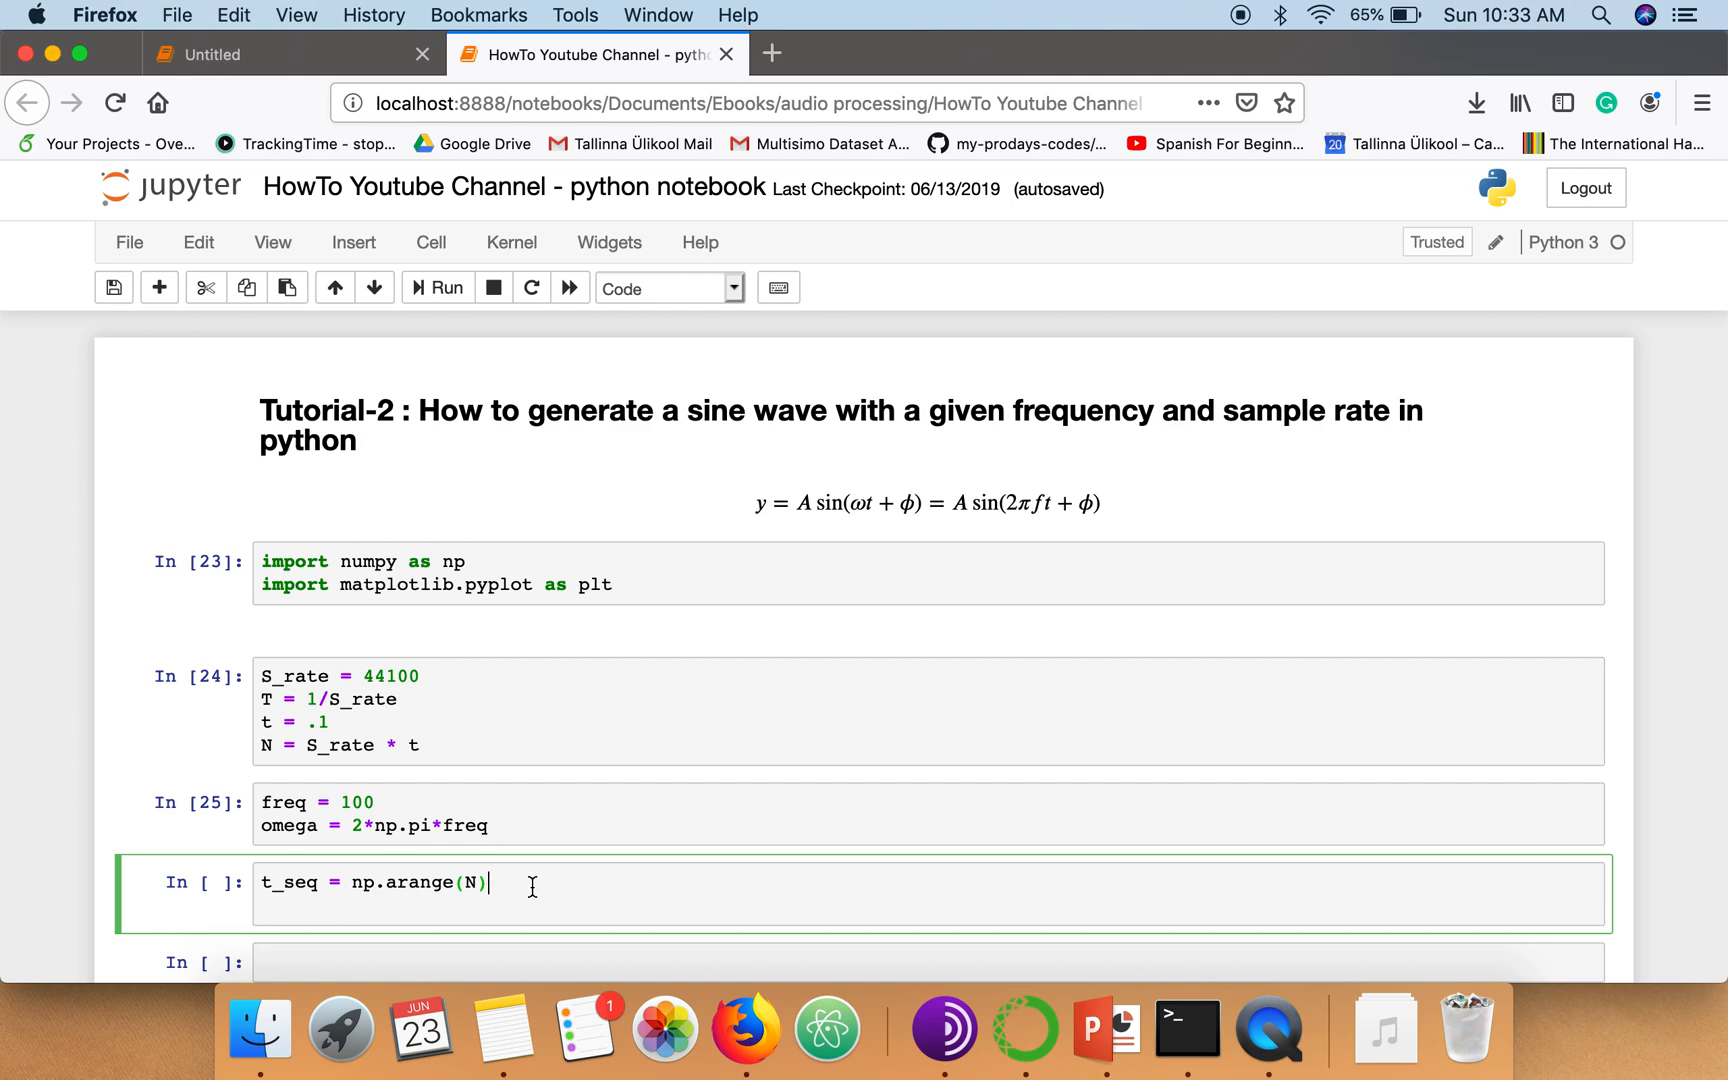
text(*T)
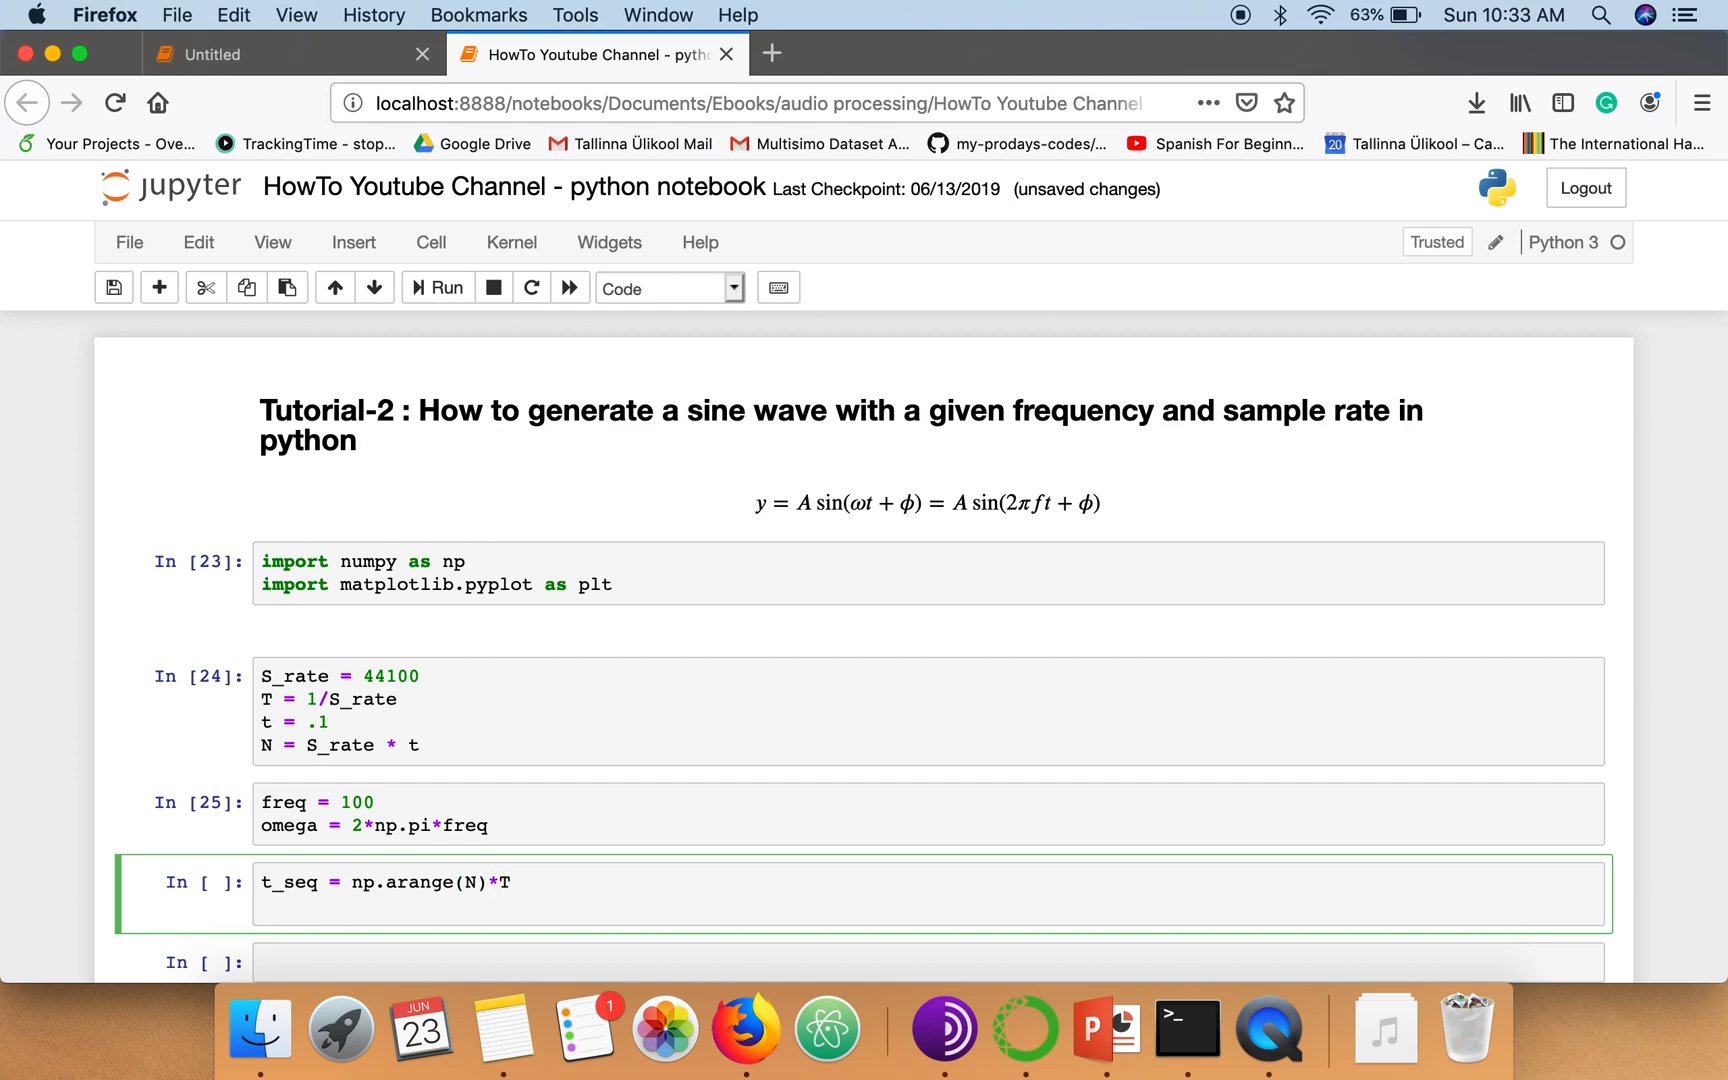
click(506, 882)
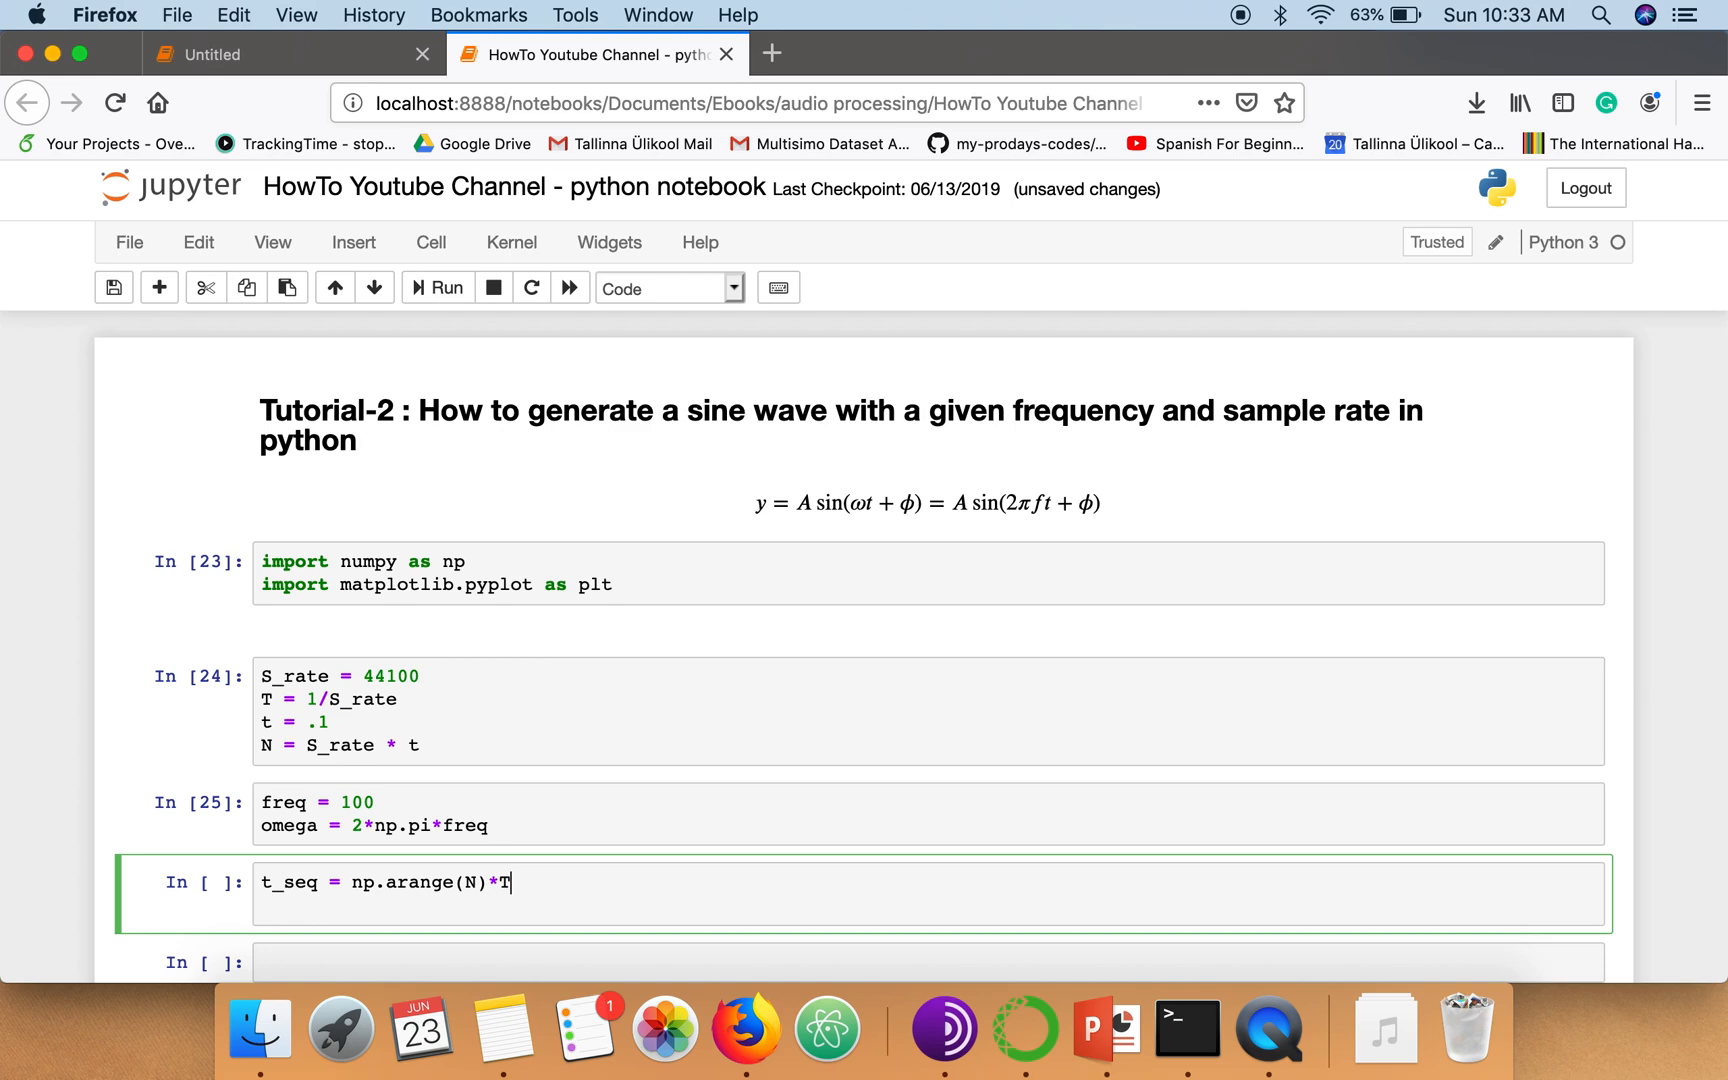
key(shift+enter)
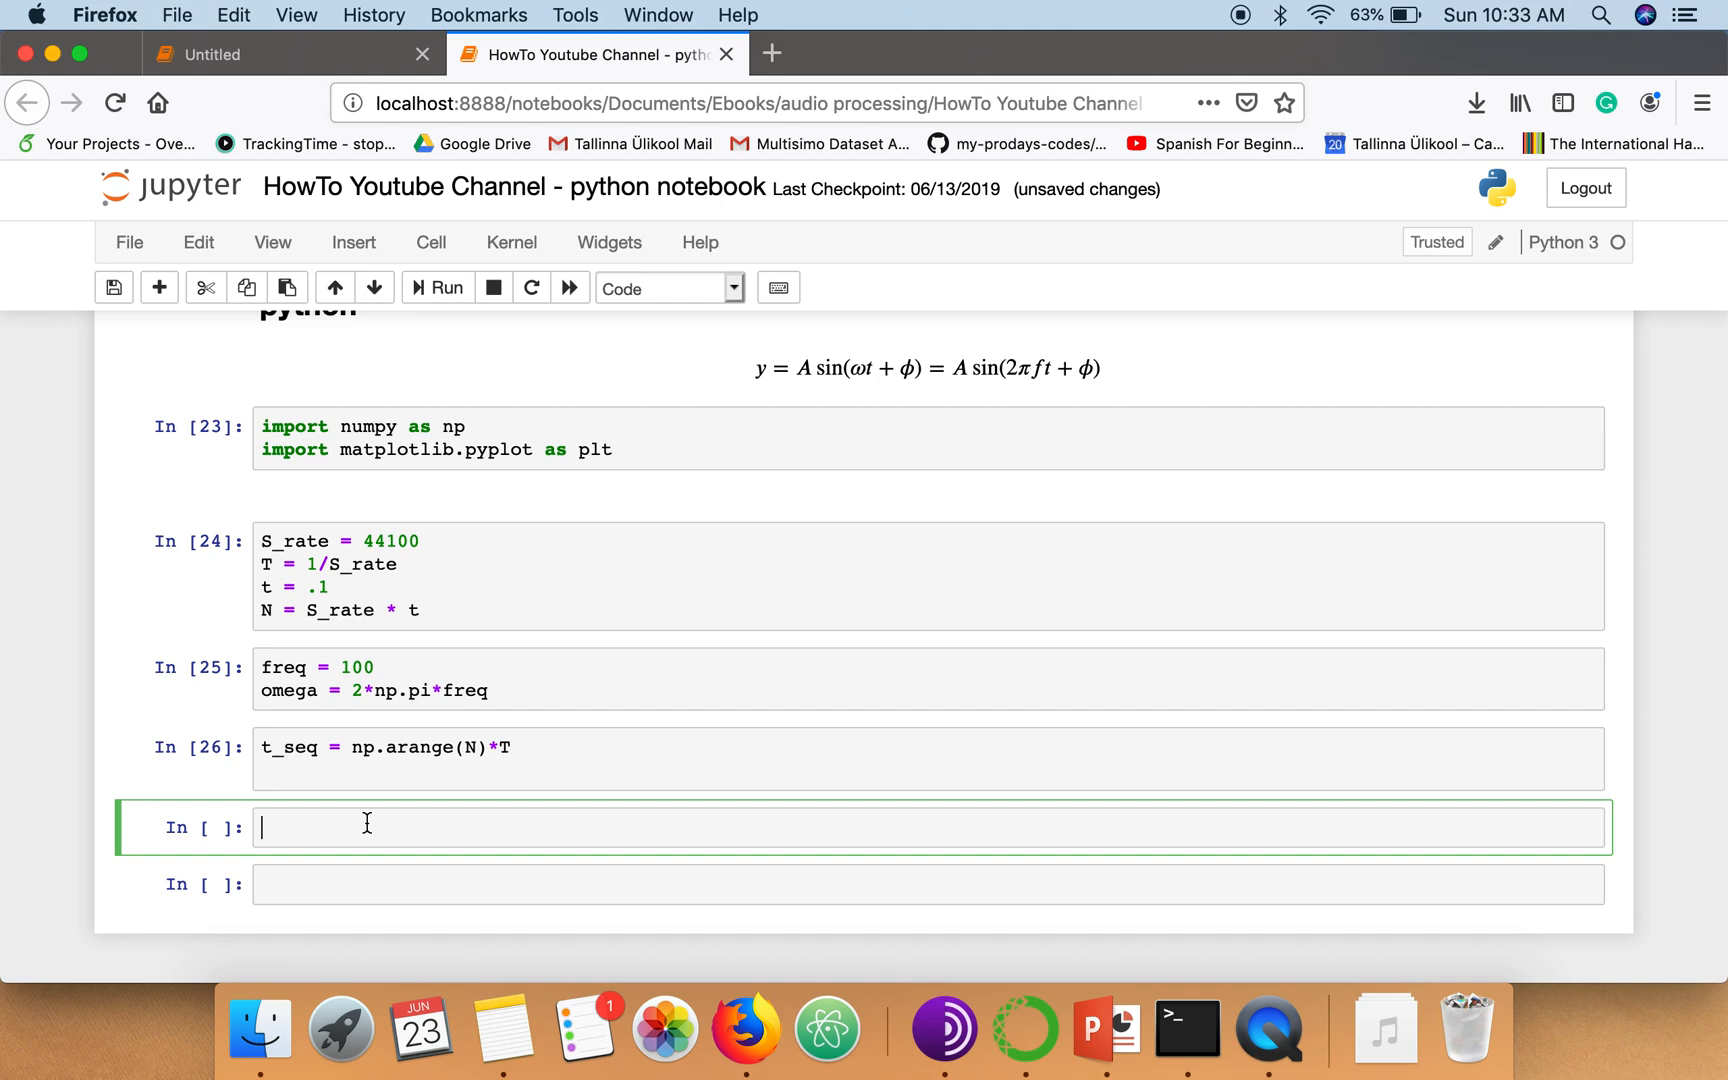
Write y = np.sin(omega*t_seq) in a new cell
text(y)
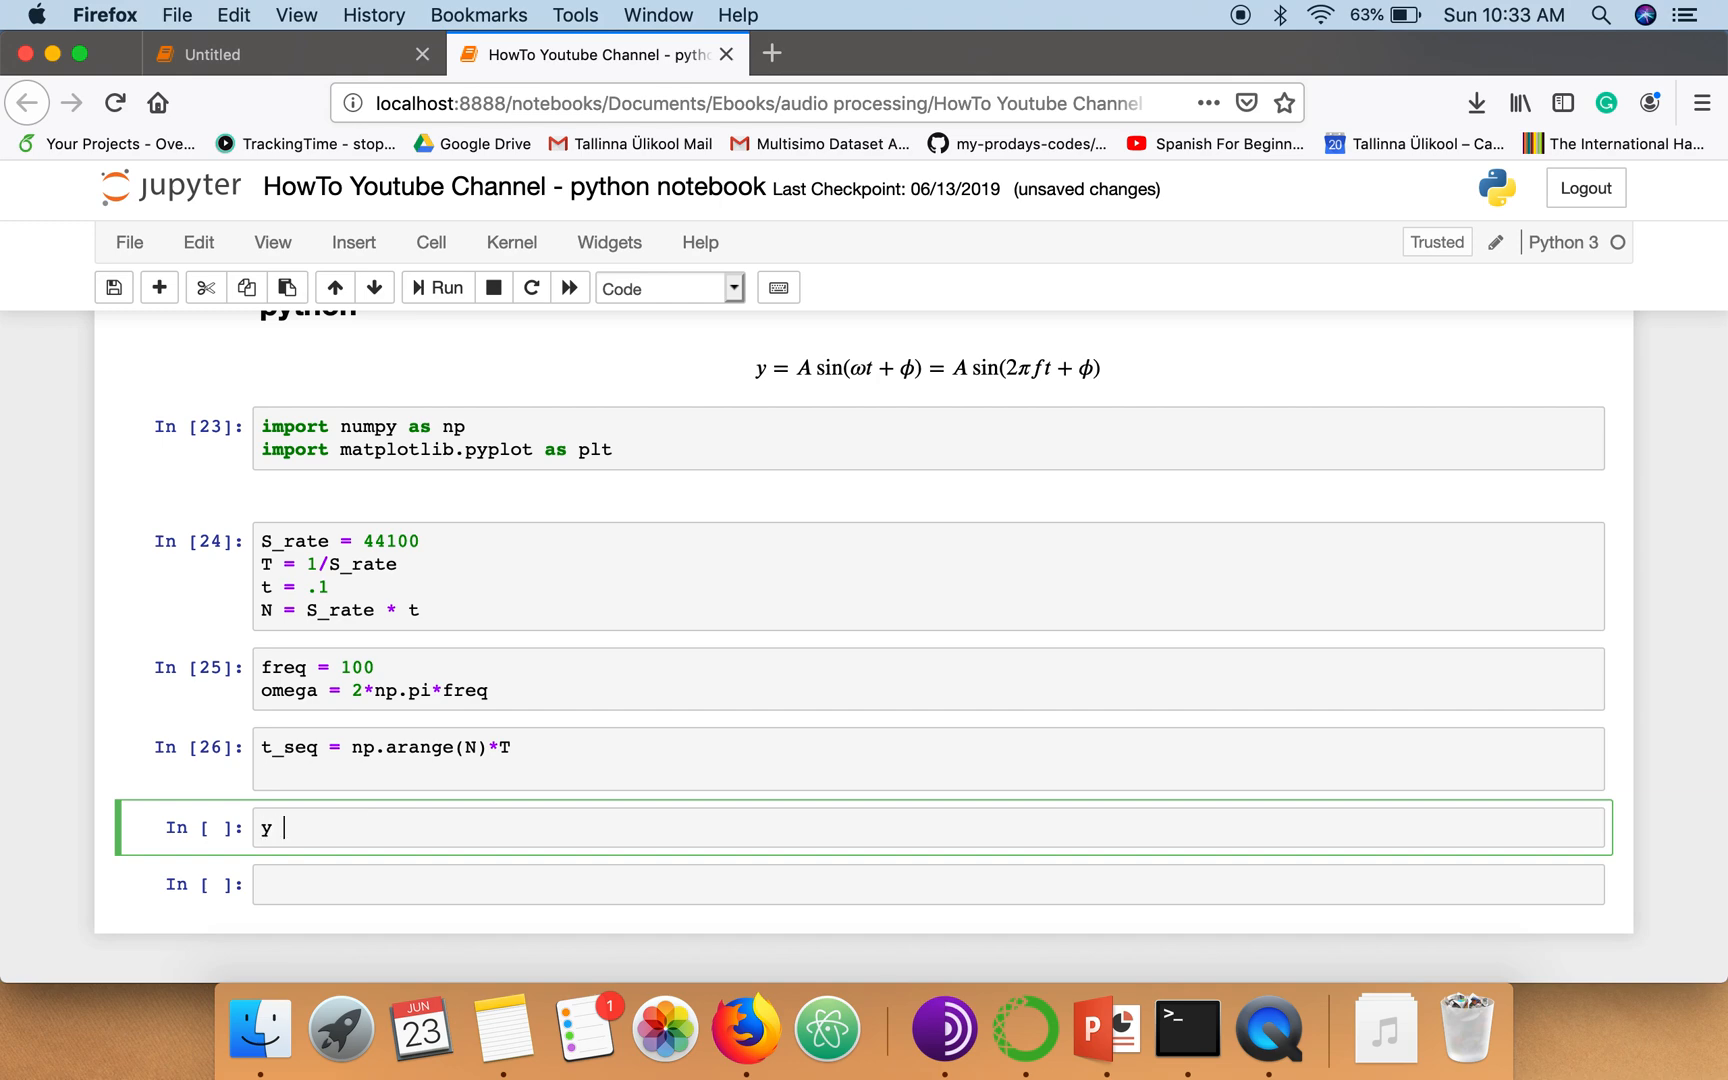
text(-)
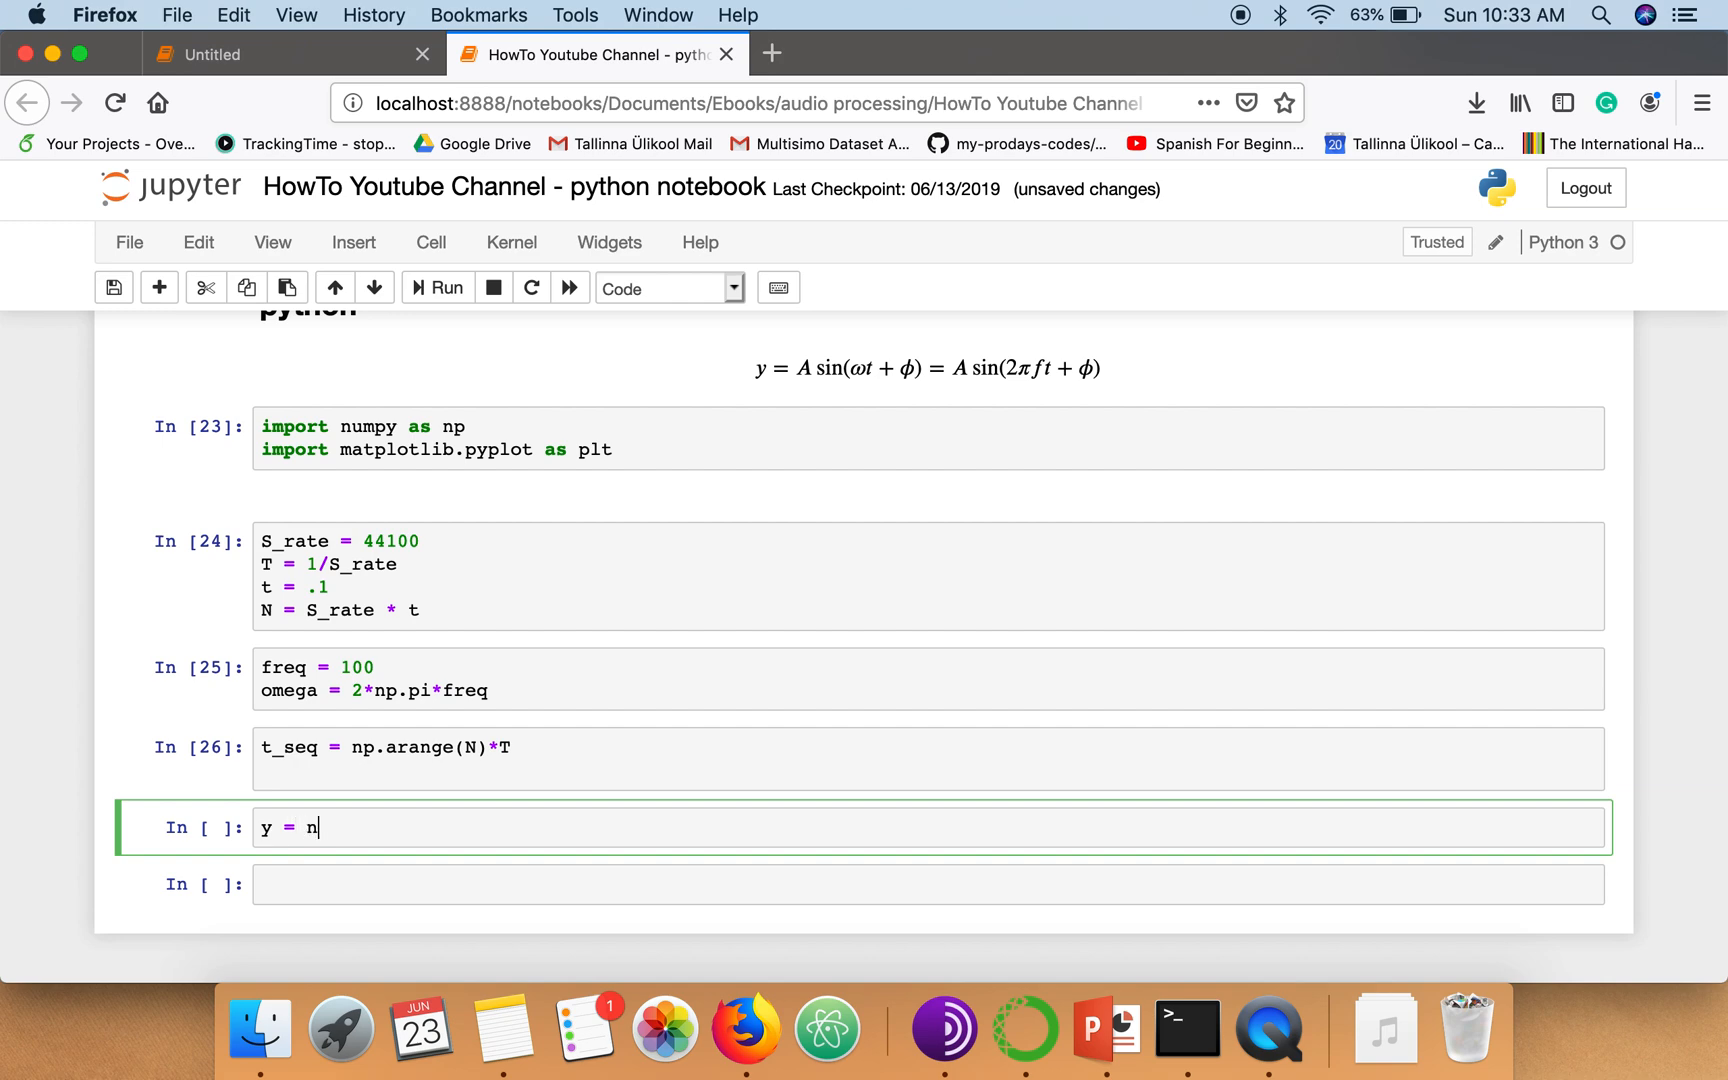
text(p.sin())
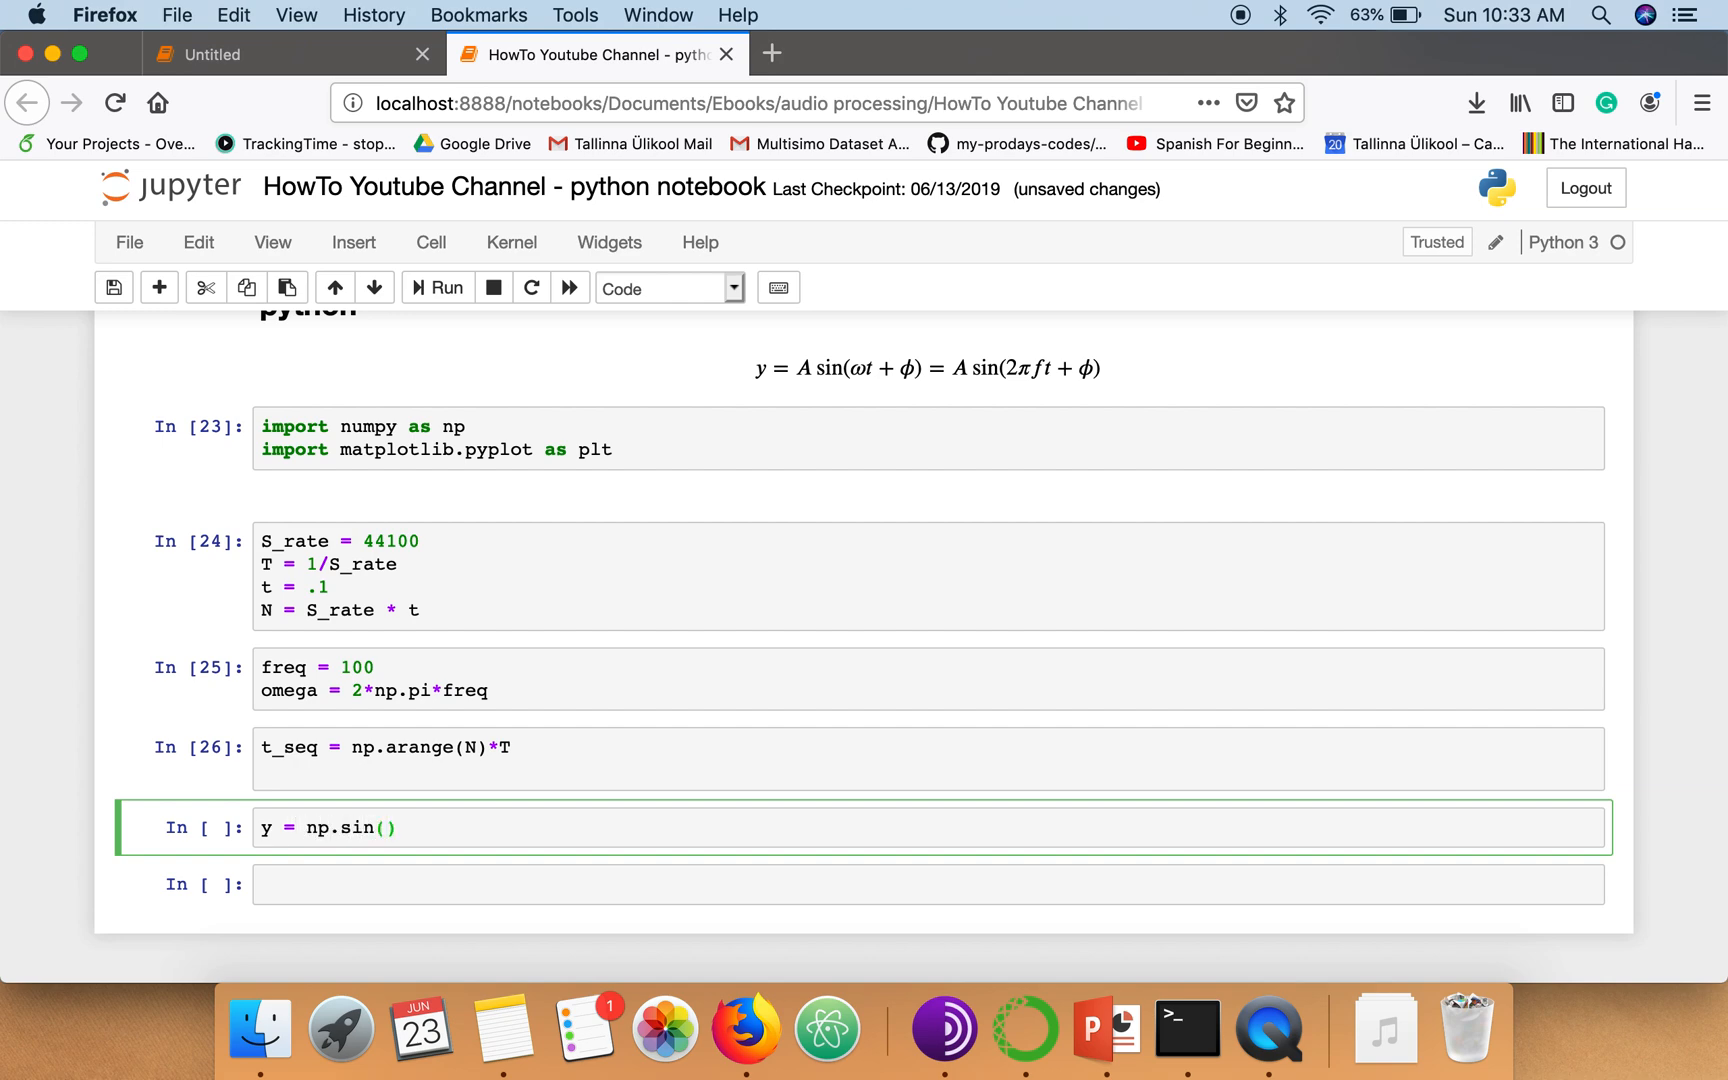
text(omega)
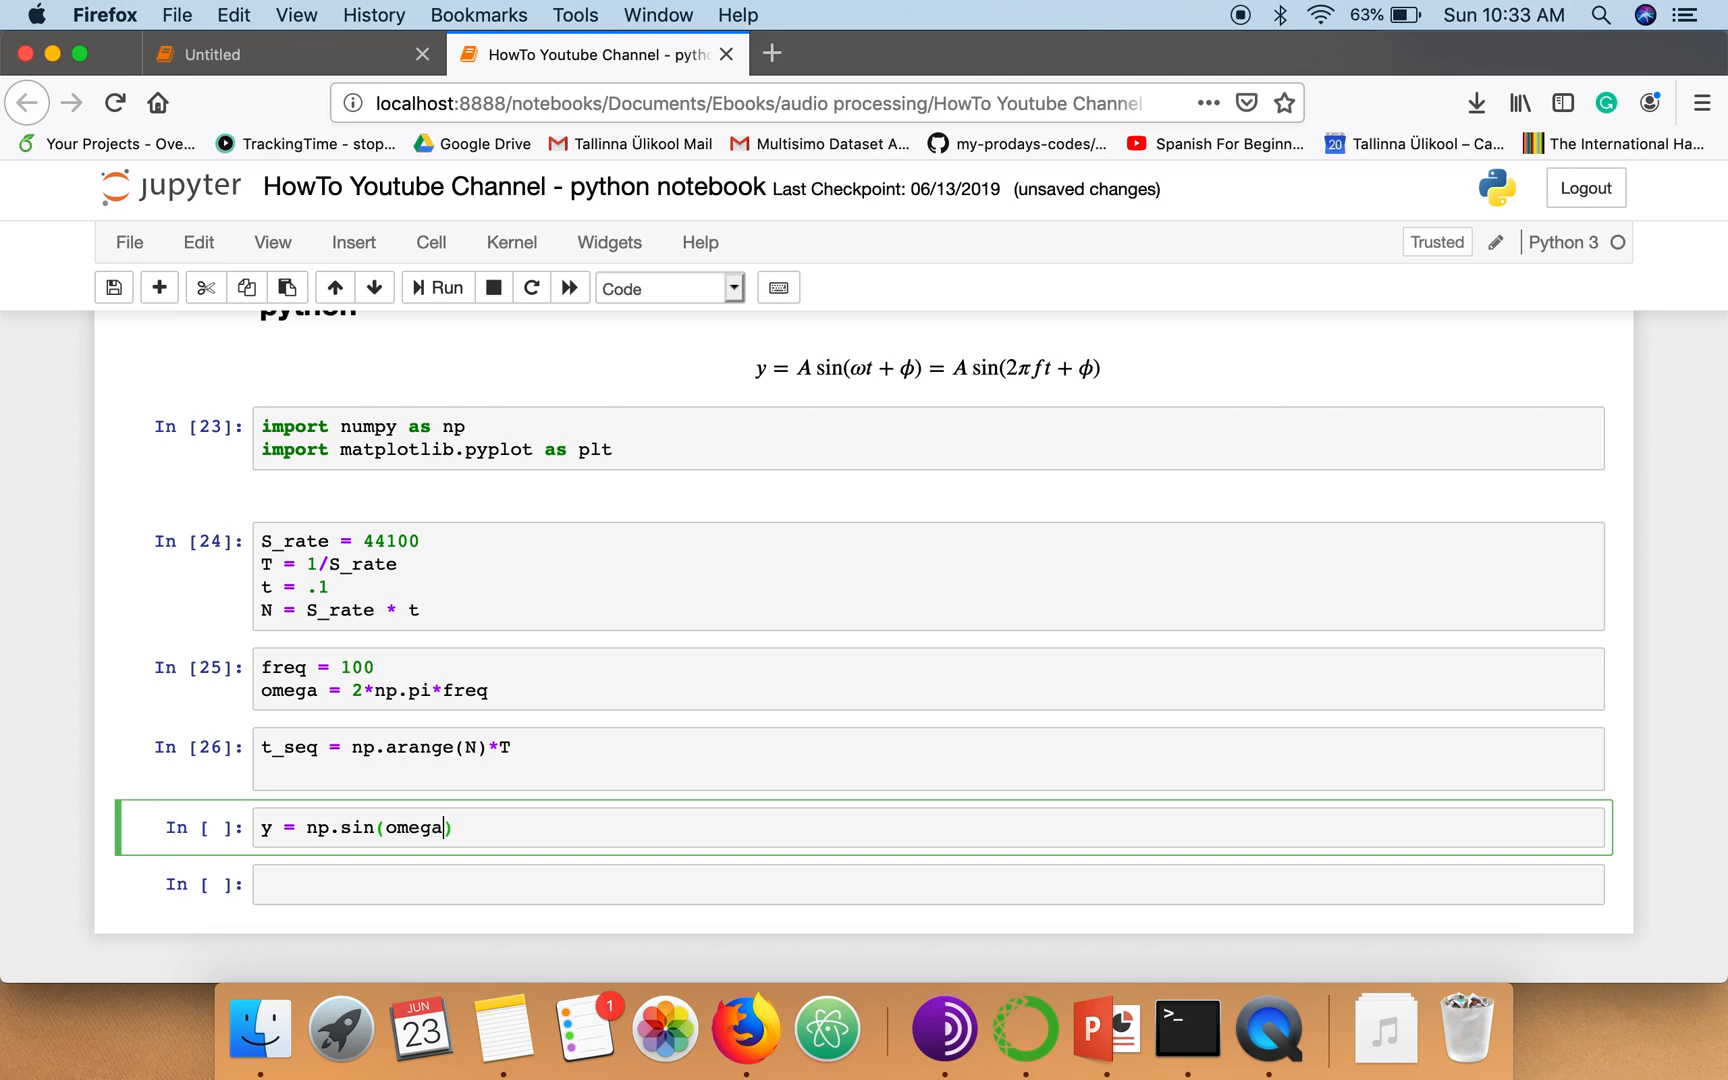
text(*)
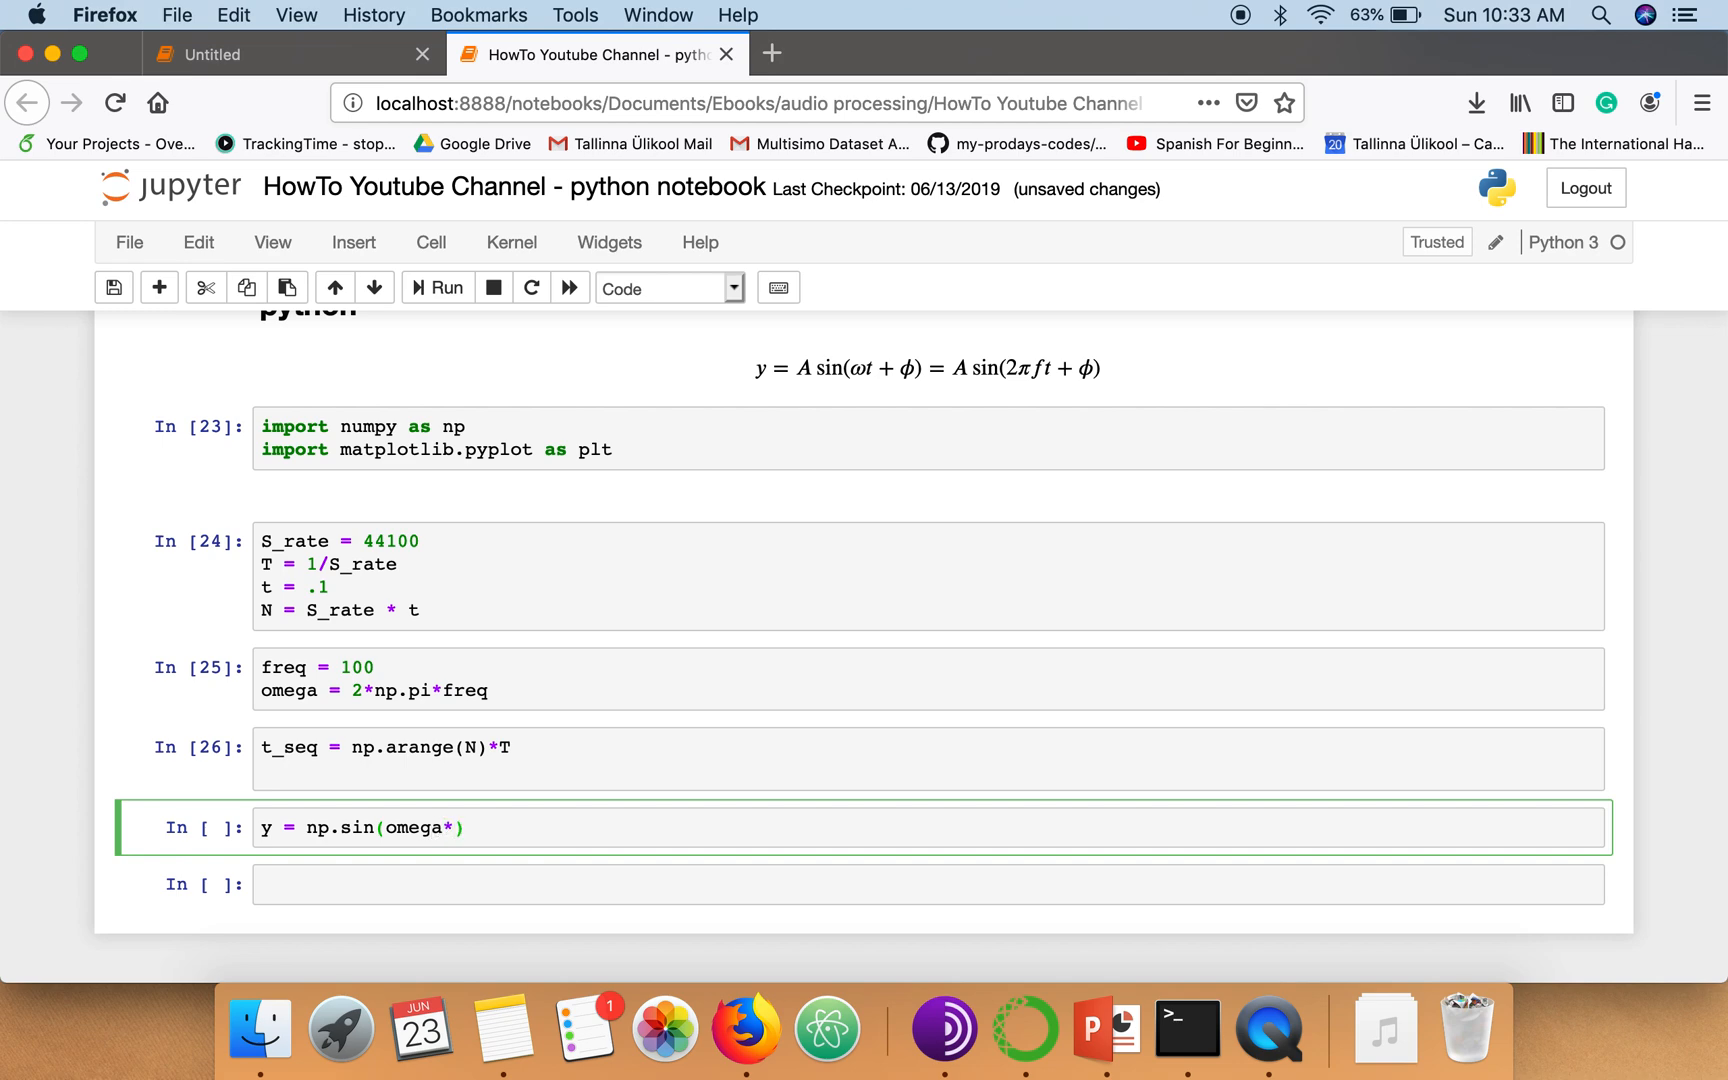
text(t_seq)
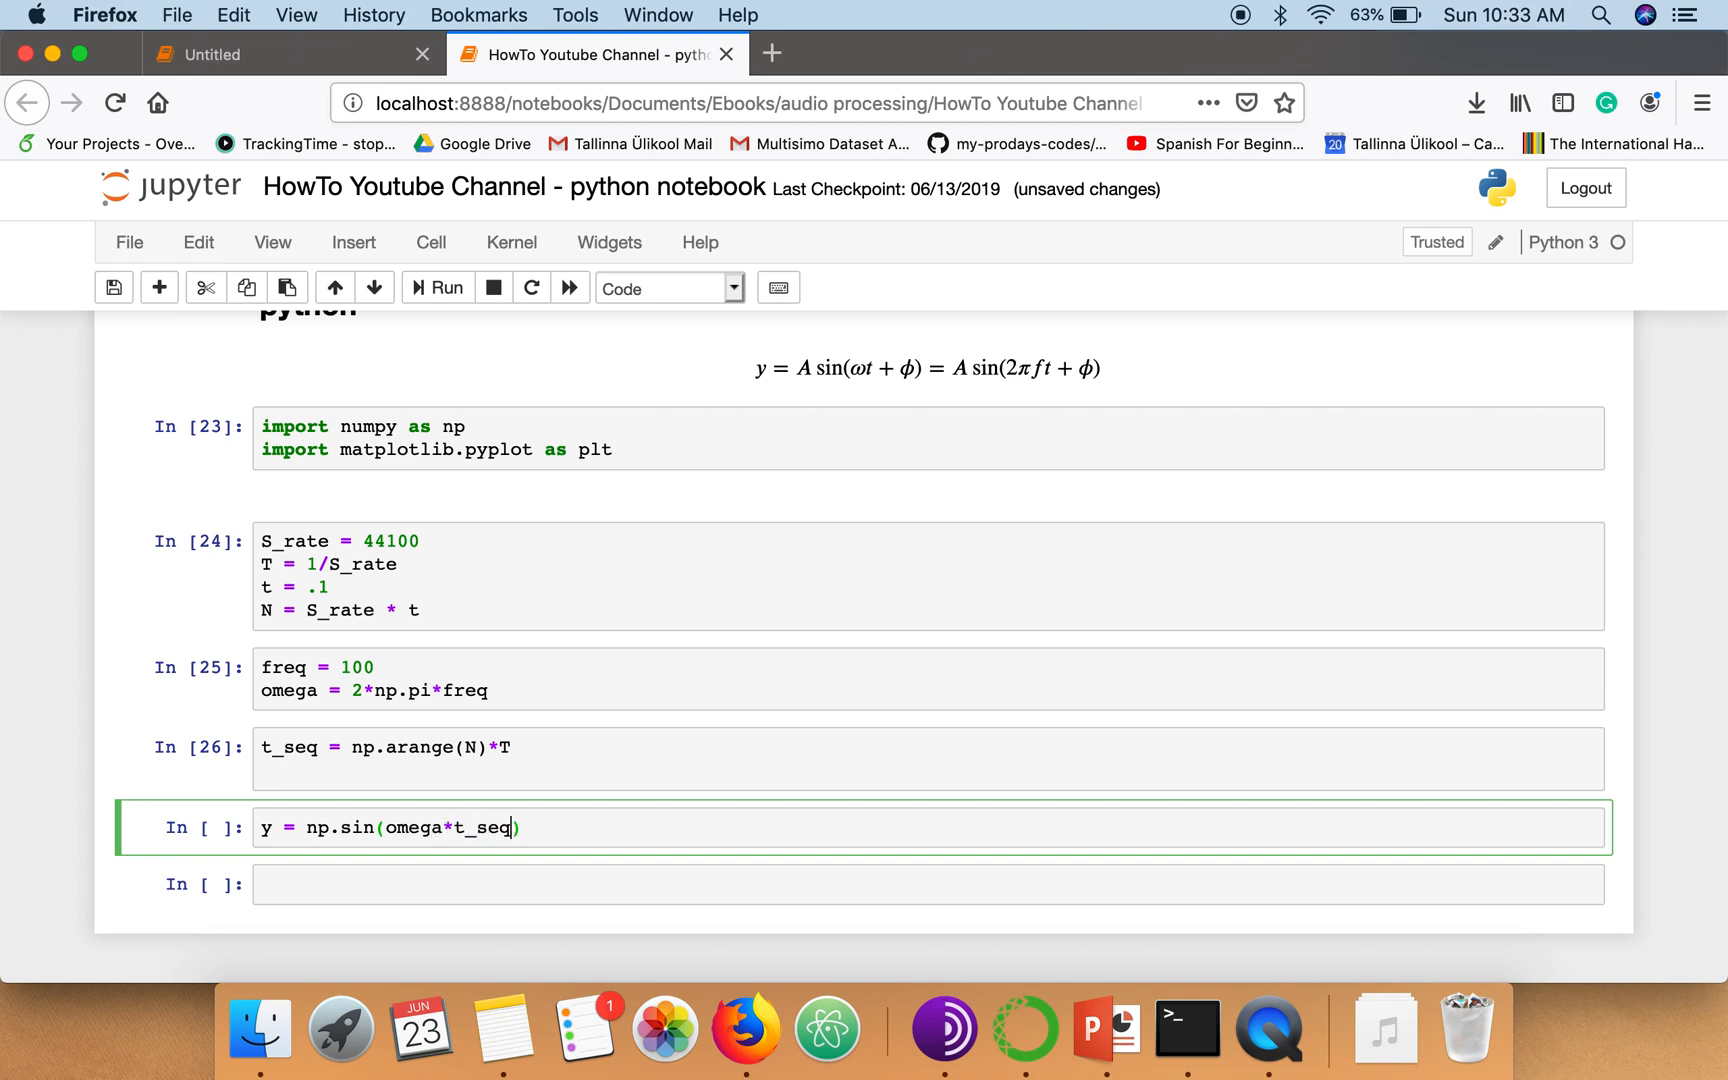
mouse_move(402, 708)
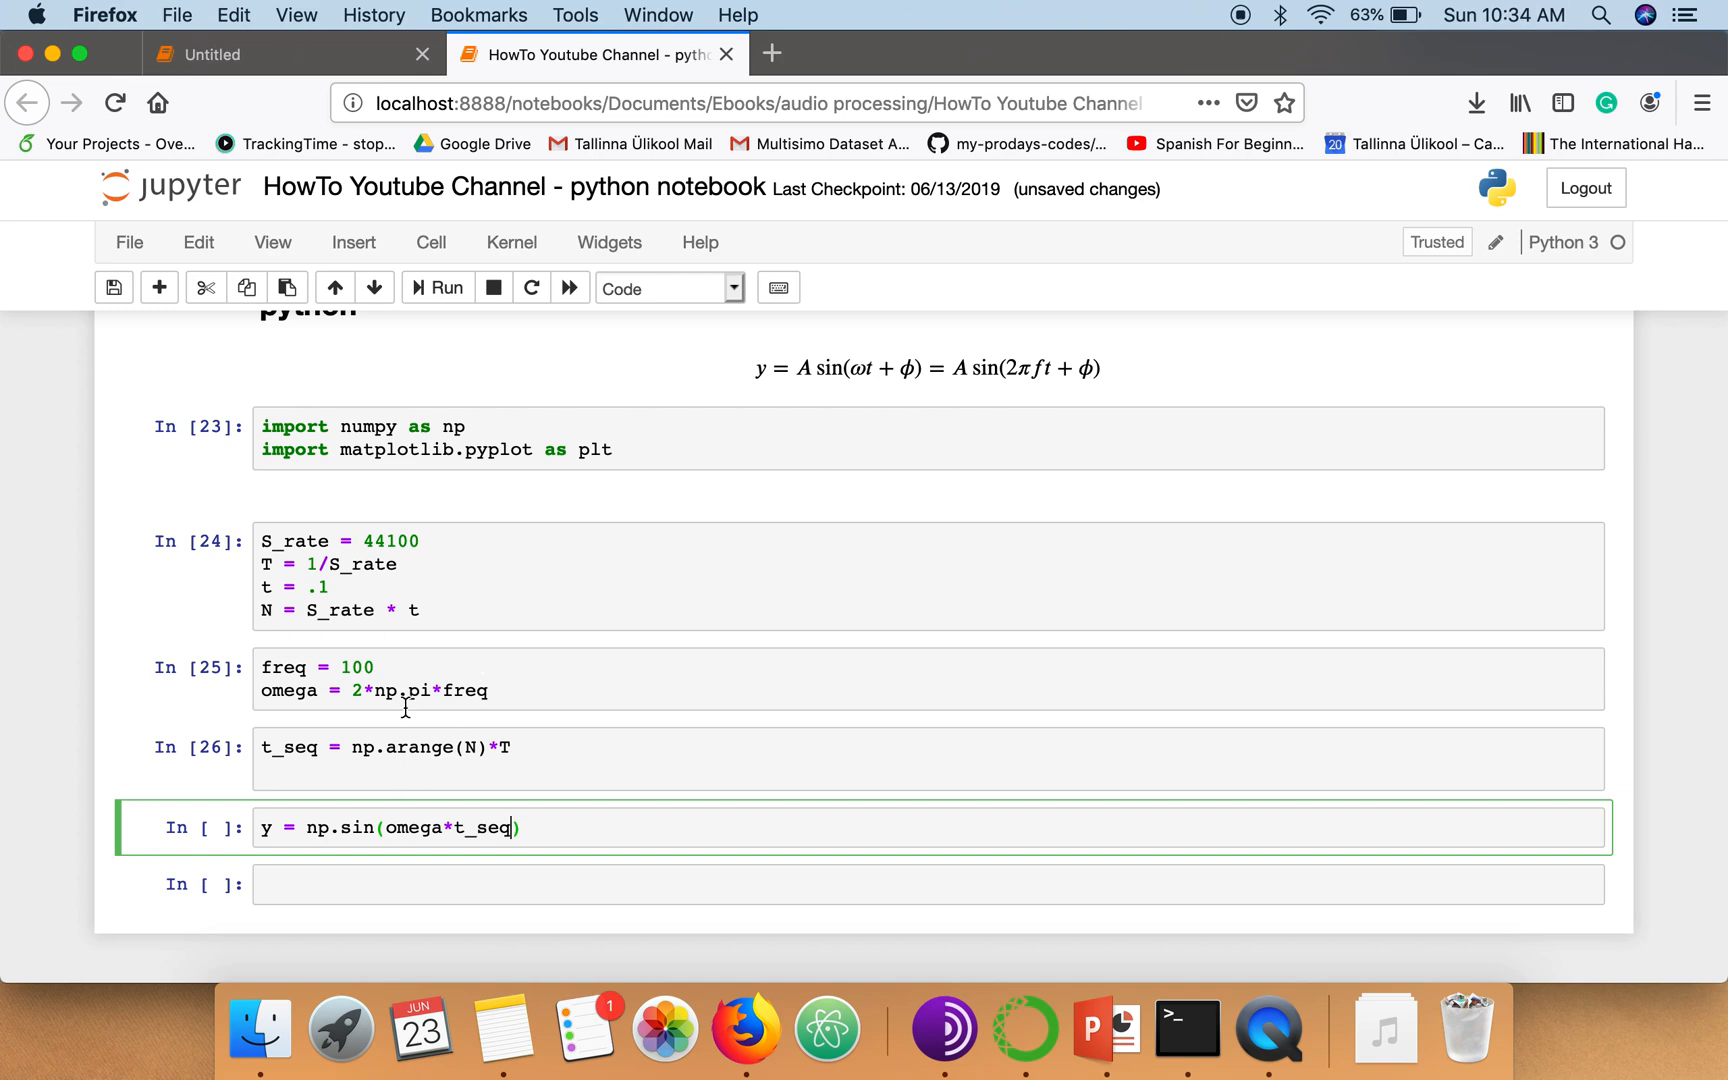
mouse_move(896, 376)
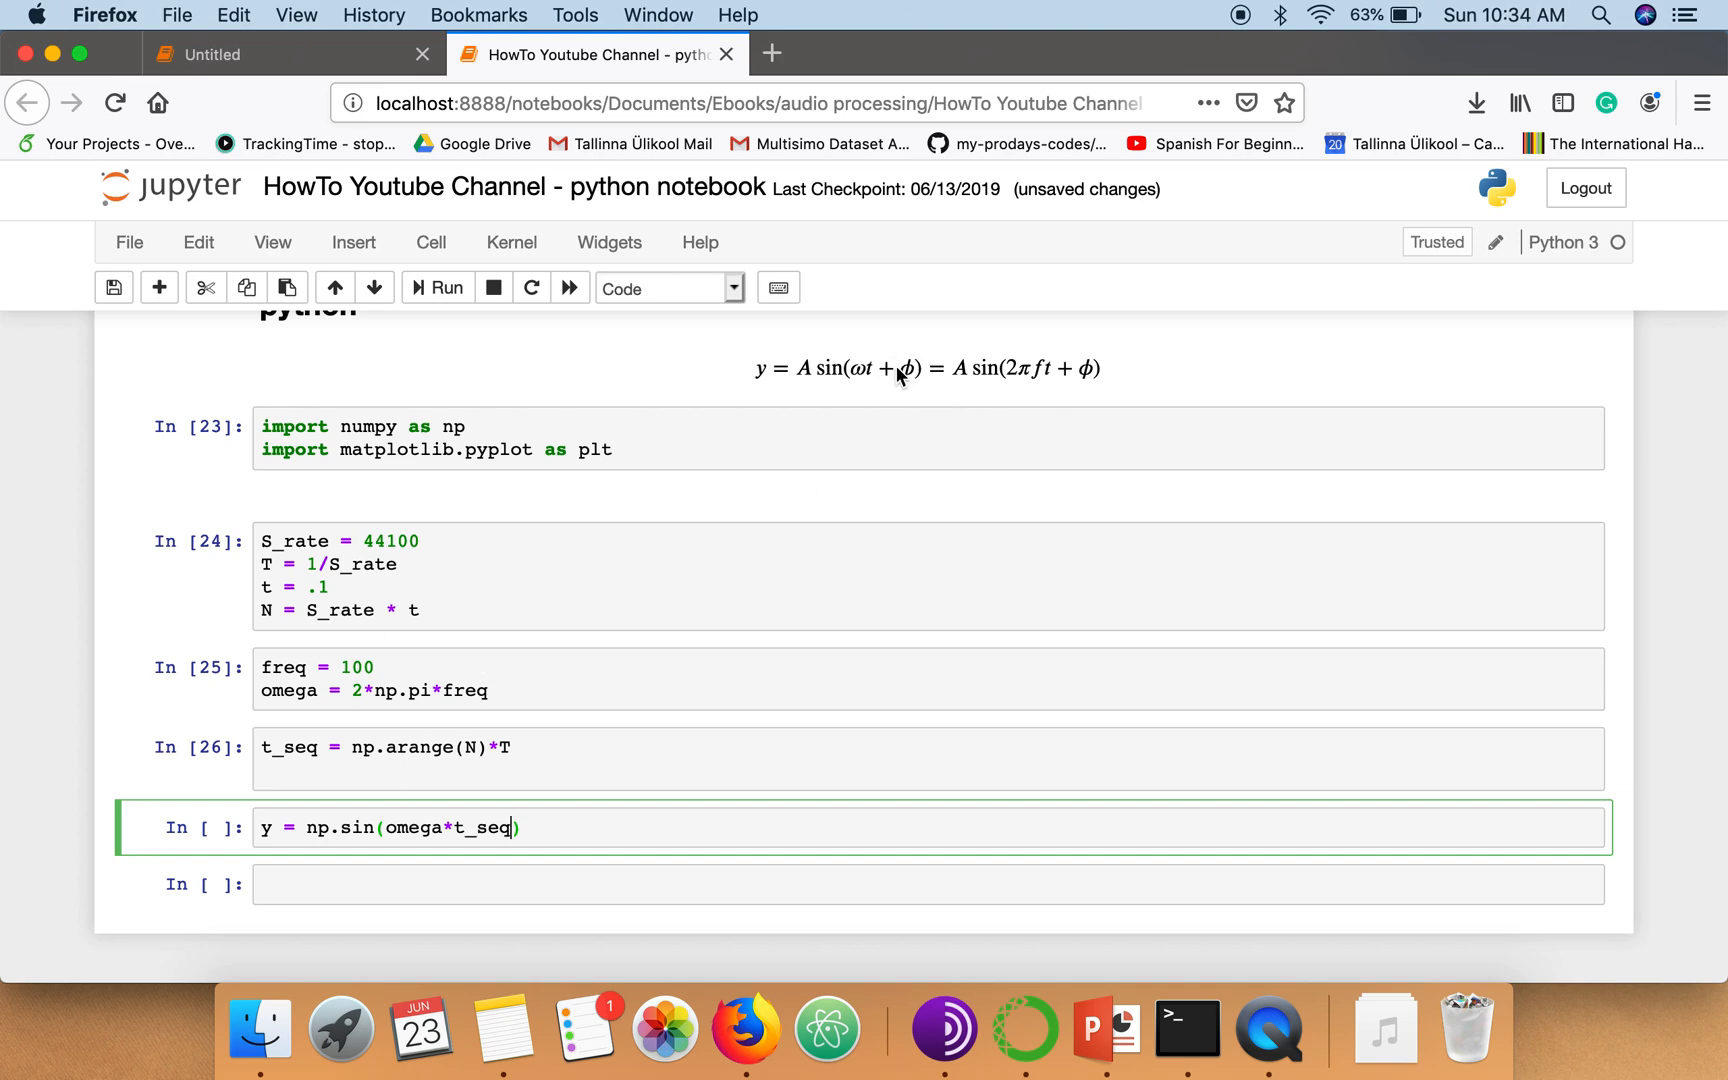
mouse_move(802, 366)
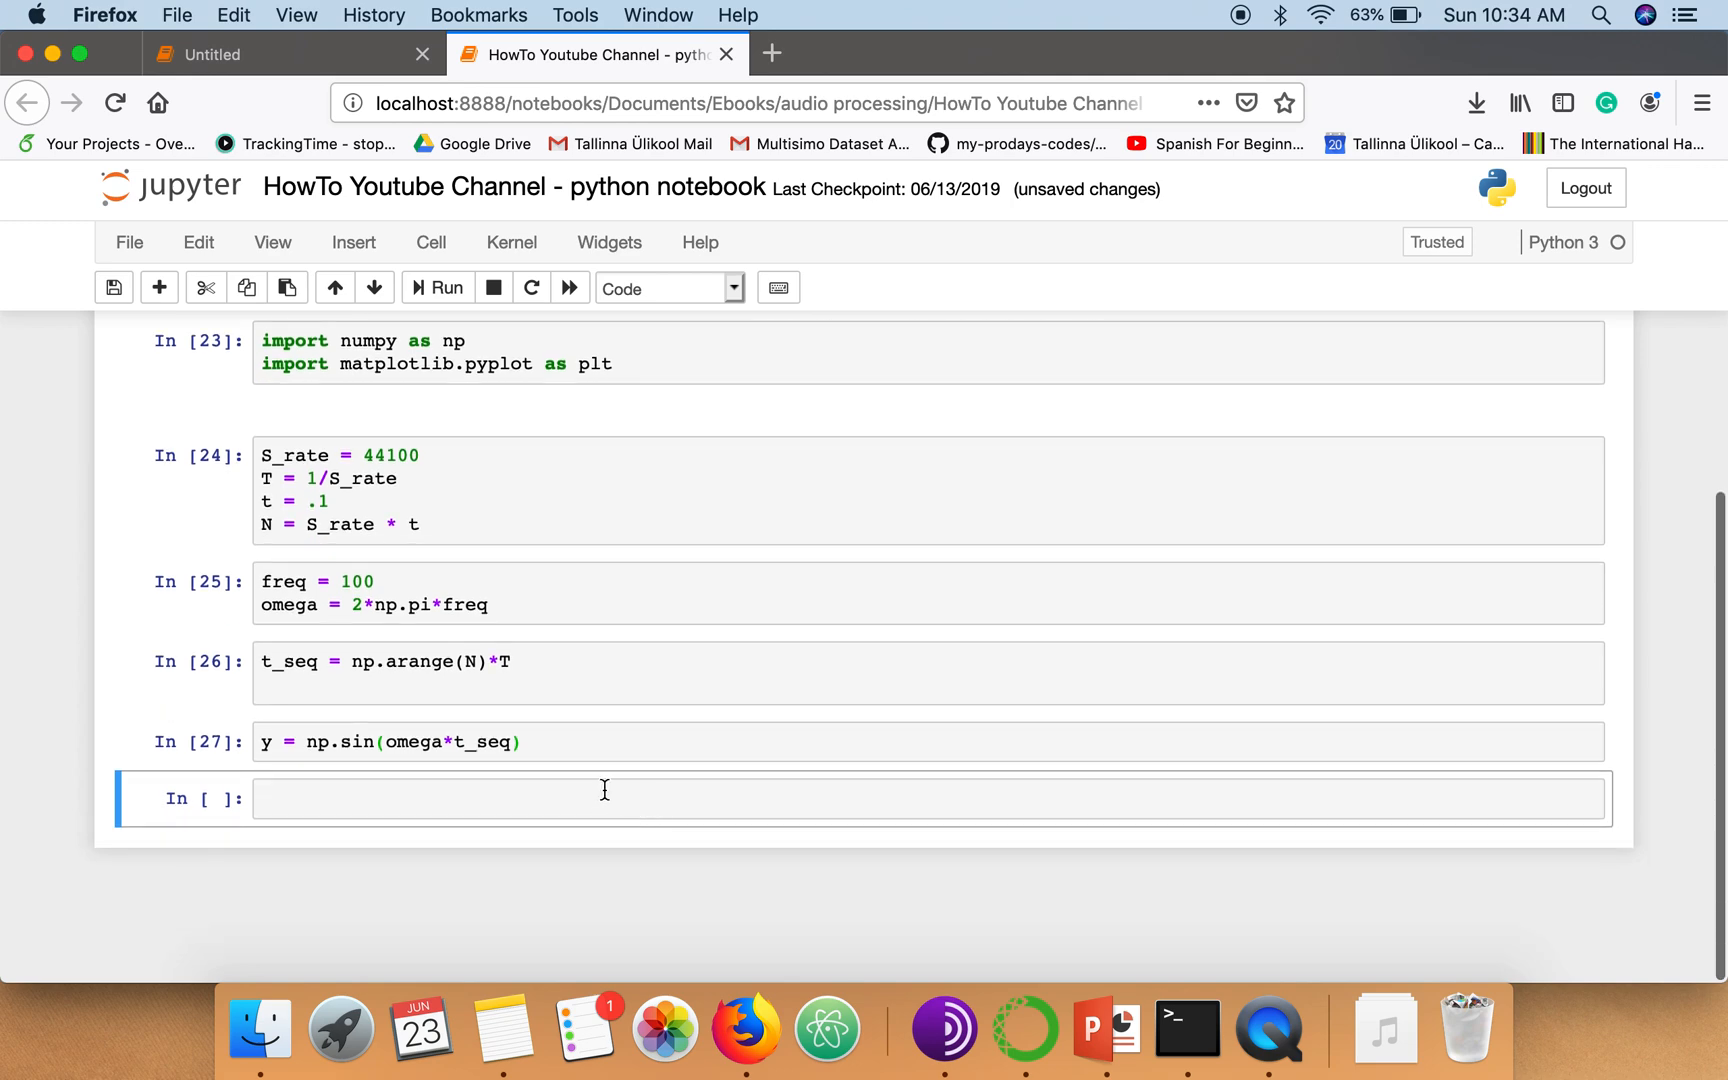
Write plt.plot(t_seq,y) and plt.show() and run it to draw the 100 Hz sine wave
text(p)
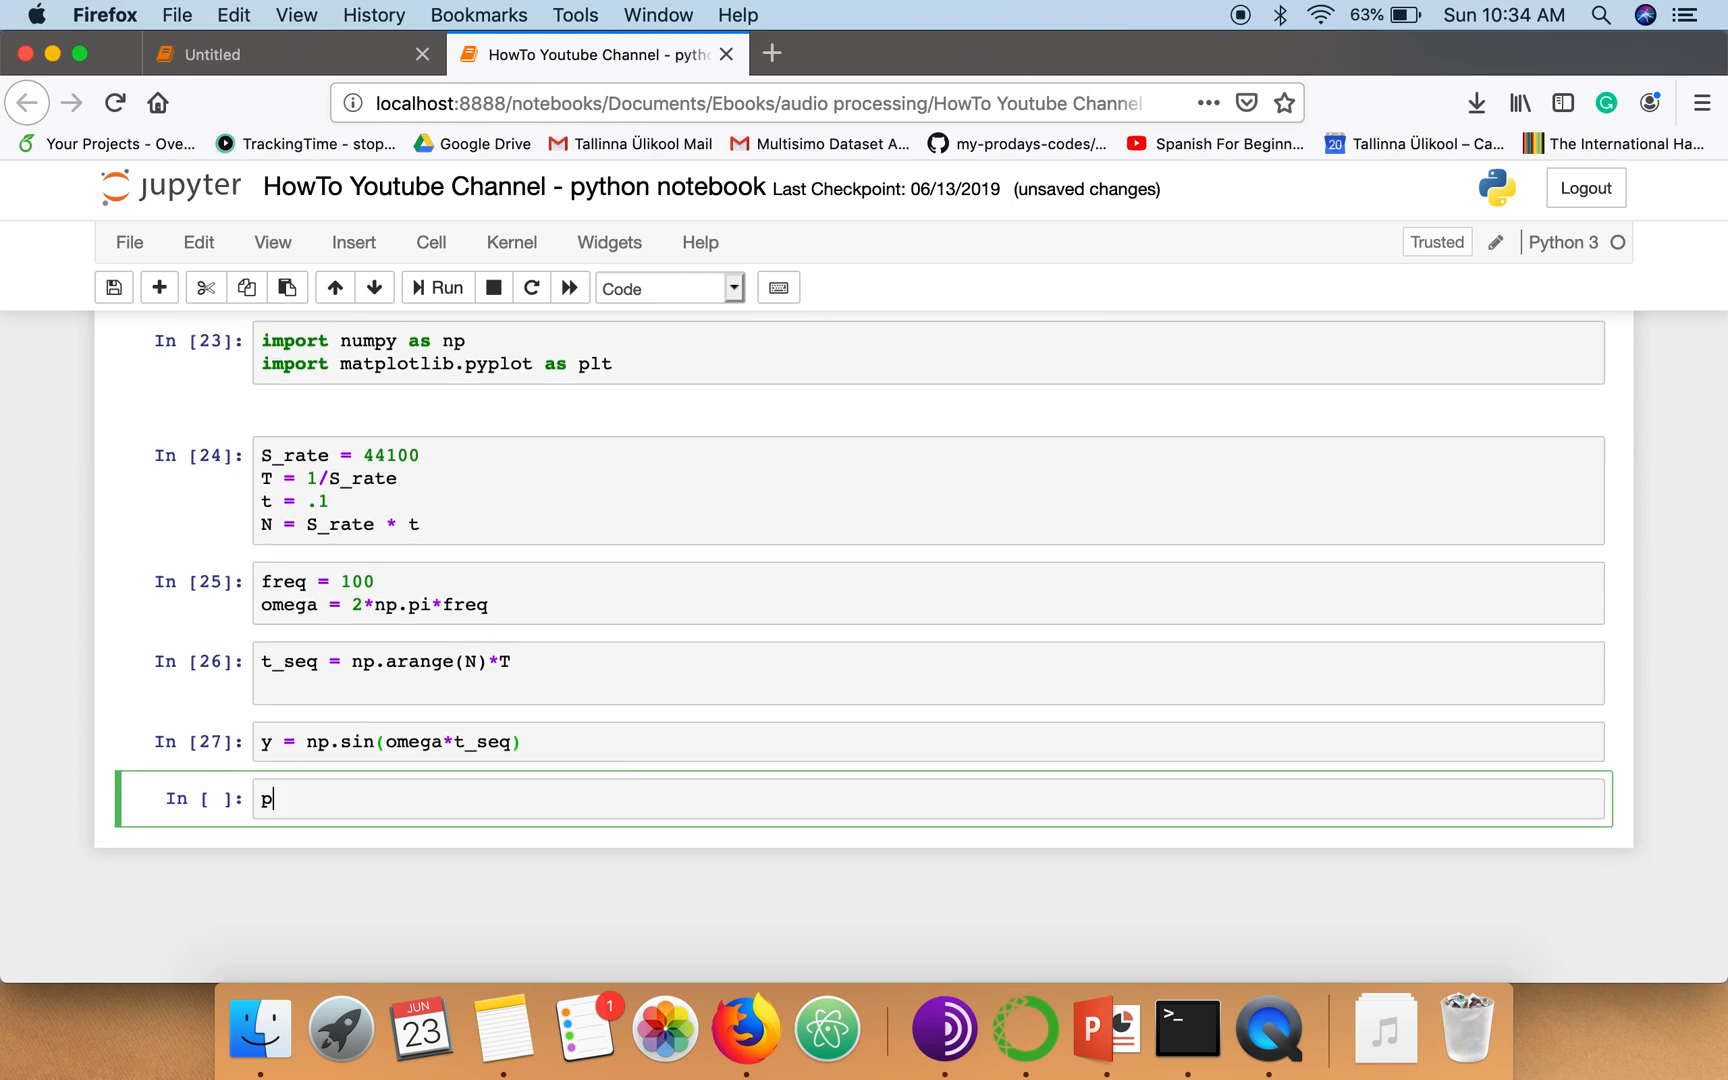
text(lt.plot()
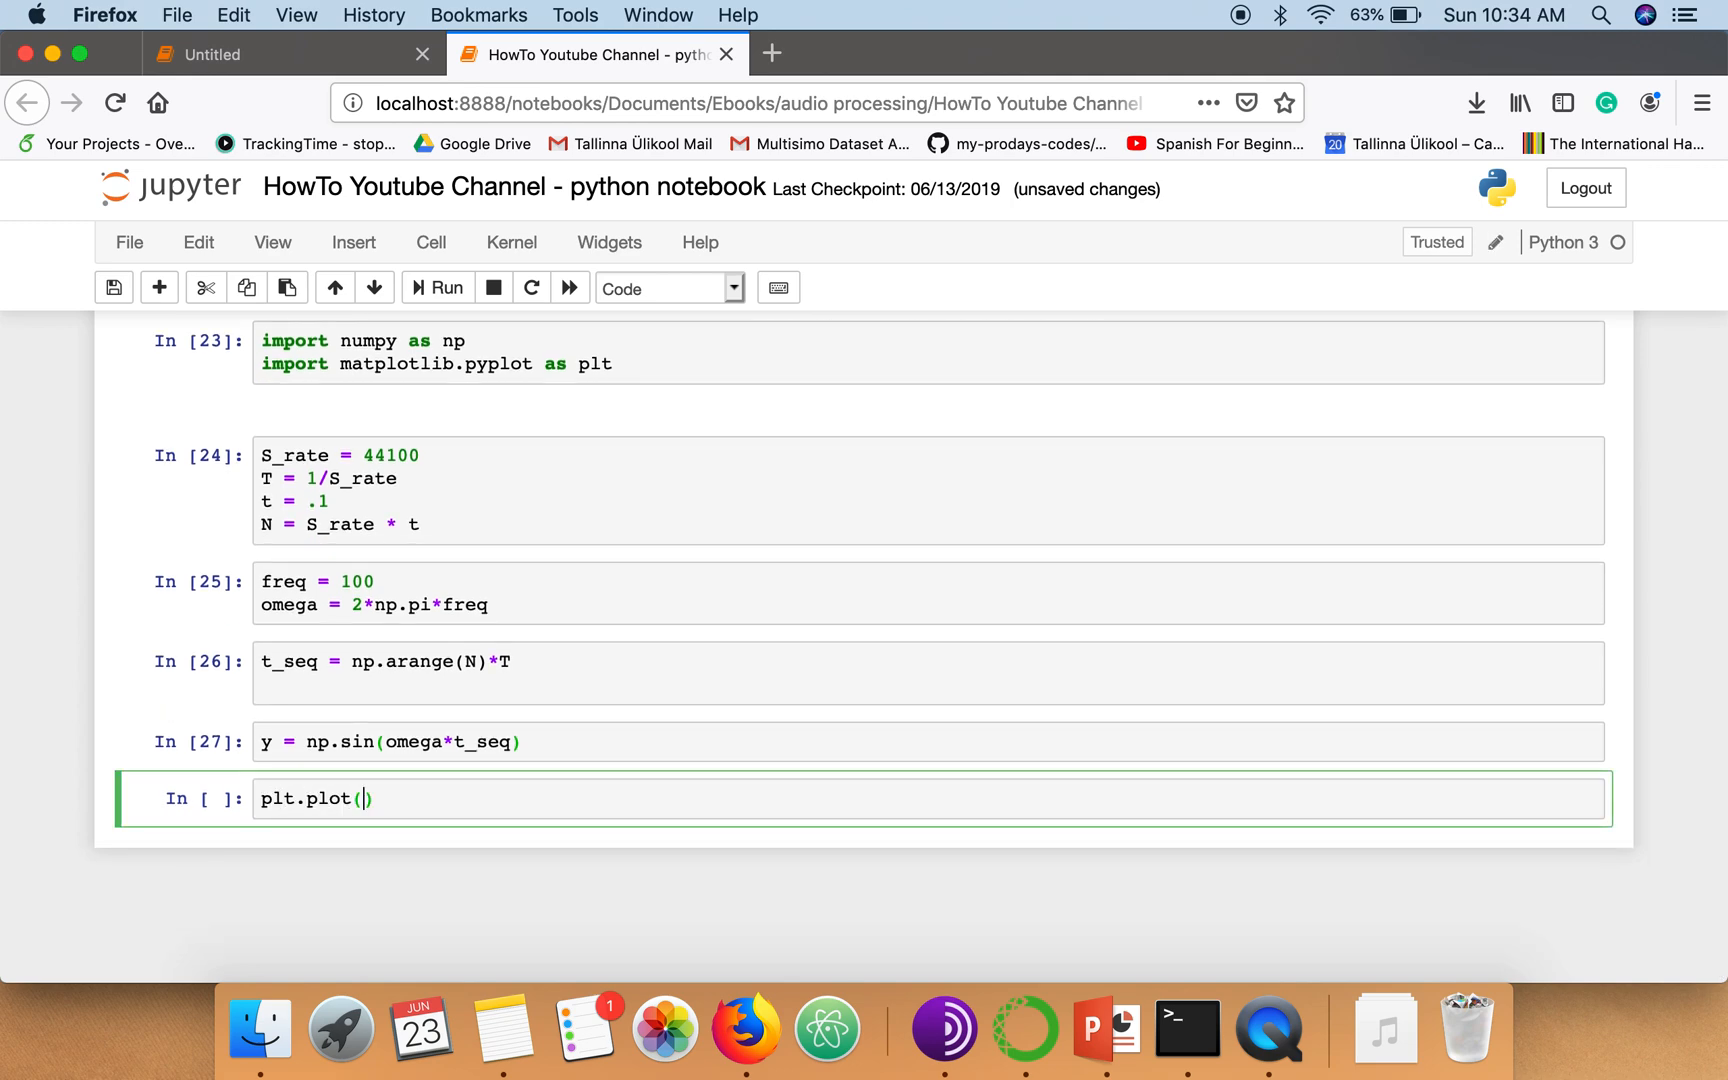
text(t)
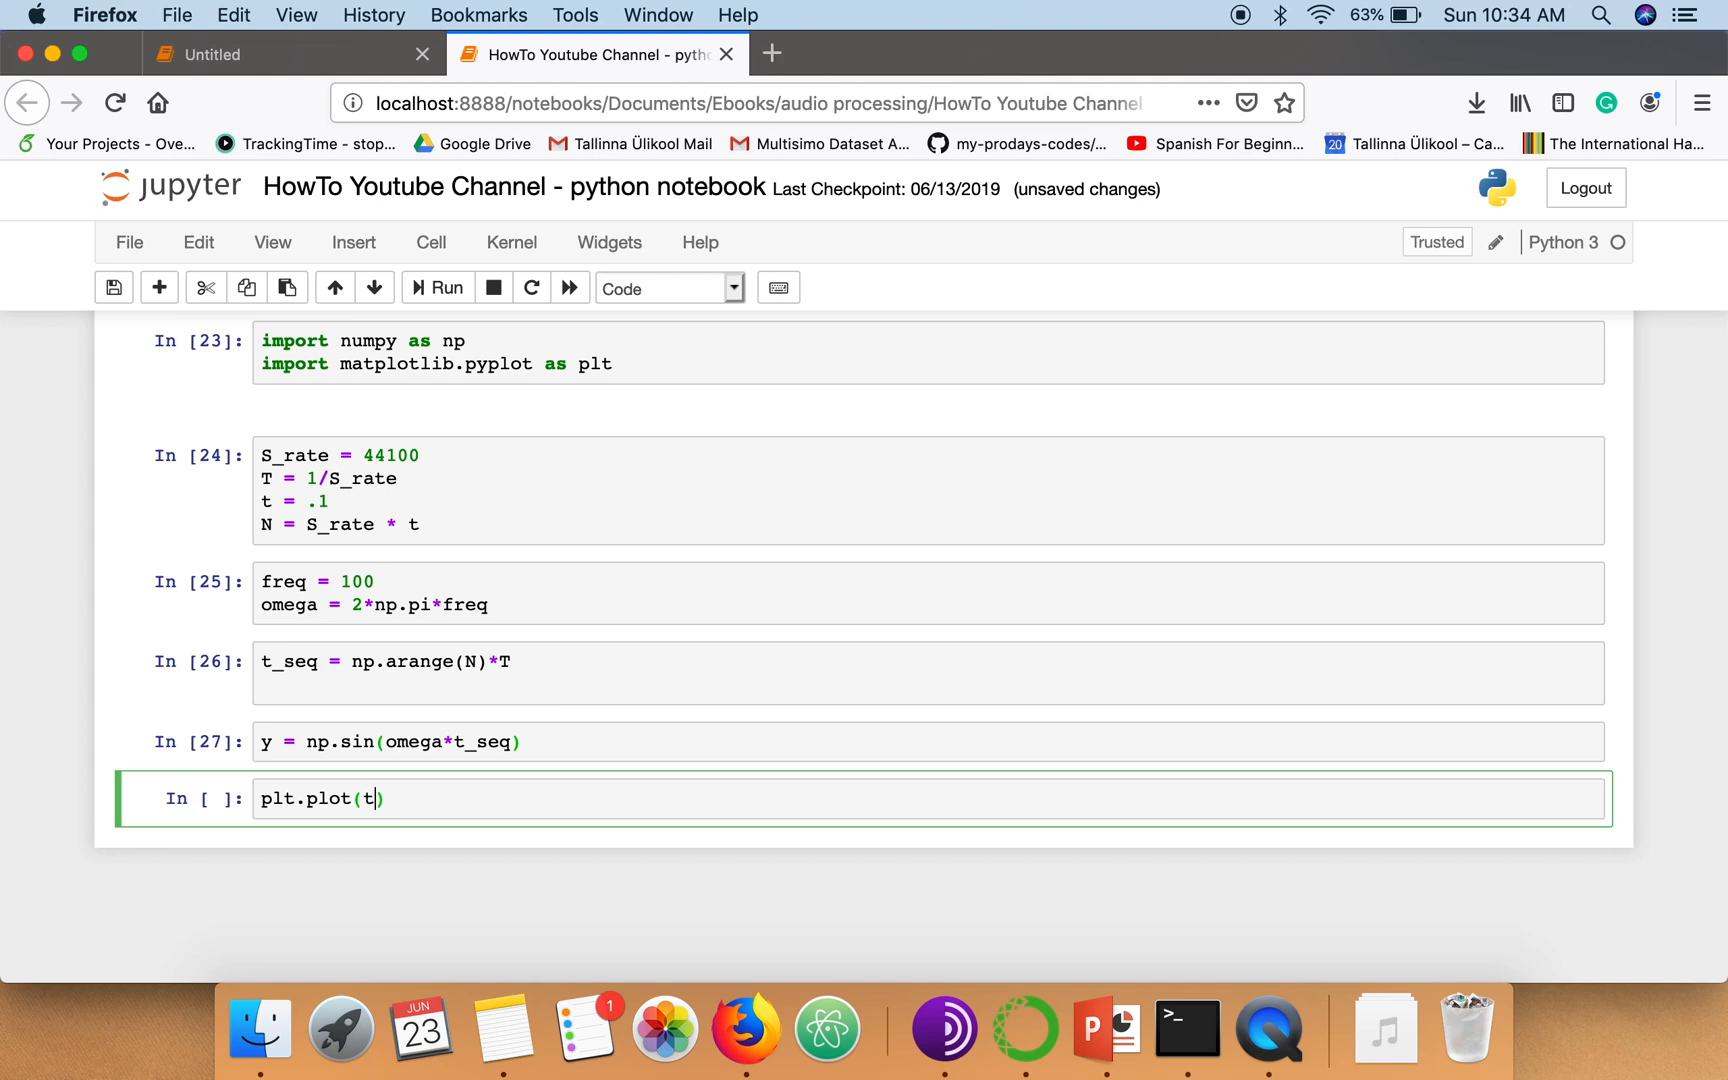
text(_seq,)
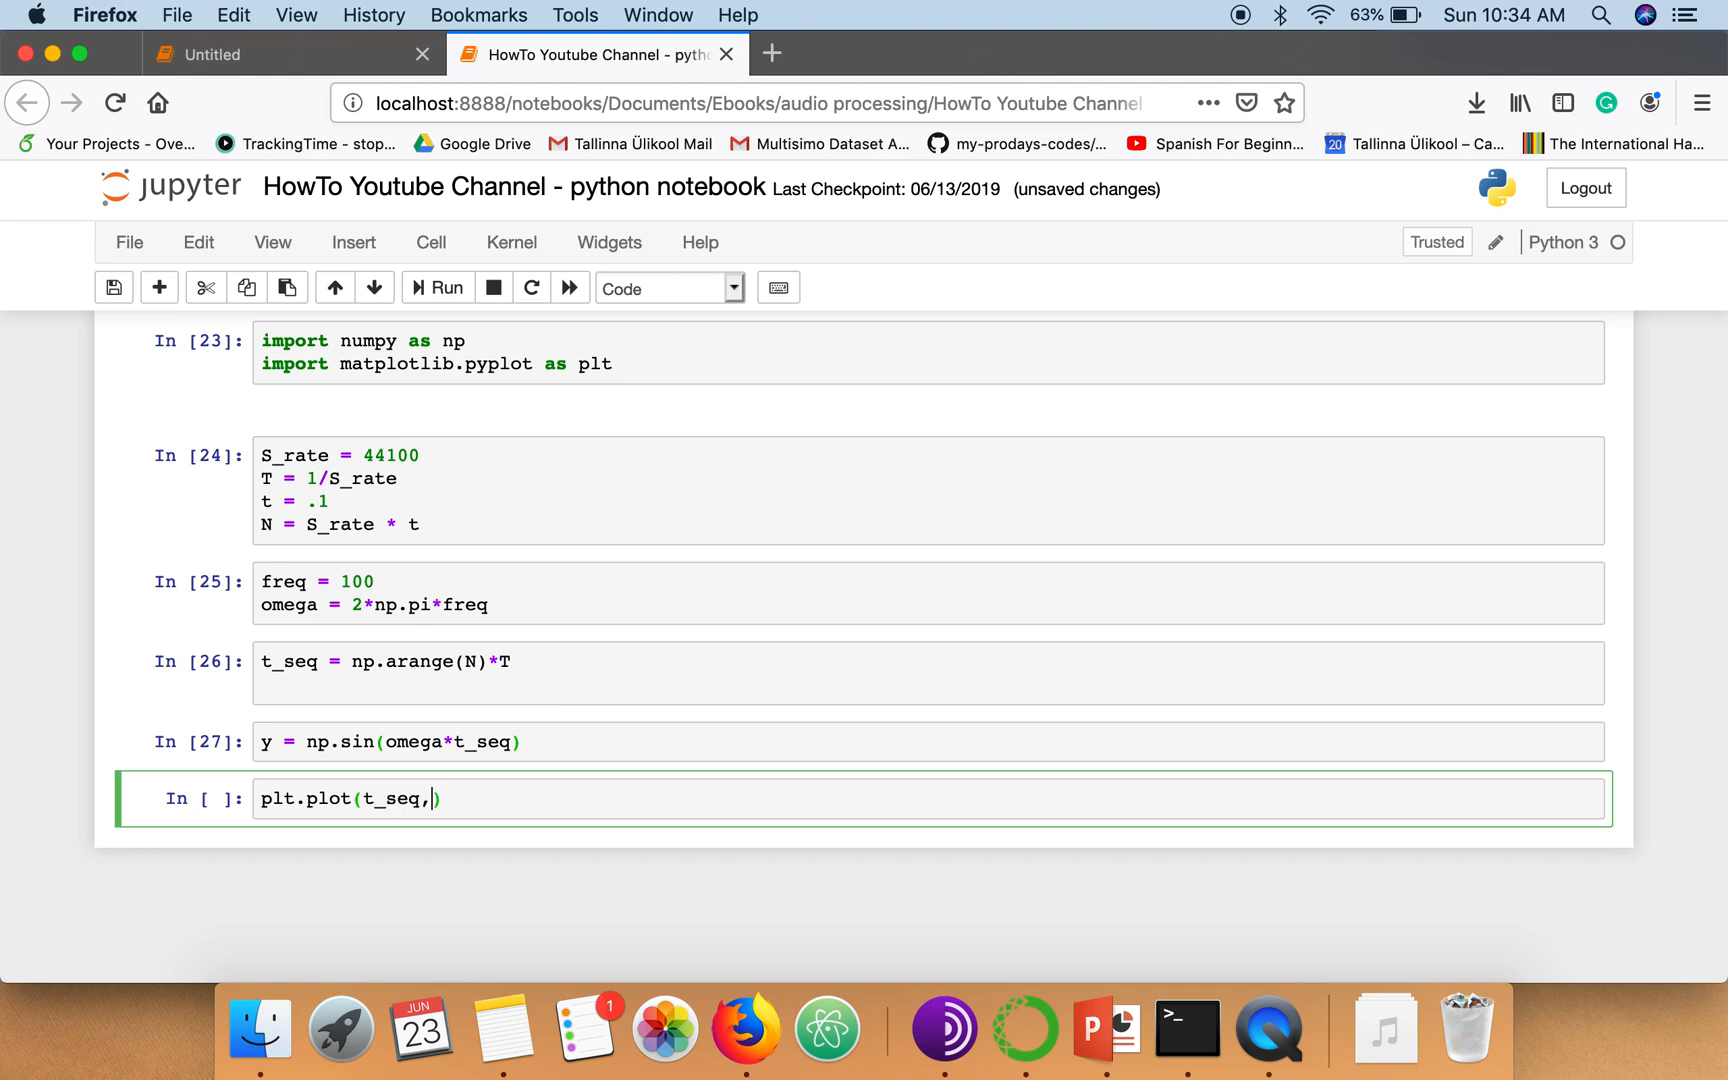
text(y)
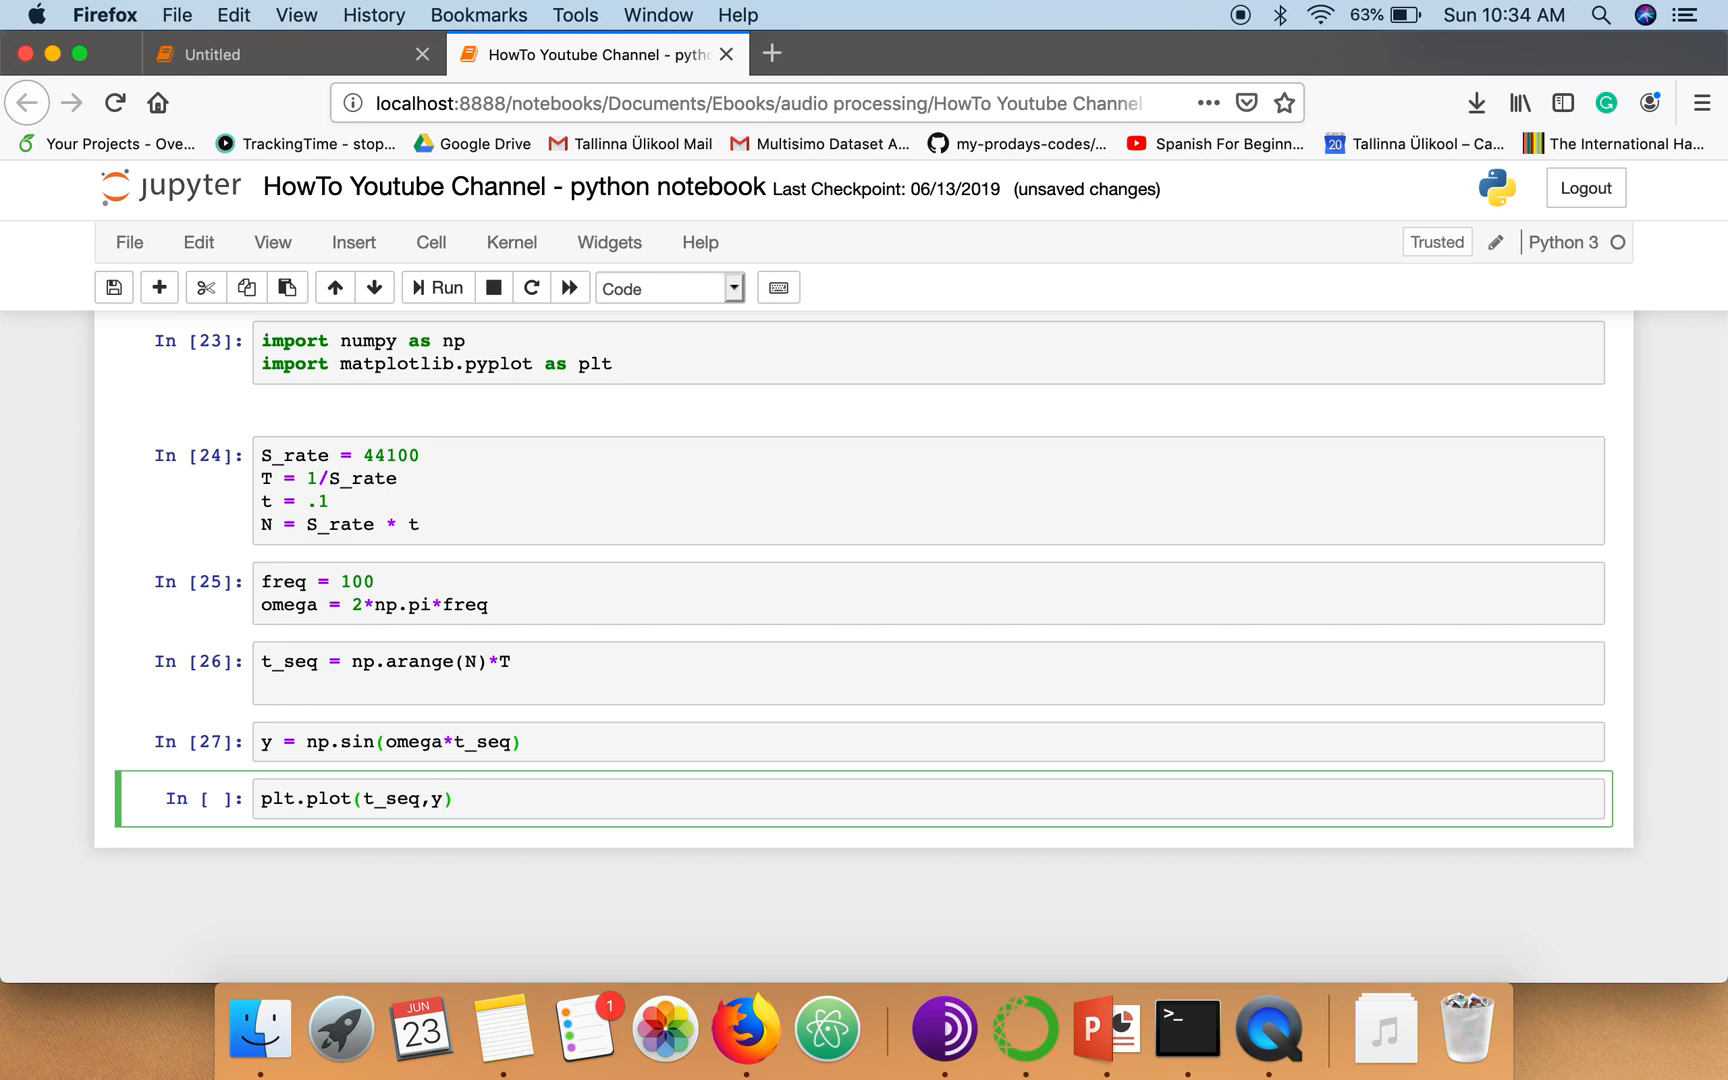
text(pl)
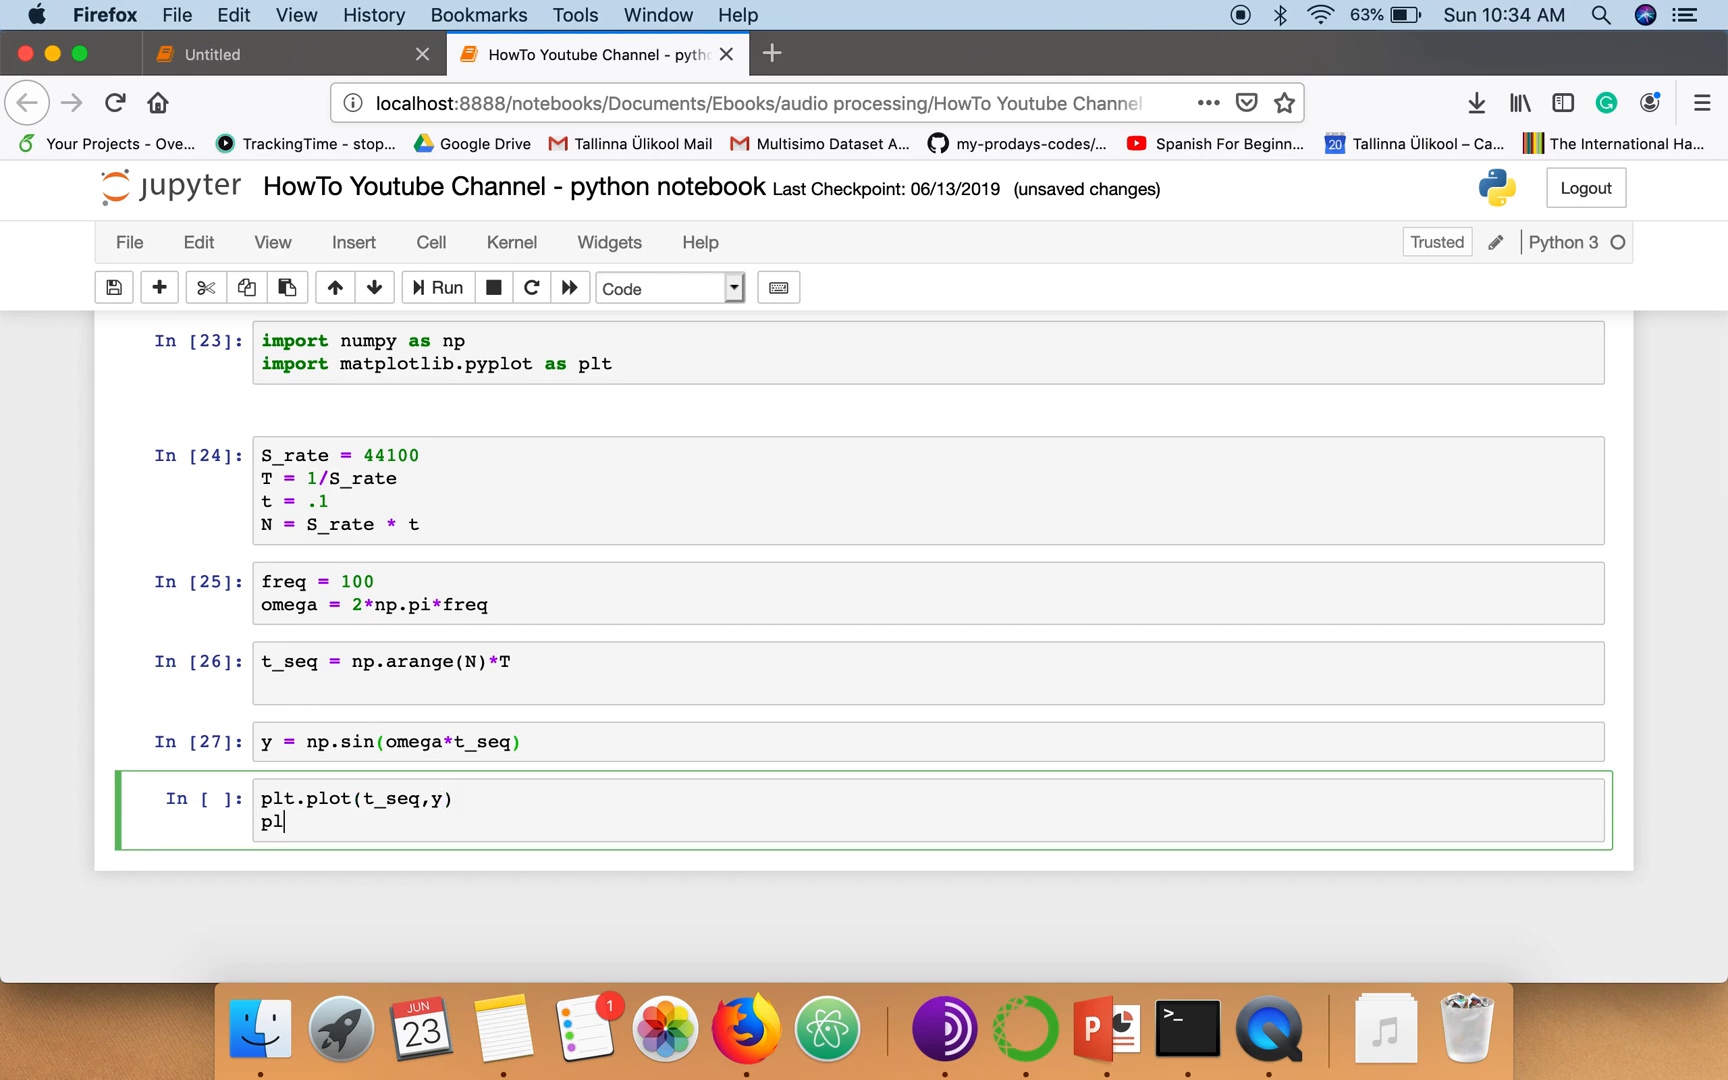
text(t.show())
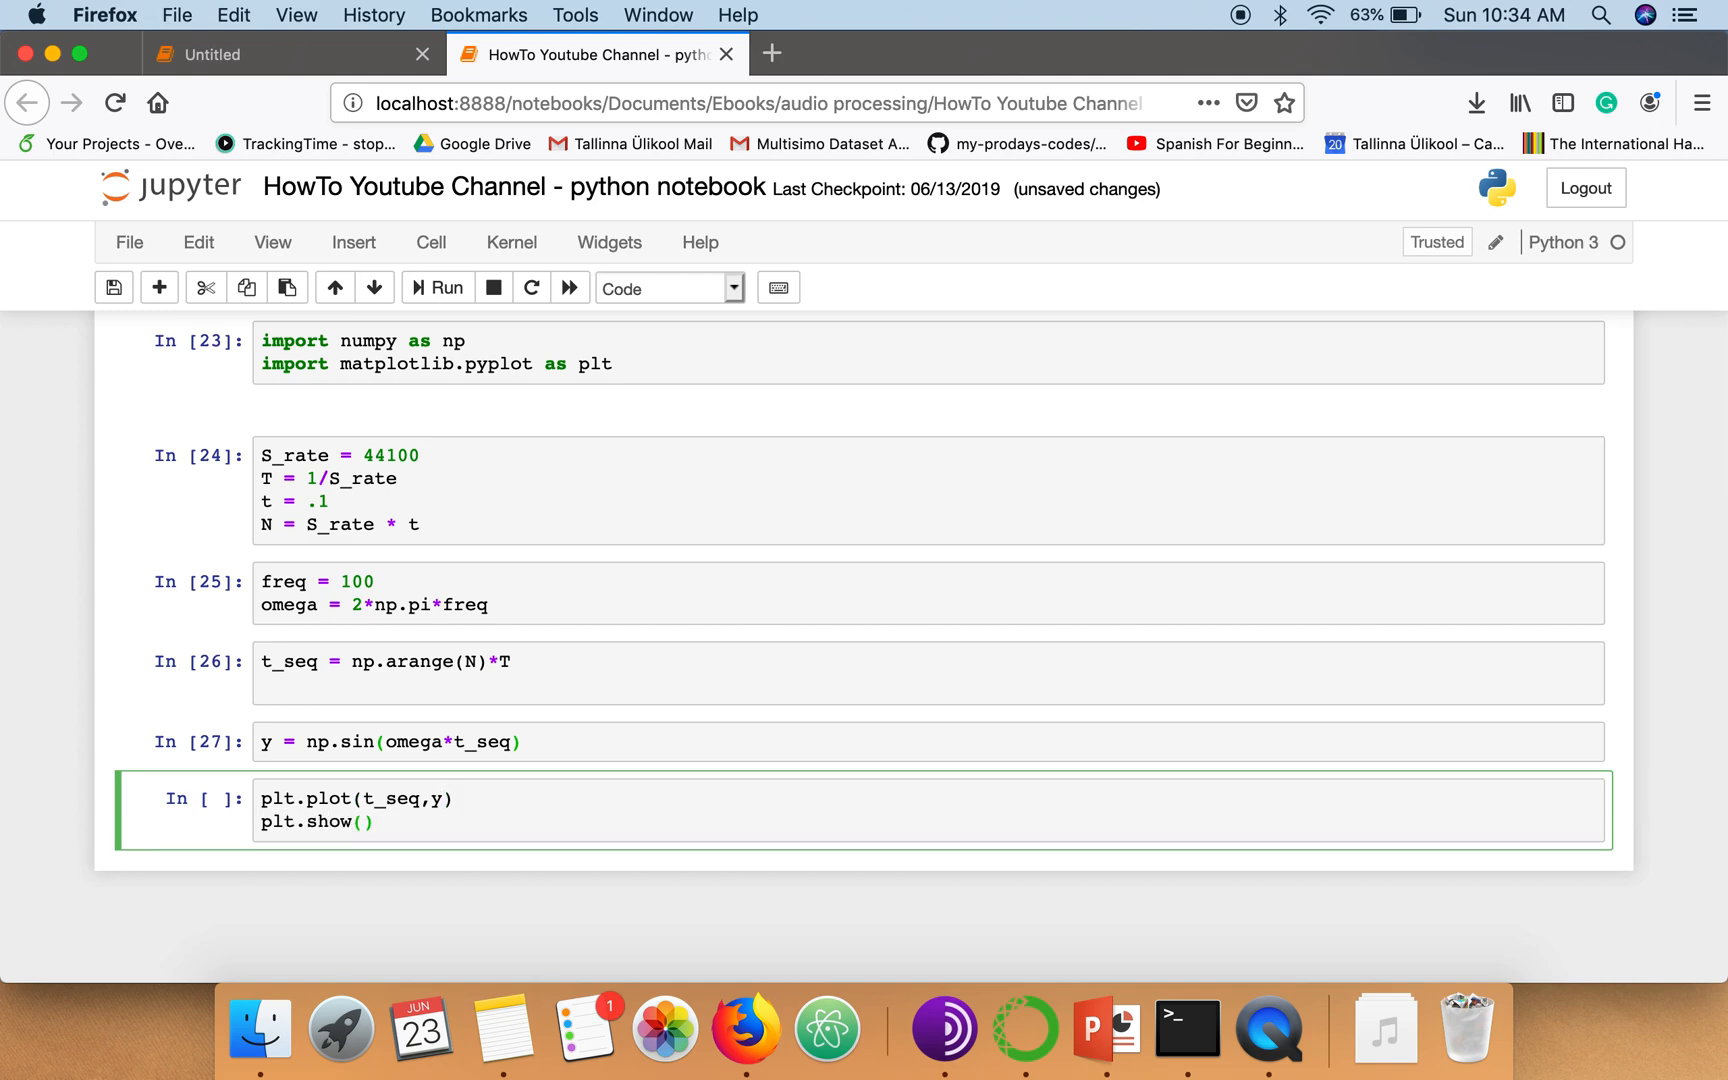
click(446, 288)
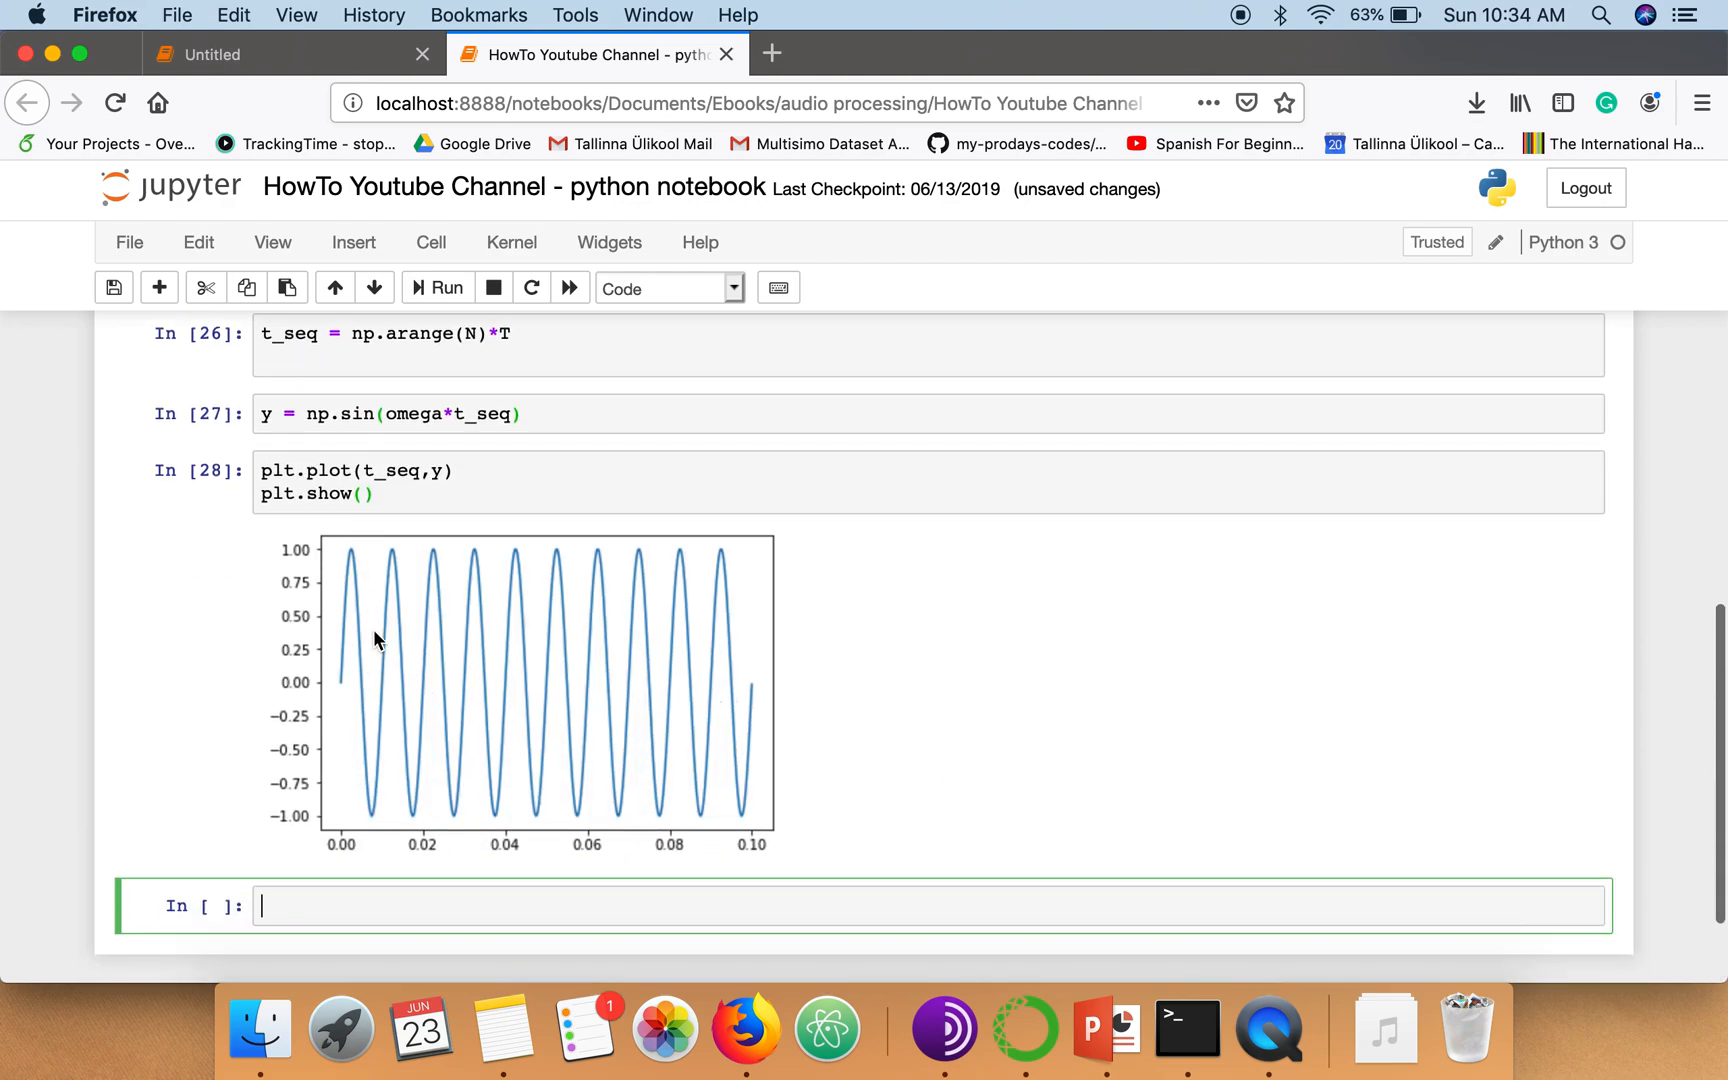
mouse_move(562, 330)
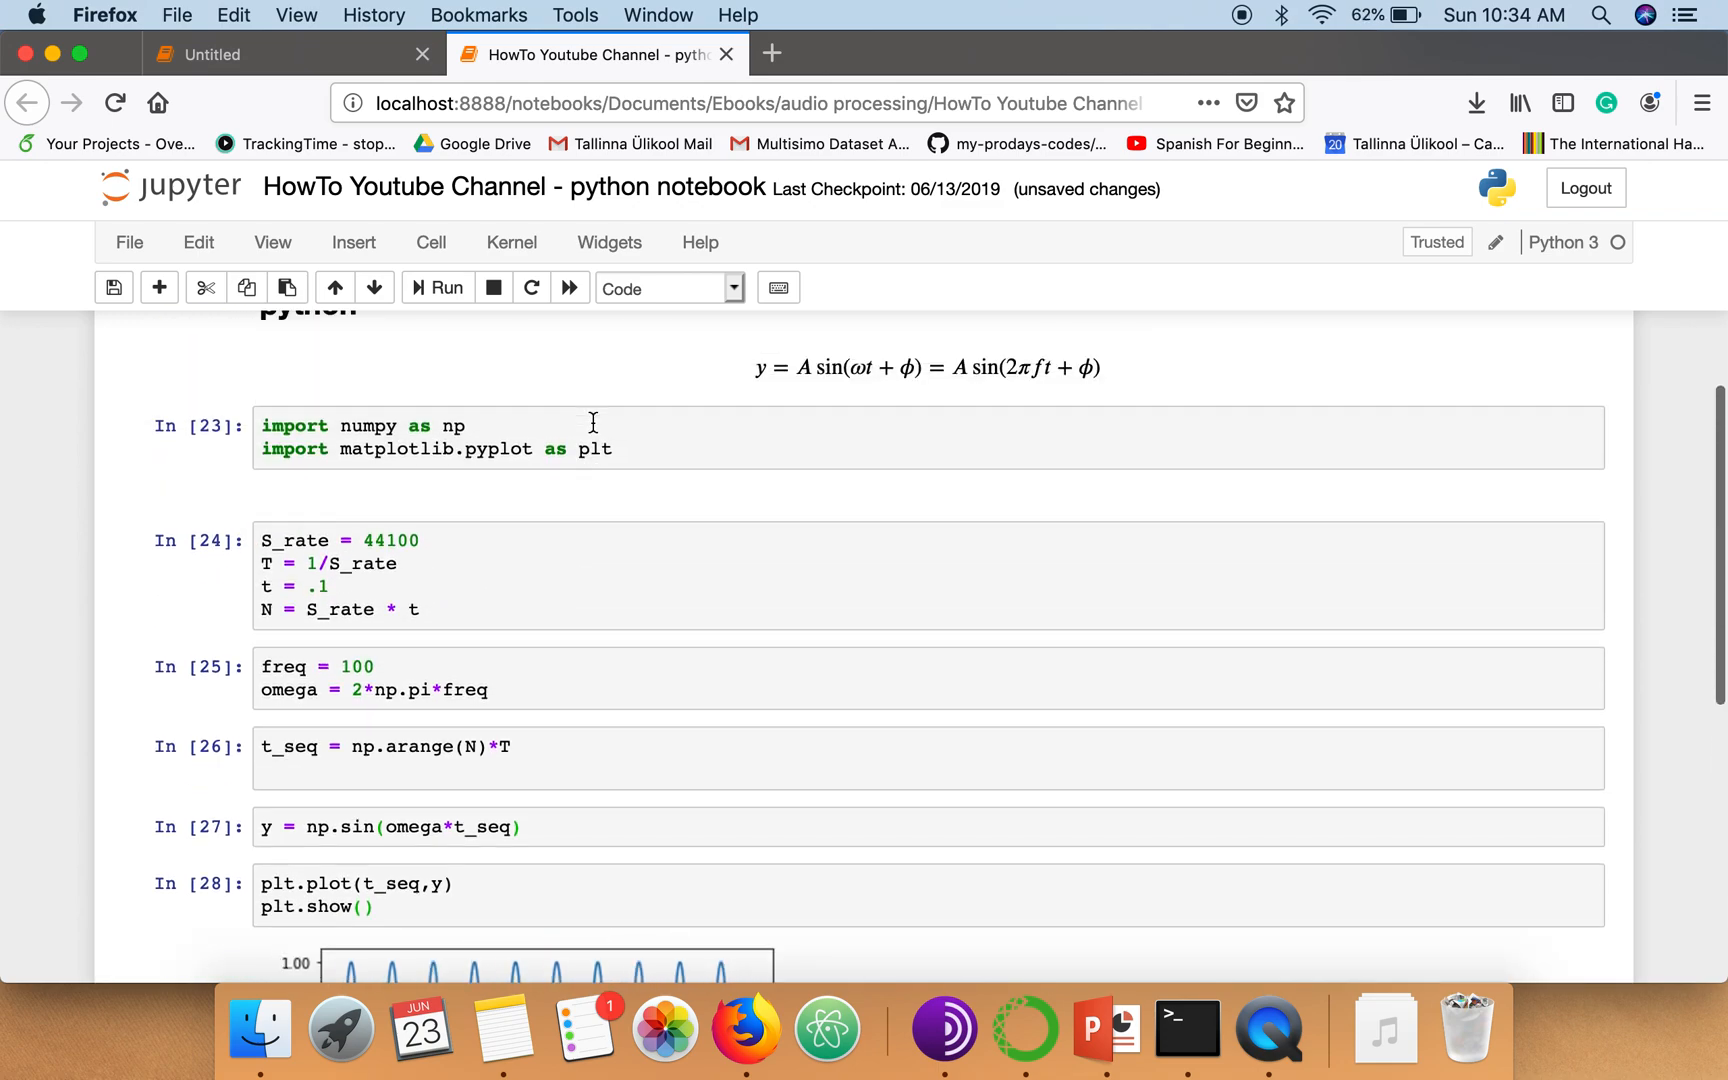
Scroll the notebook to reach the t_seq cell
scroll(down, 3)
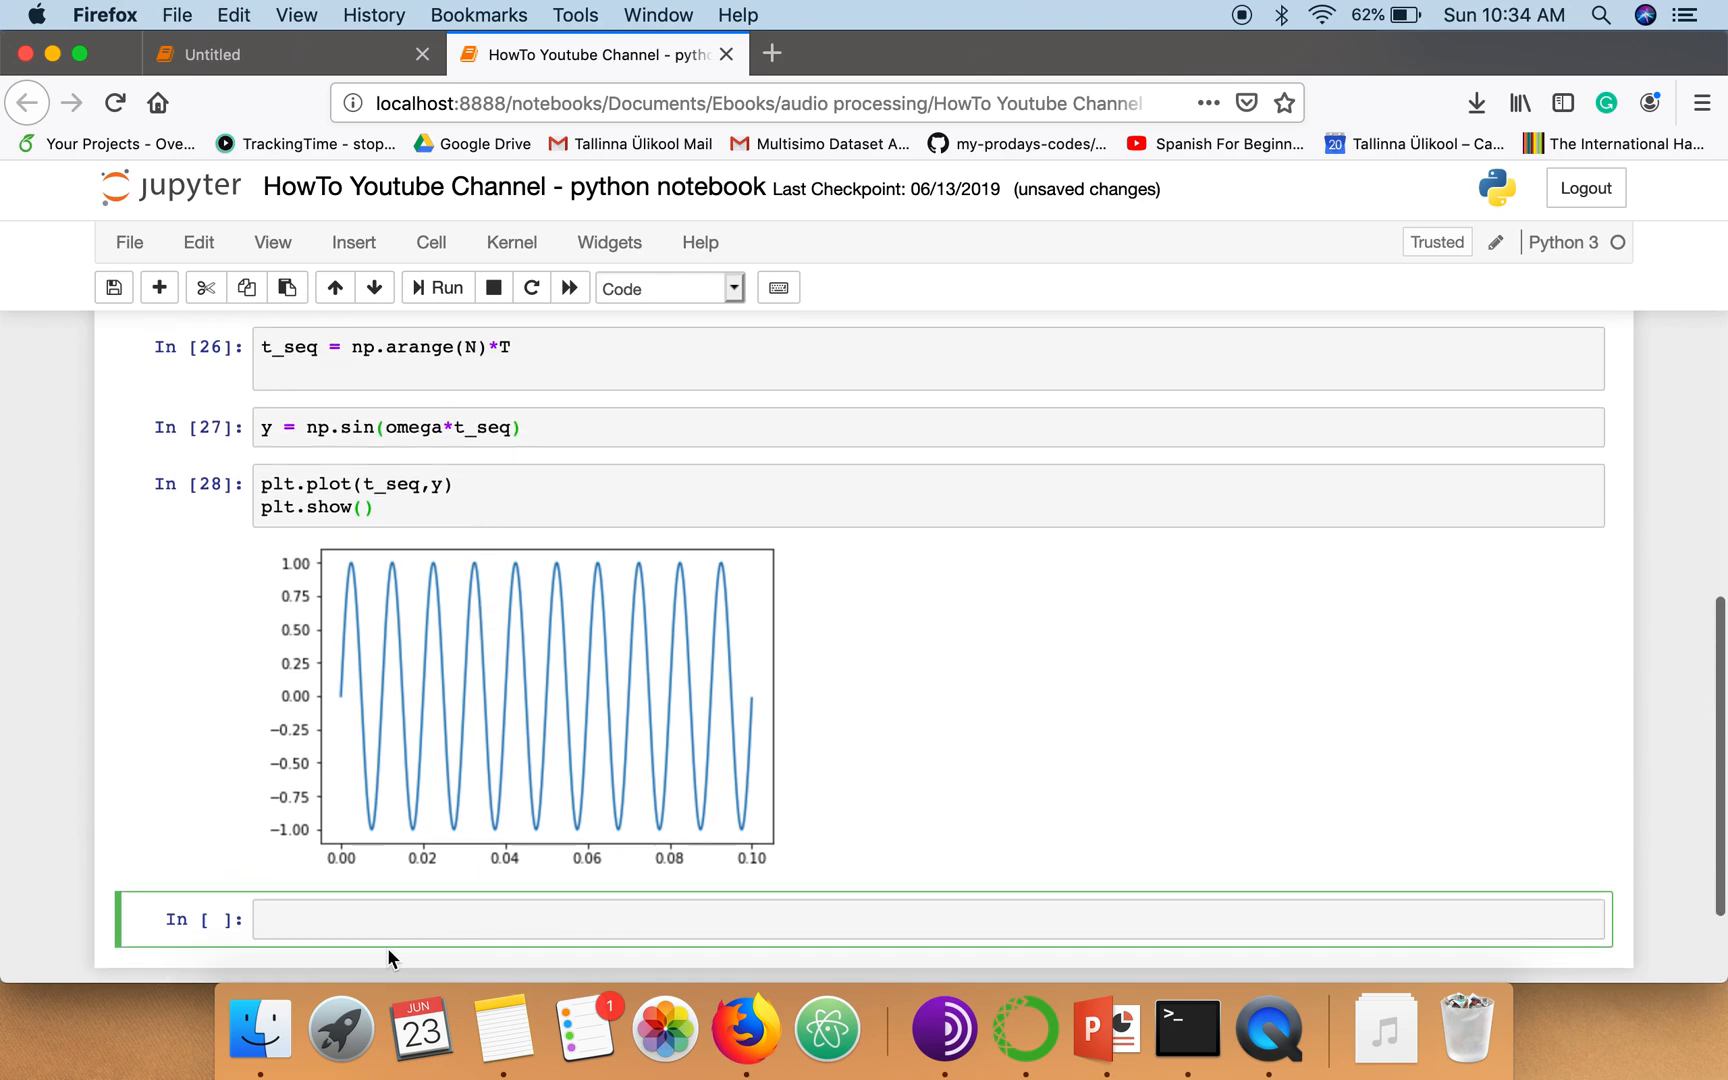
mouse_move(668, 870)
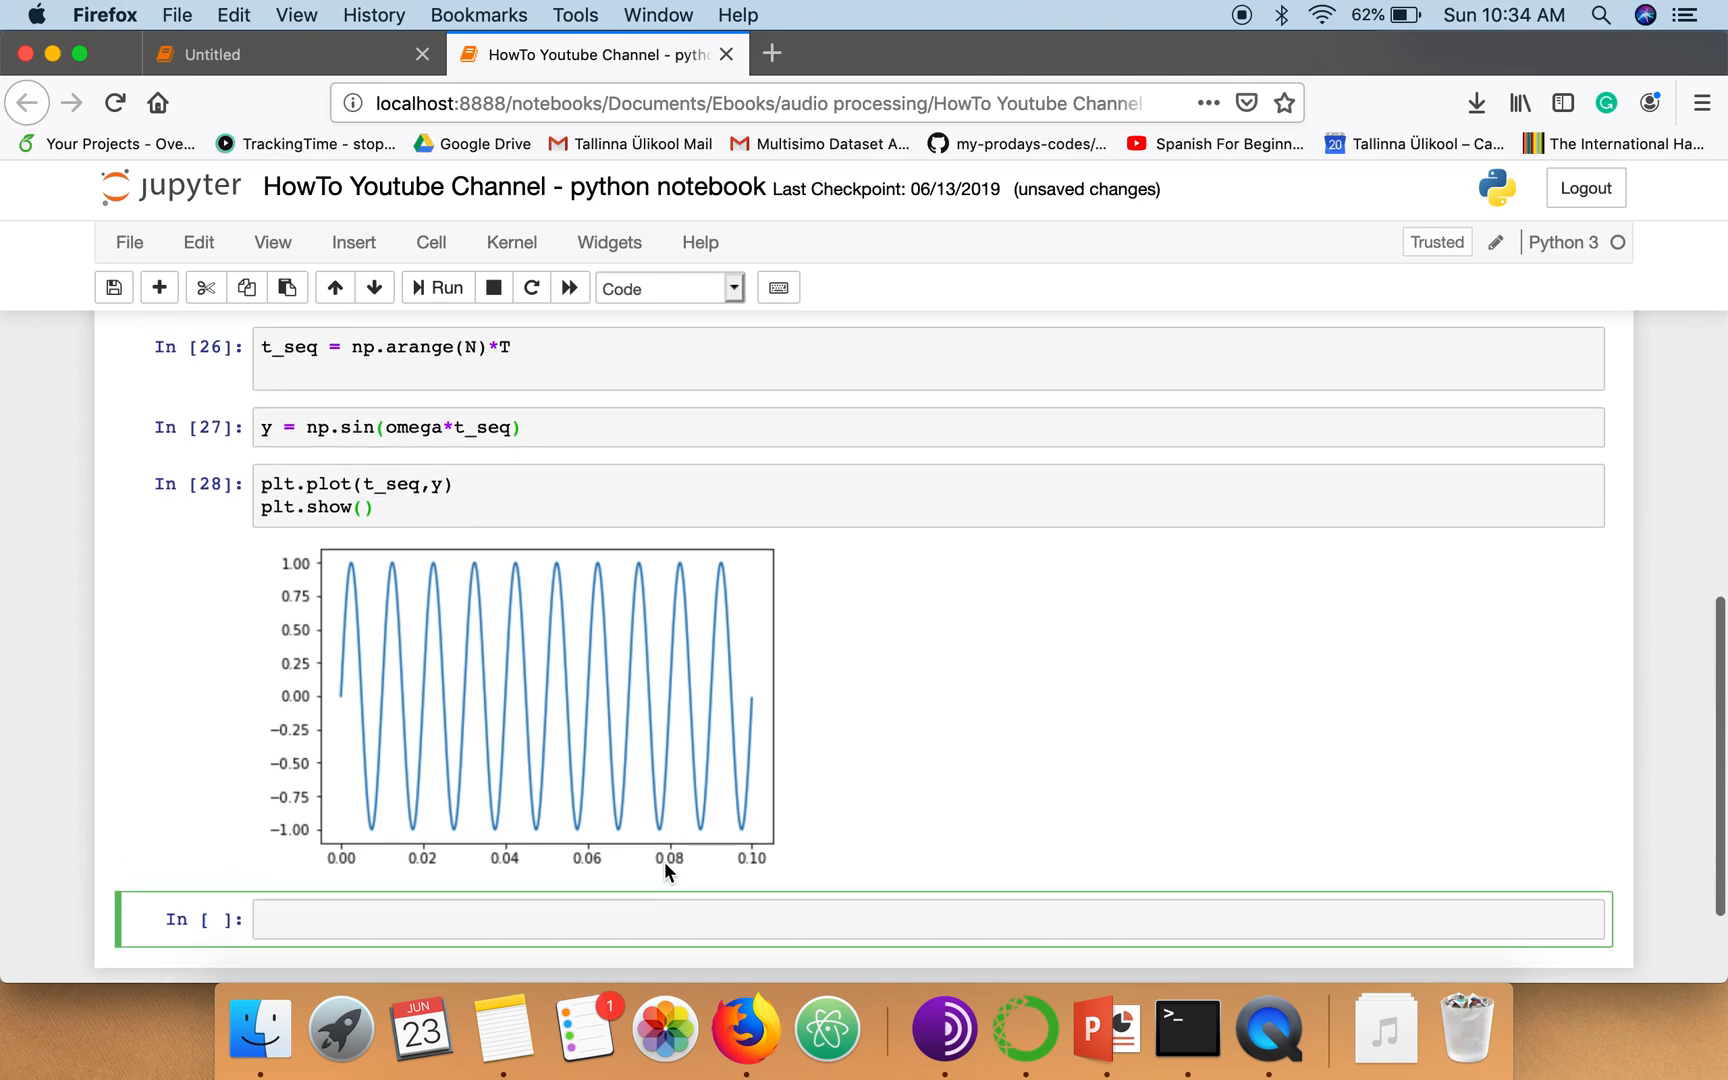
mouse_move(306, 740)
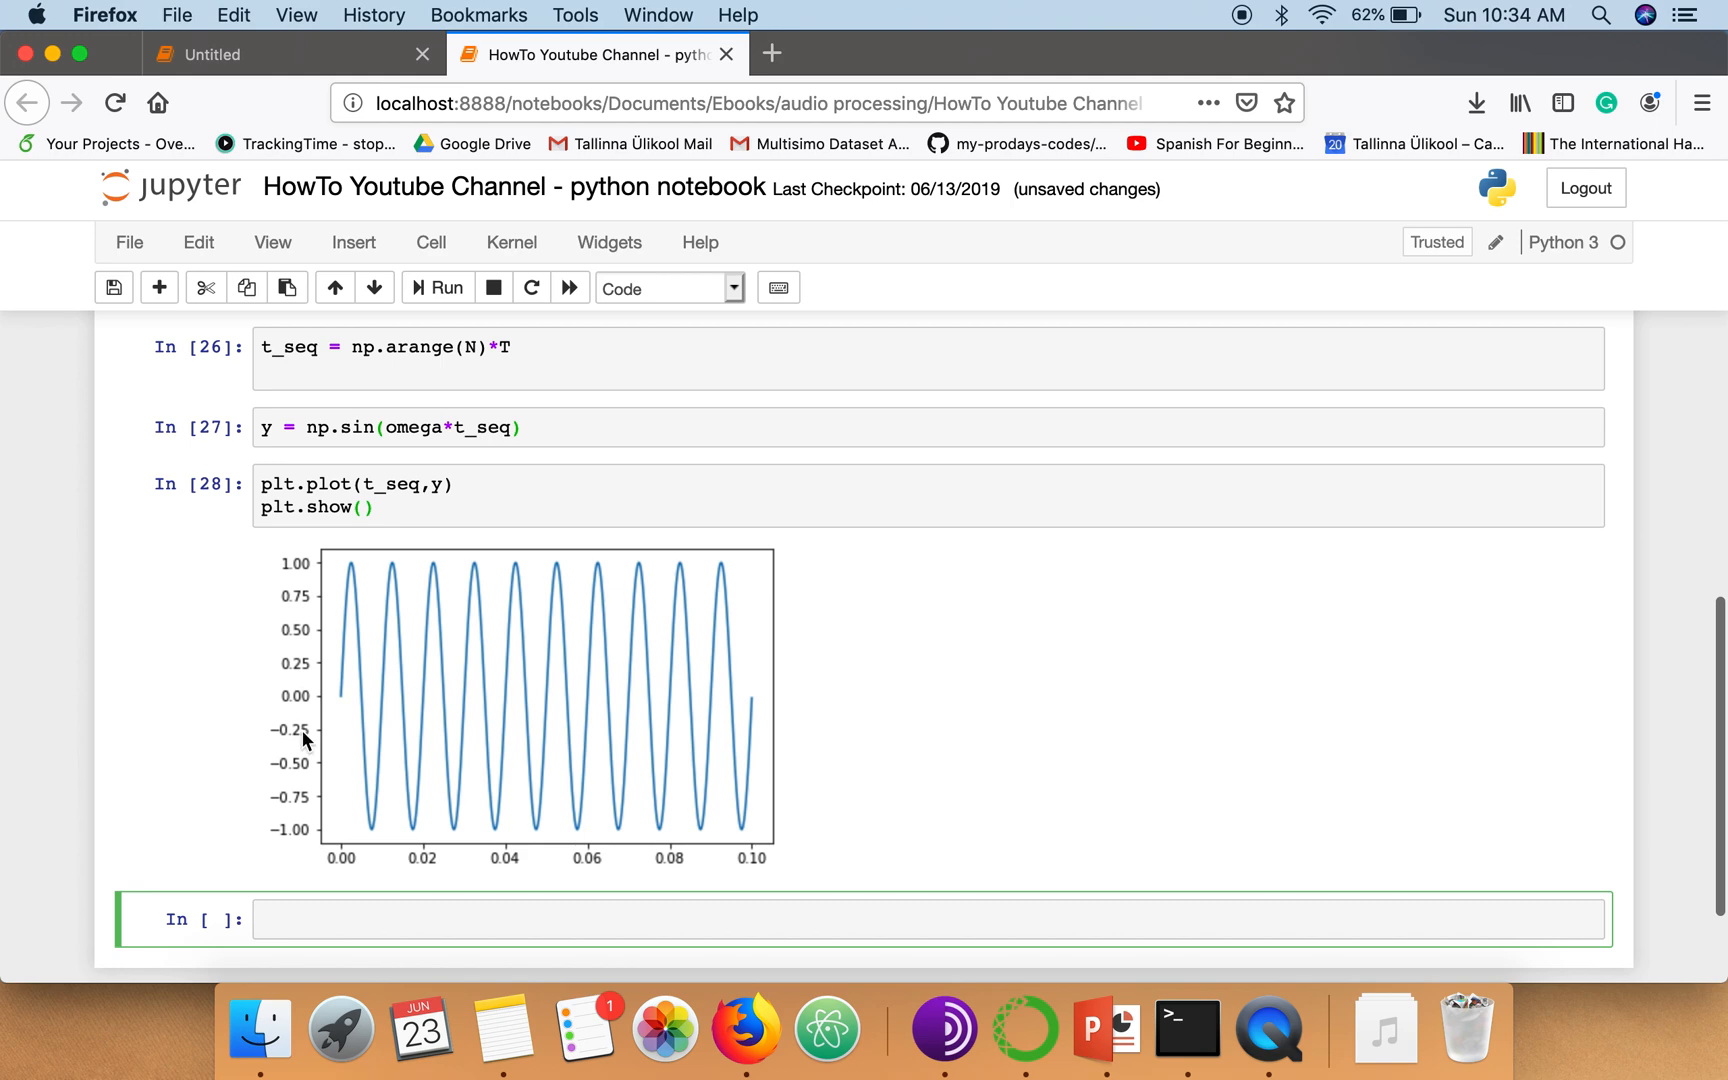
mouse_move(474, 672)
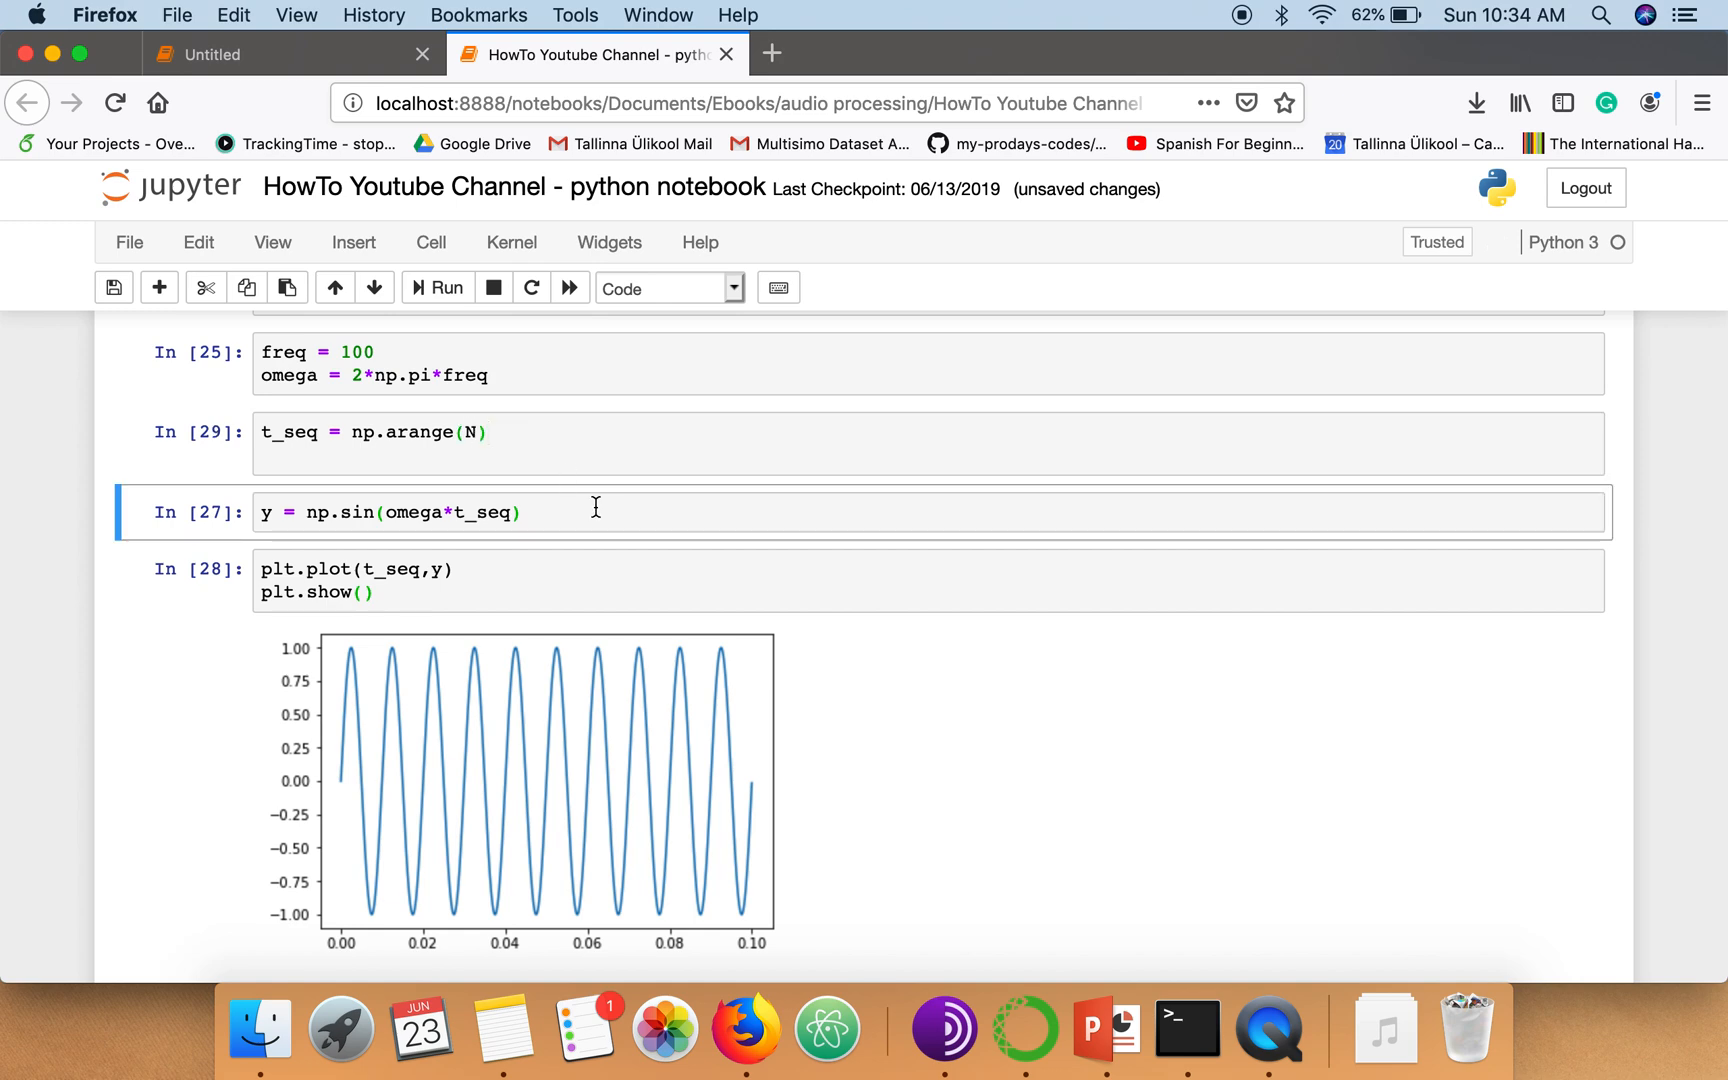
mouse_move(538, 508)
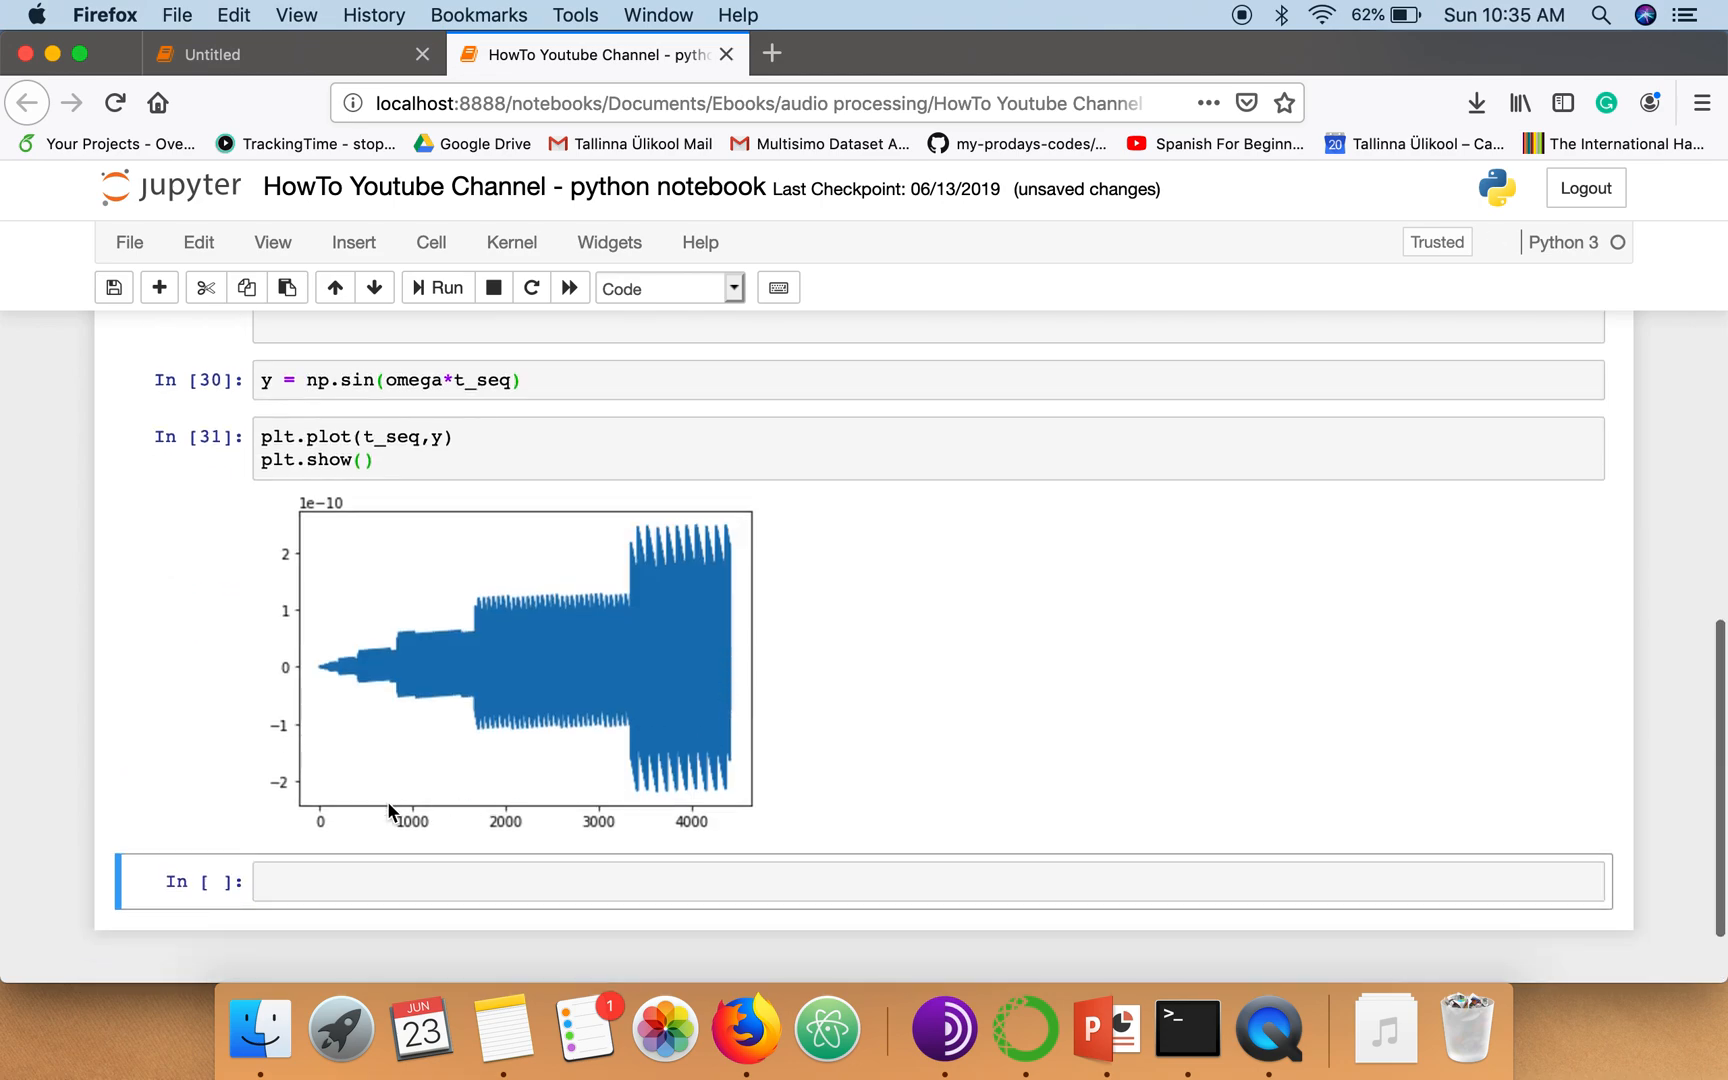
mouse_move(396, 826)
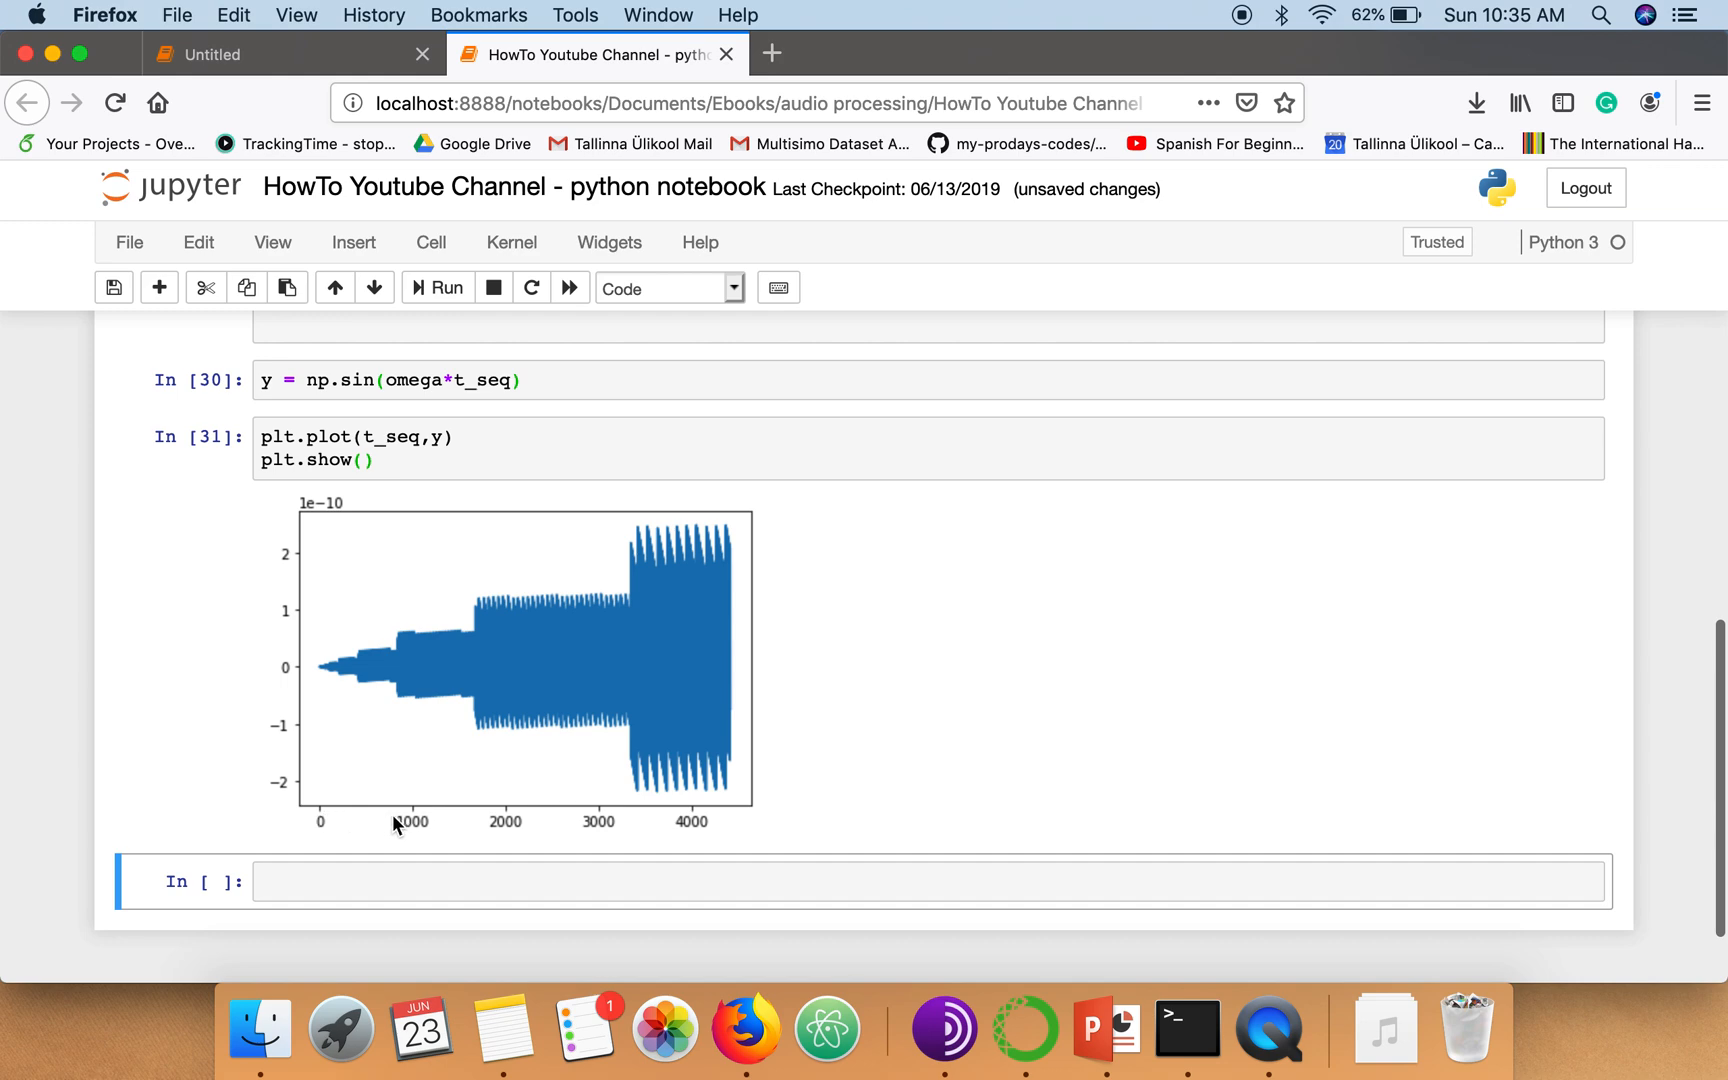
mouse_move(336, 820)
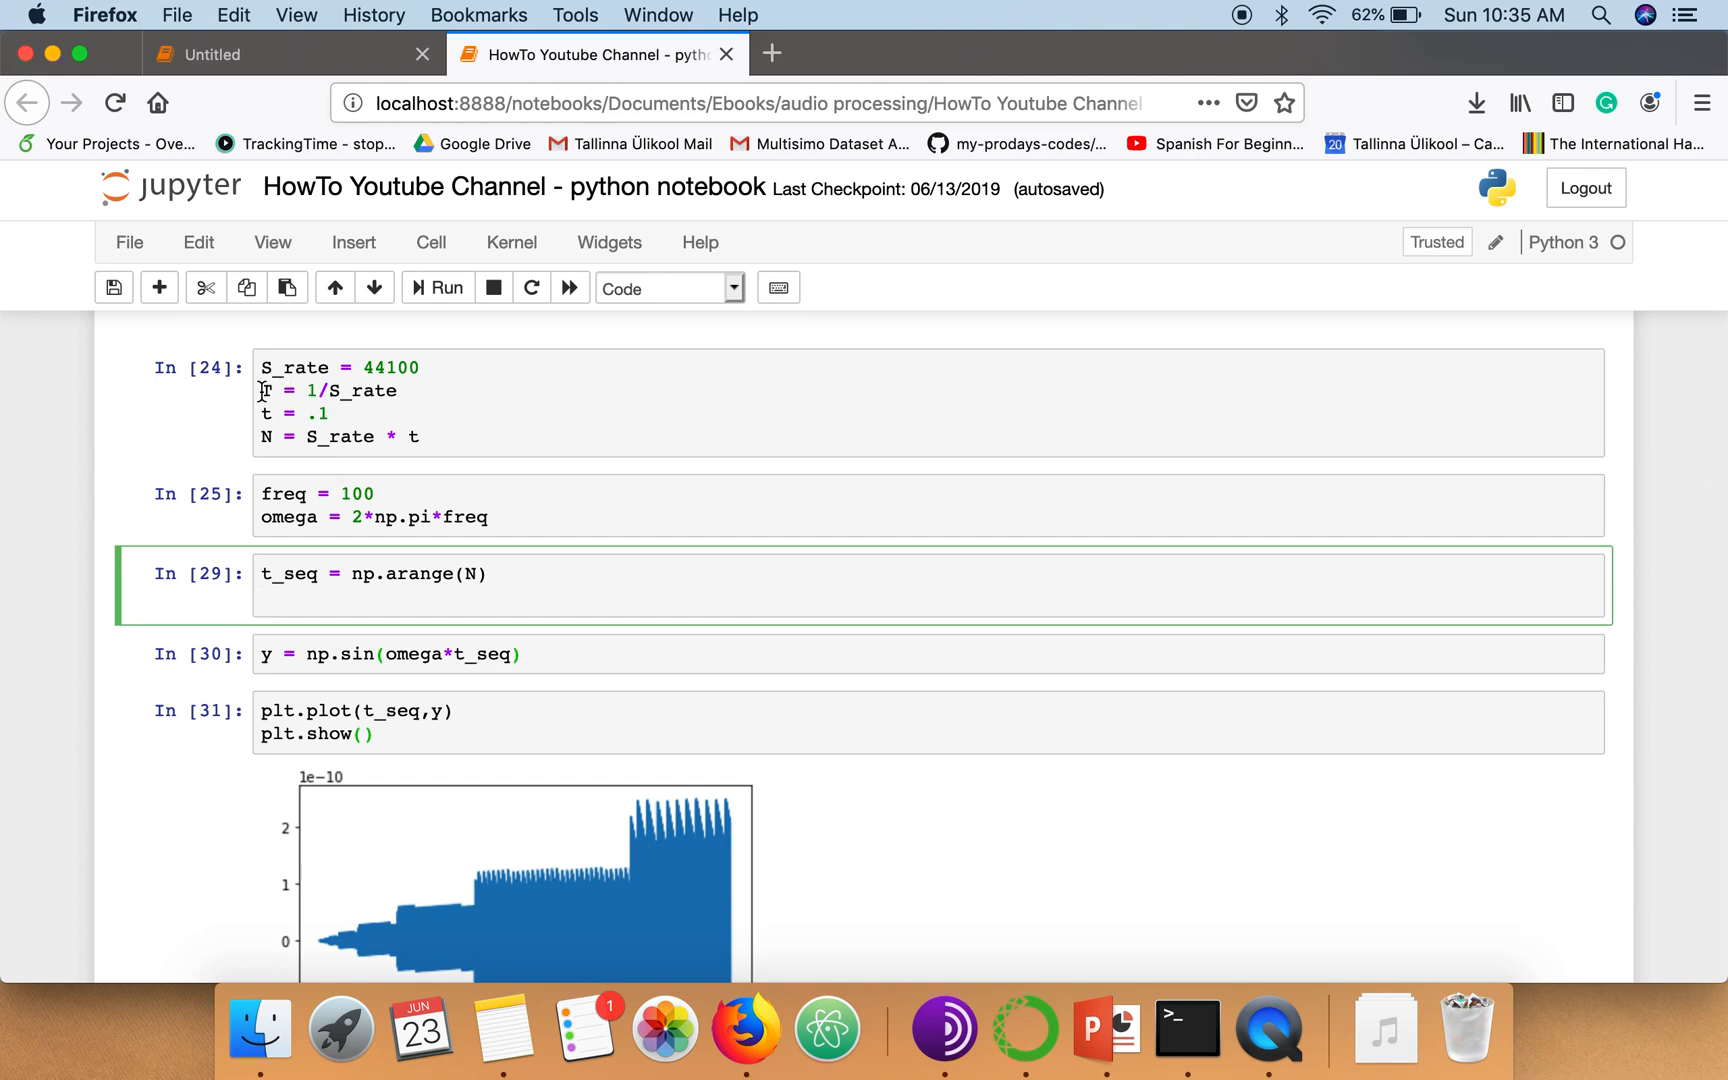
Add *T back to t_seq = np.arange(N) and rerun the plot to redraw the sine wave
text(*)
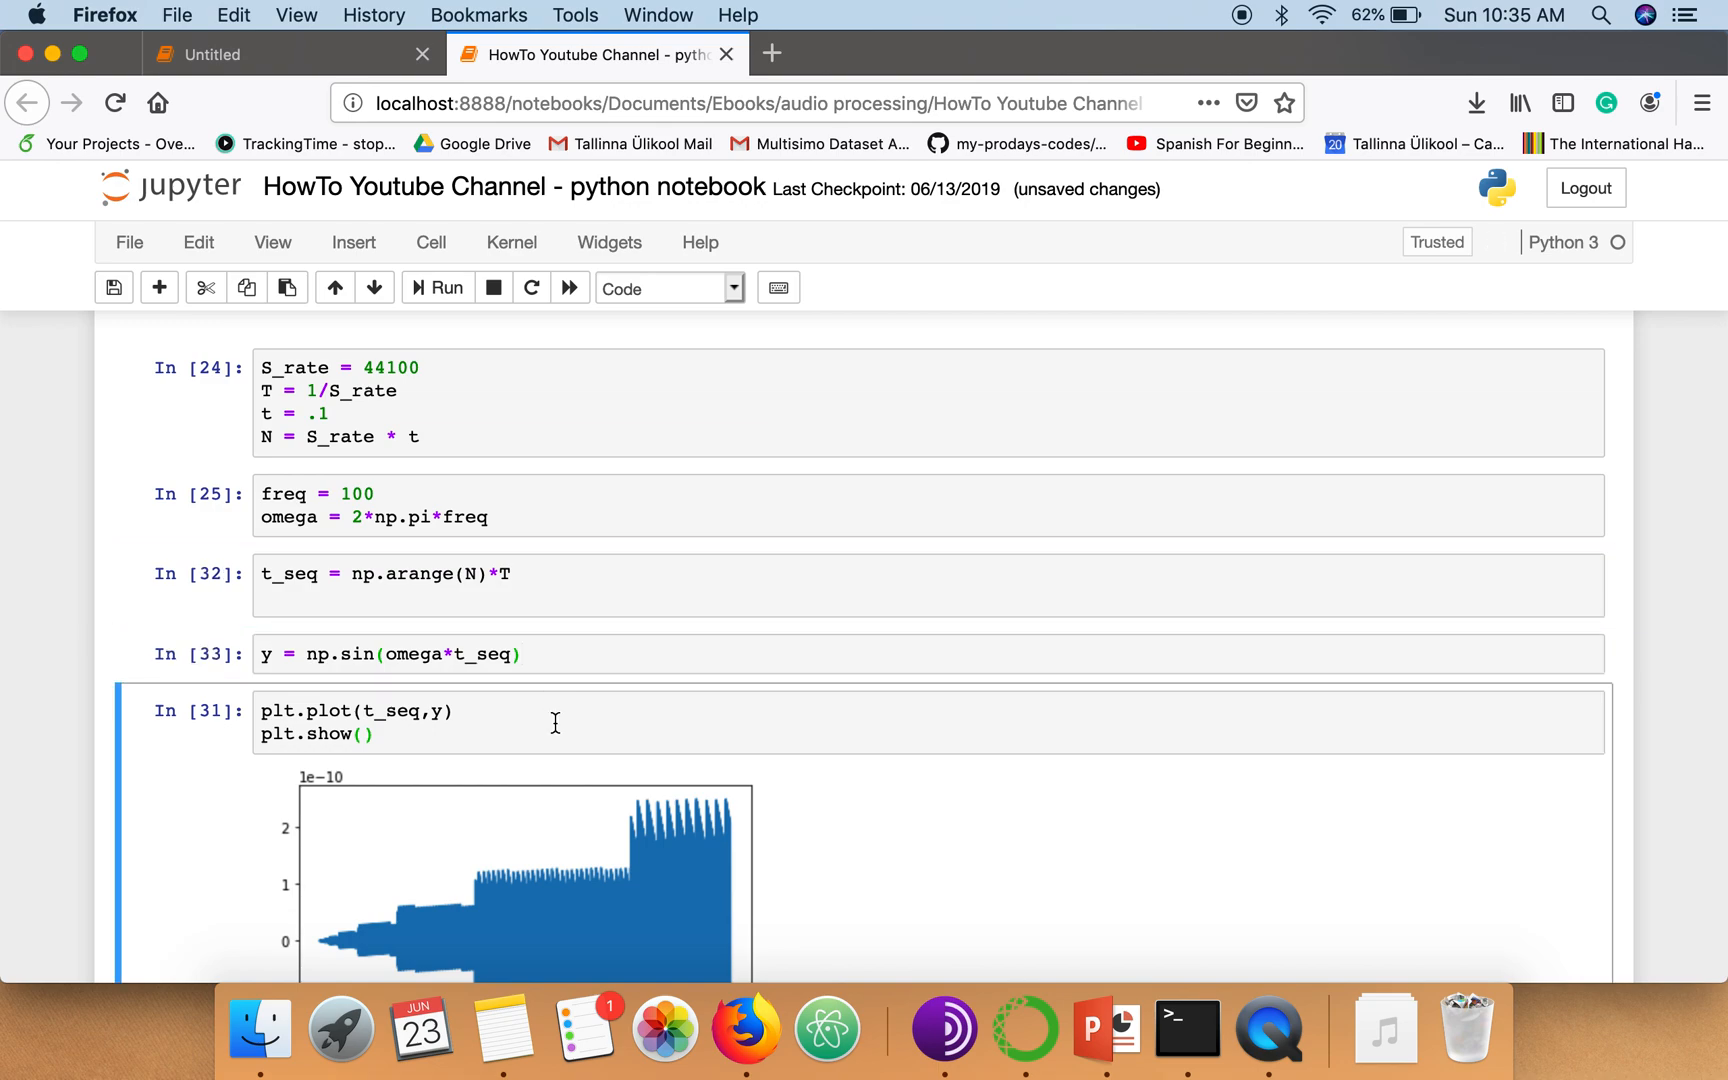
click(446, 288)
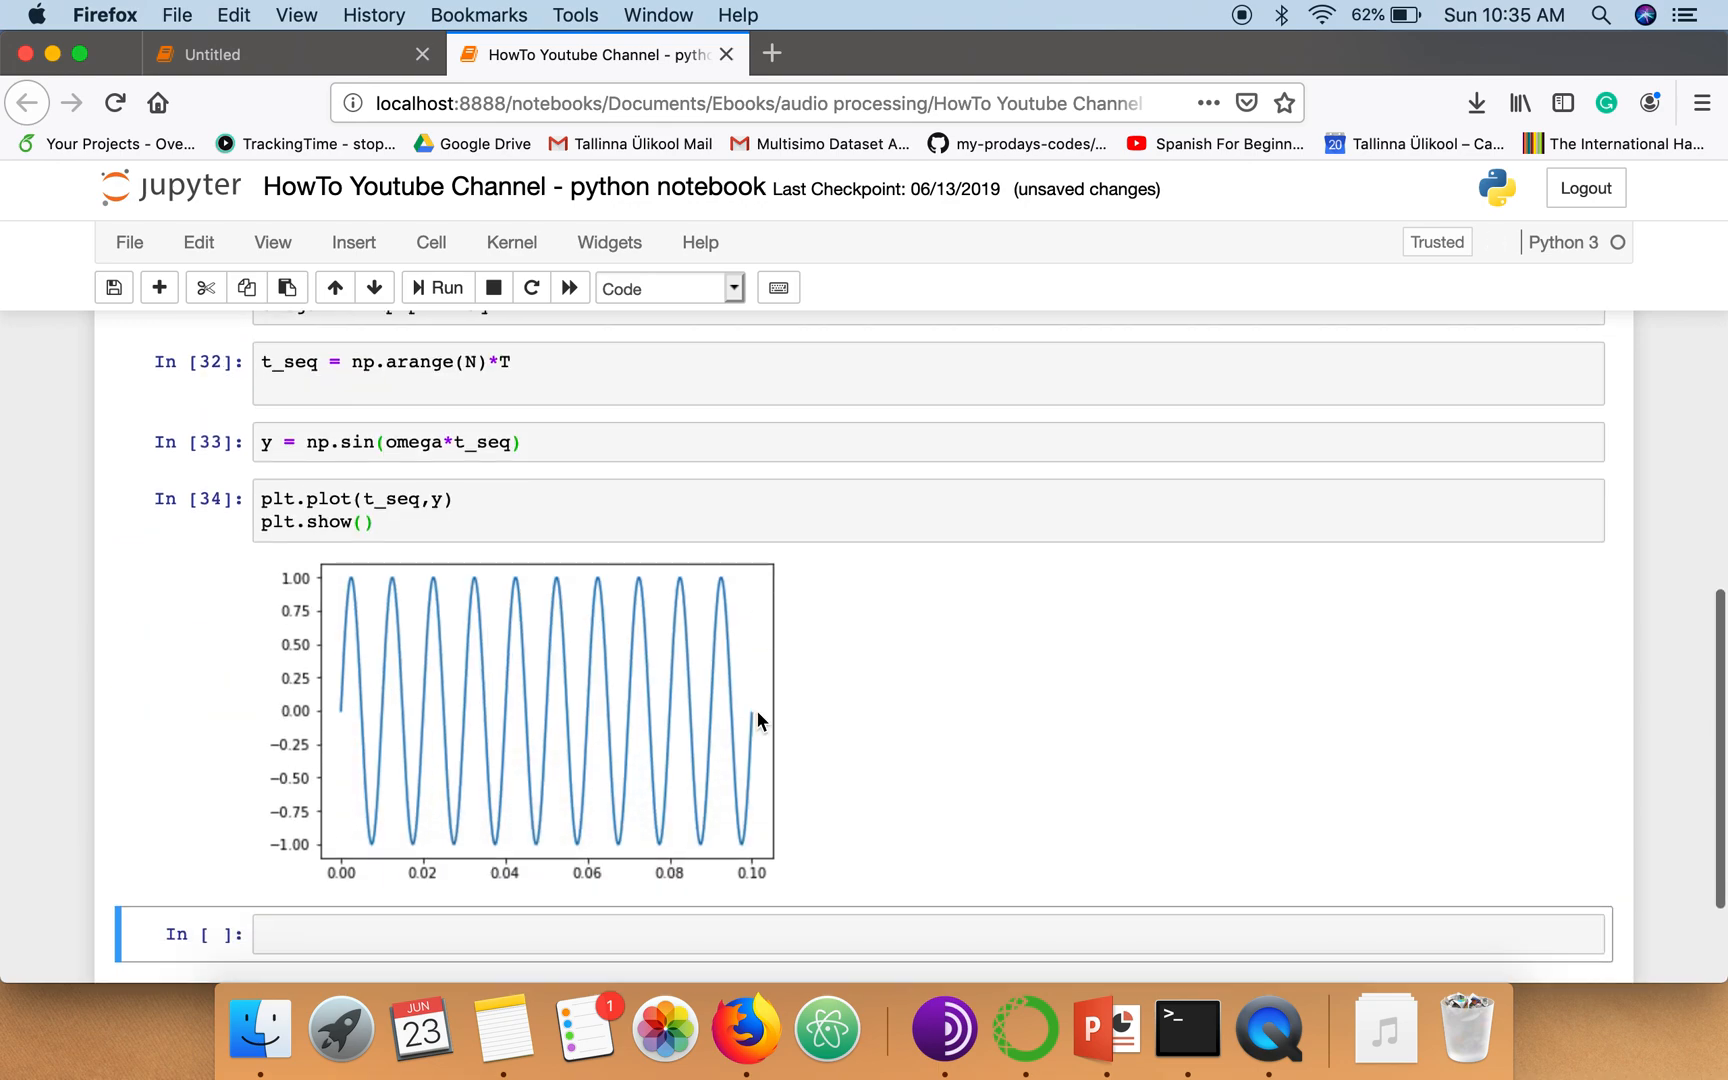